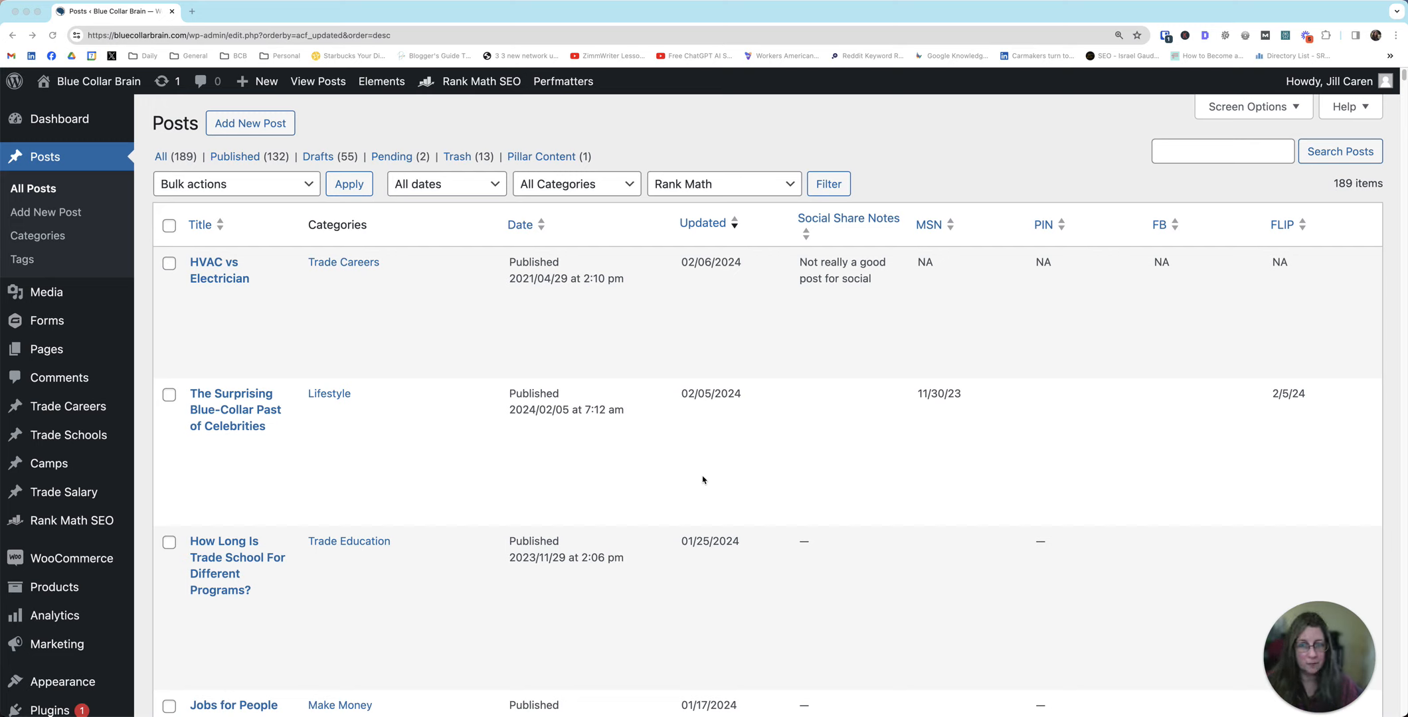
mouse_move(864, 104)
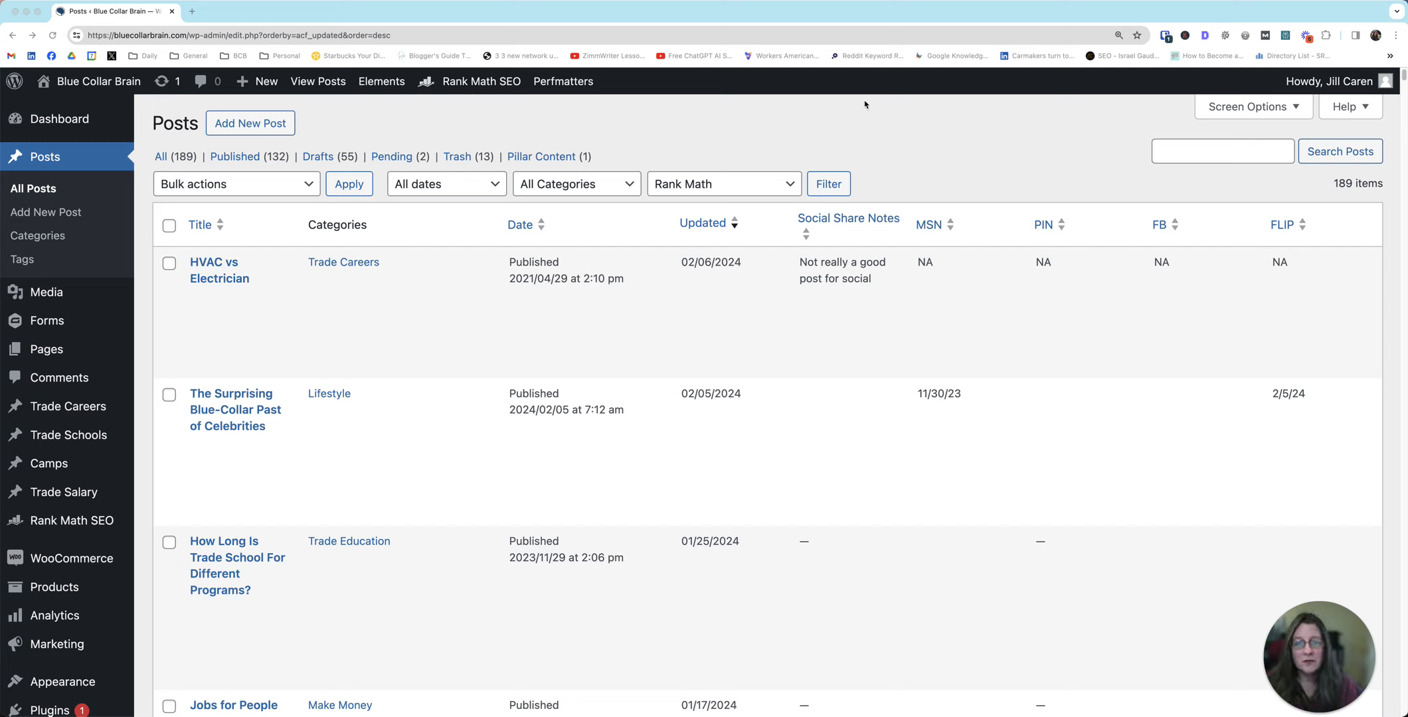
mouse_move(314, 244)
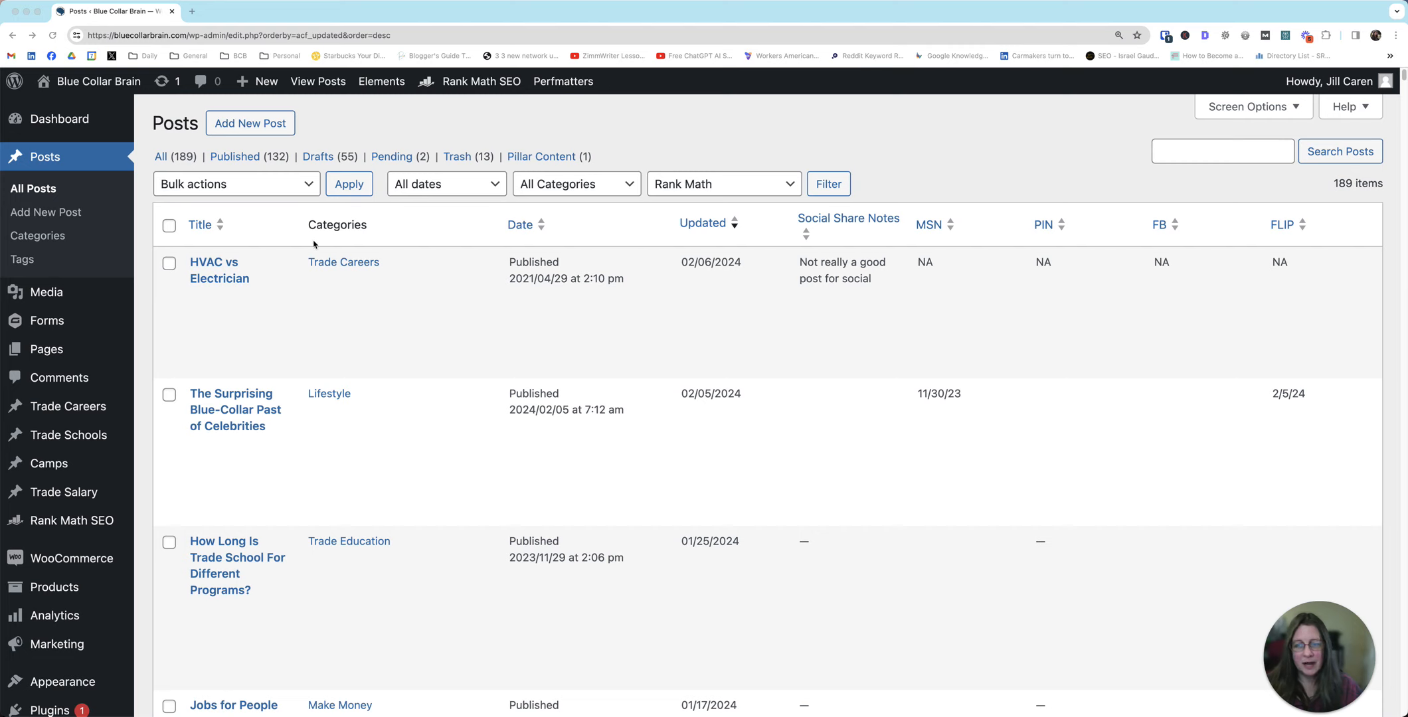
mouse_move(217, 291)
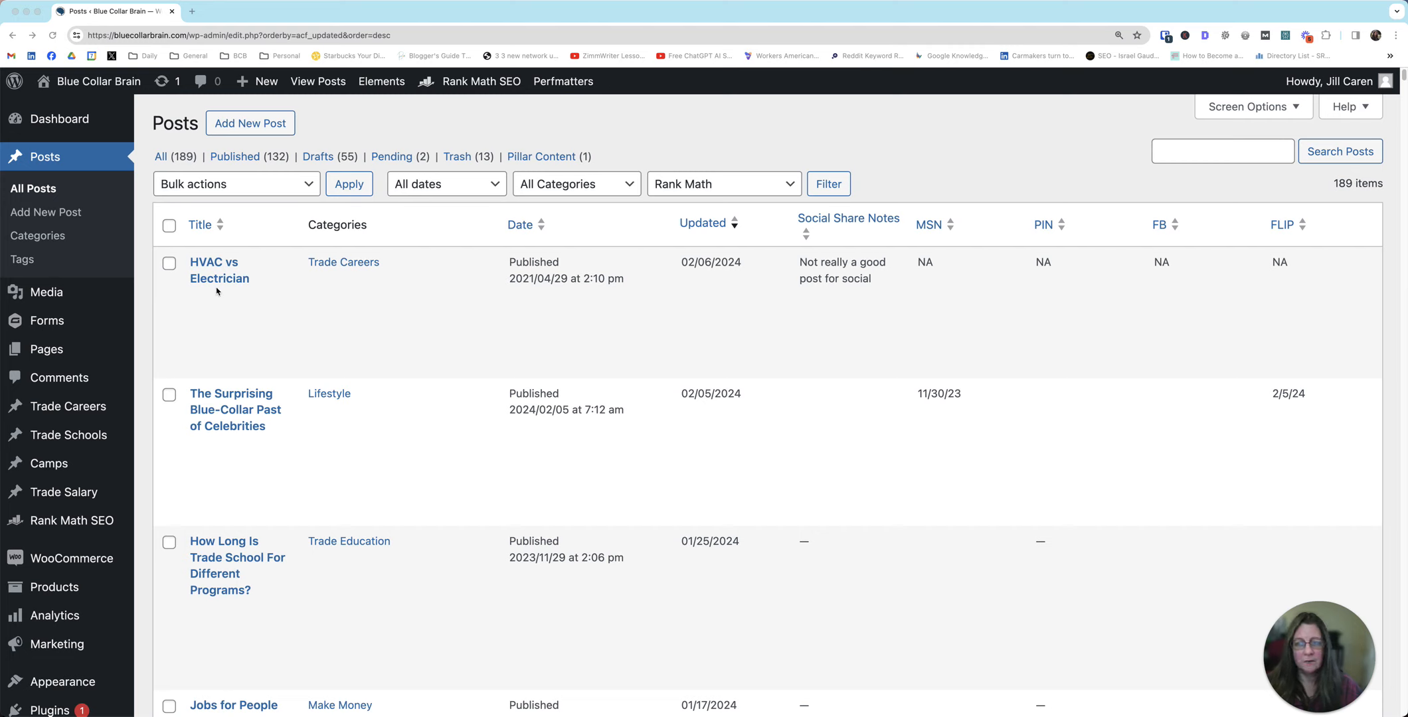
mouse_move(382, 257)
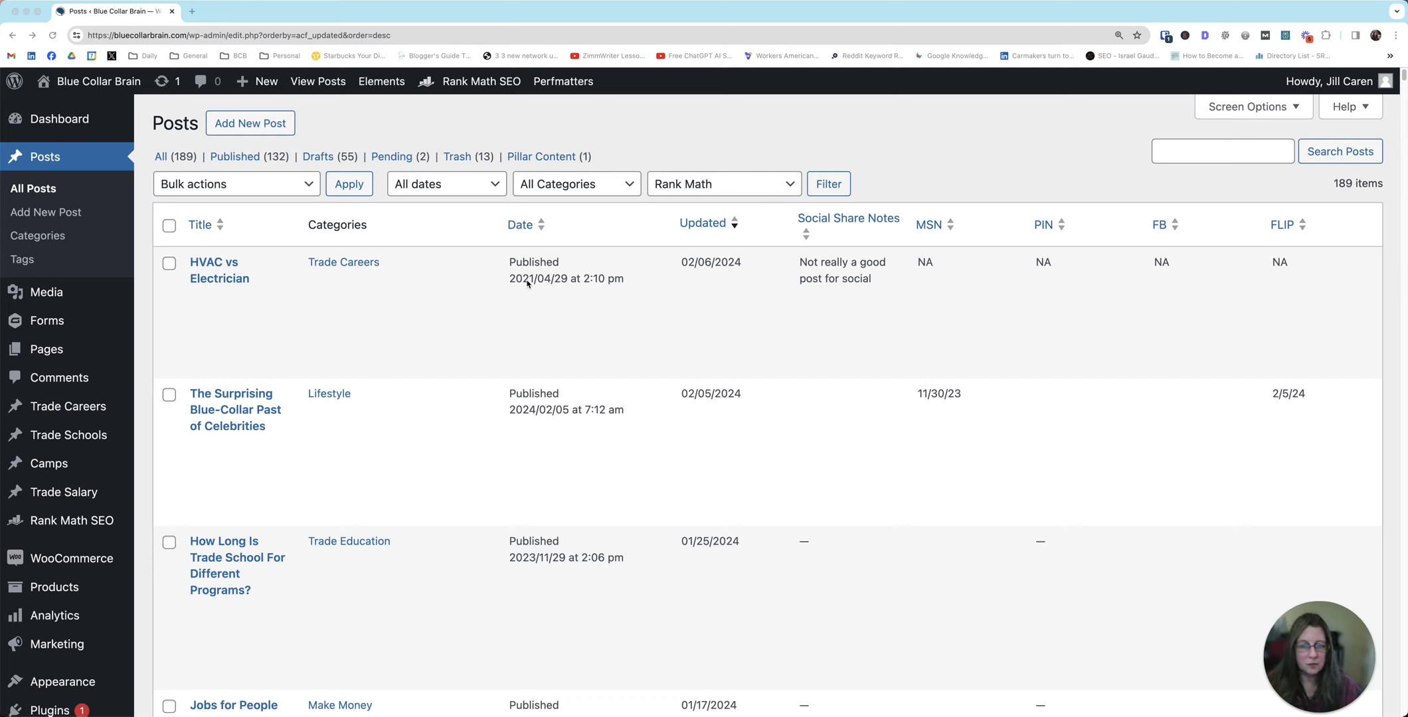
mouse_move(256, 256)
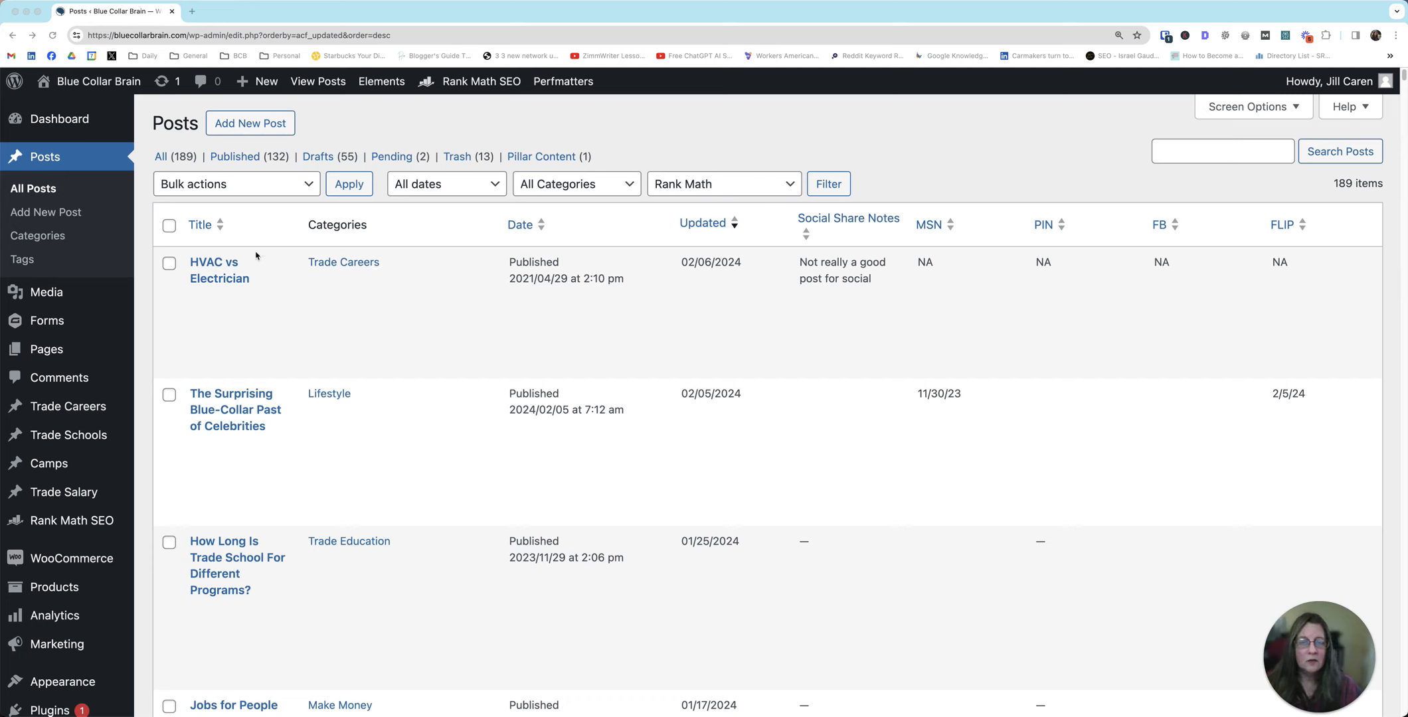
mouse_move(433, 227)
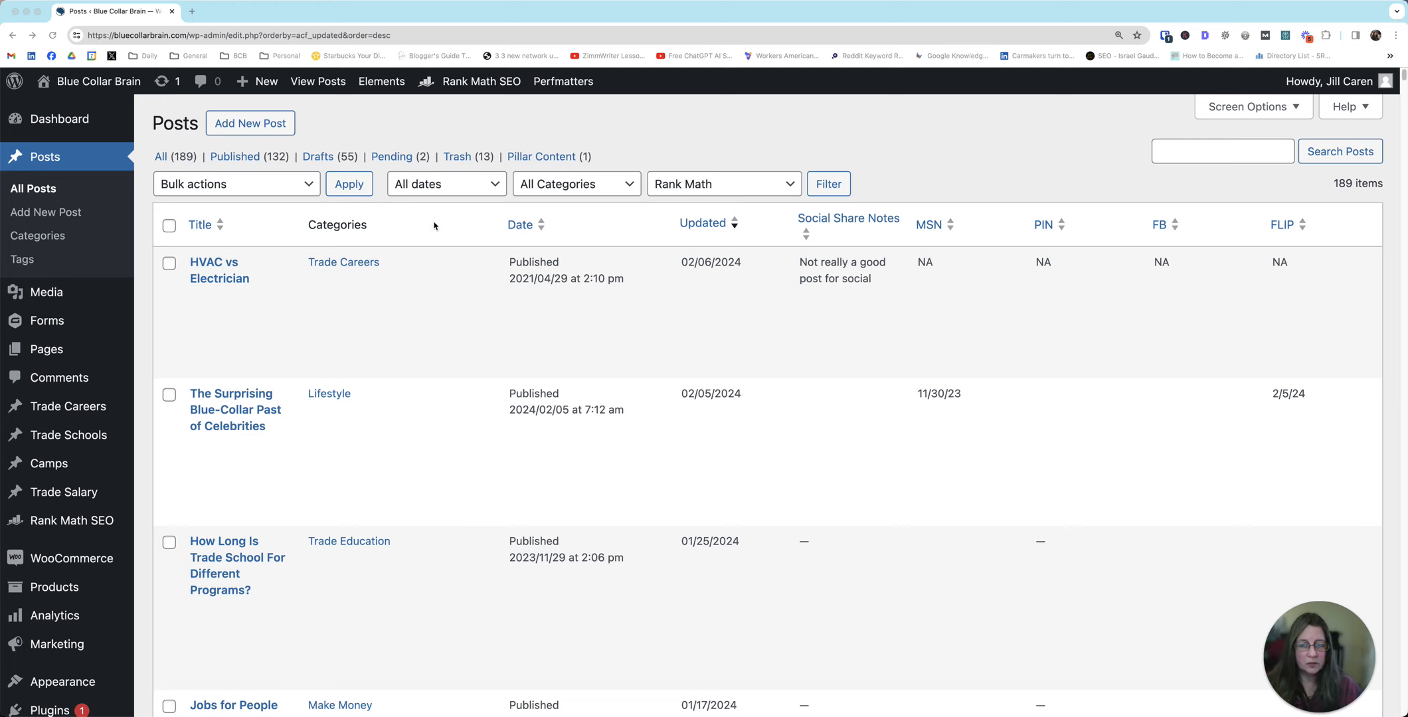
mouse_move(701, 255)
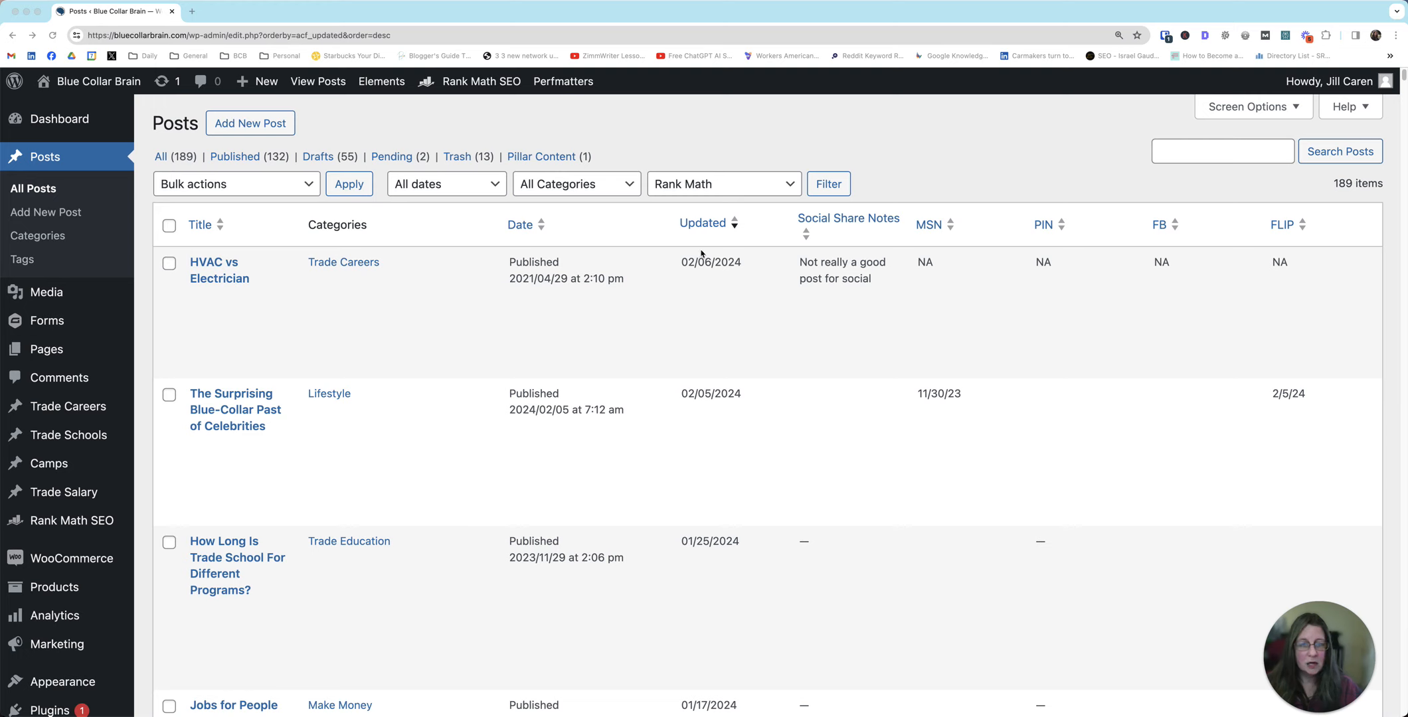
mouse_move(1324, 250)
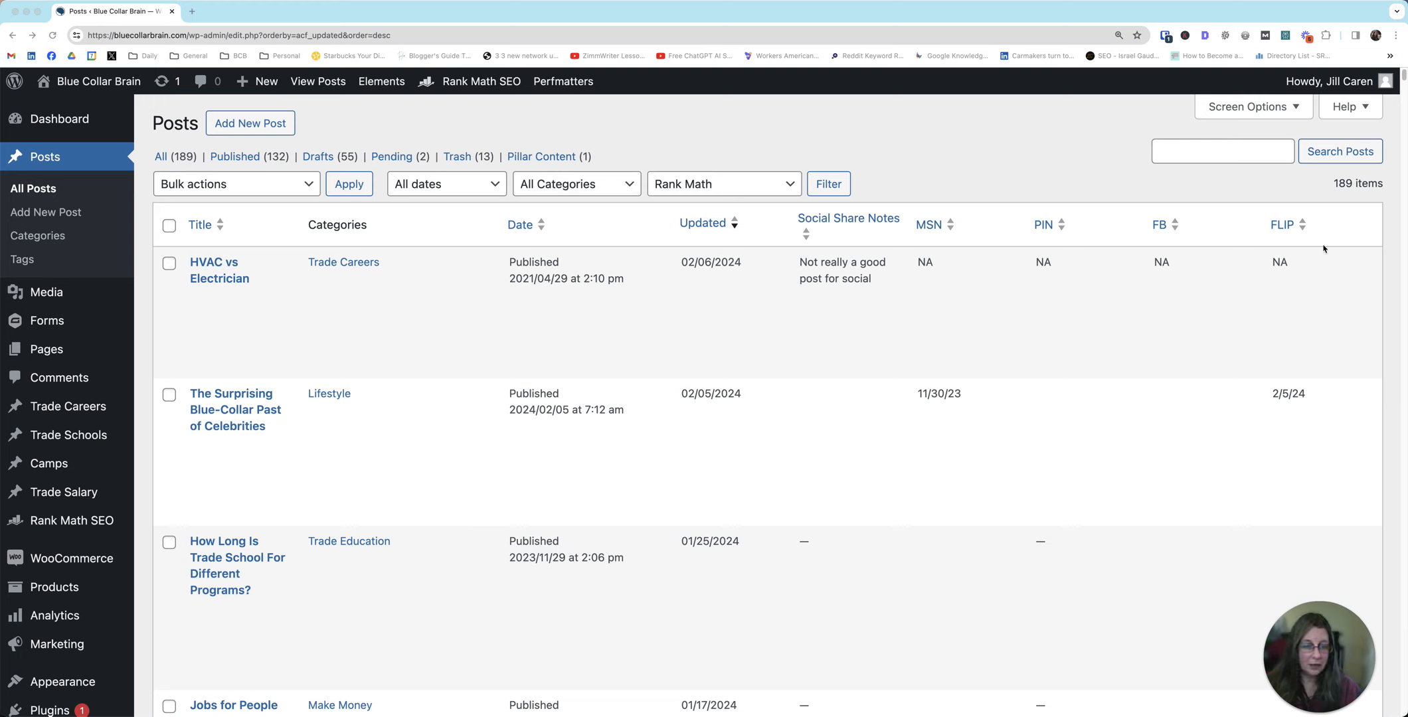
mouse_move(707, 224)
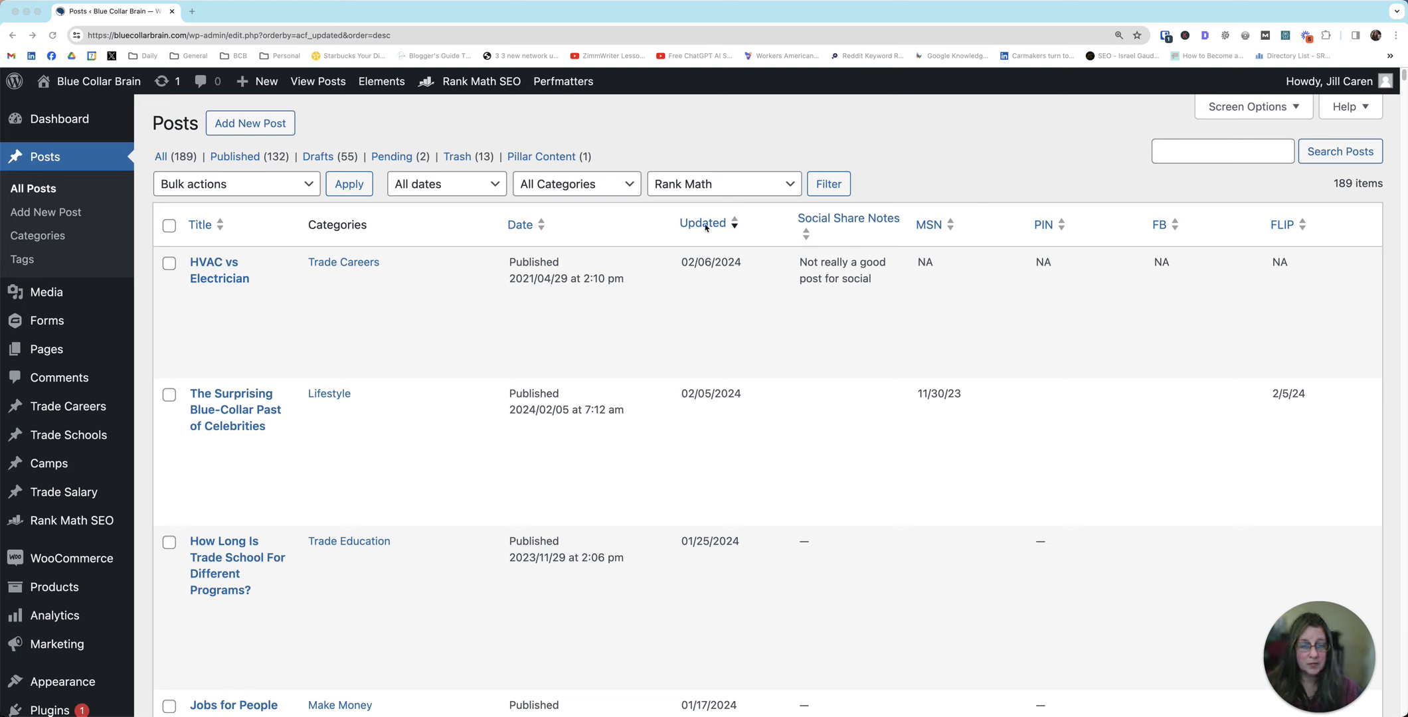
mouse_move(709, 268)
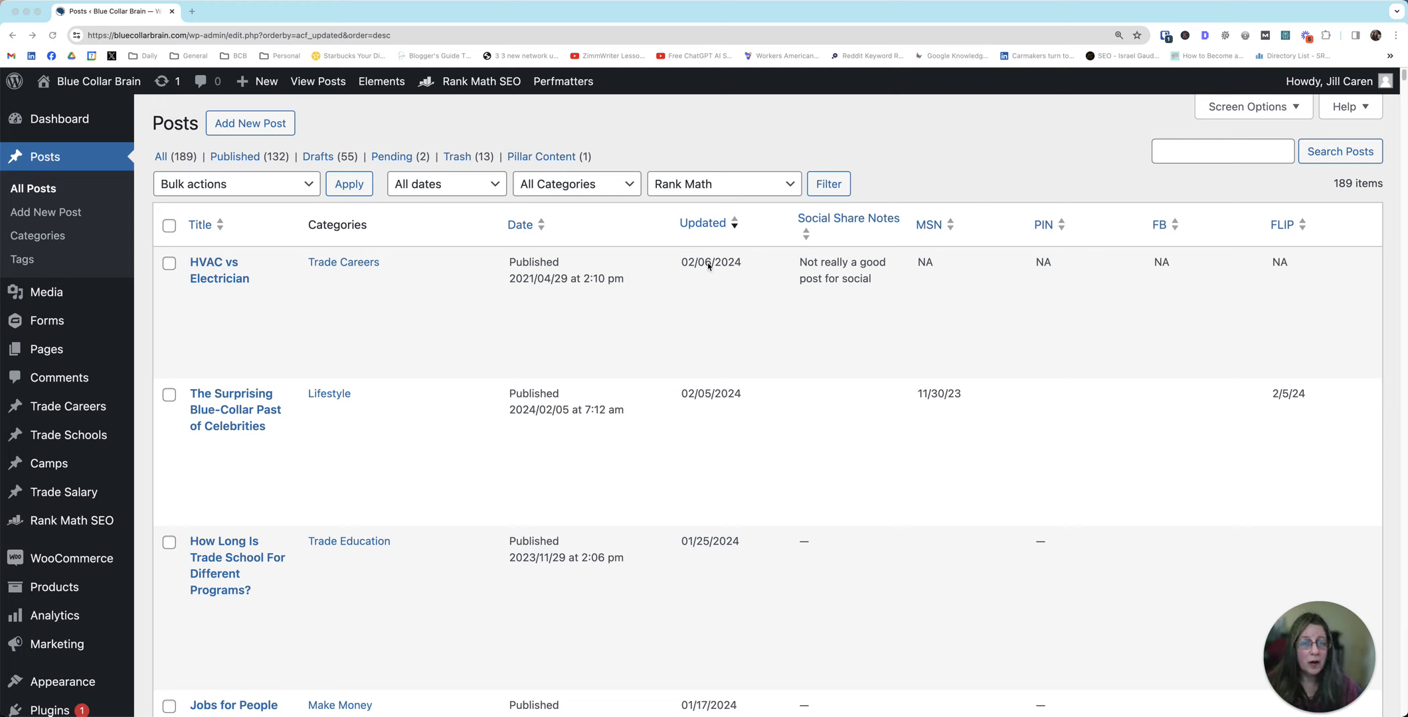
mouse_move(273, 279)
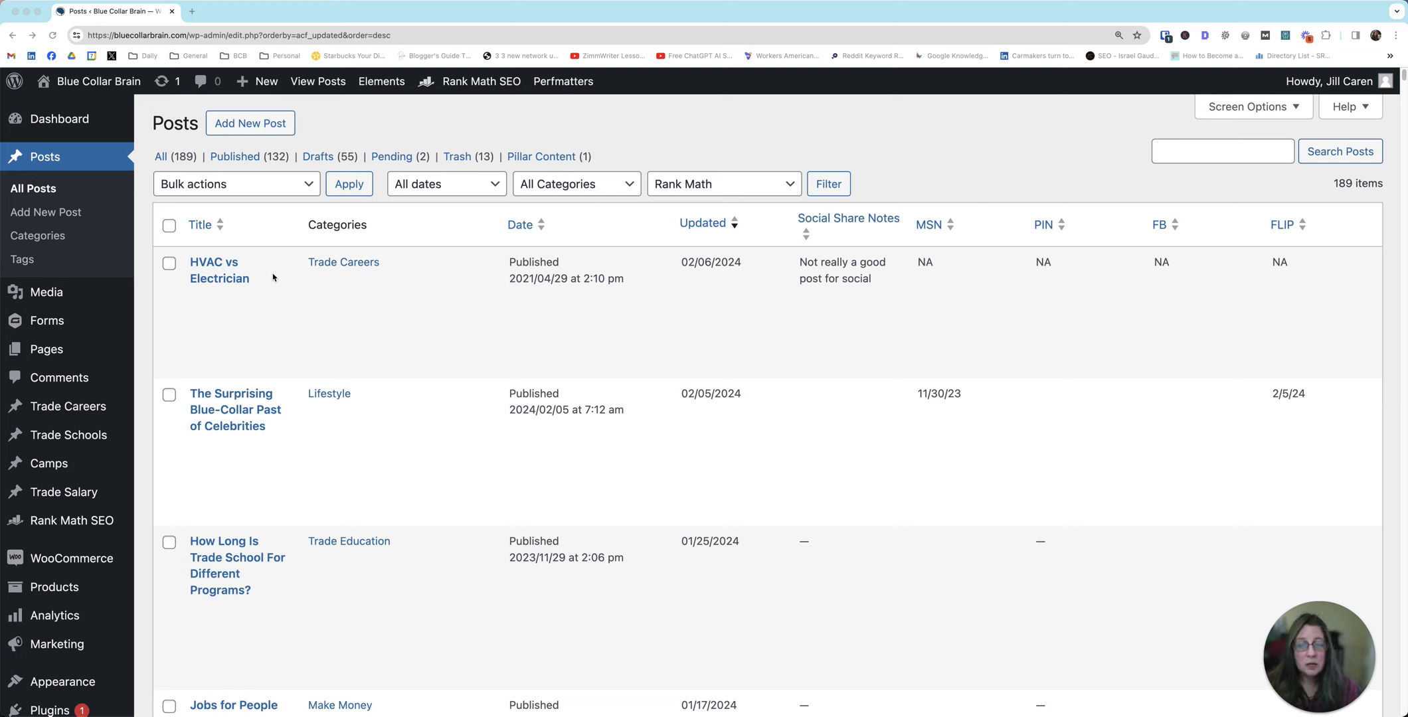
mouse_move(543, 335)
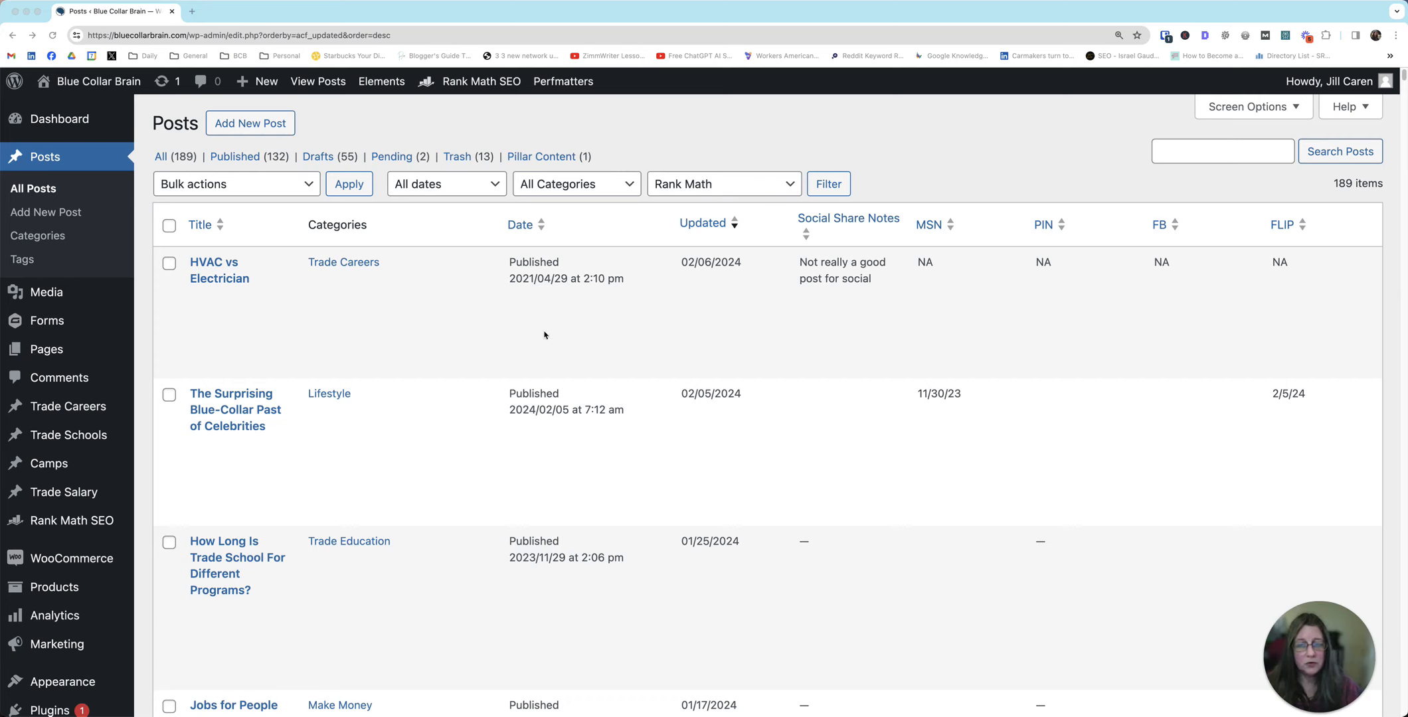
mouse_move(518, 288)
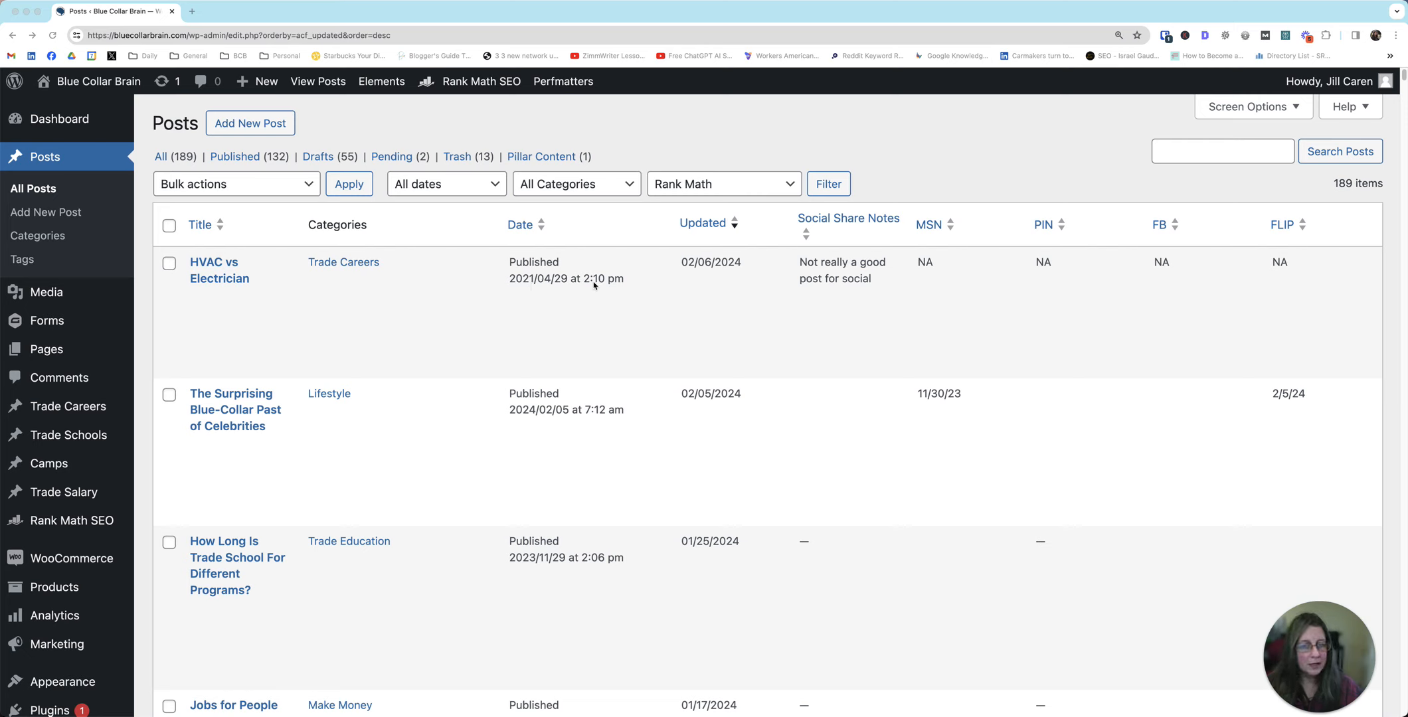
mouse_move(512, 285)
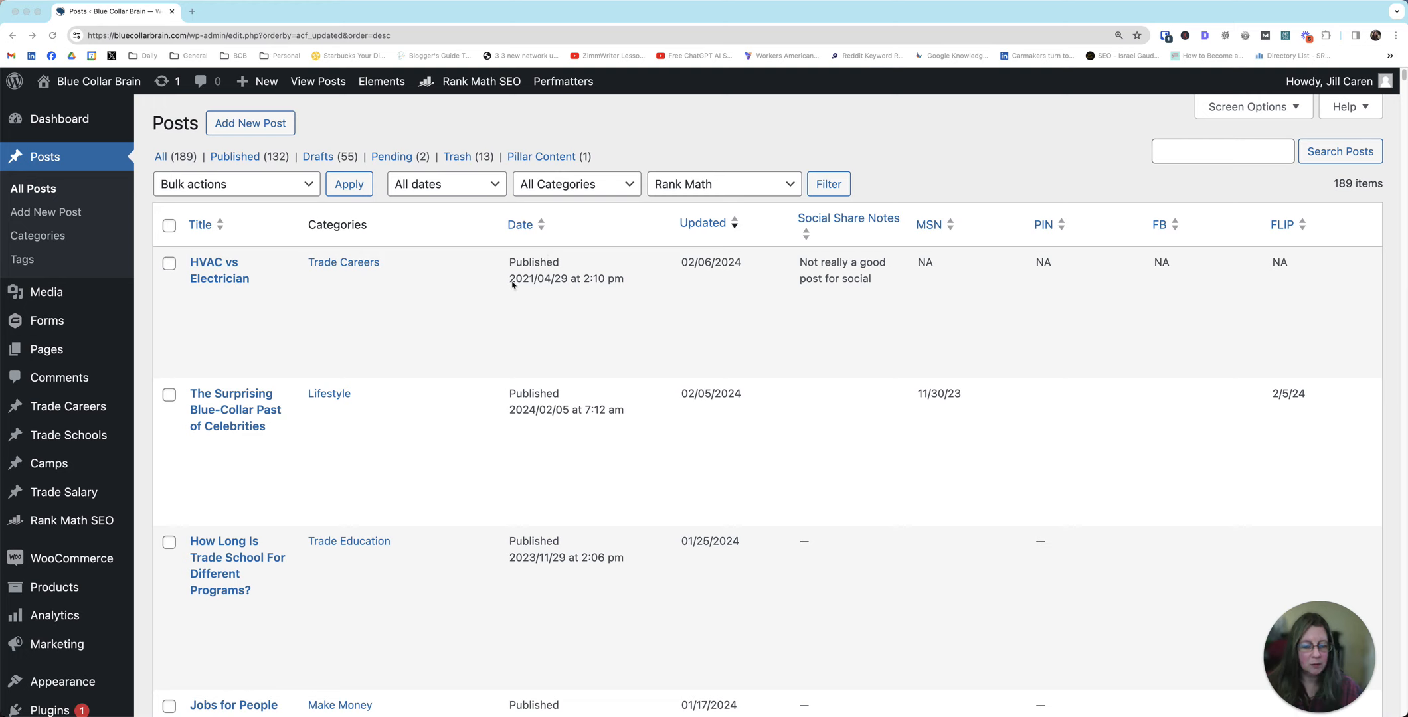
mouse_move(592, 321)
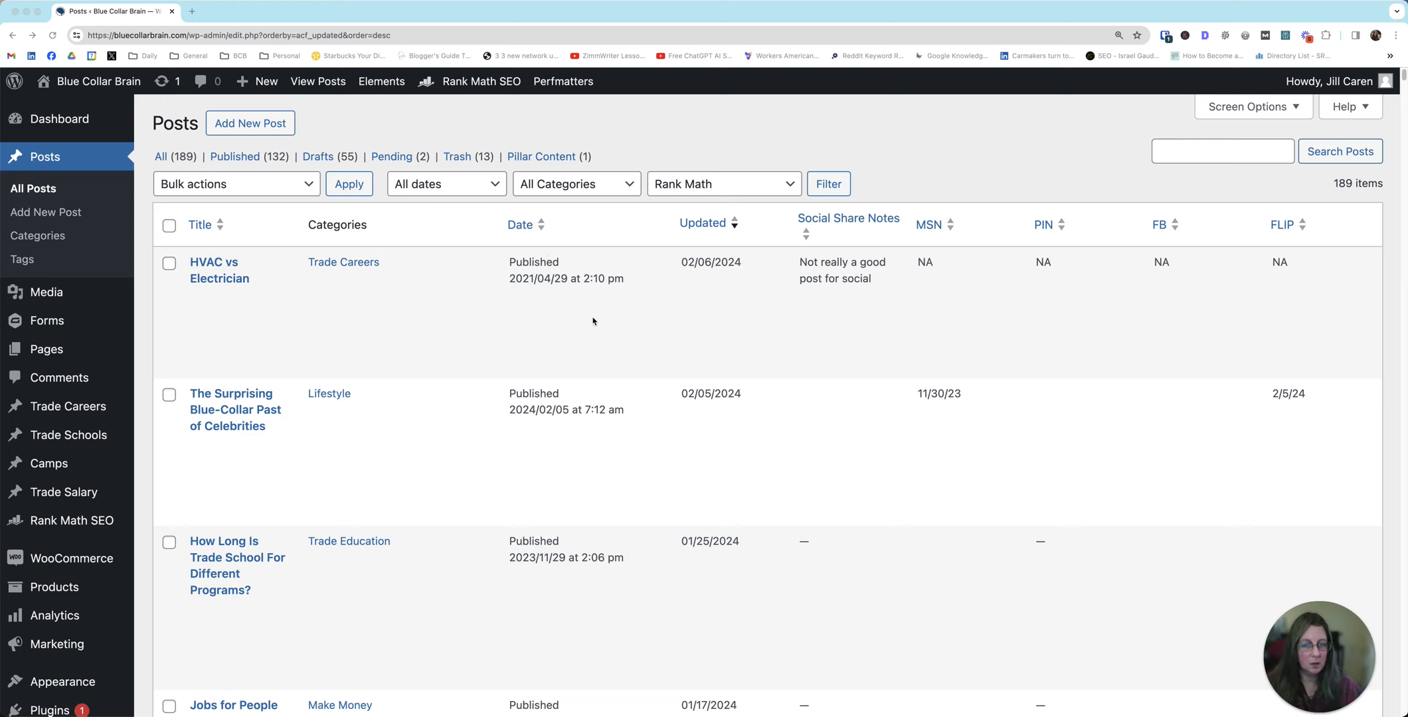
mouse_move(683, 243)
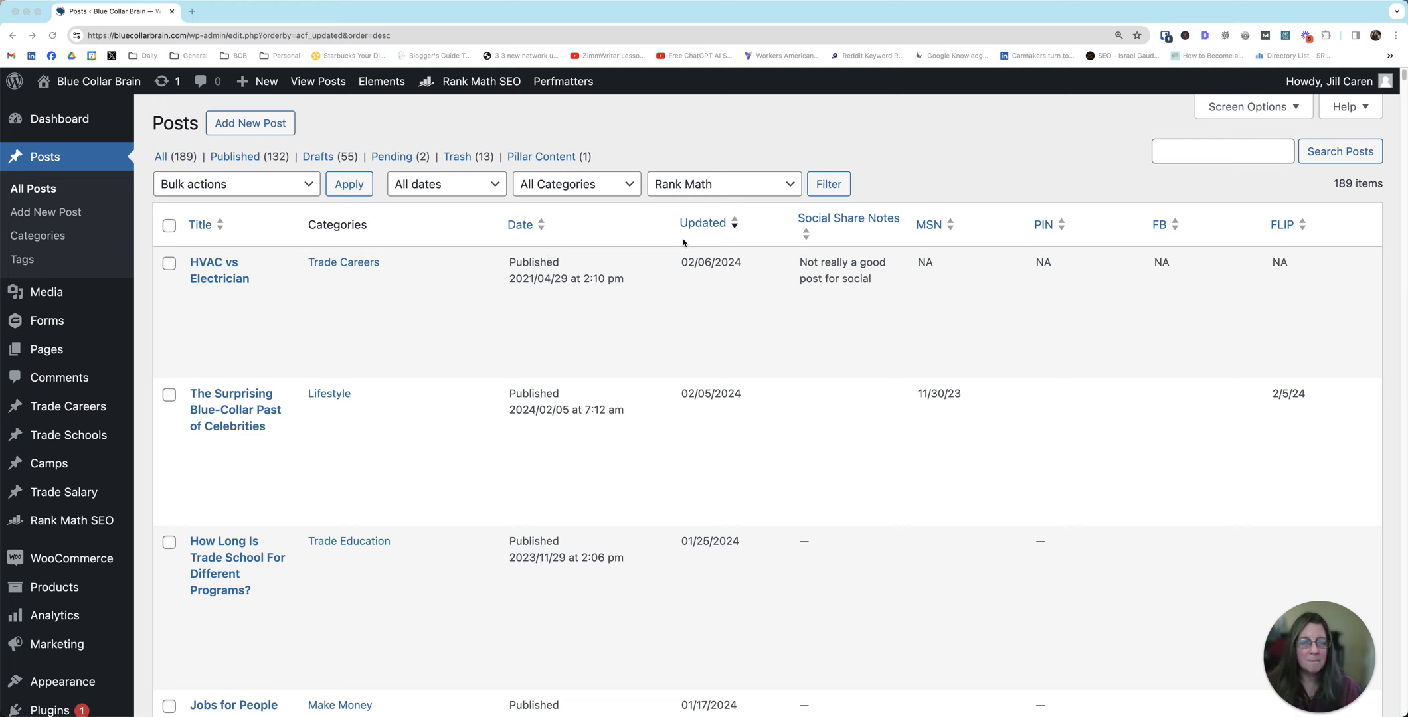
mouse_move(265, 270)
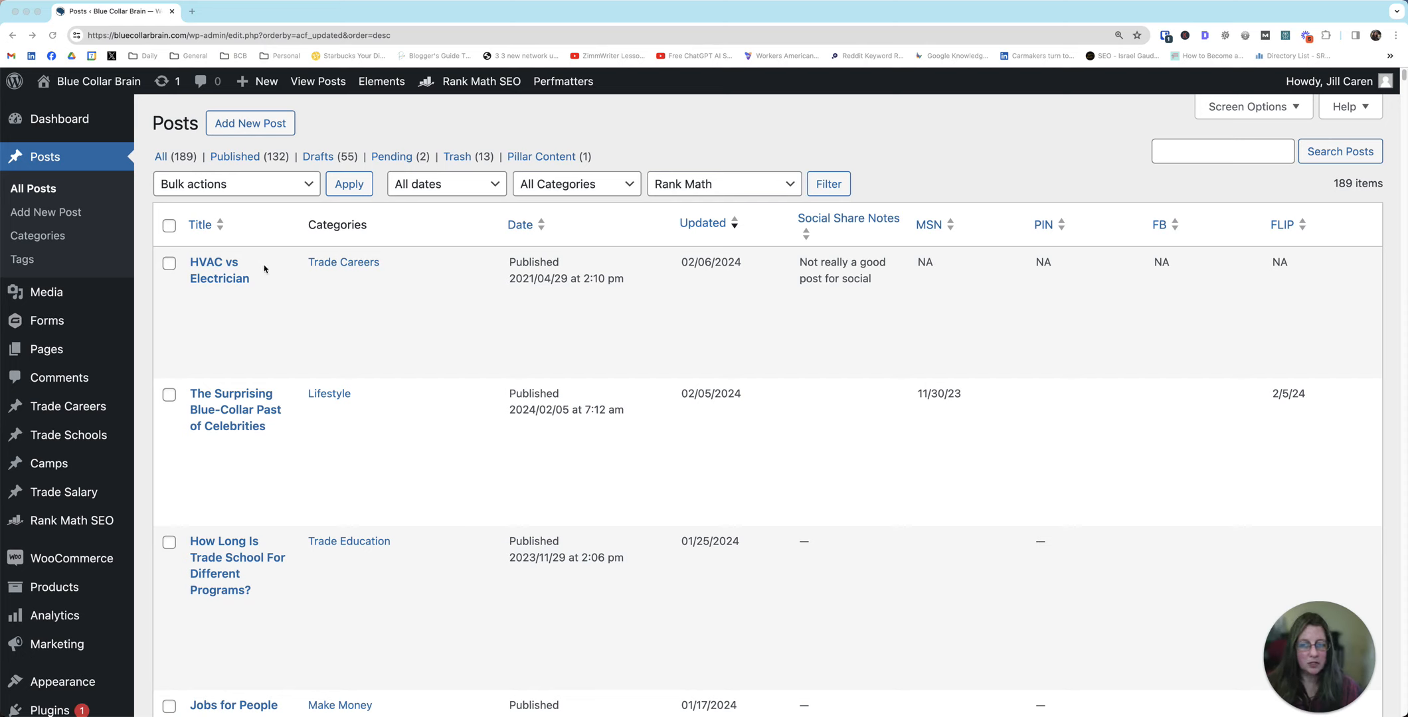
mouse_move(297, 290)
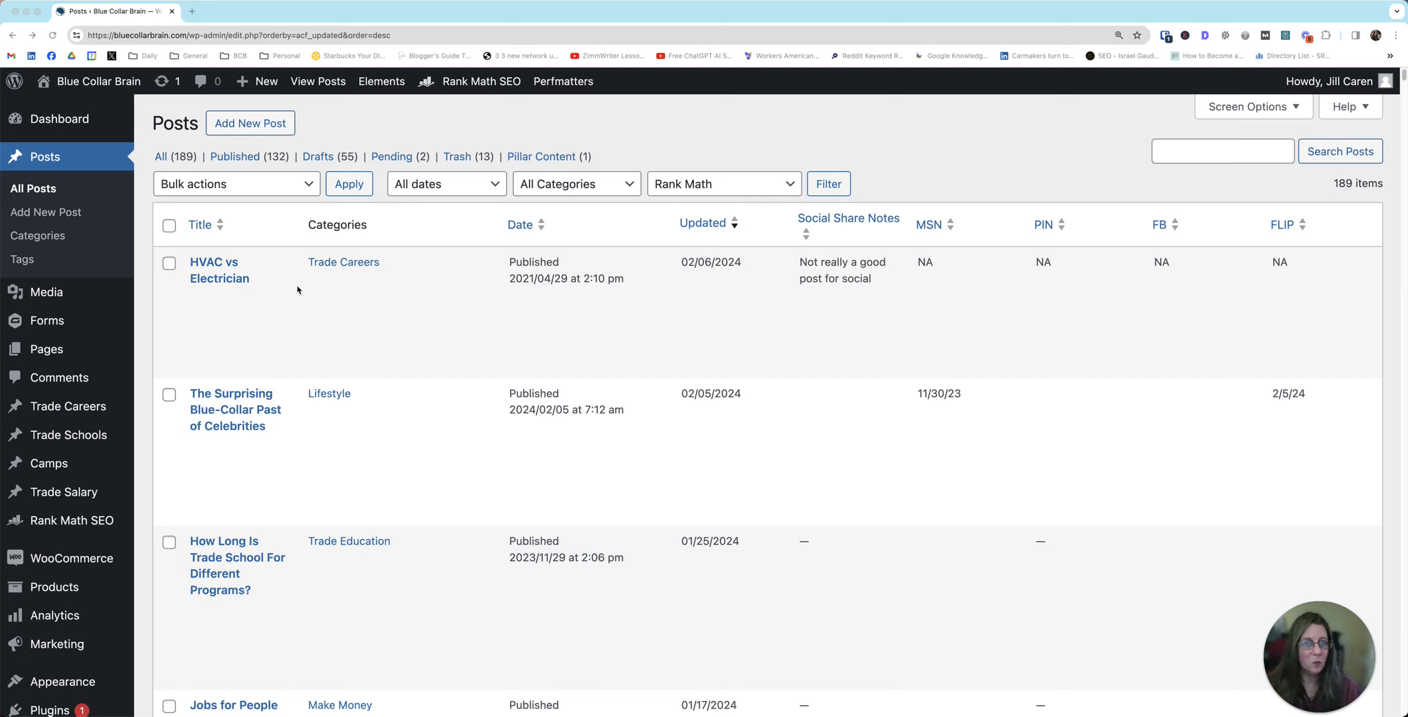
mouse_move(743, 268)
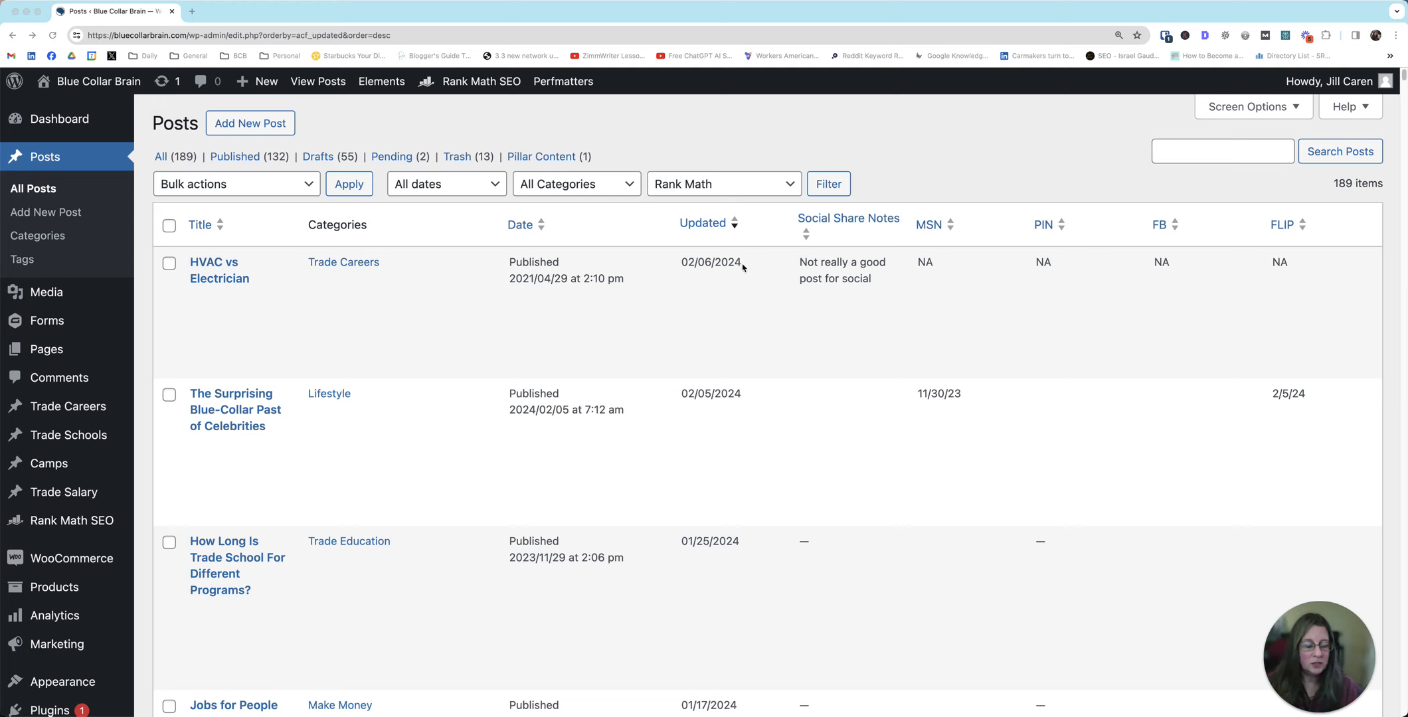
mouse_move(526, 295)
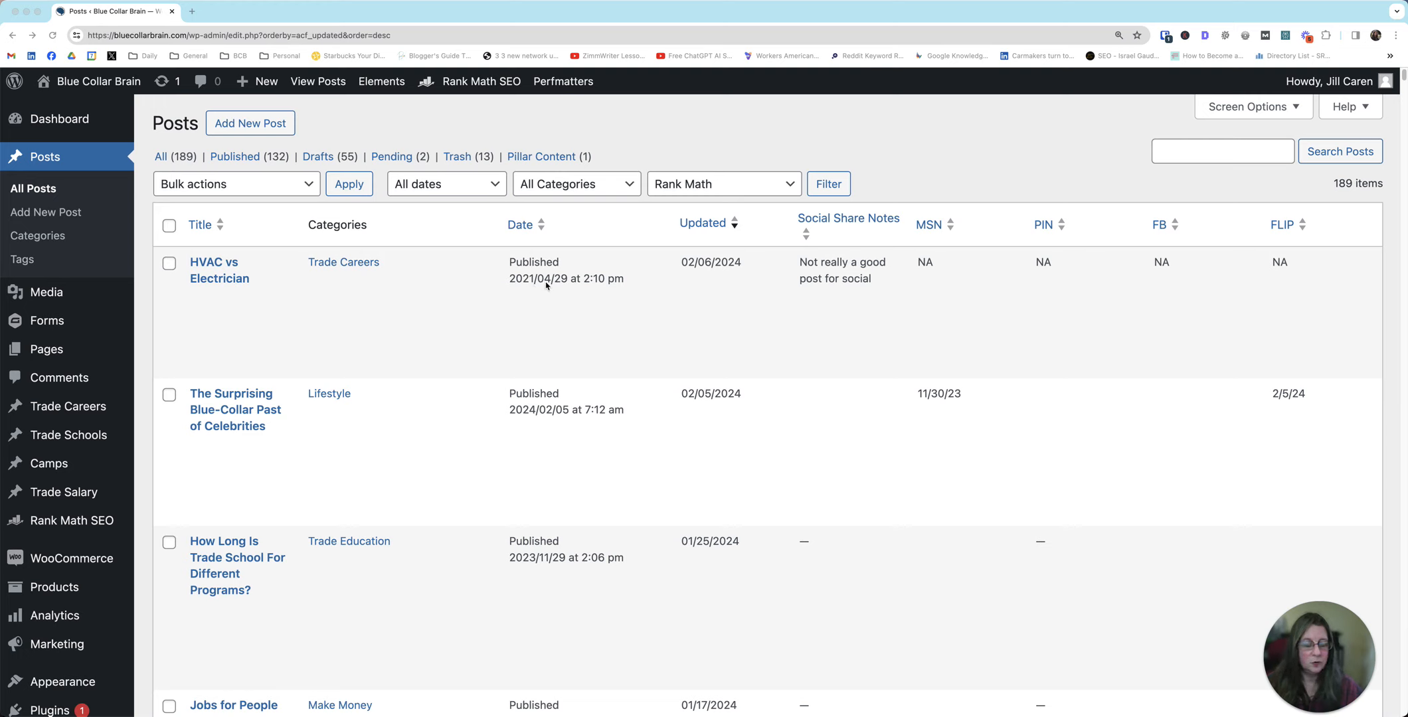
mouse_move(724, 269)
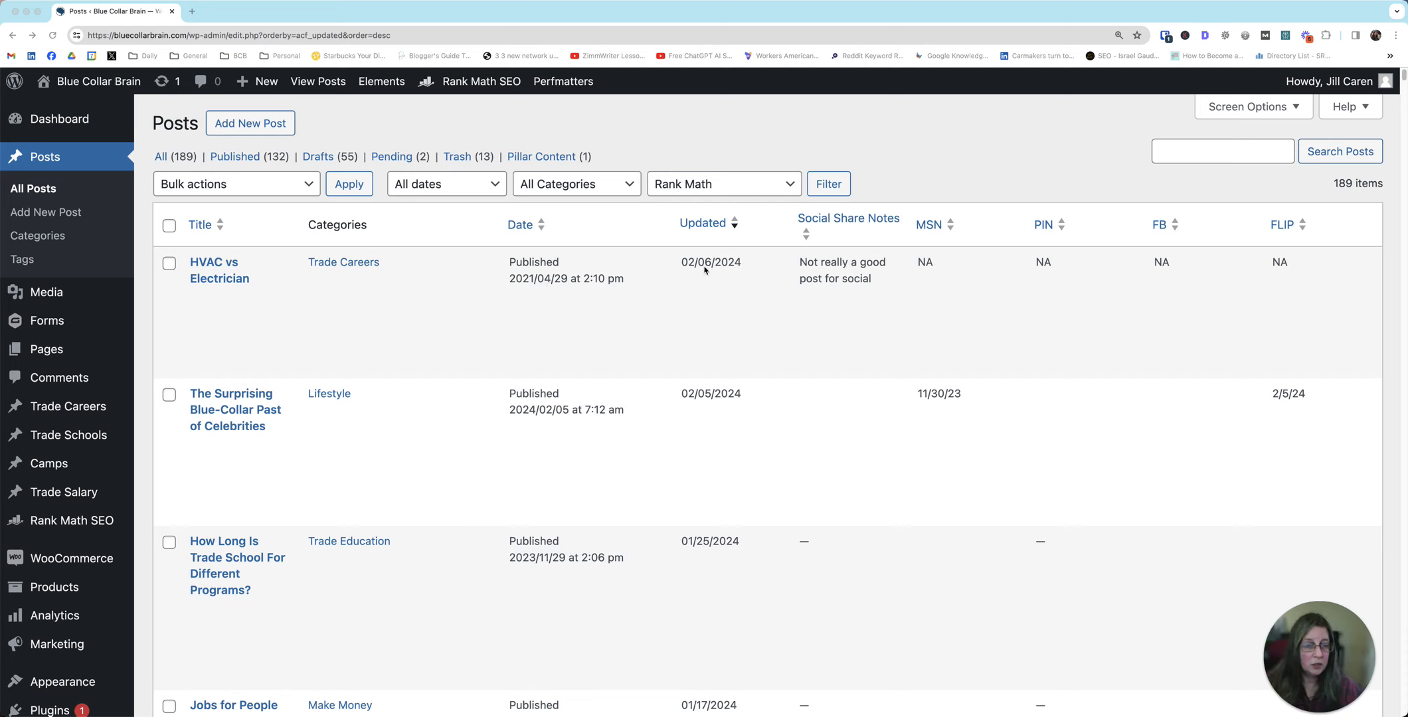
mouse_move(842, 226)
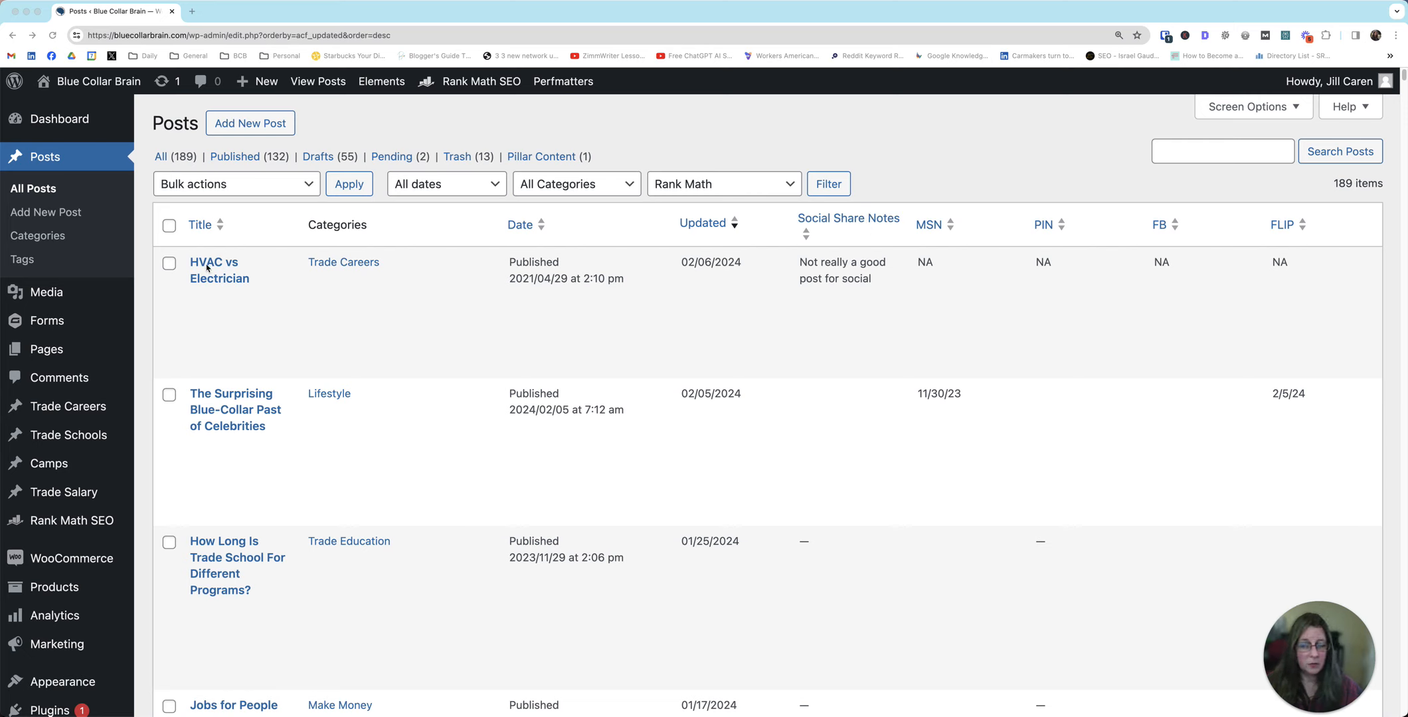
mouse_move(250, 257)
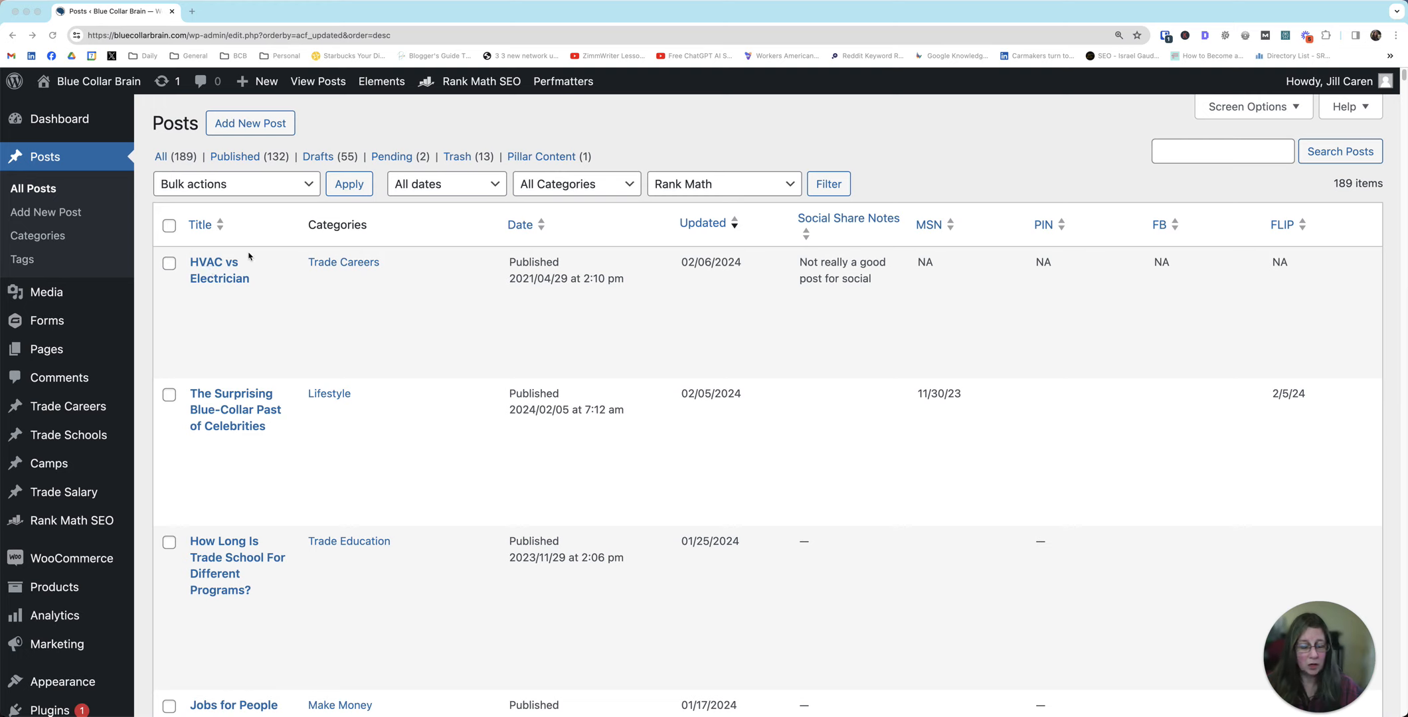
mouse_move(202, 285)
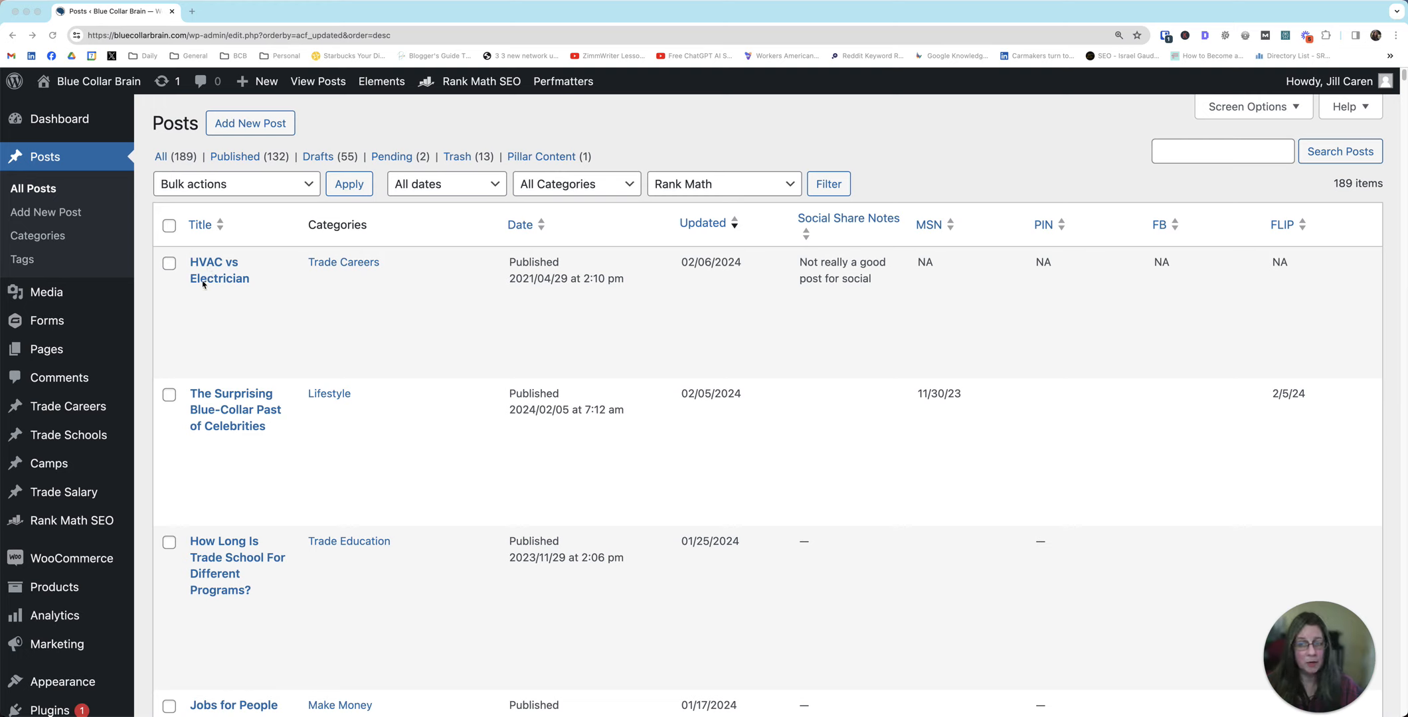
mouse_move(806, 252)
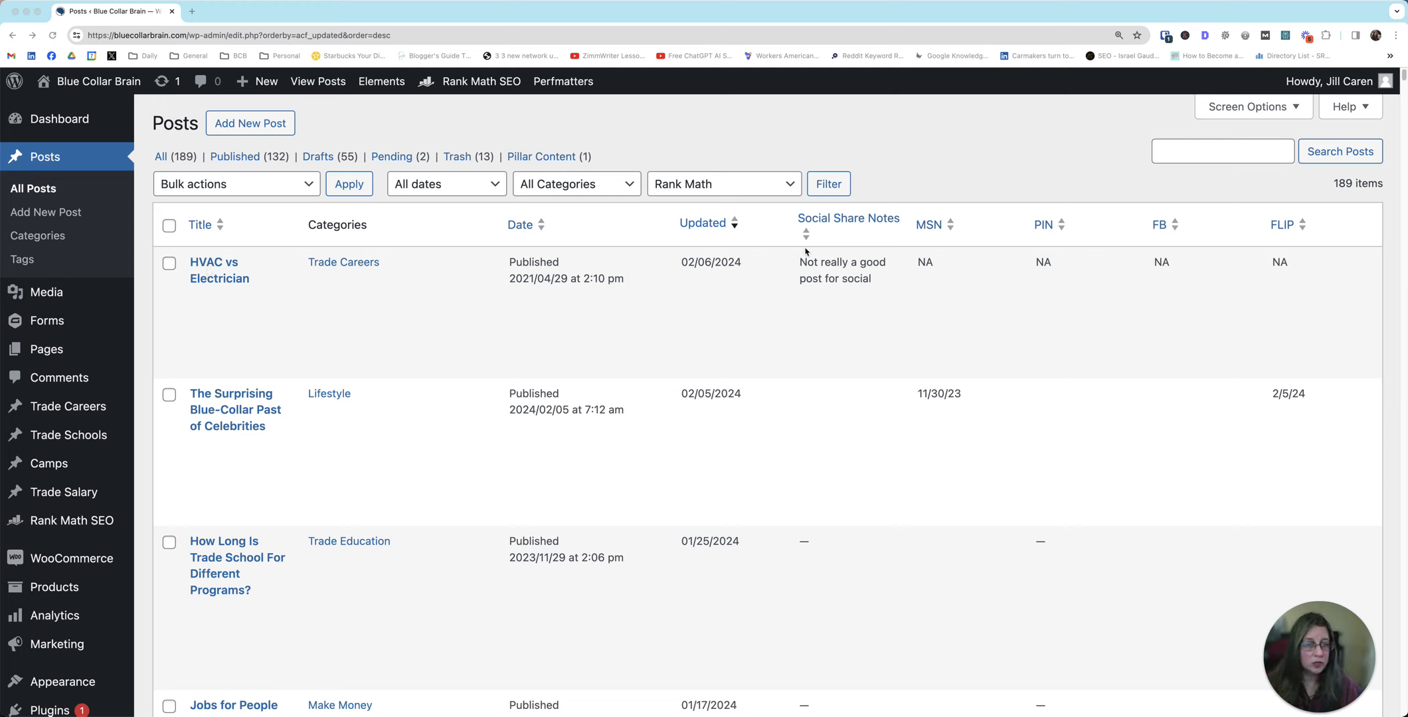
mouse_move(867, 285)
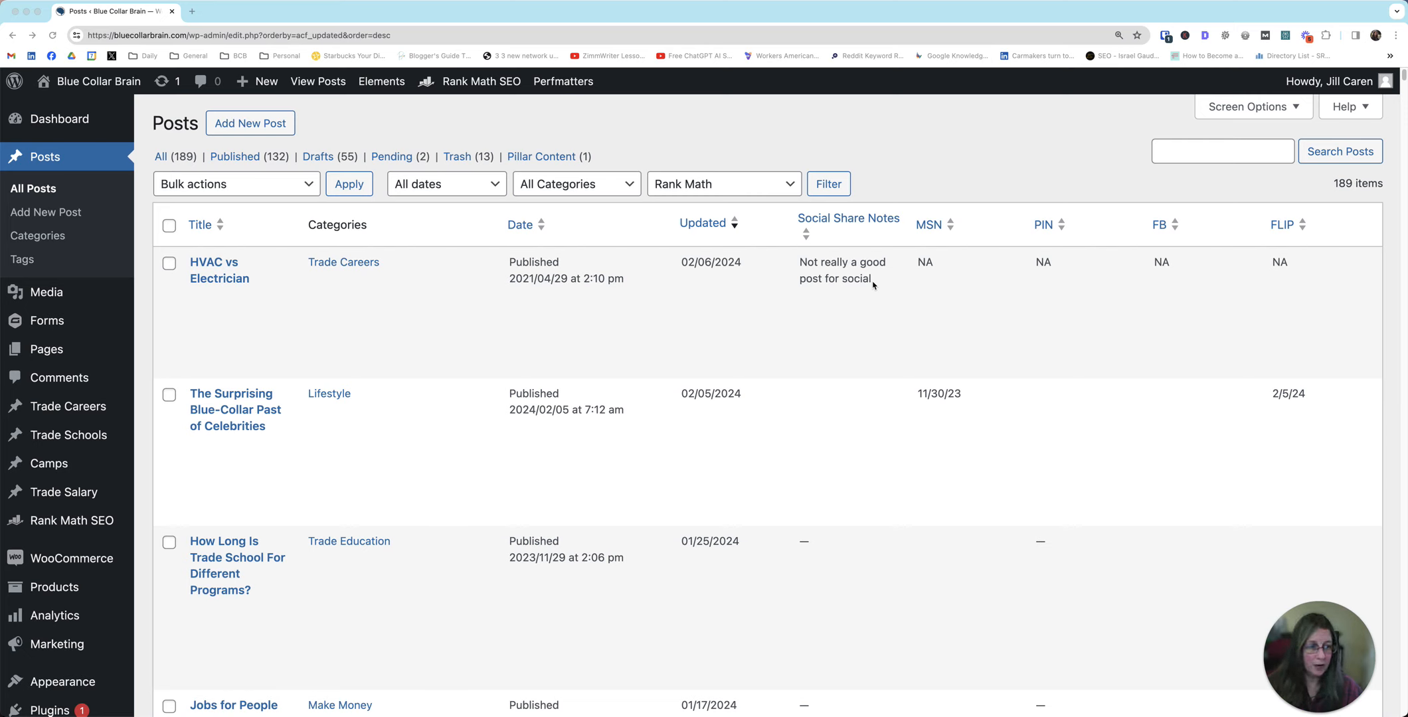
mouse_move(1042, 263)
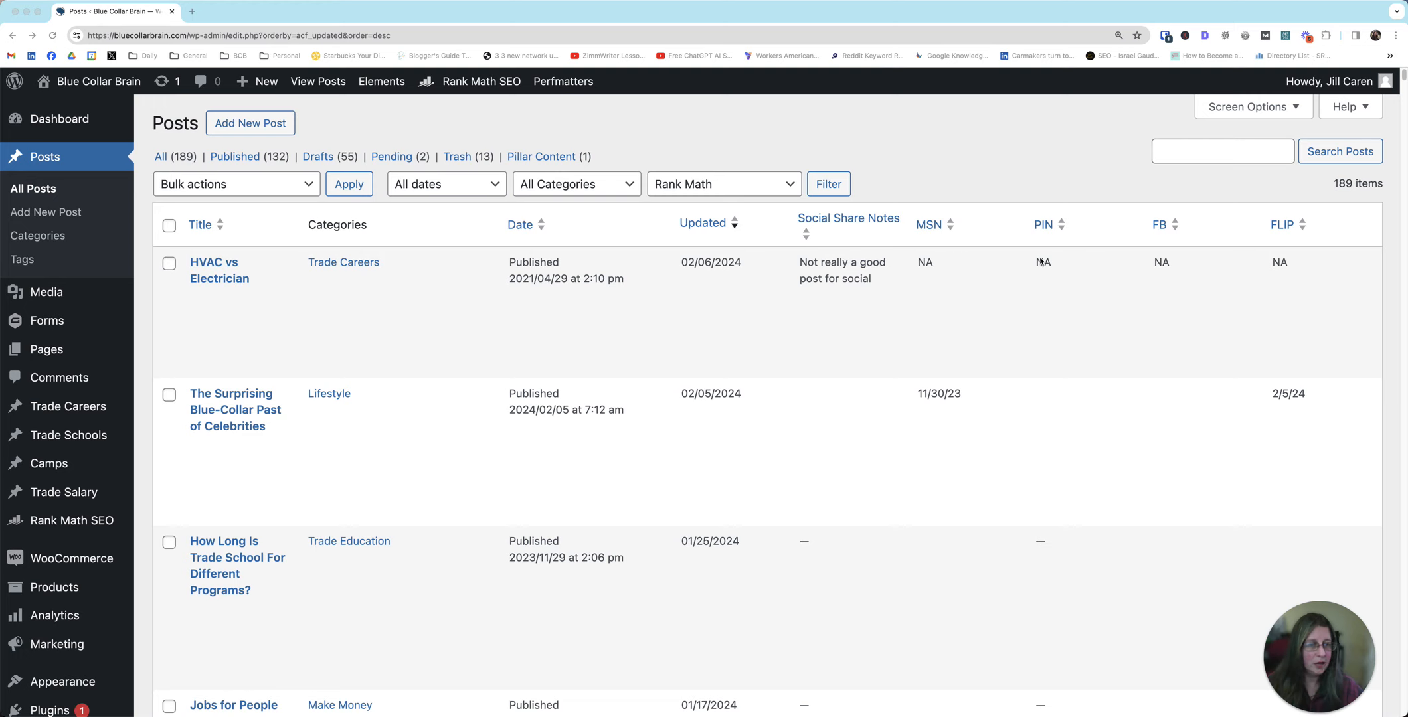
mouse_move(1276, 238)
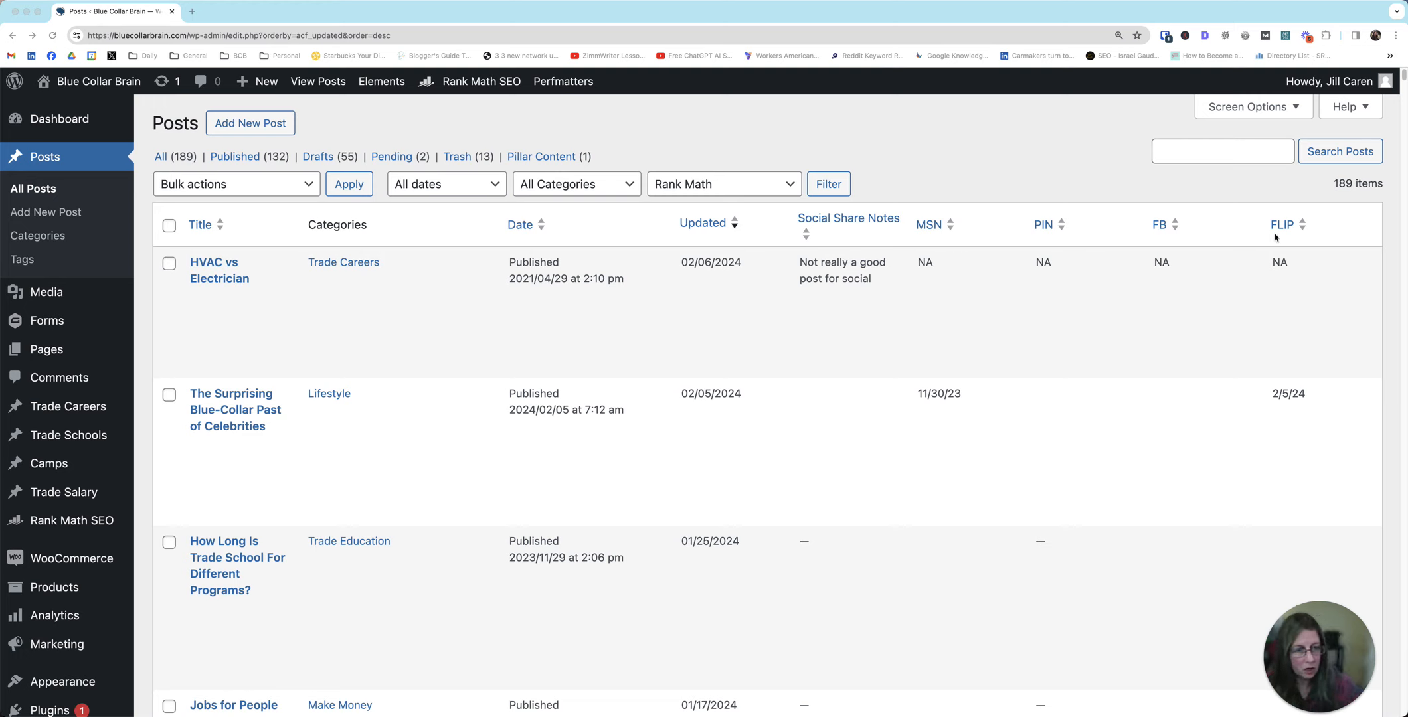
mouse_move(309, 408)
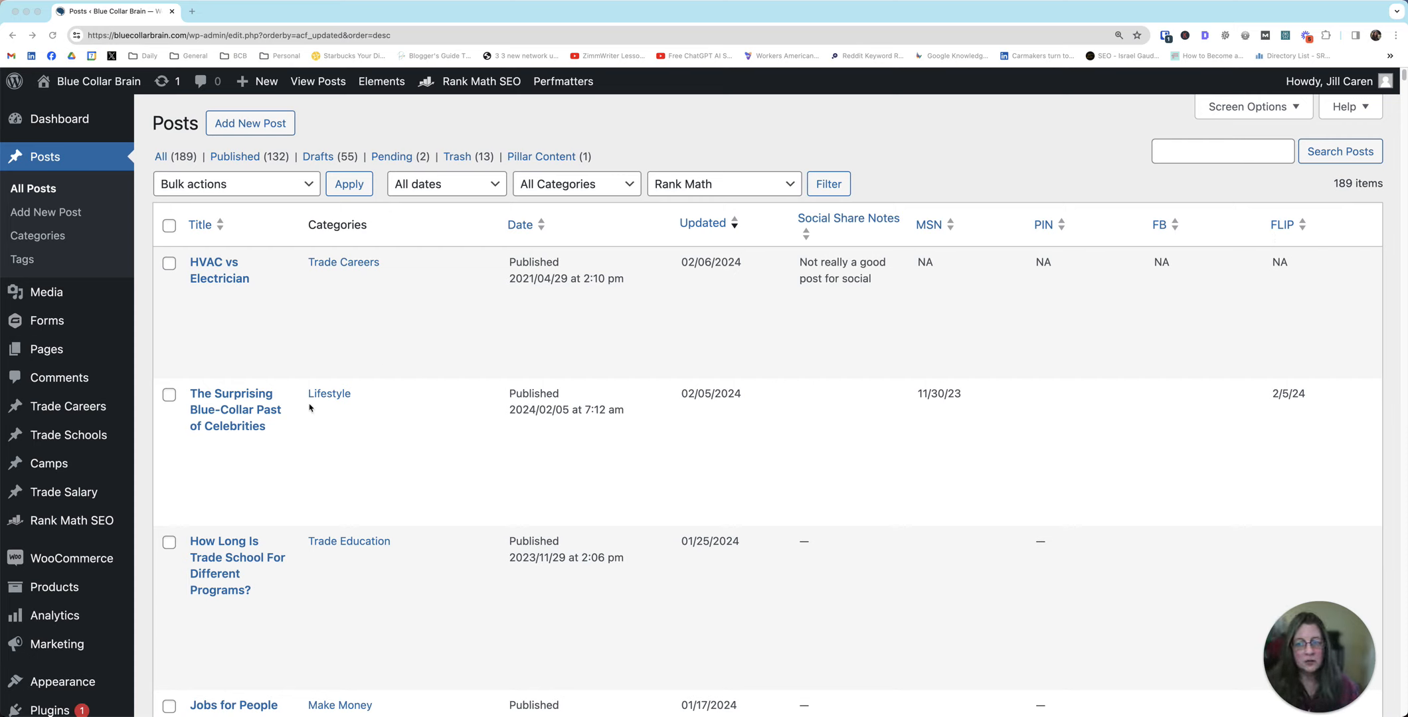
mouse_move(238, 412)
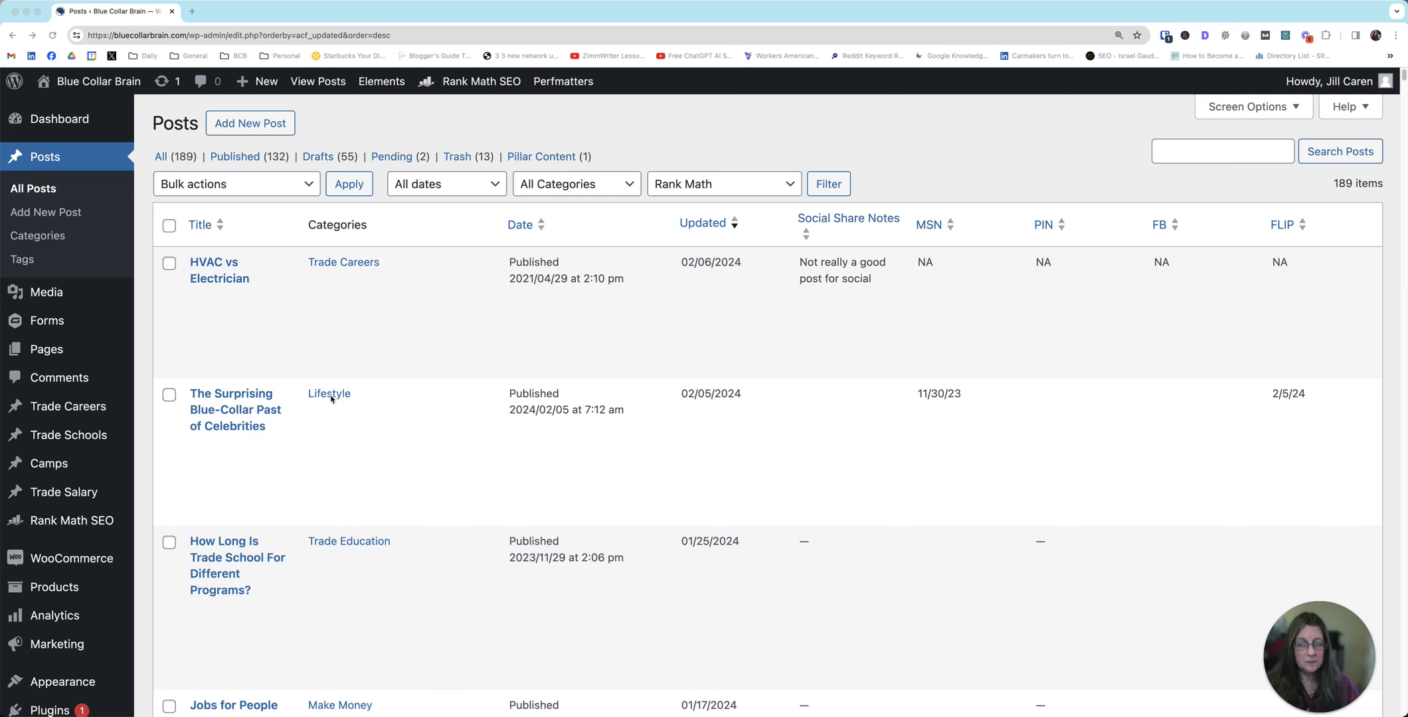
mouse_move(562, 419)
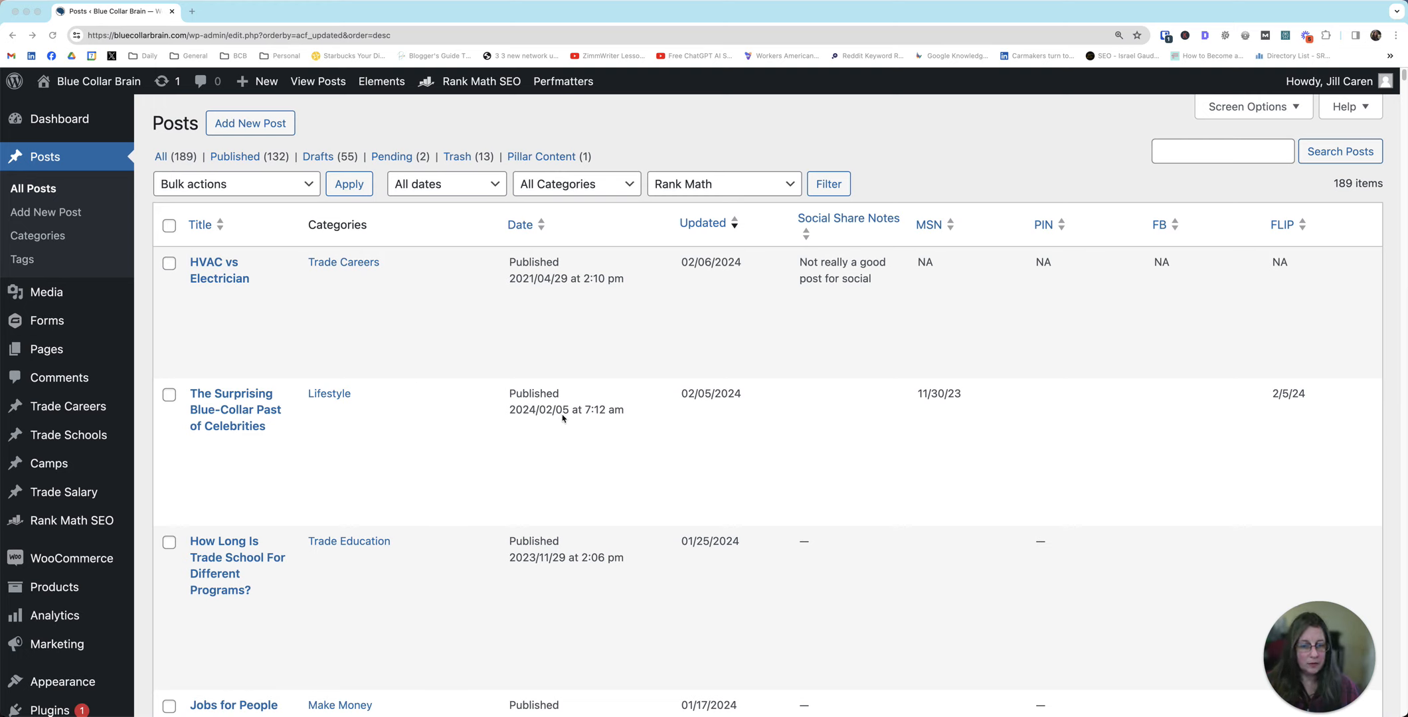
mouse_move(723, 402)
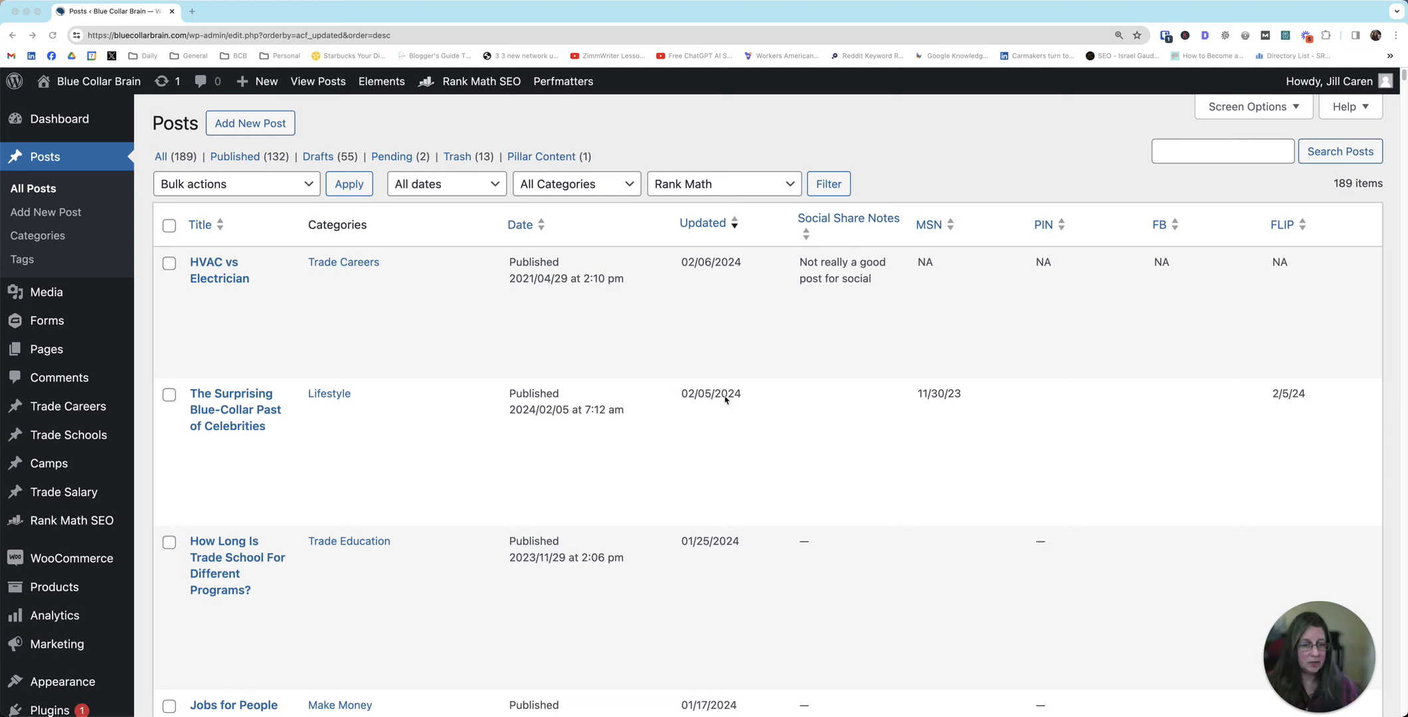
mouse_move(910, 238)
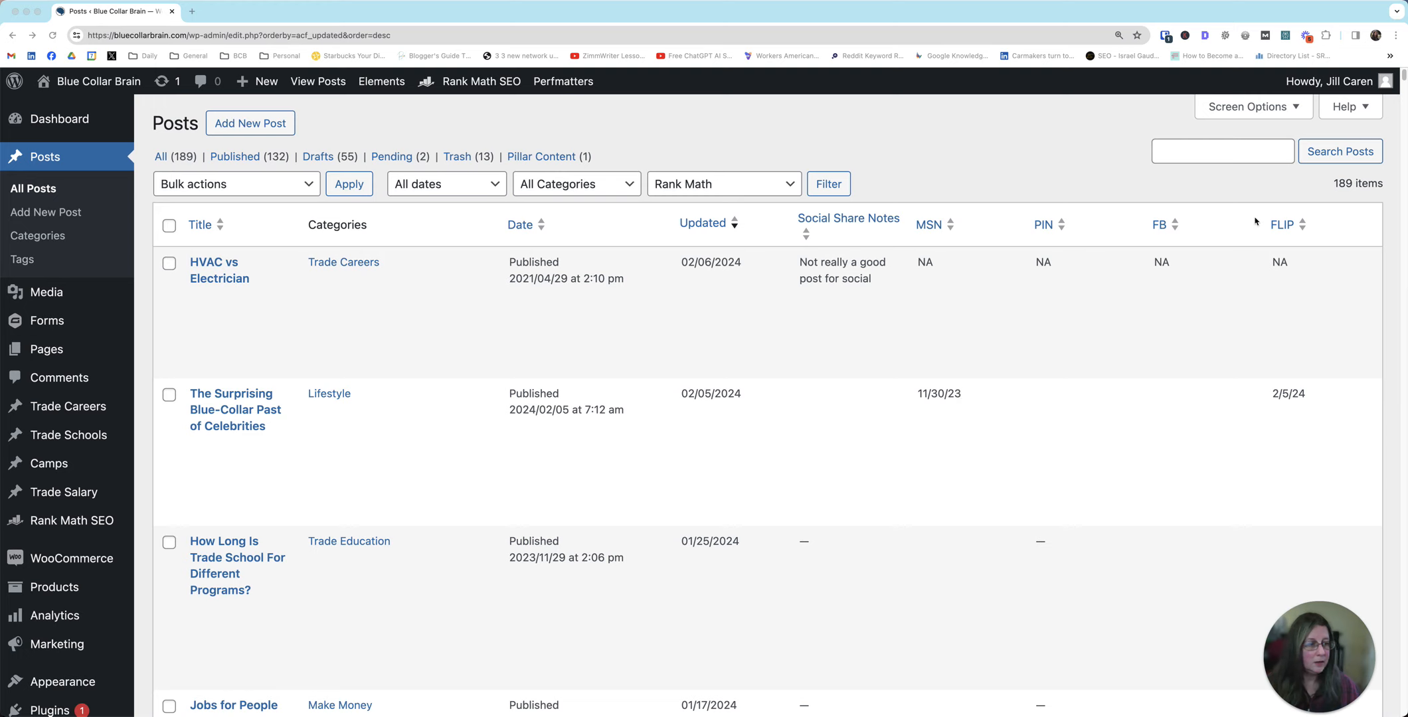
mouse_move(1286, 401)
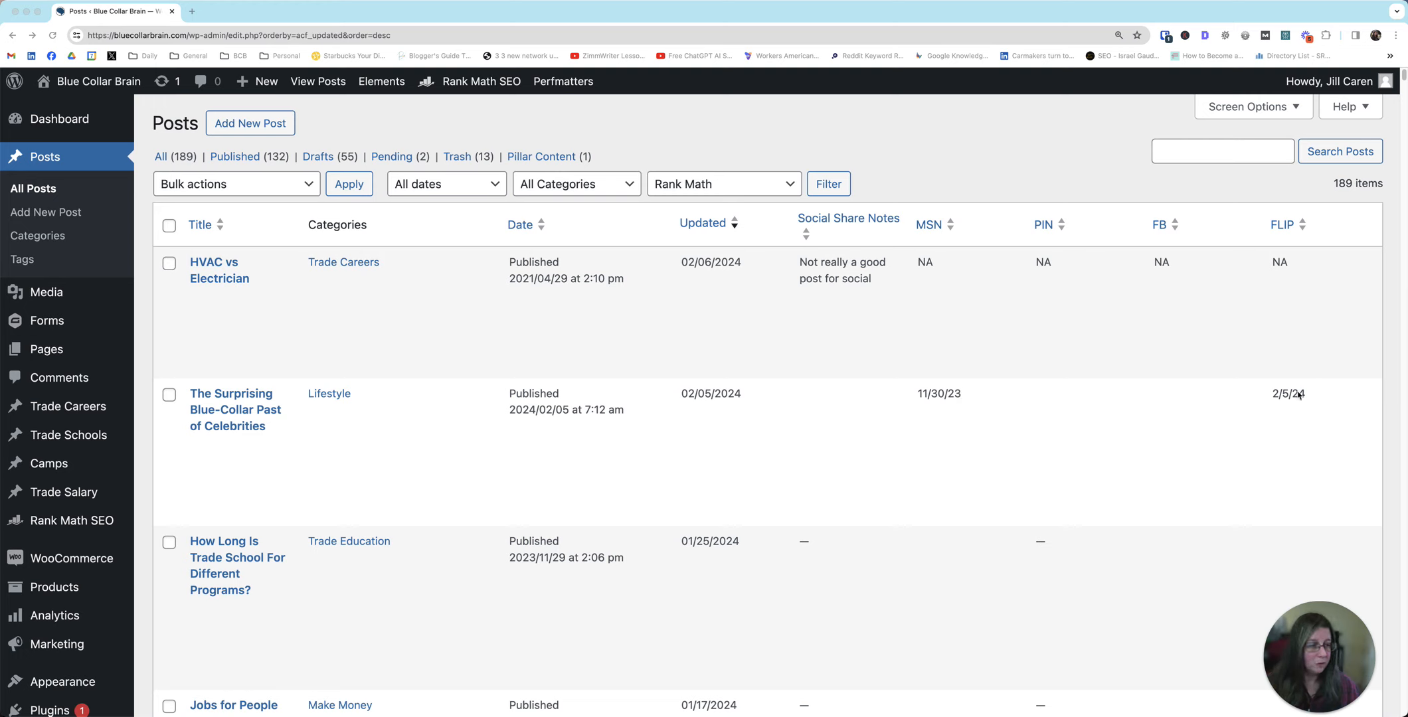
mouse_move(1295, 404)
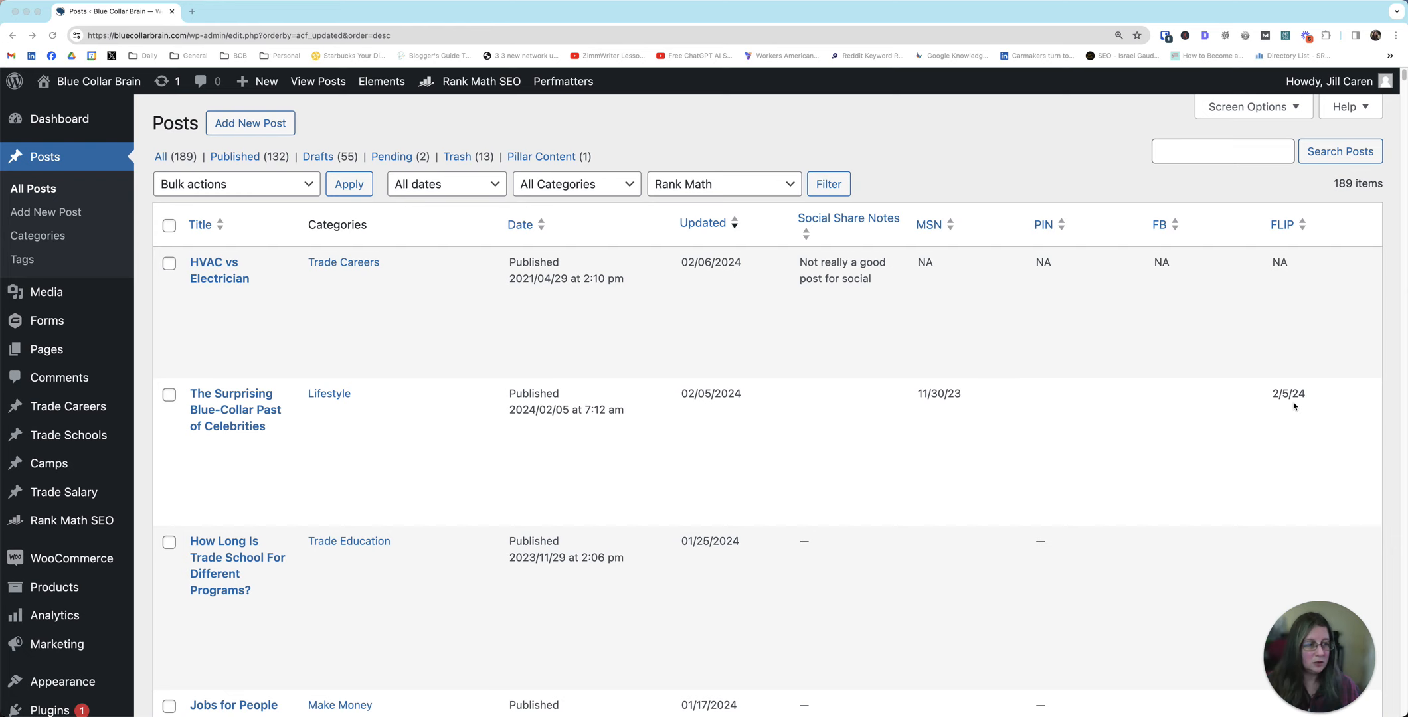
- Sort the posts list by MSN ascending, then reverse it to descending
scroll("down", 3)
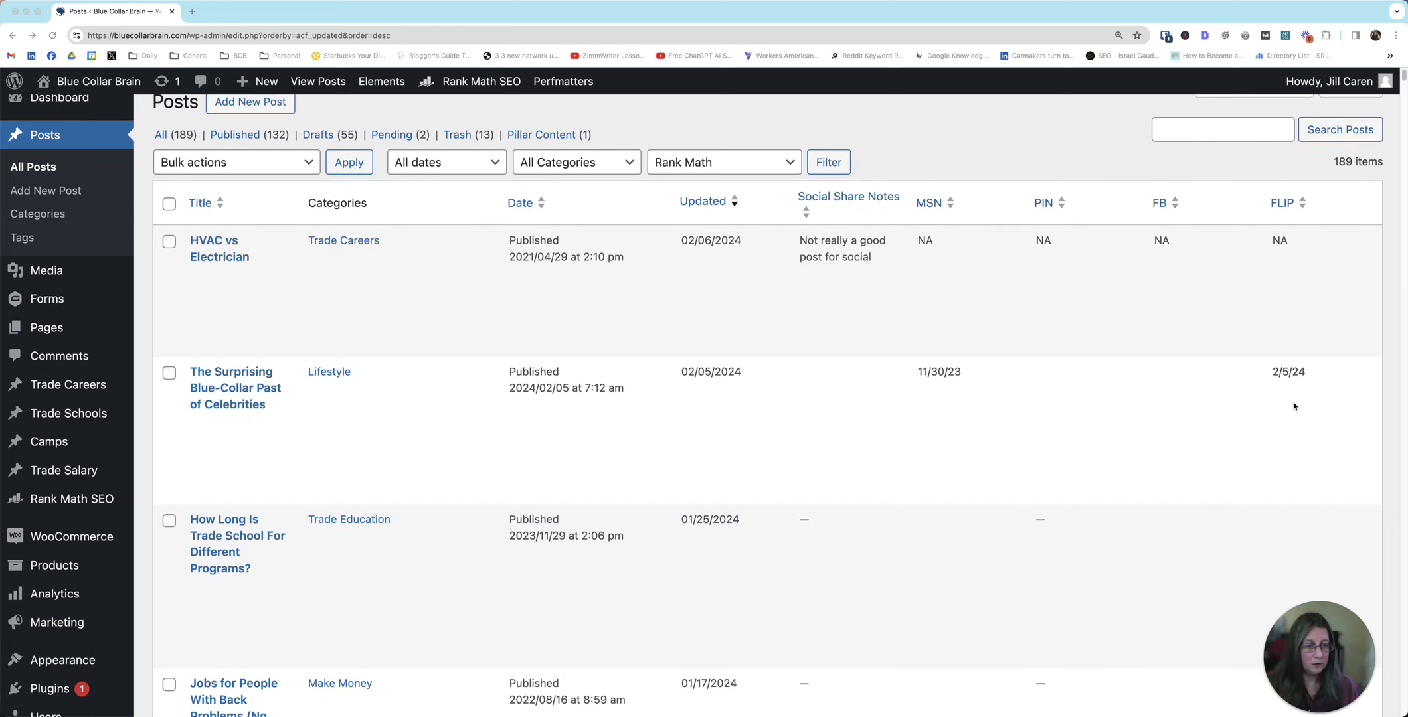
mouse_move(942, 378)
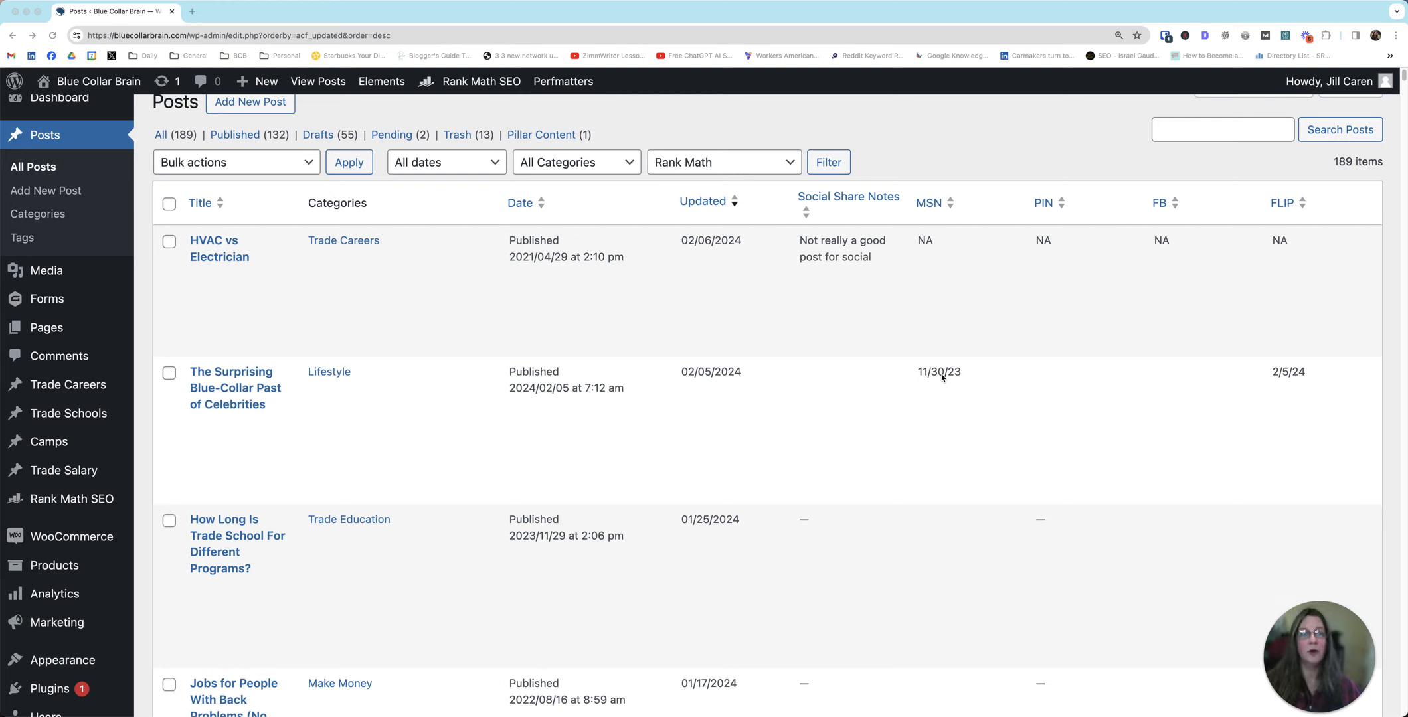
mouse_move(926, 380)
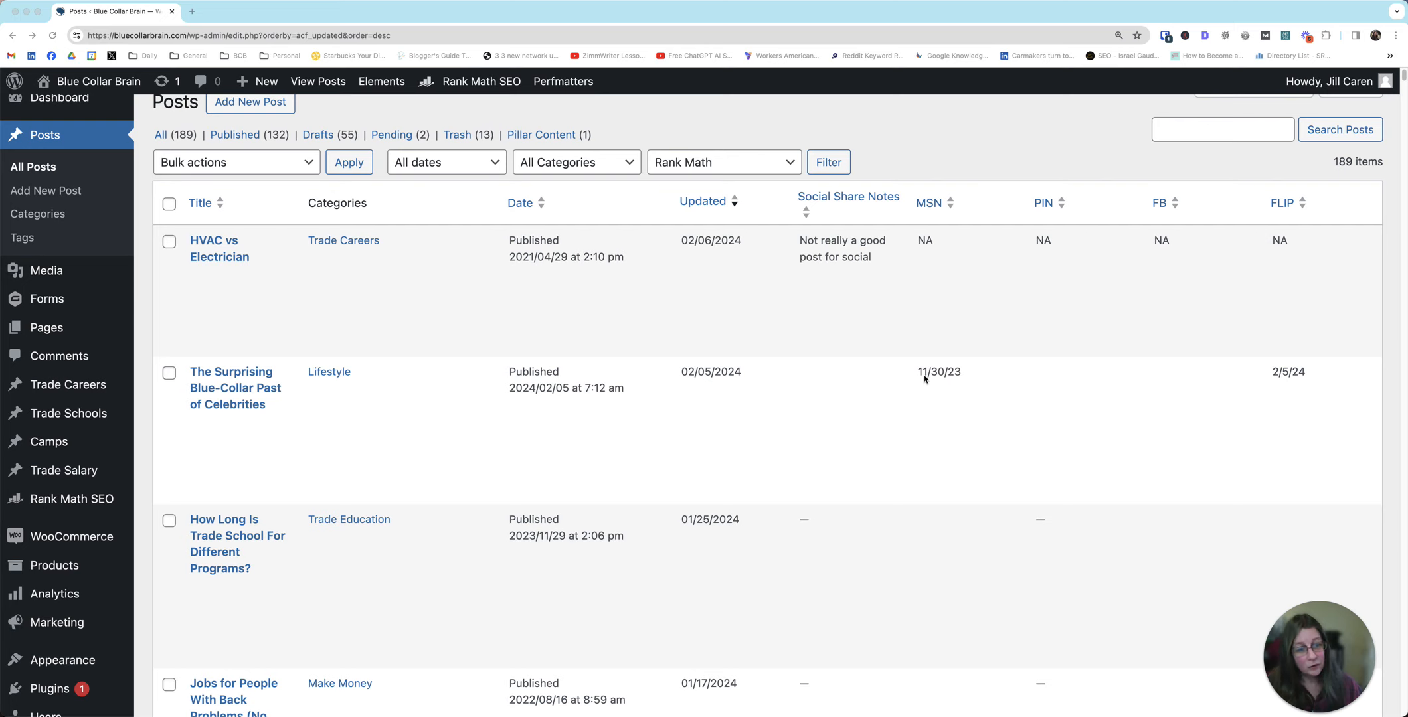
mouse_move(898, 376)
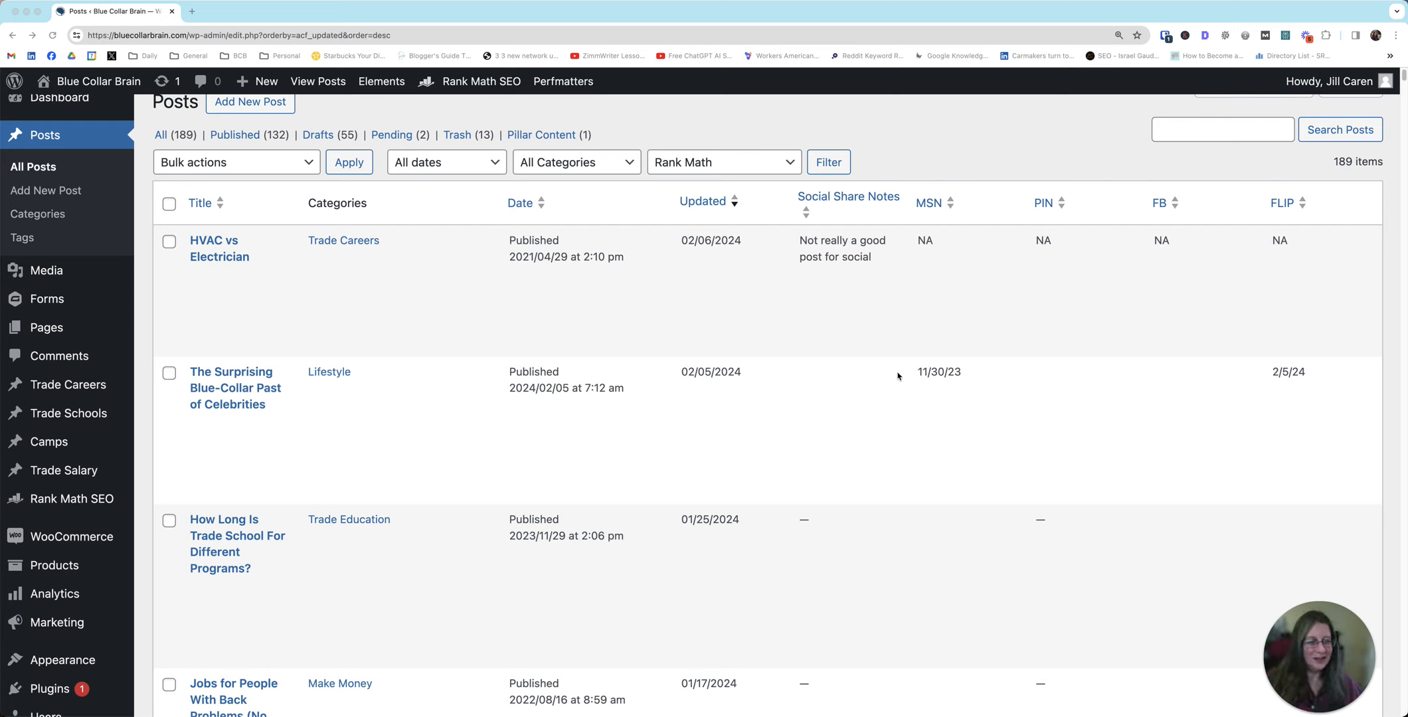
mouse_move(1082, 363)
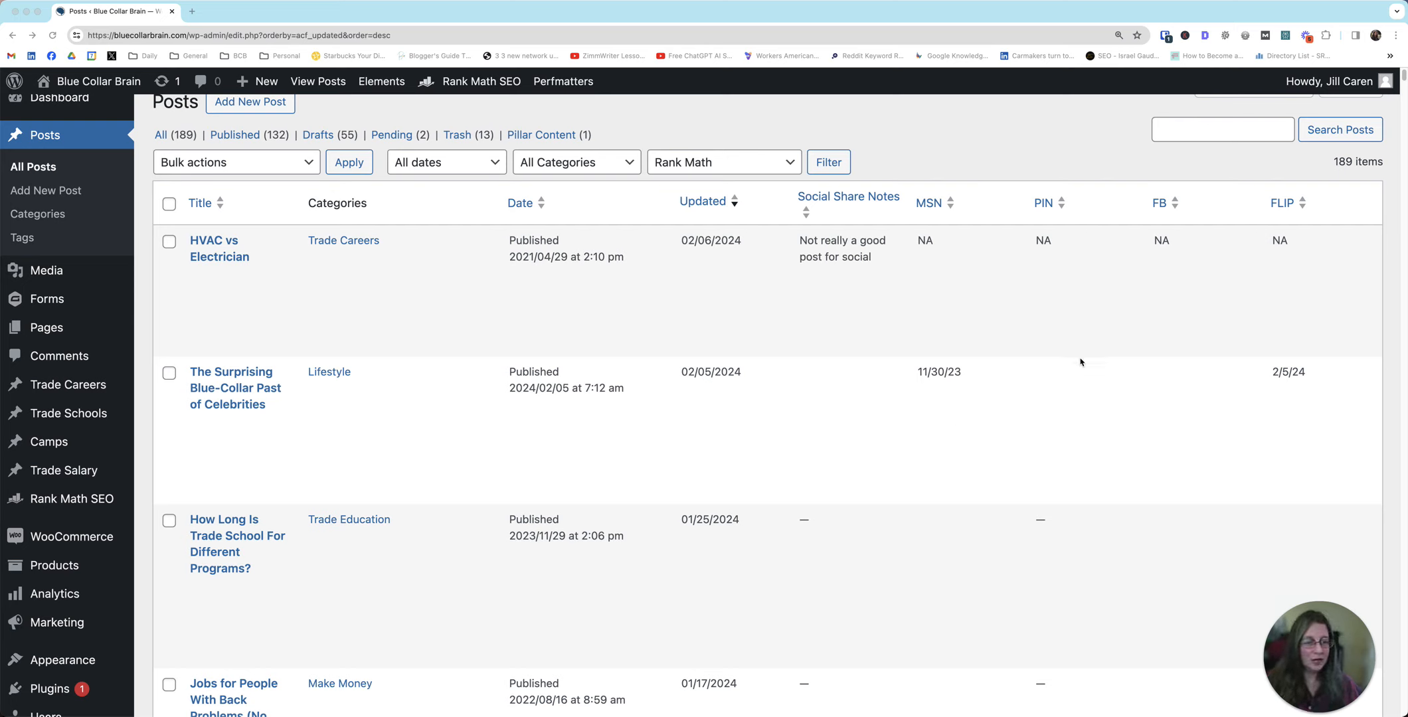
mouse_move(938, 212)
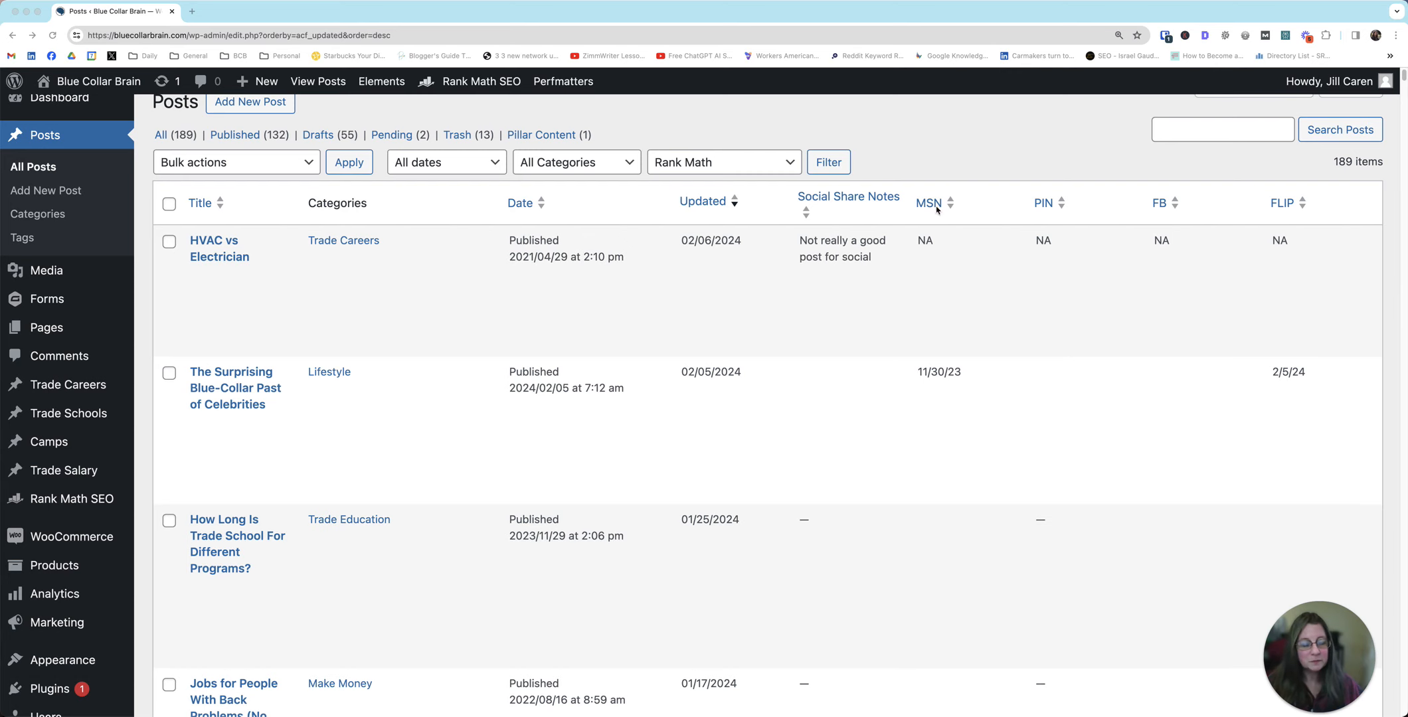
left_click(930, 202)
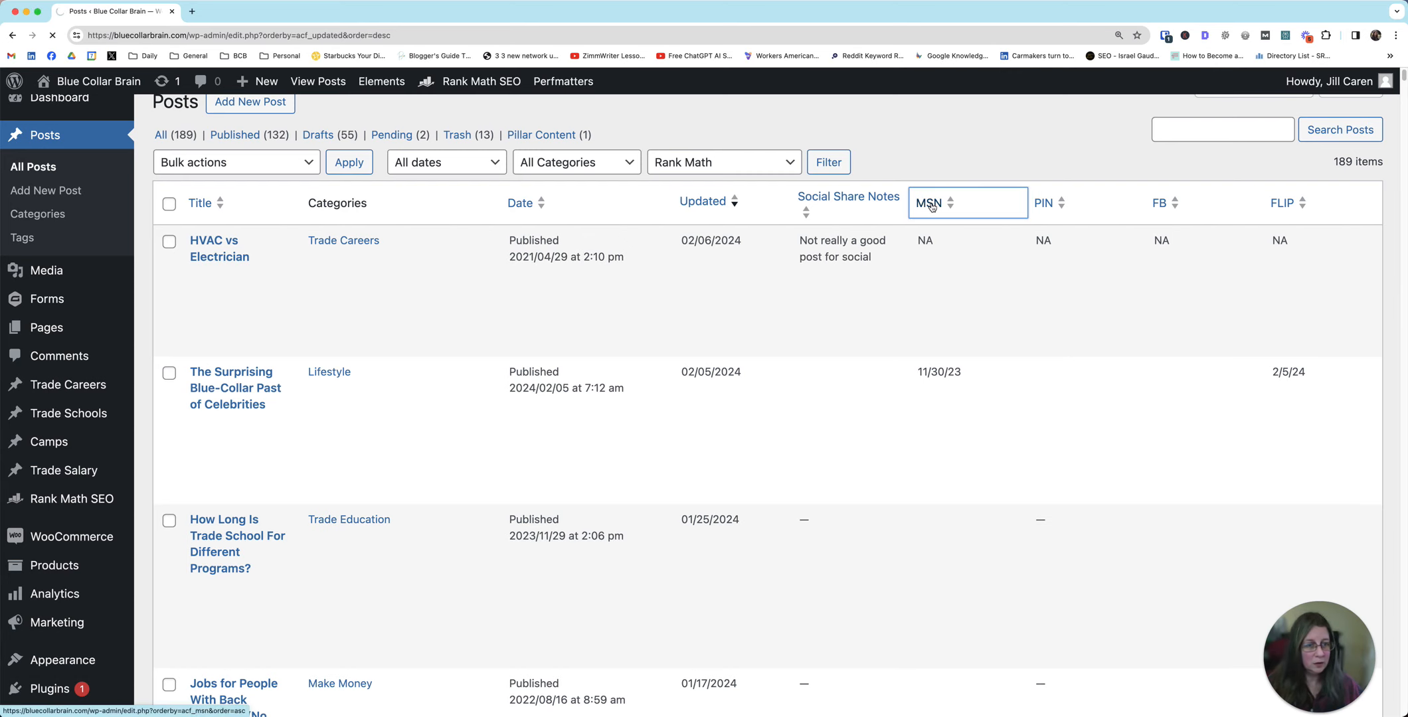
left_click(930, 203)
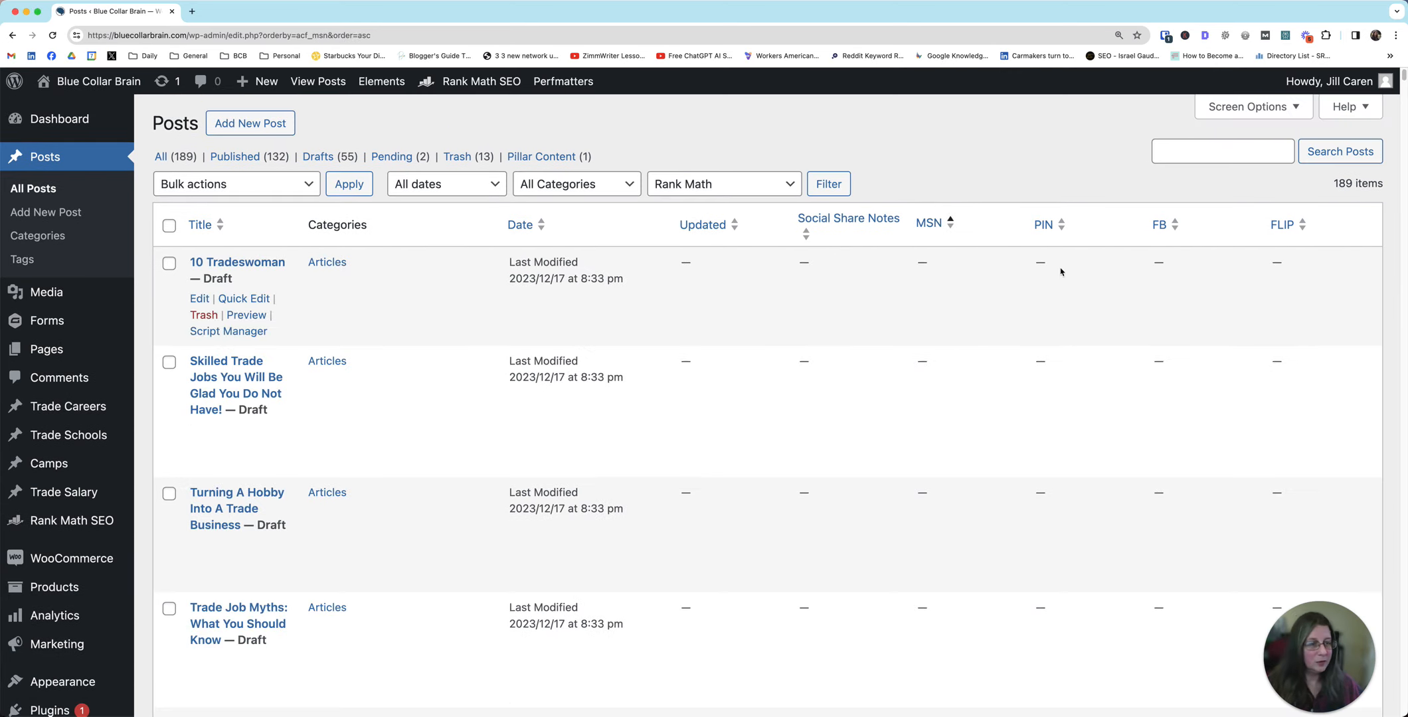
left_click(929, 224)
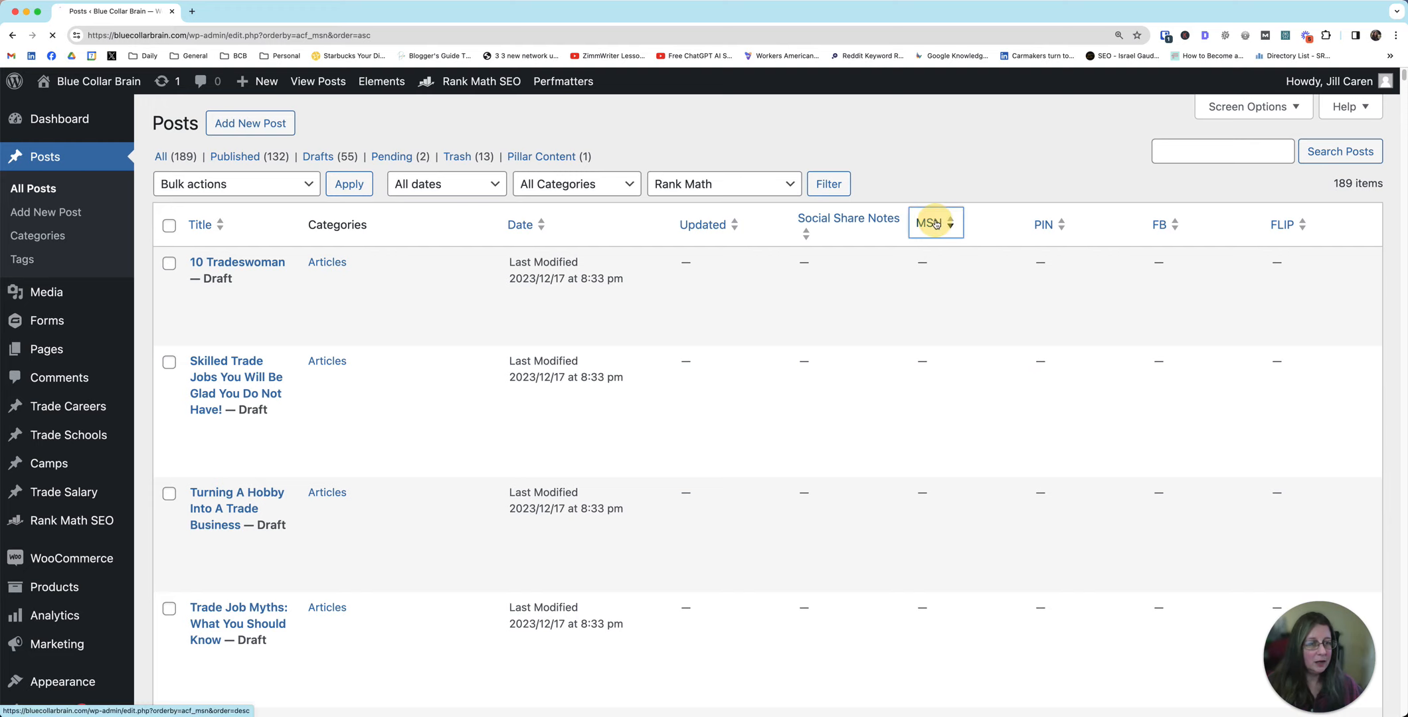
left_click(929, 223)
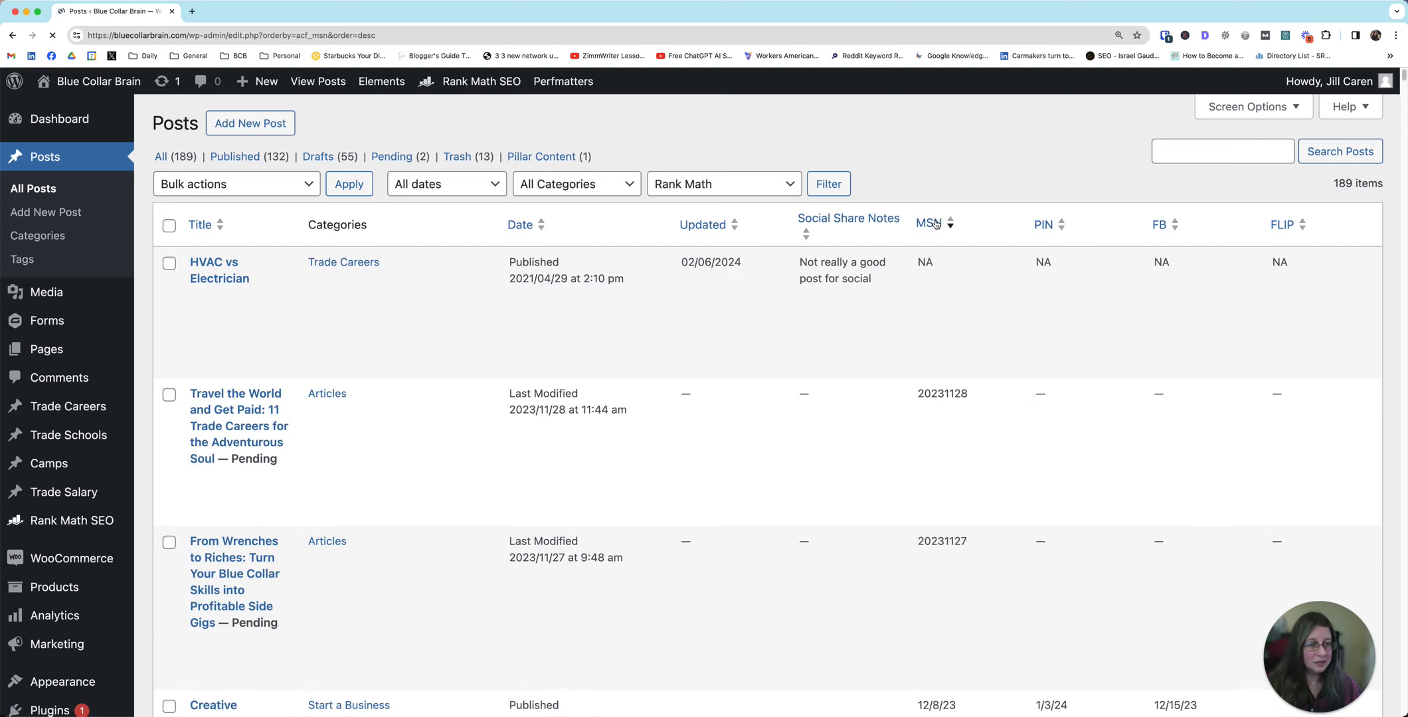
- Sort the posts by PIN, then by FLIP values in ascending order
scroll("down", 3)
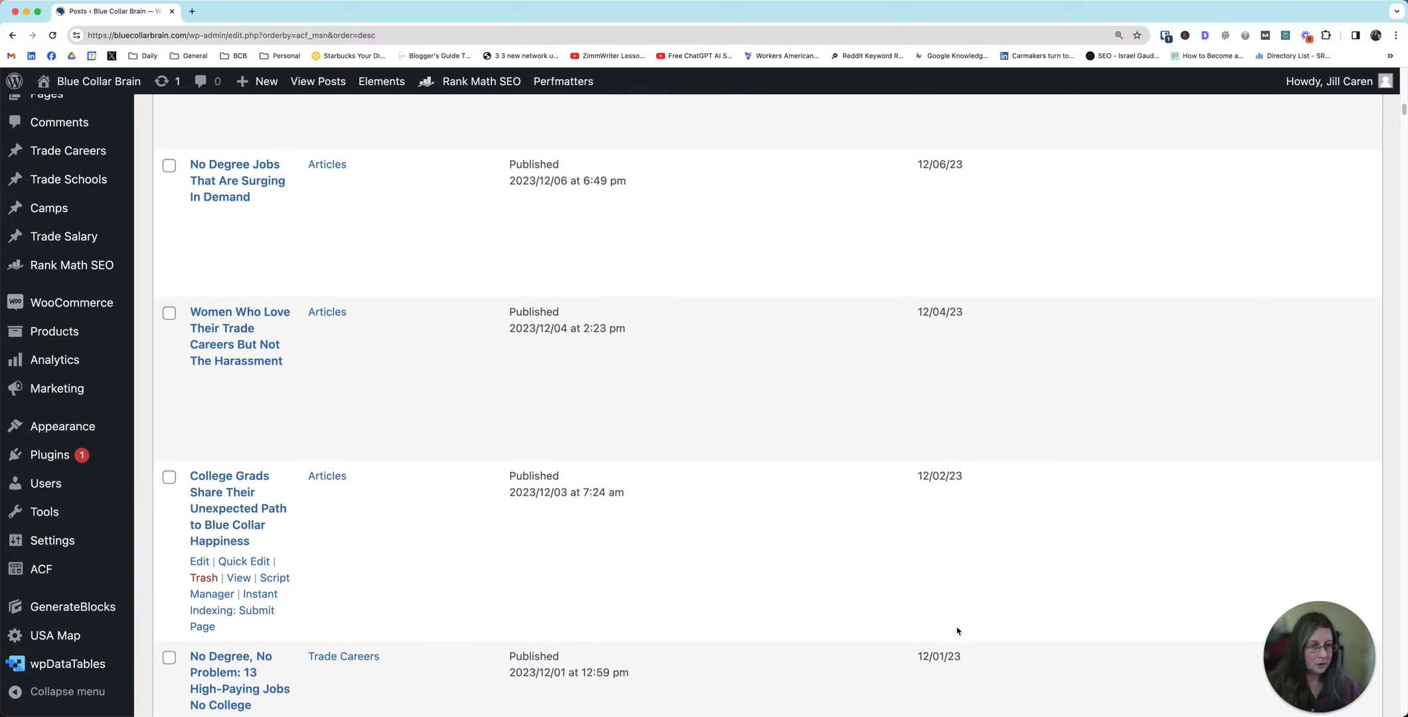
scroll("down", 3)
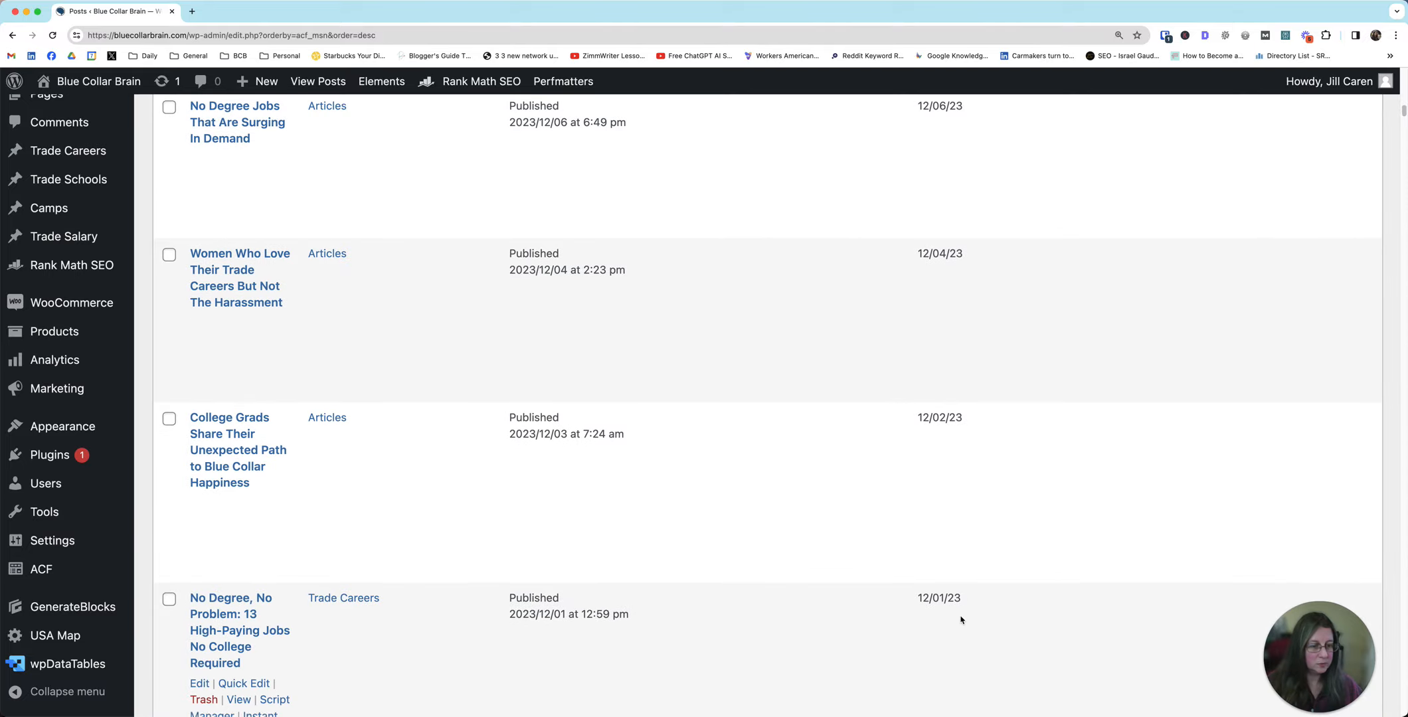
scroll("up", 3)
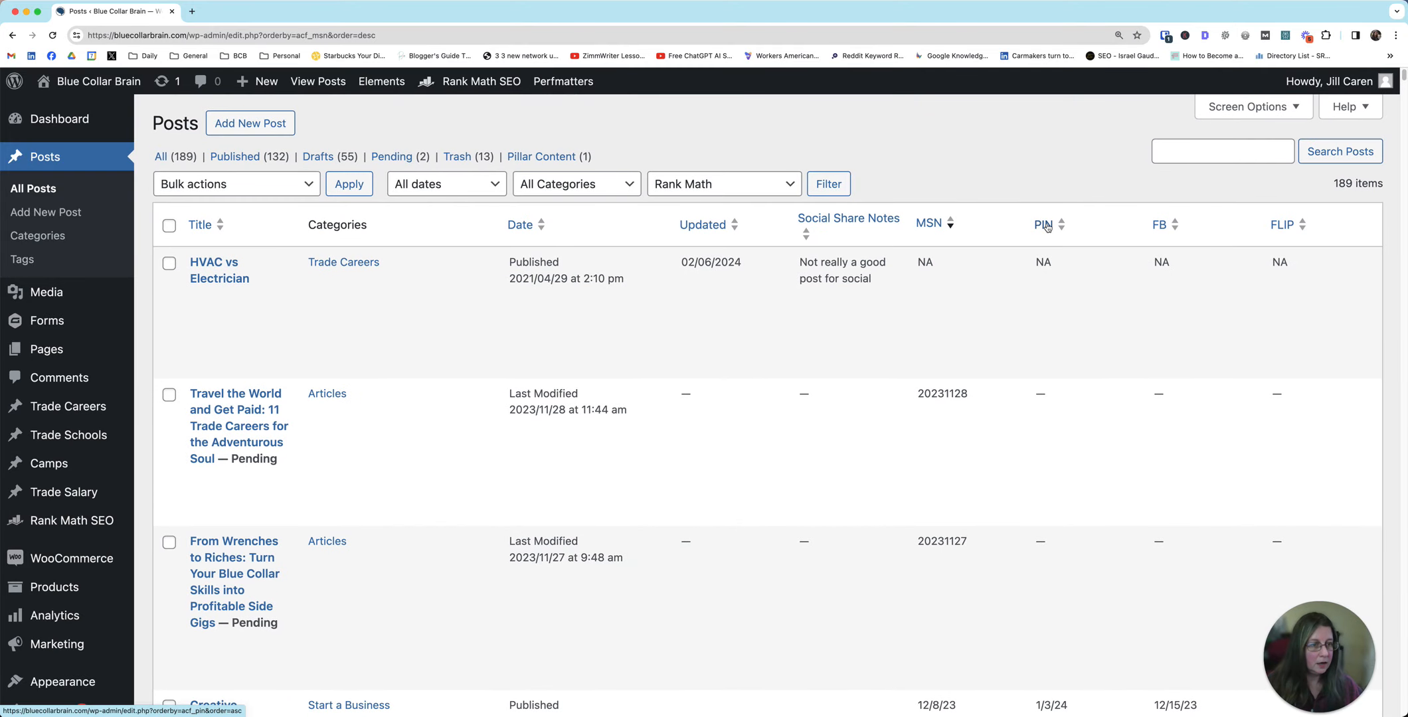
left_click(1043, 223)
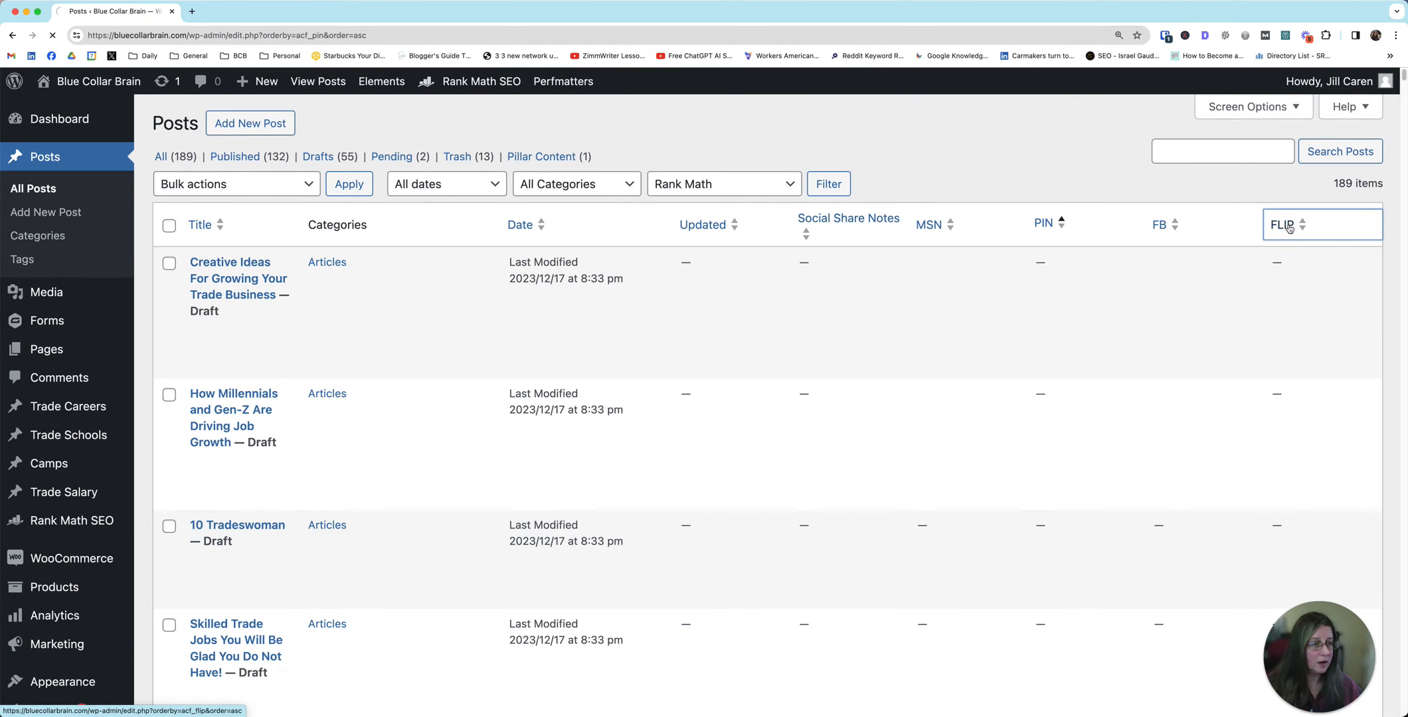
left_click(1285, 224)
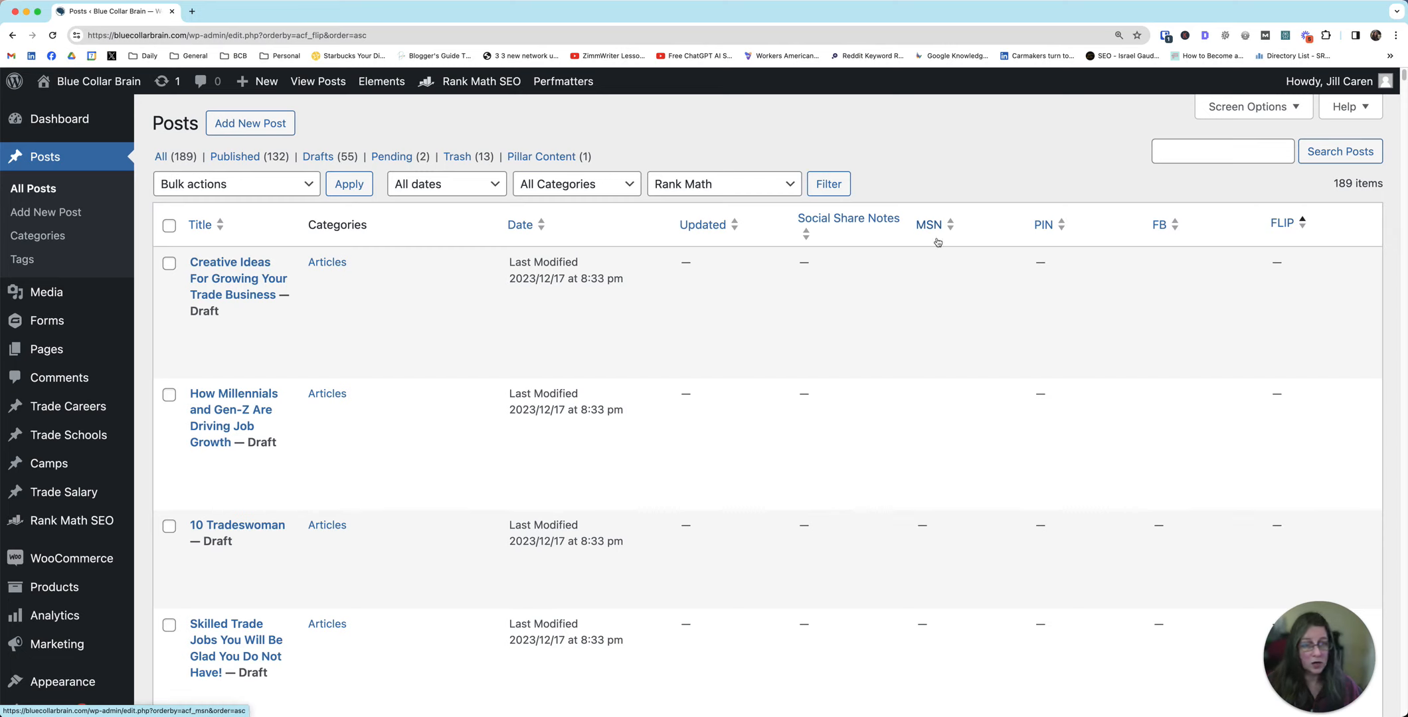
mouse_move(1247, 107)
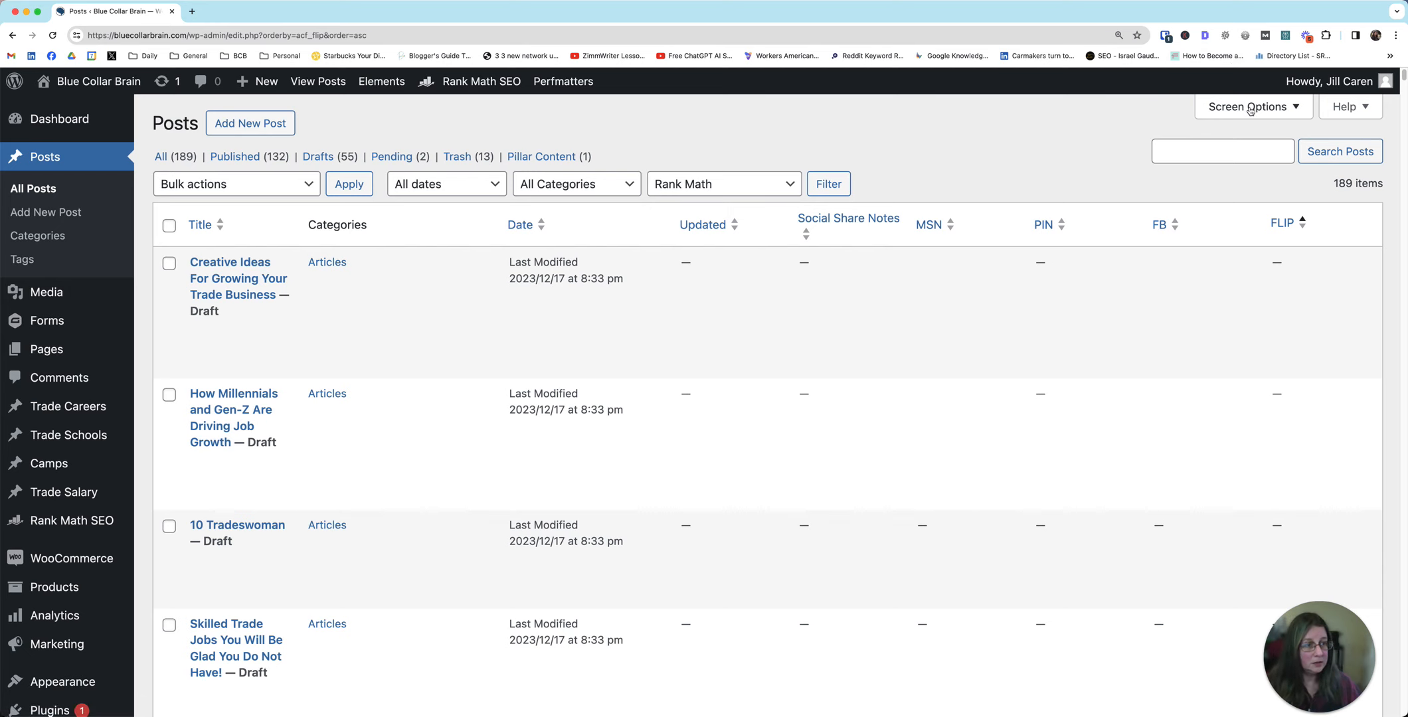
- Hide the MSN column, add SEO Details, and reopen the Screen Options columns panel
left_click(1248, 107)
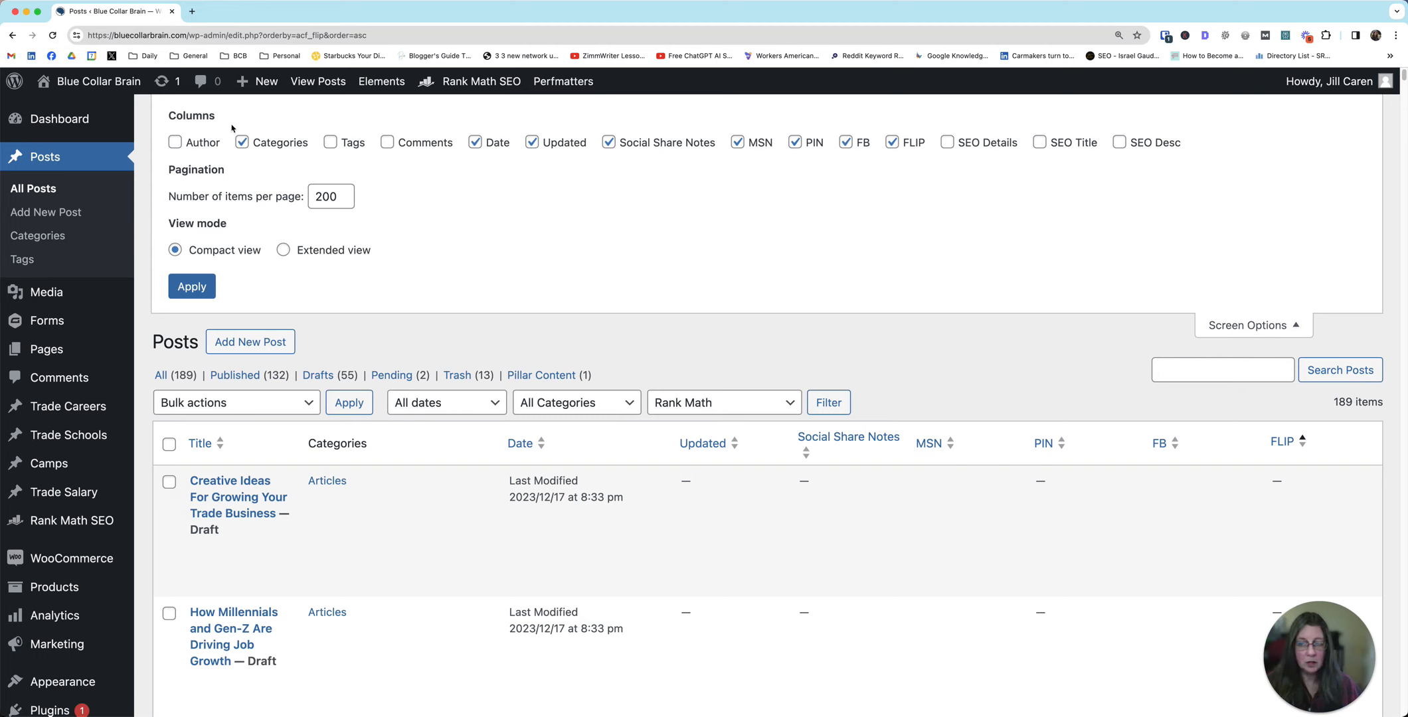
mouse_move(1021, 161)
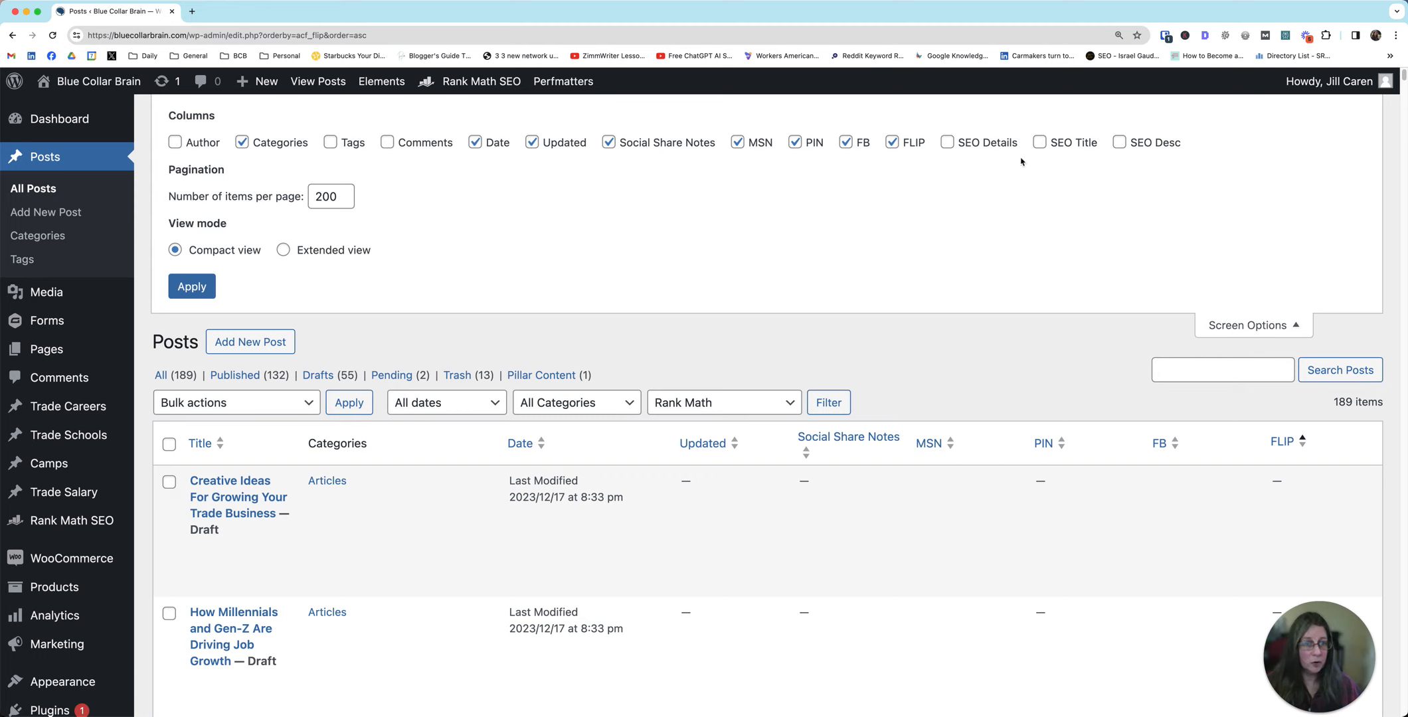
mouse_move(929, 424)
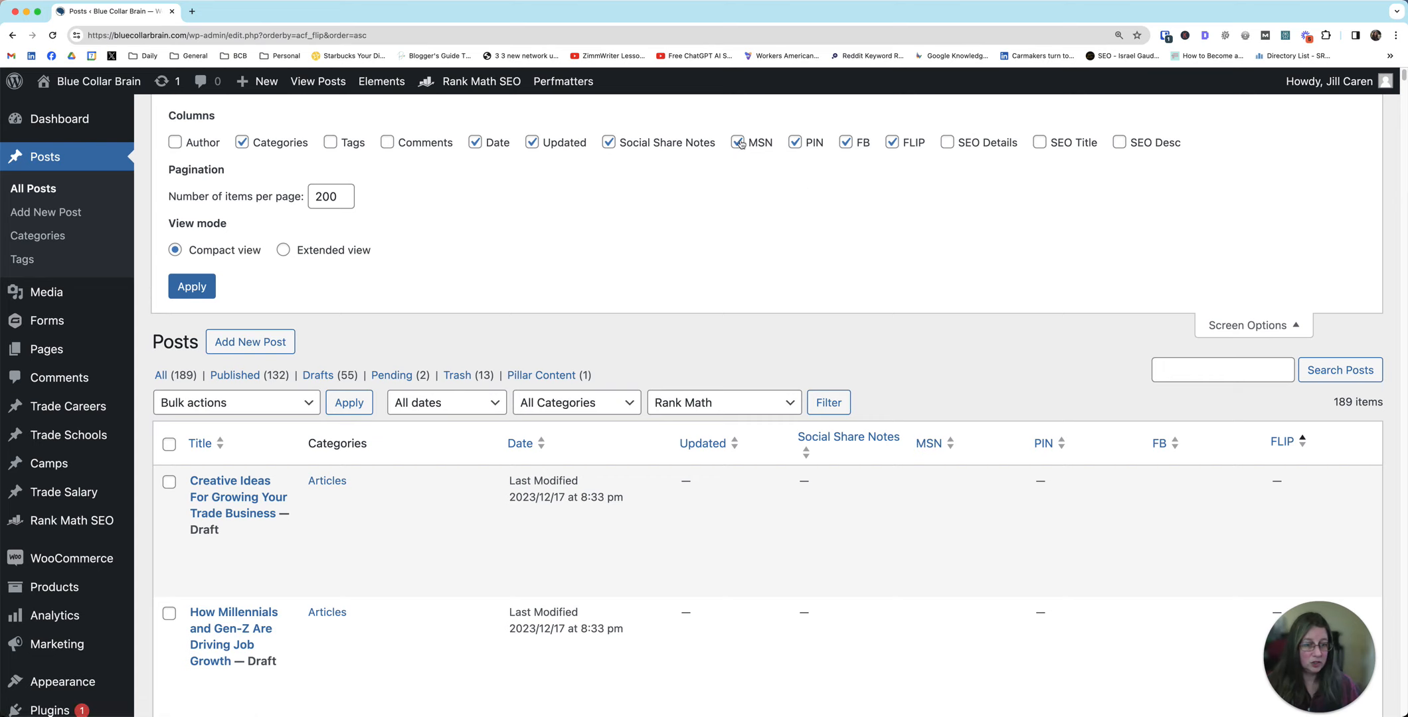
left_click(191, 285)
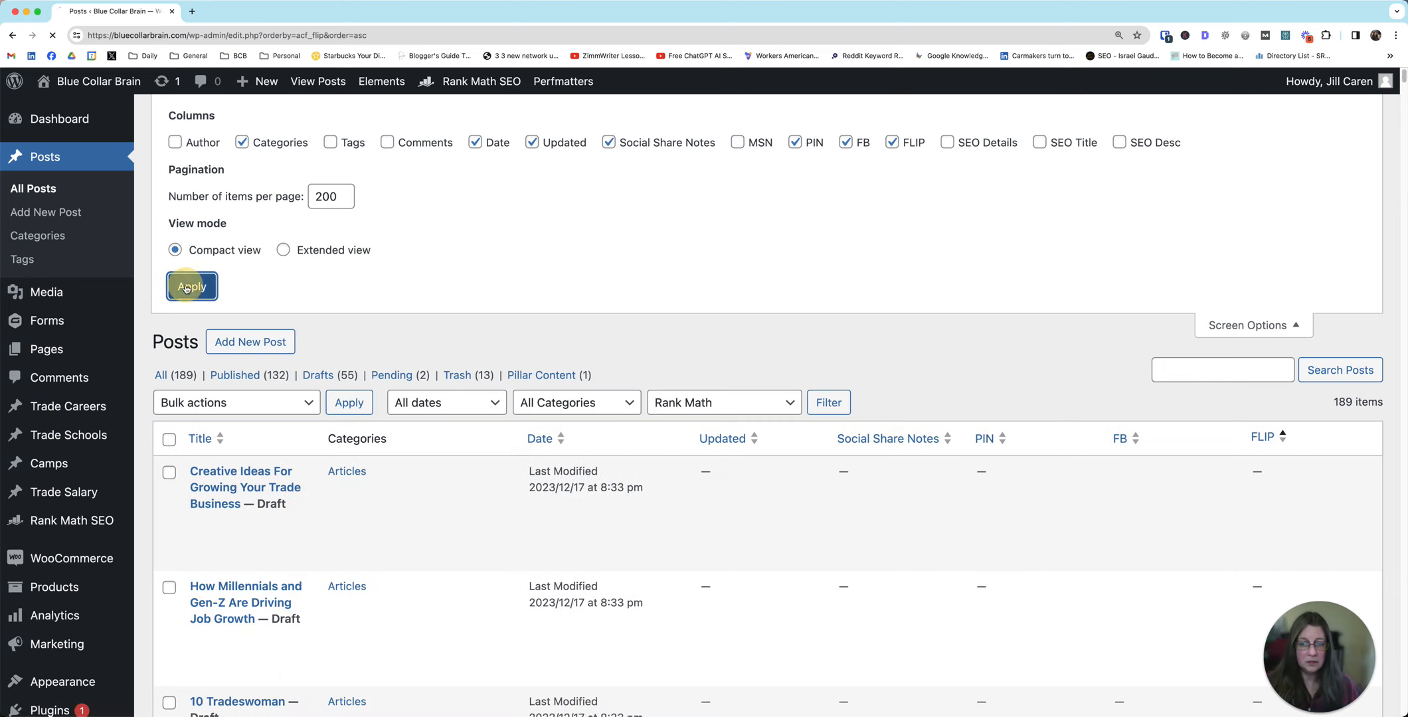
left_click(191, 286)
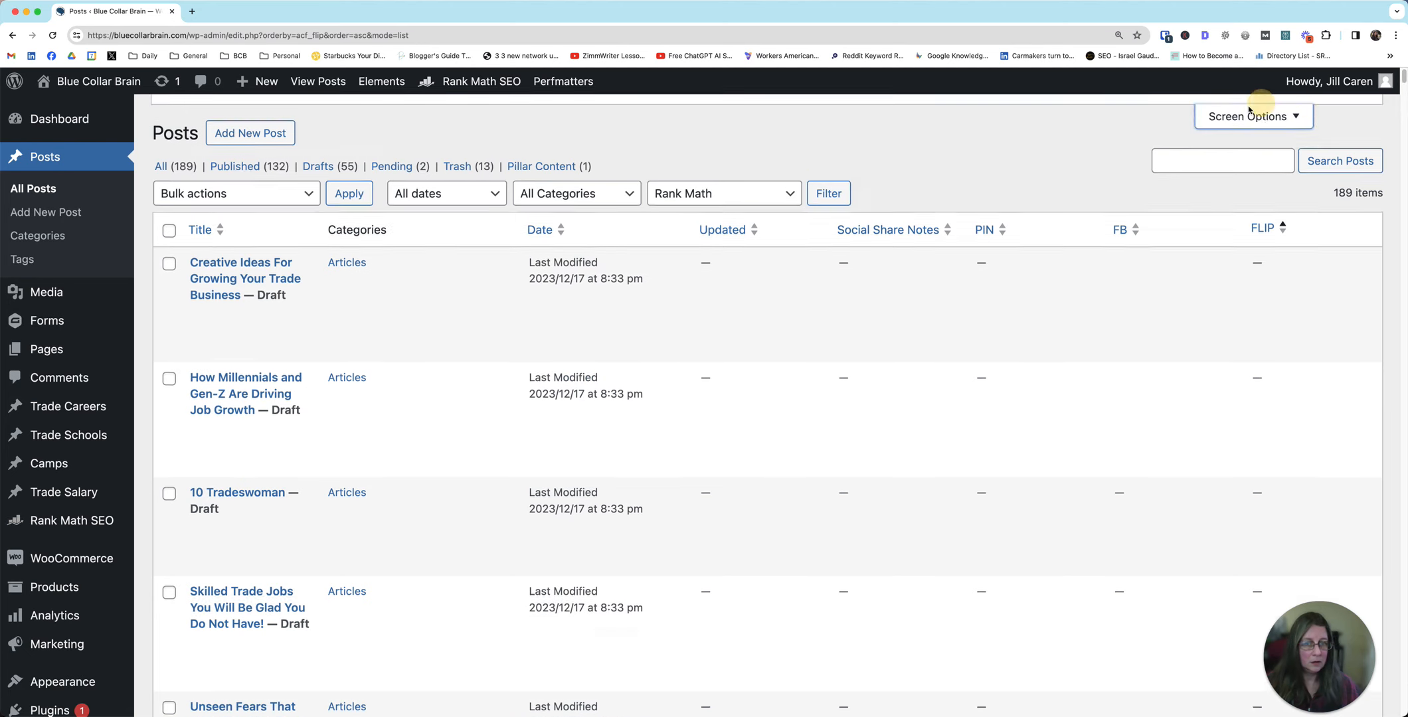
left_click(1249, 115)
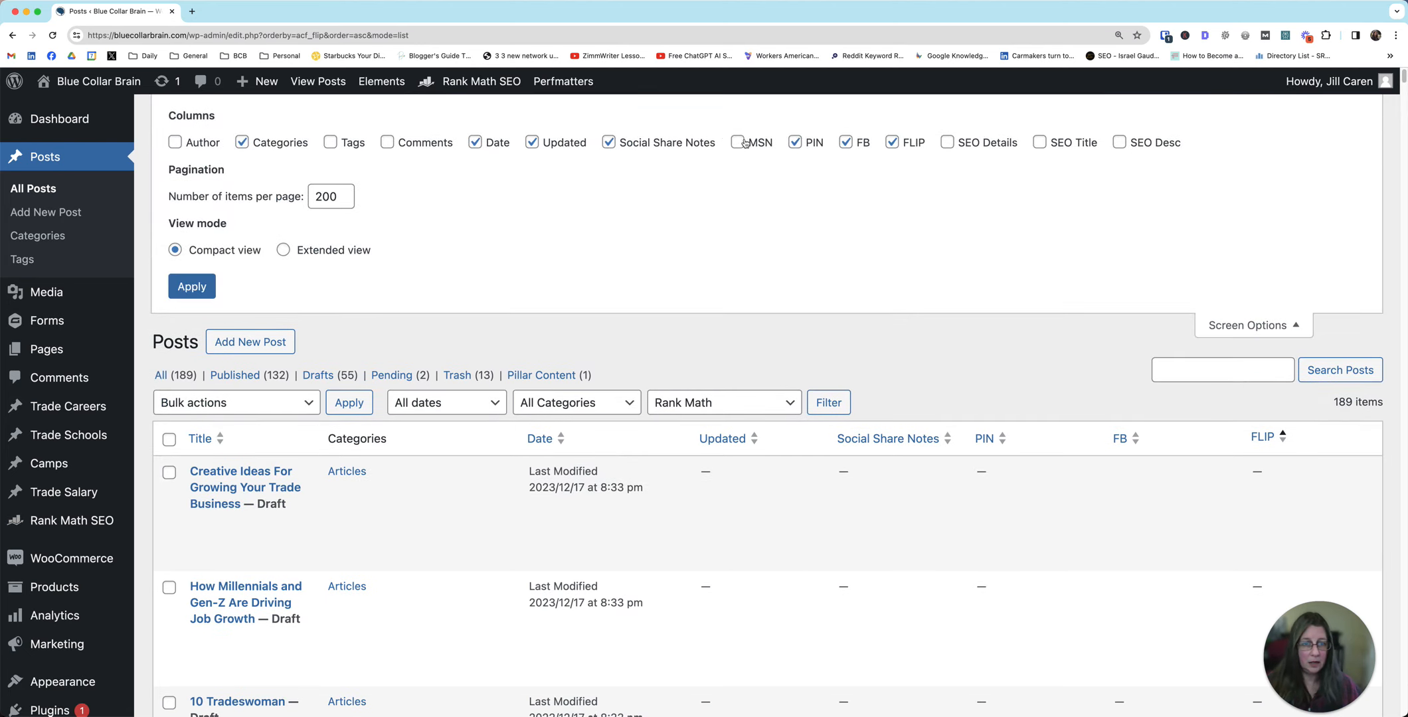
left_click(946, 142)
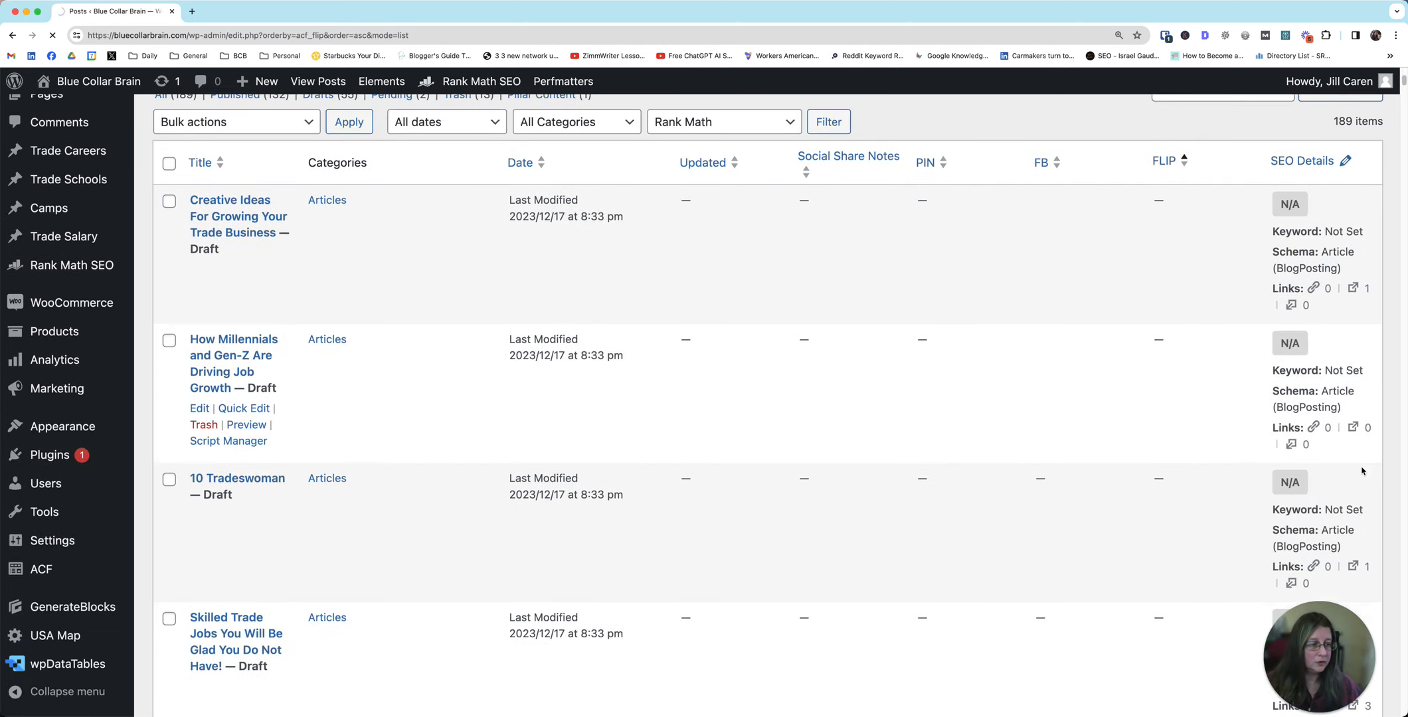
scroll("up", 3)
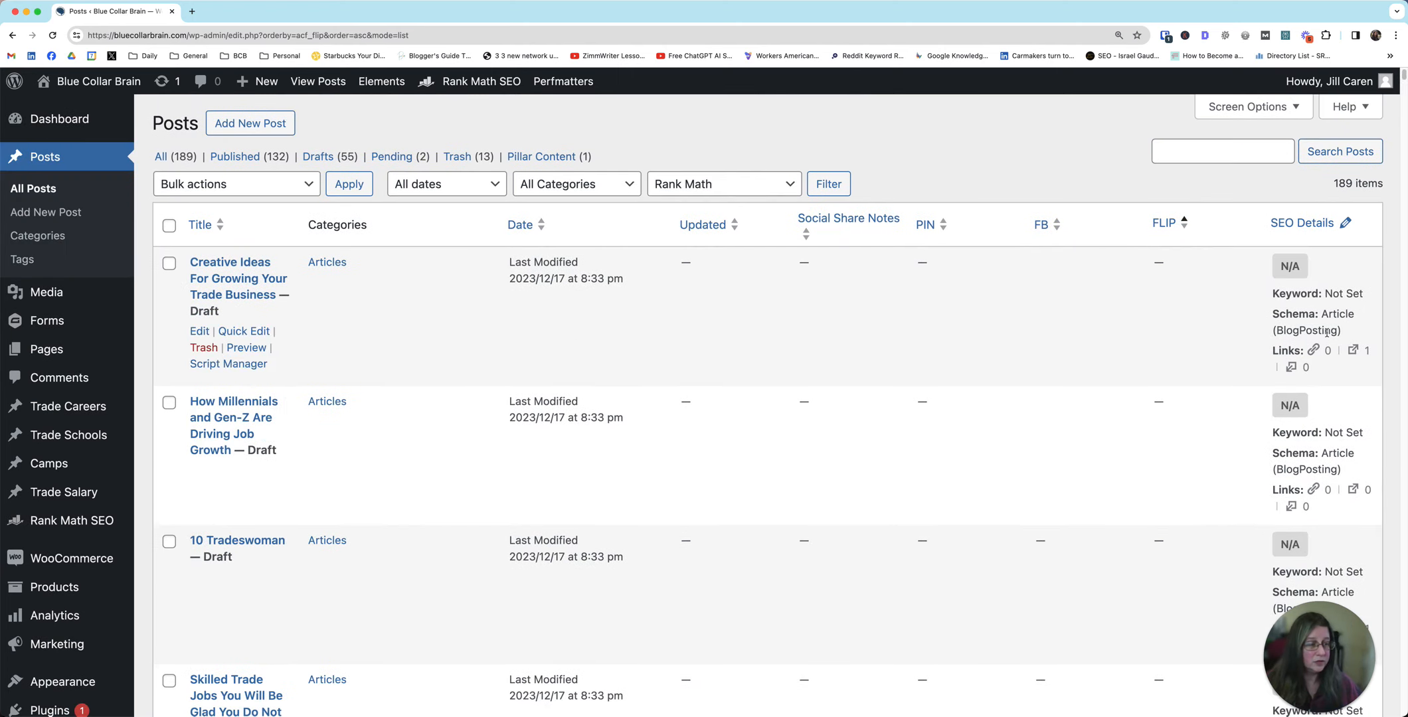
mouse_move(1039, 189)
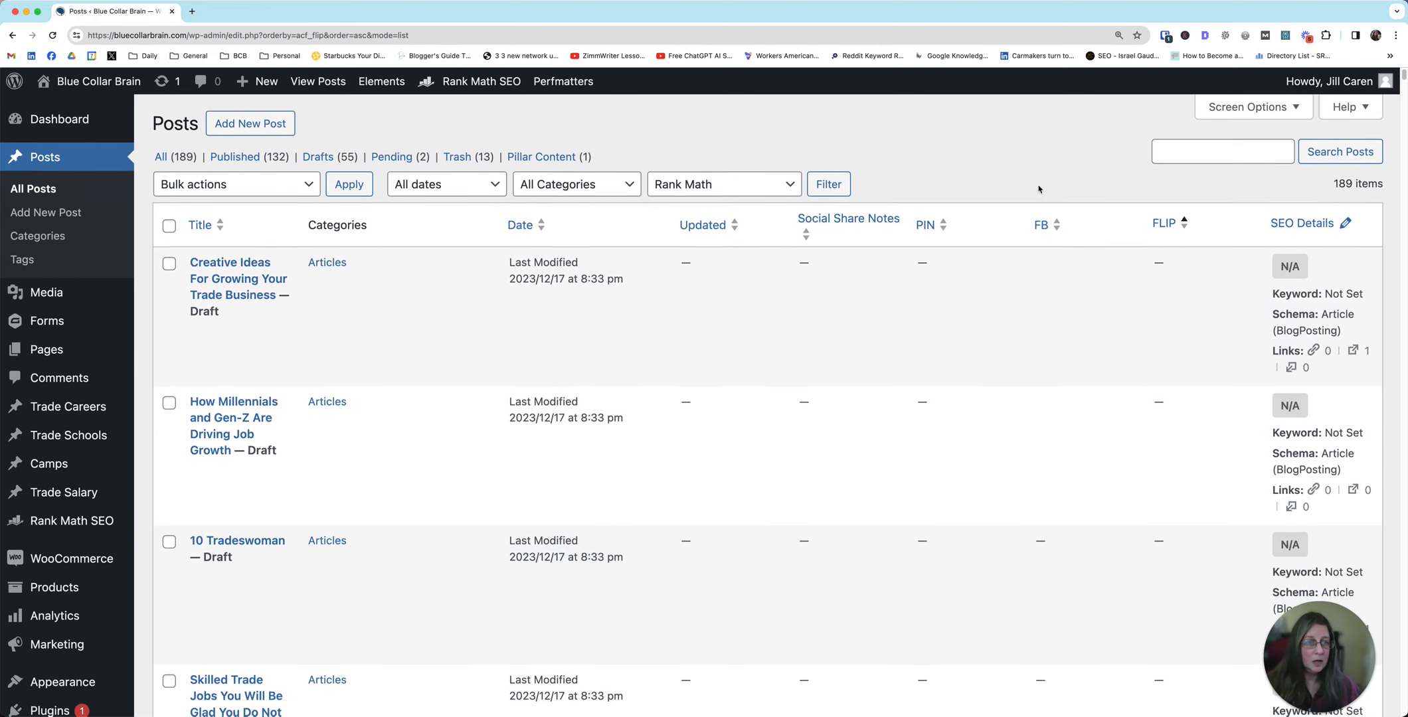
left_click(1247, 107)
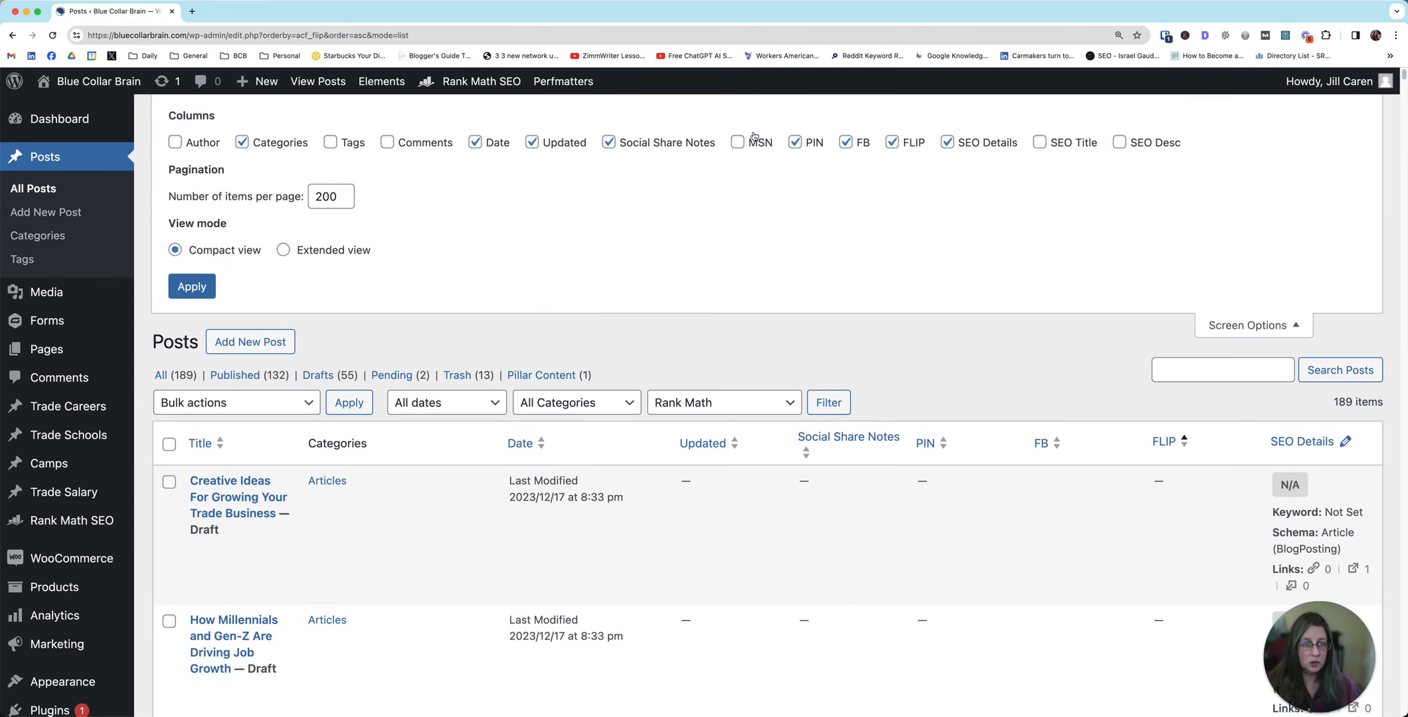
mouse_move(613, 211)
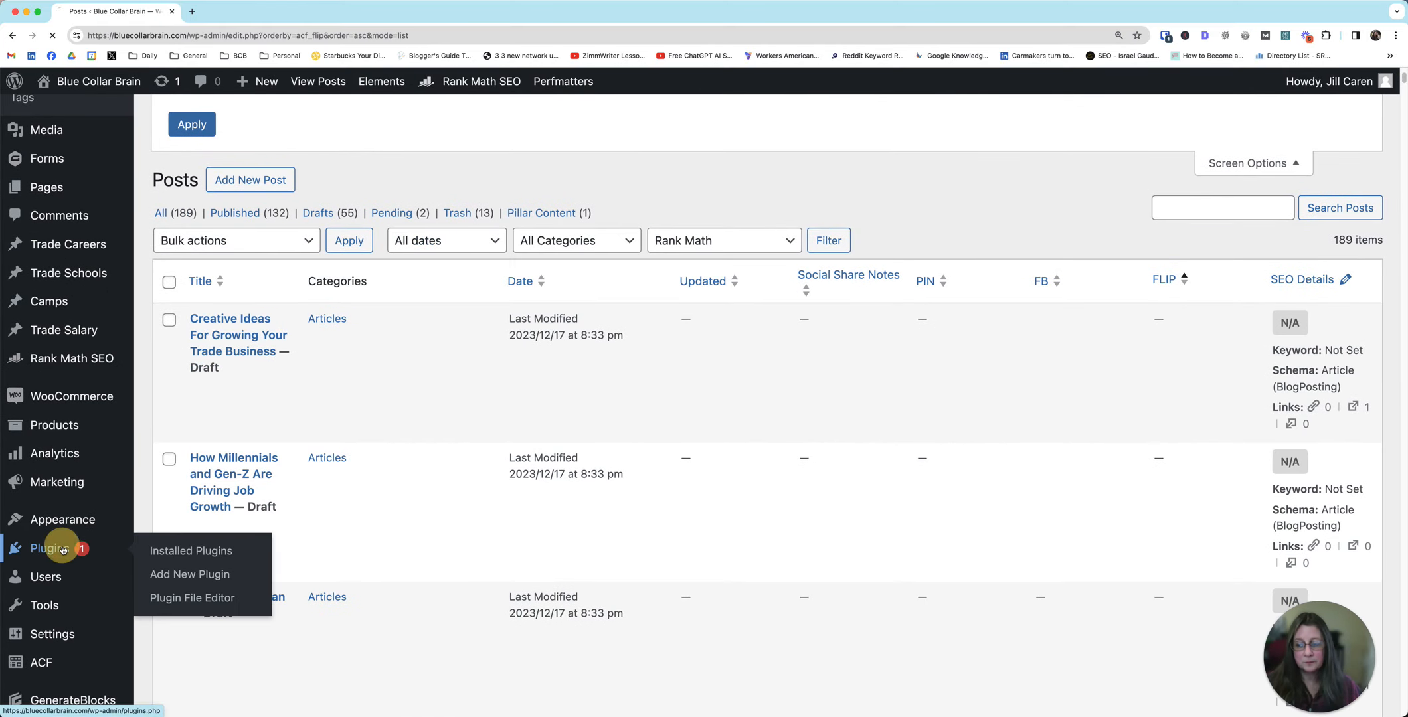
- Open Installed Plugins and highlight the Admin Columns for ACF Fields plugin name
left_click(191, 551)
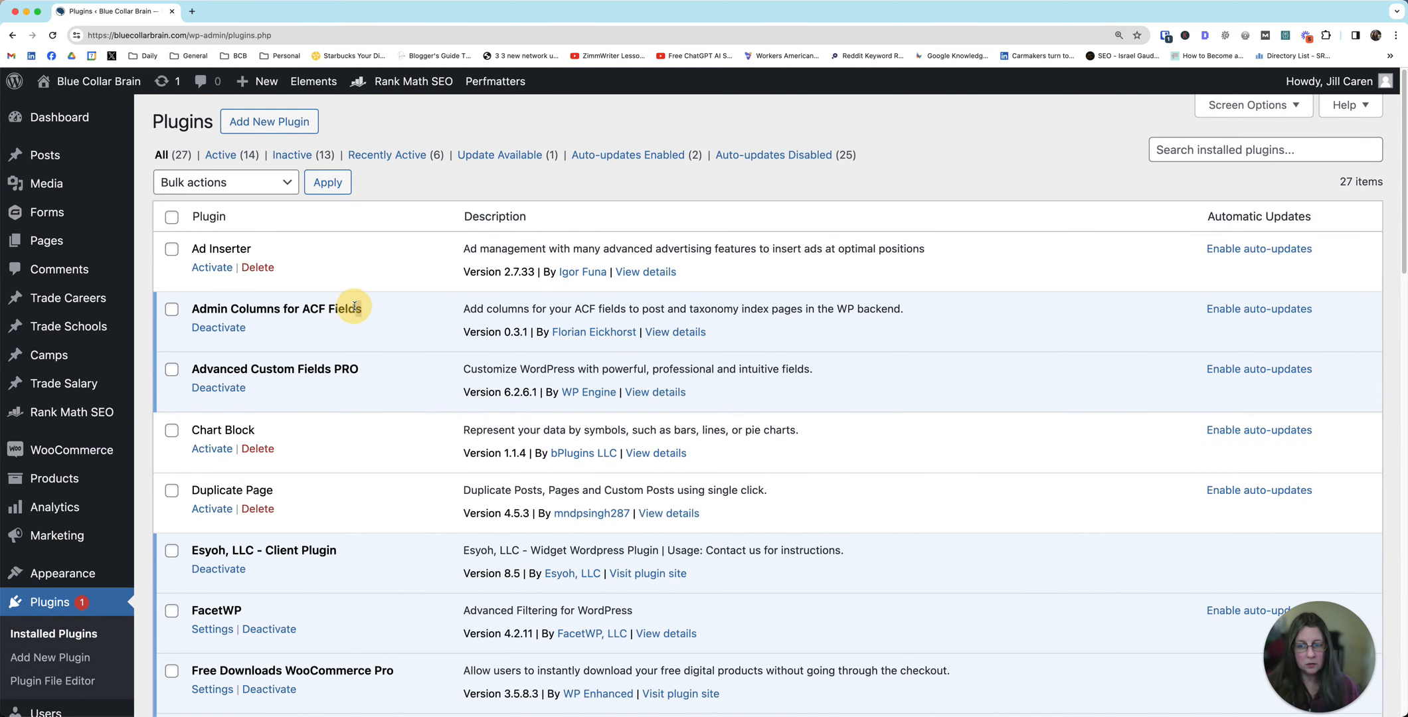
double_click(276, 309)
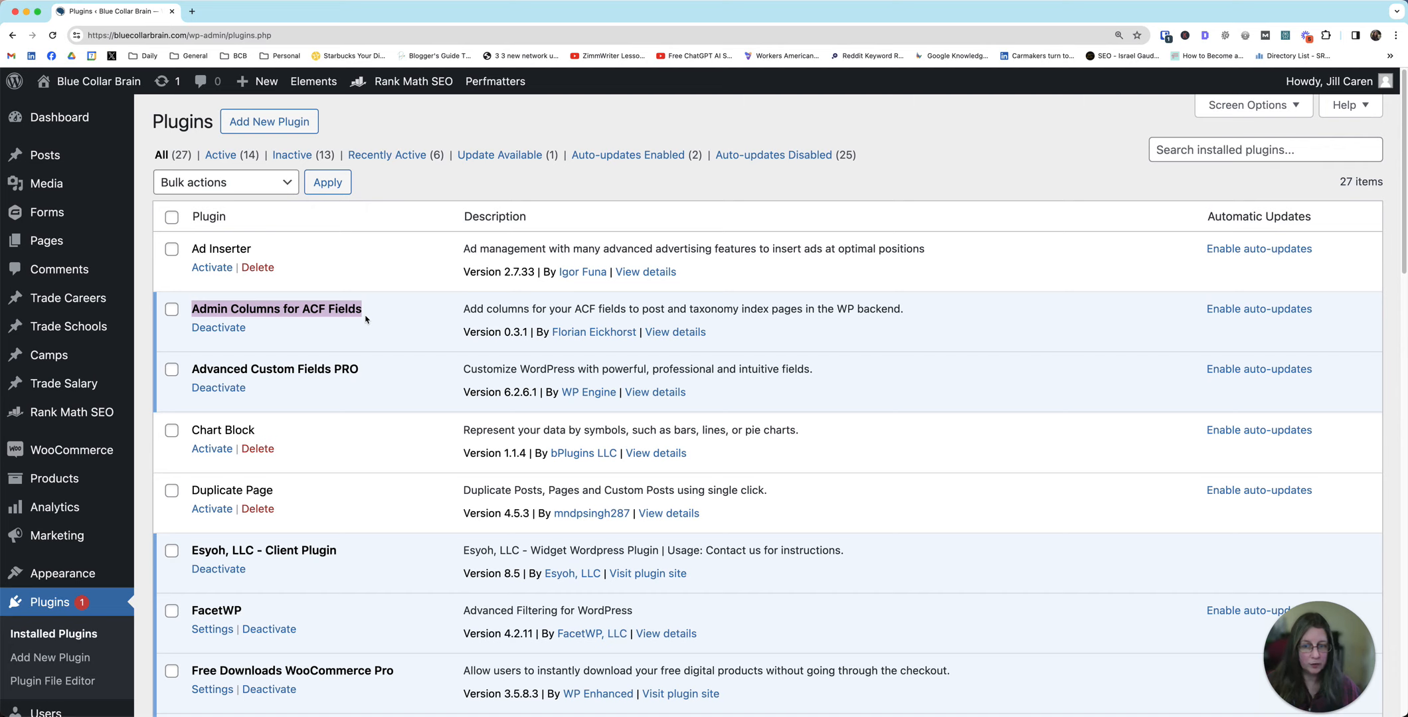
mouse_move(594, 331)
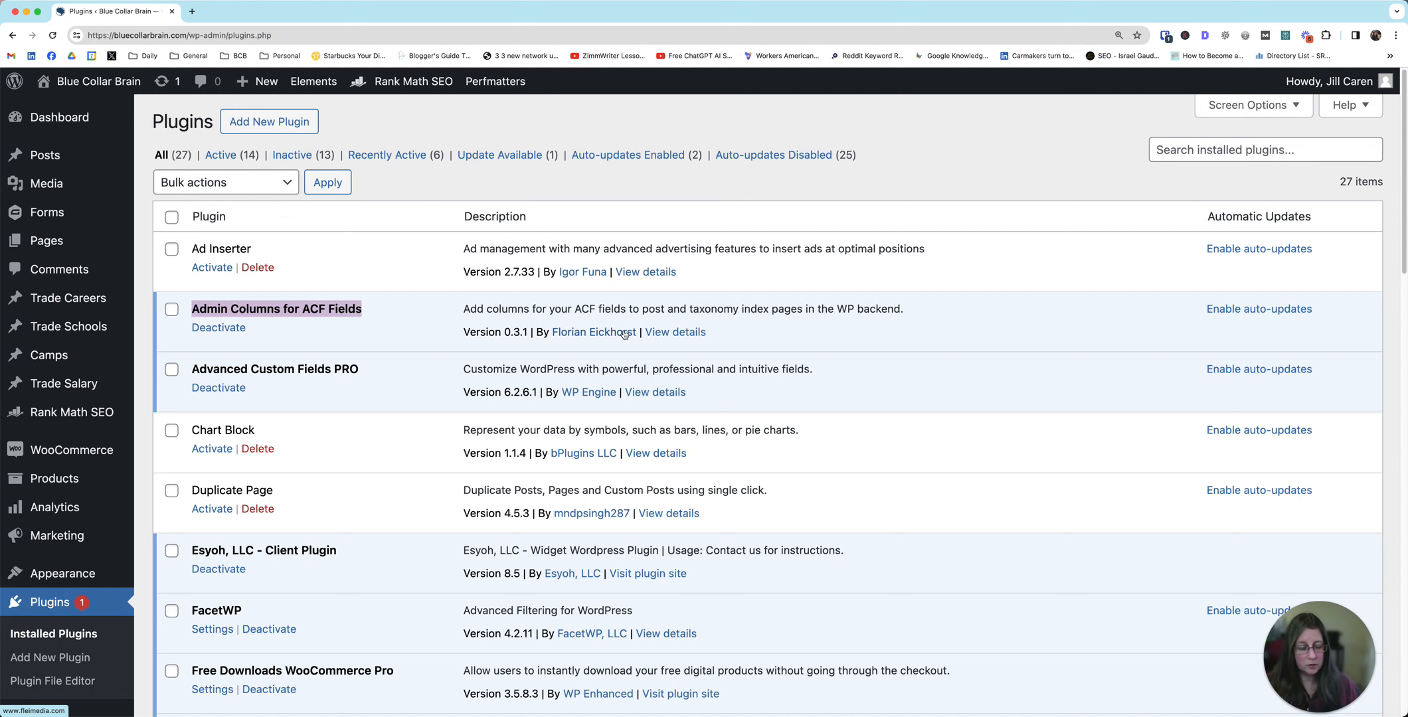
scroll("down", 3)
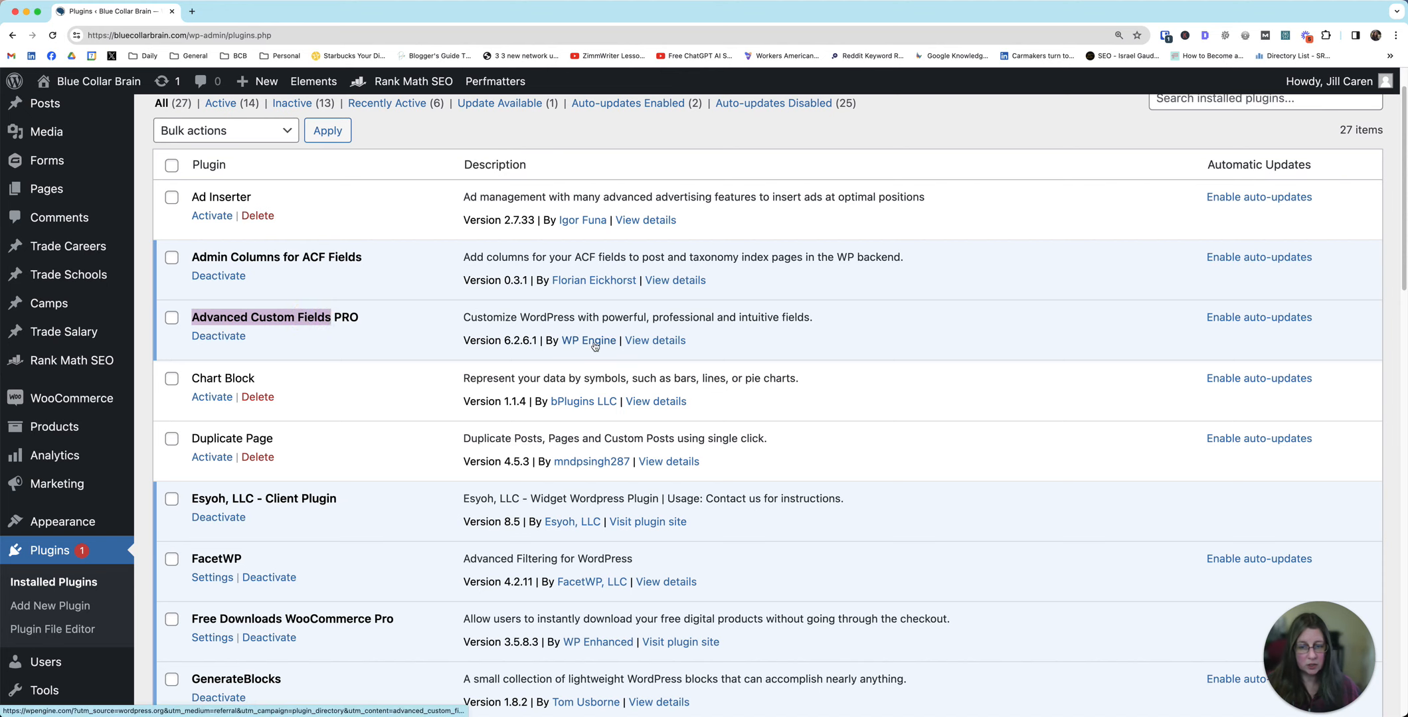
mouse_move(307, 318)
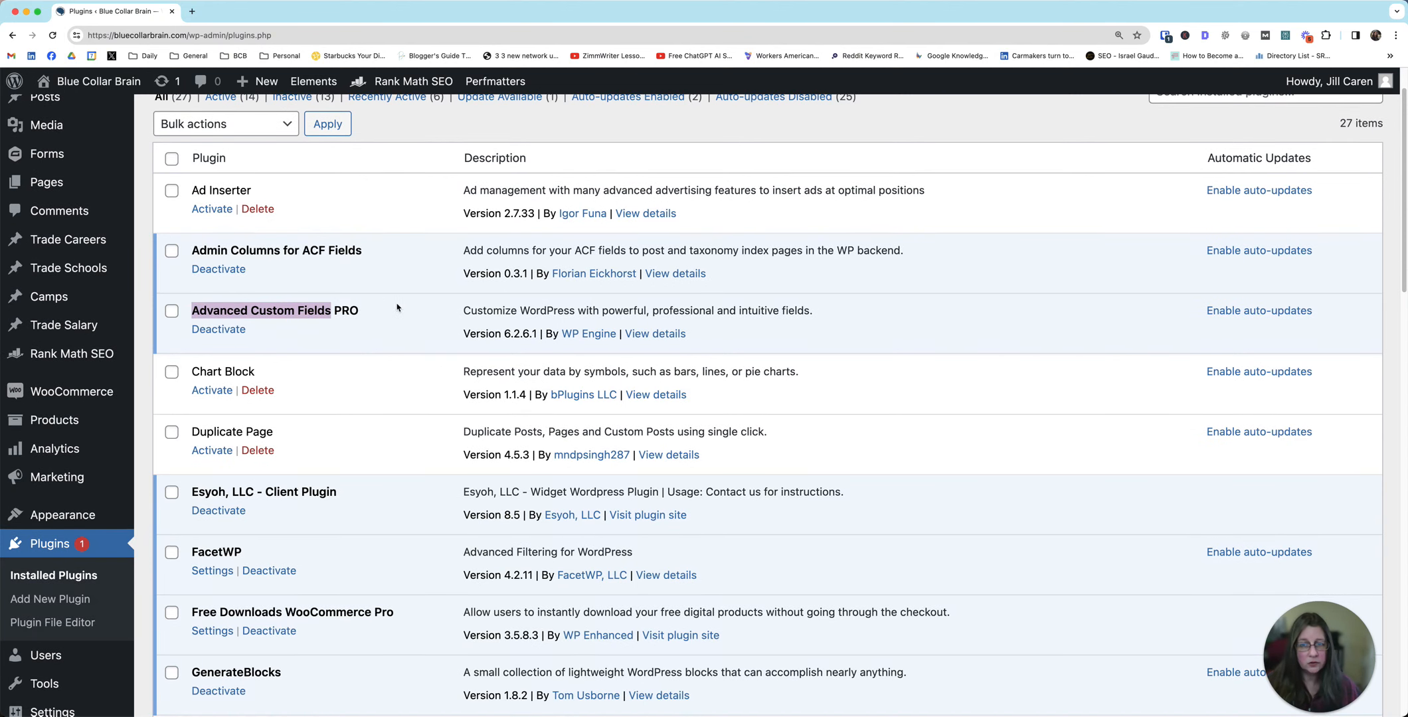
scroll("down", 3)
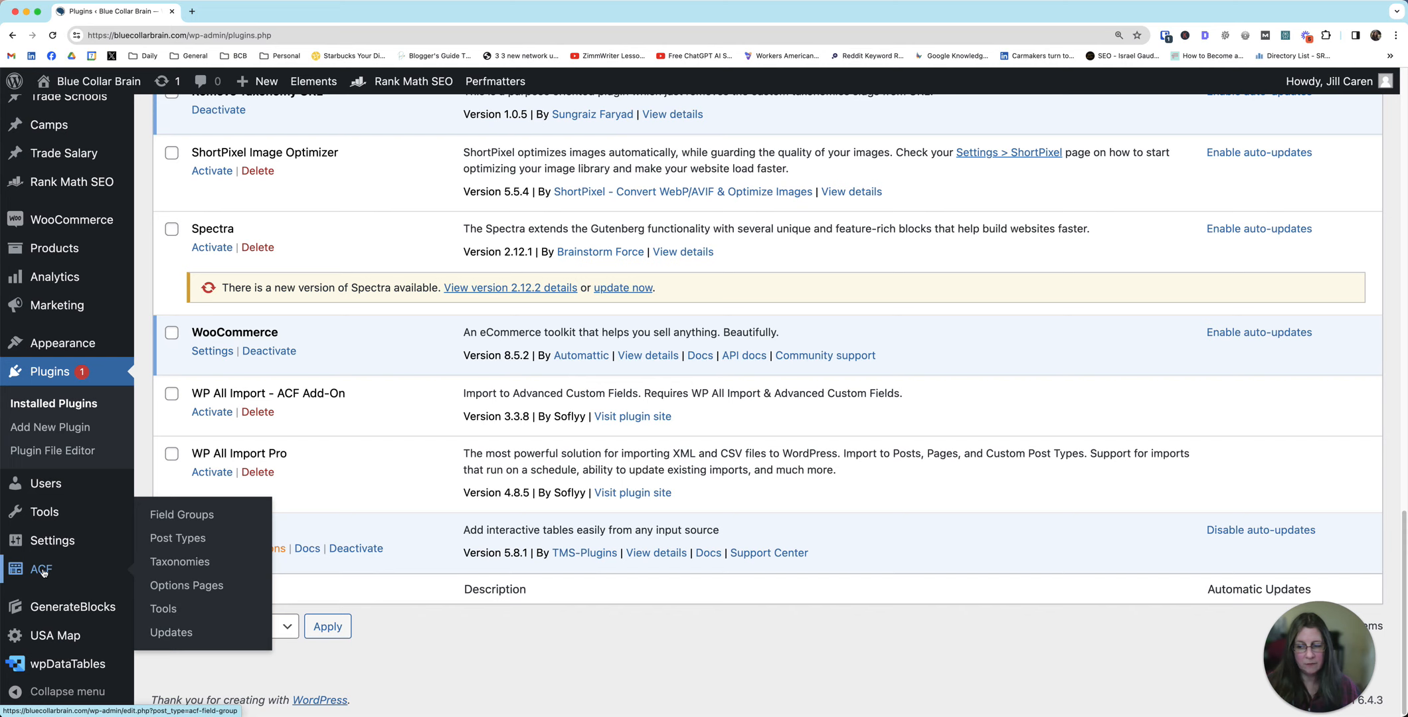
- Add a new ACF field group titled 'Social Tracking' from the Field Groups list
left_click(181, 515)
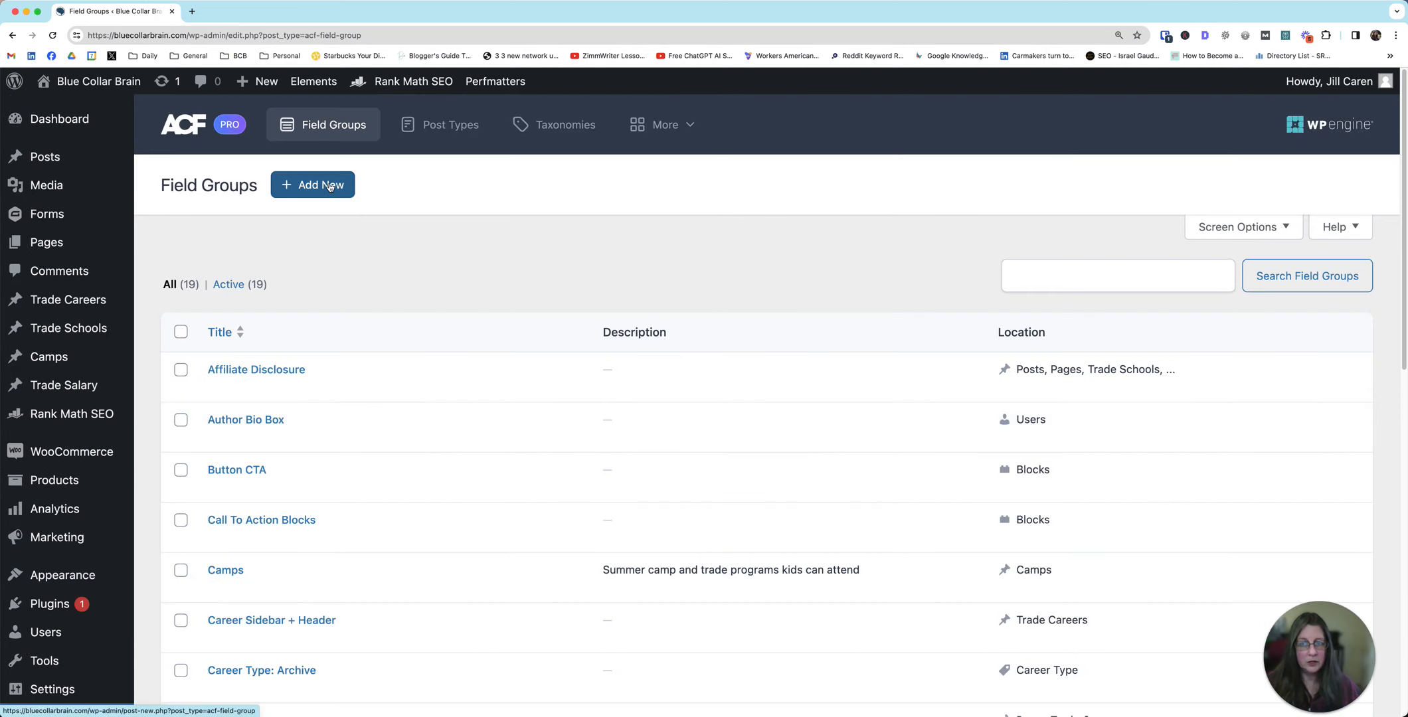
left_click(311, 184)
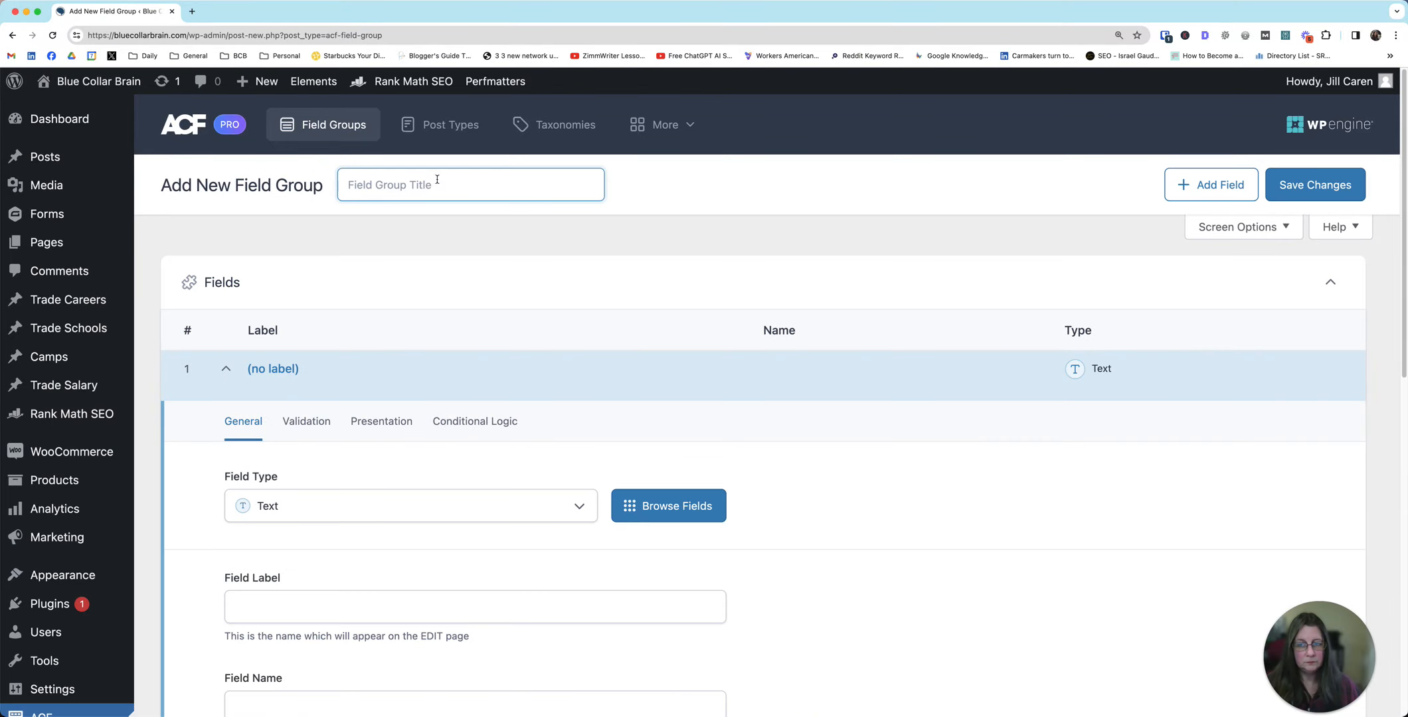
type("Social")
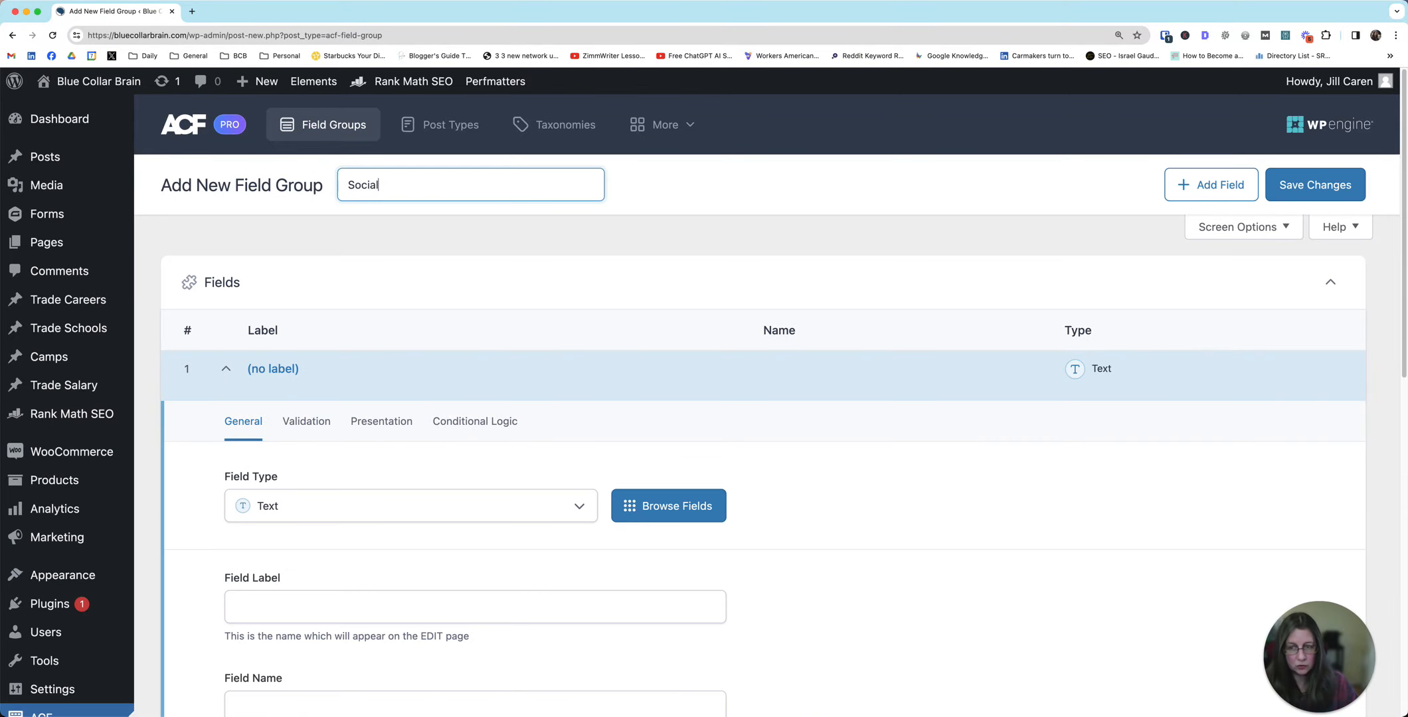
type("Tracking")
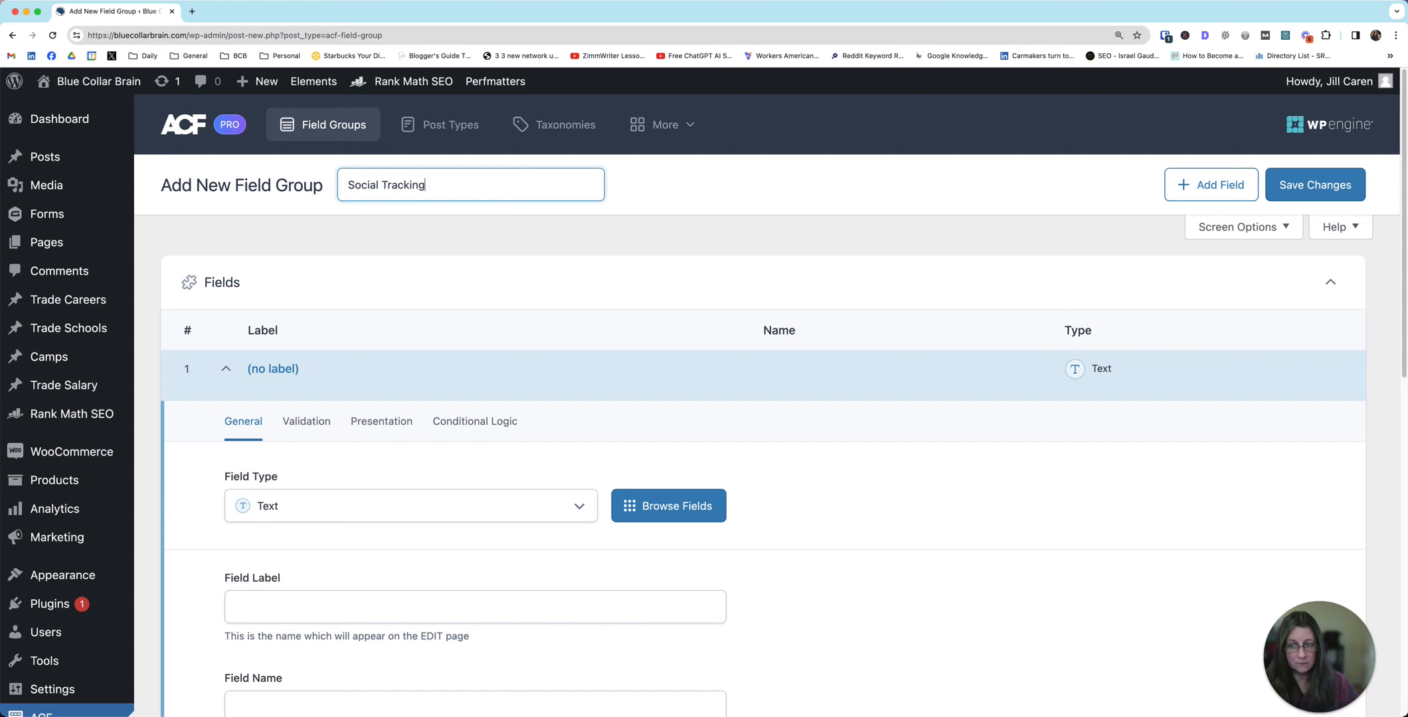
scroll("down", 3)
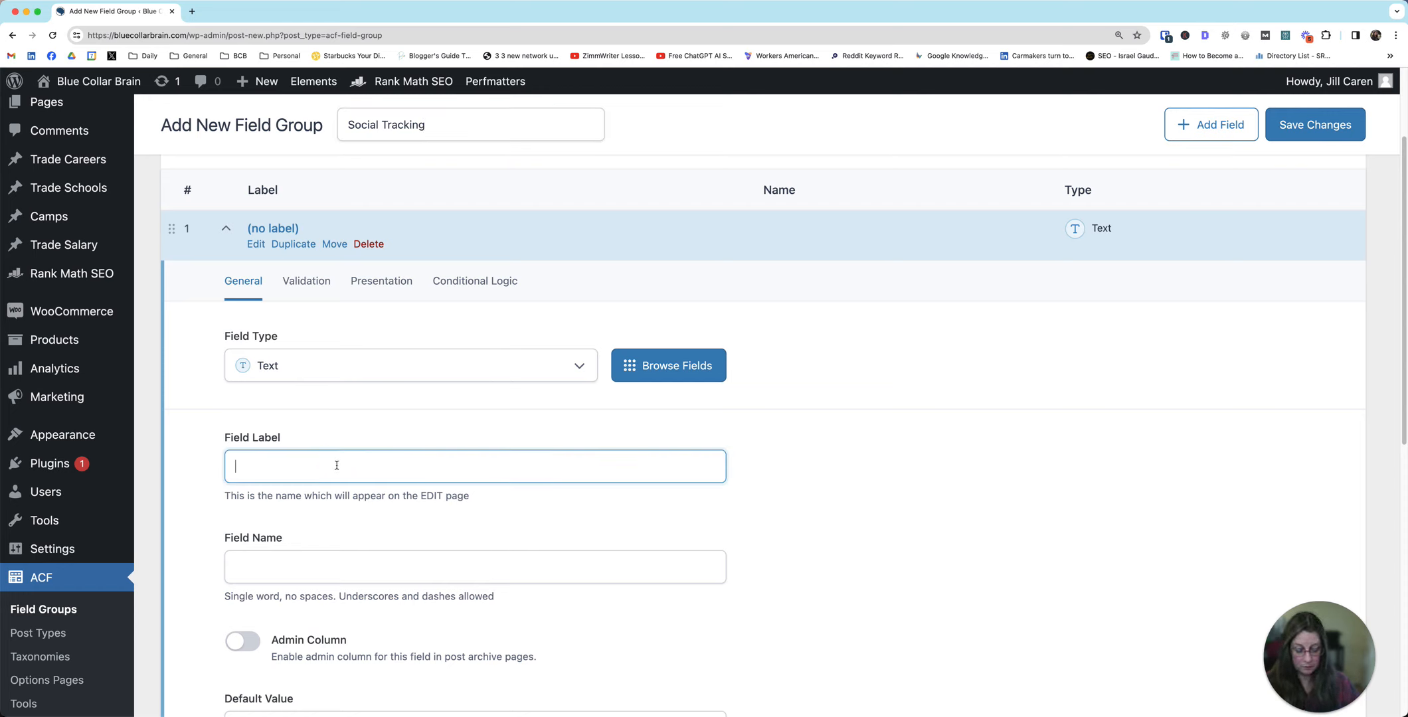
- Label the first field 'Twit' with name 'twitter' and enable its Admin Column
type("T")
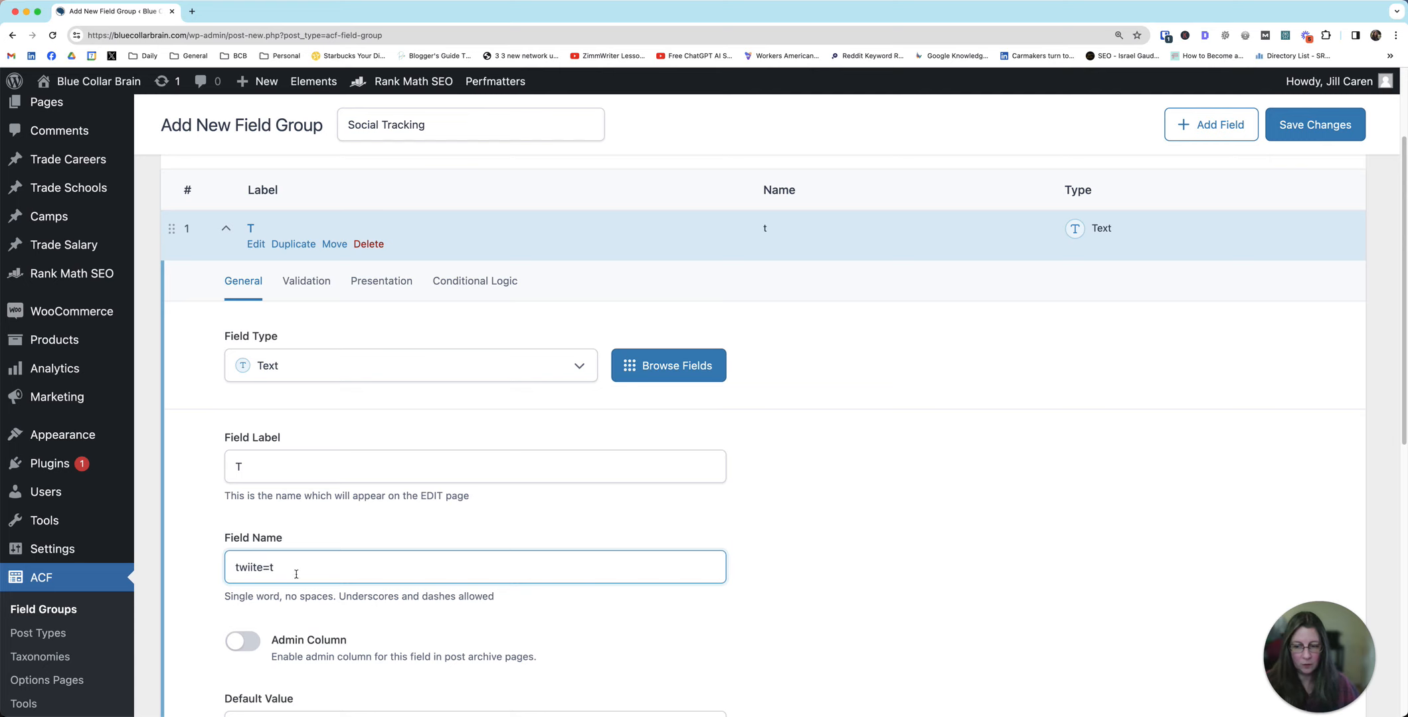
type("twitter")
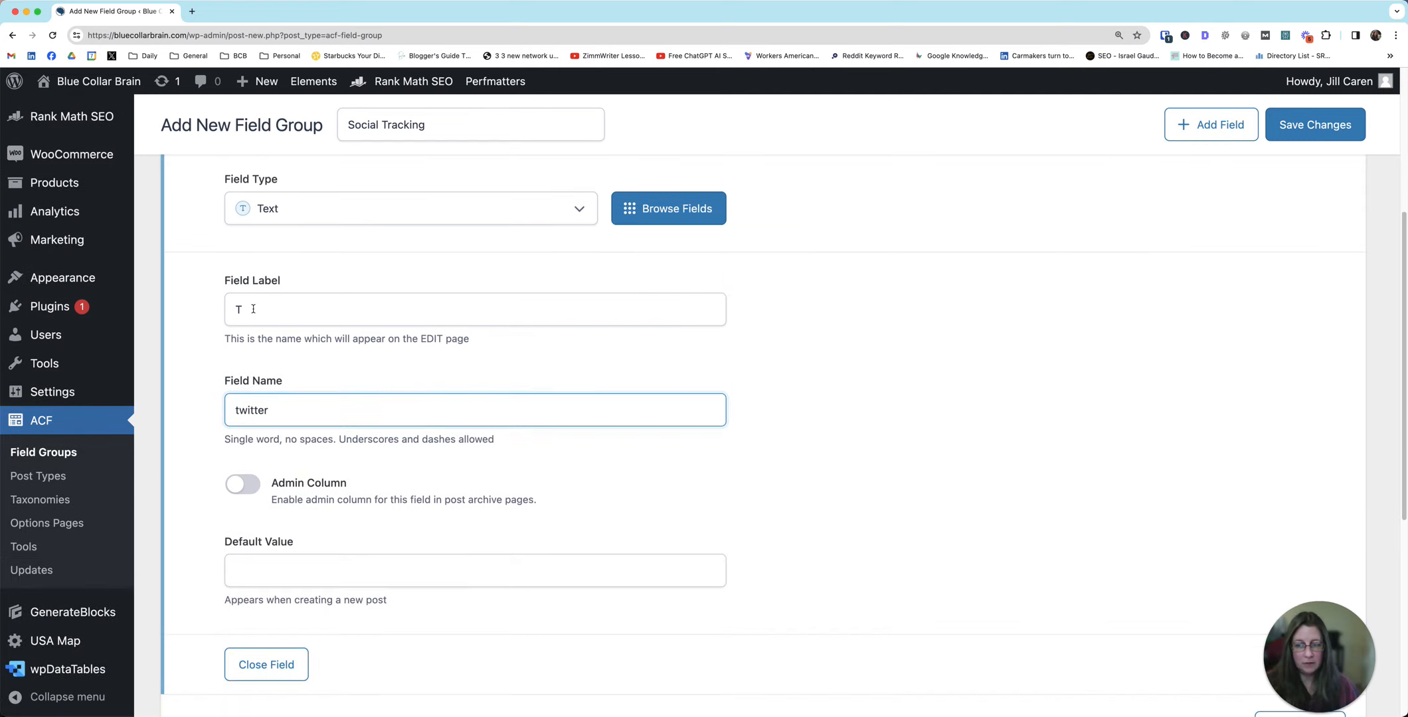
type("Twit")
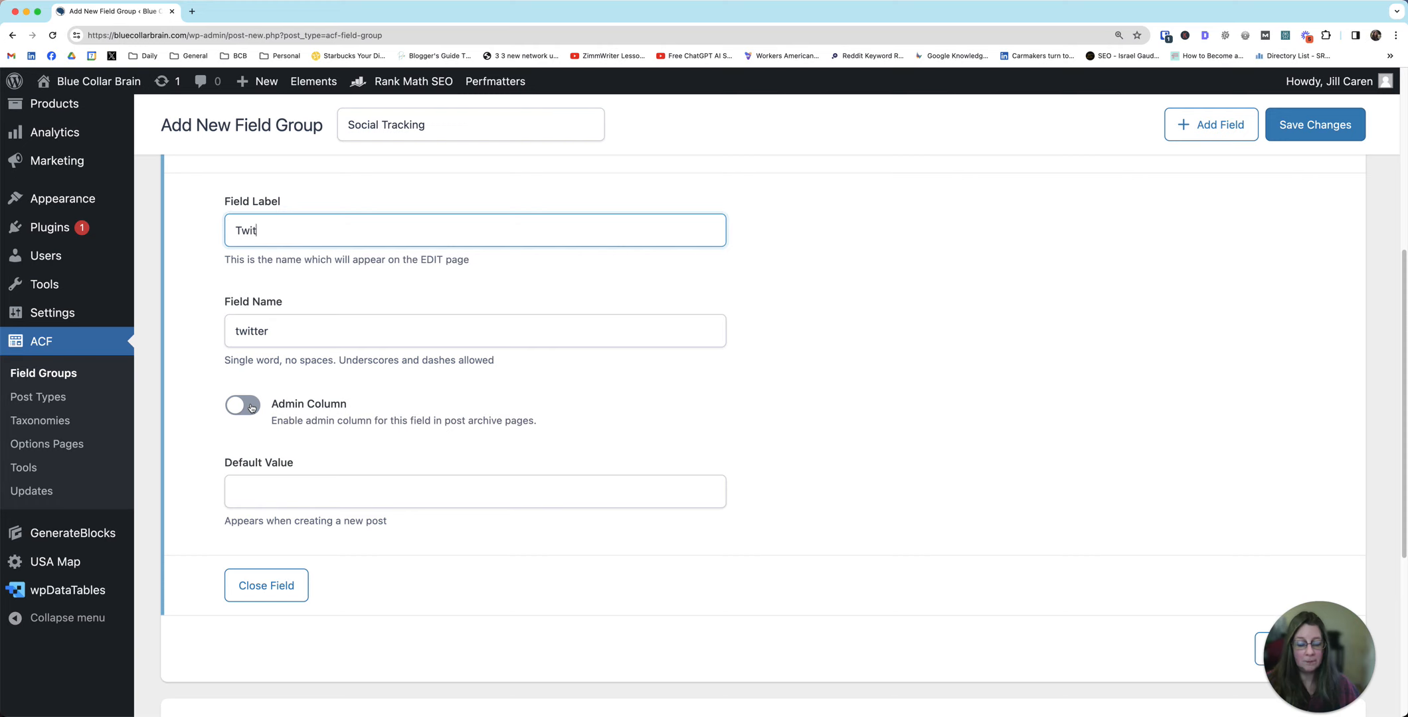
left_click(242, 405)
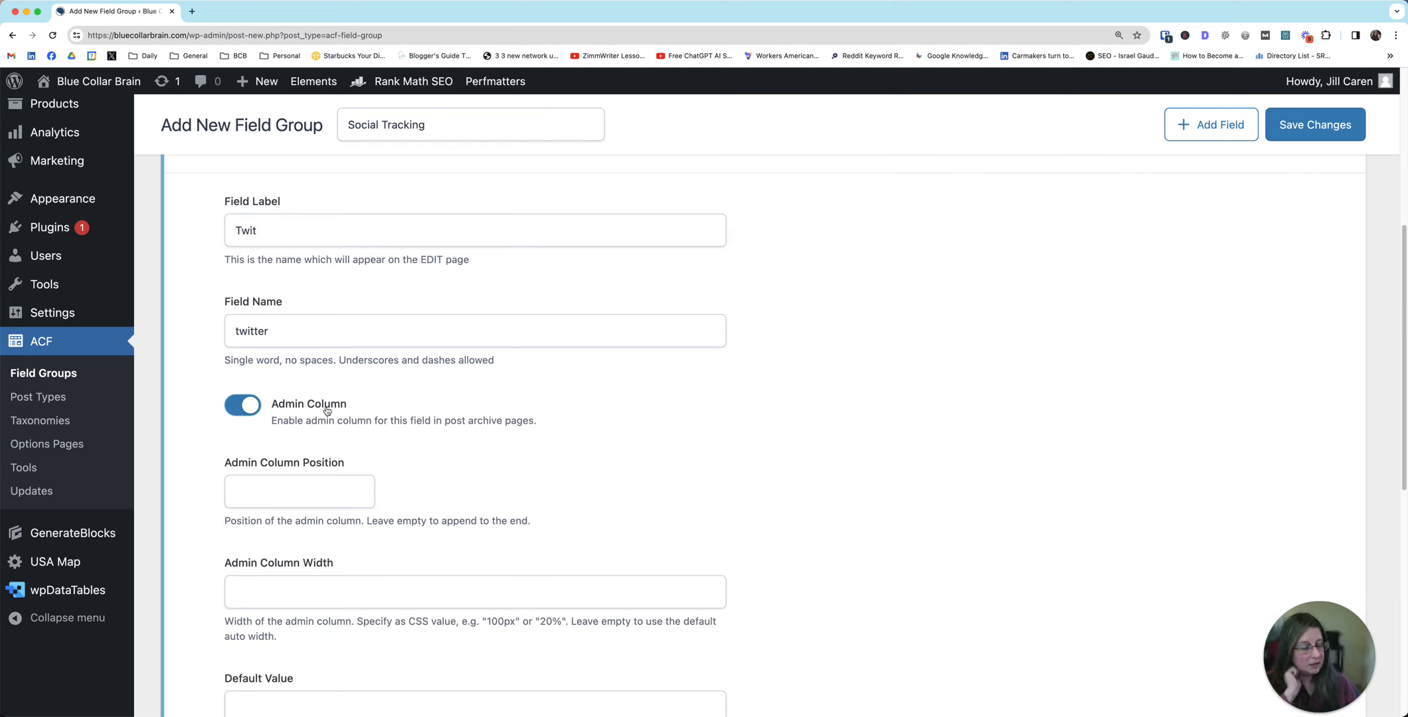
mouse_move(321, 411)
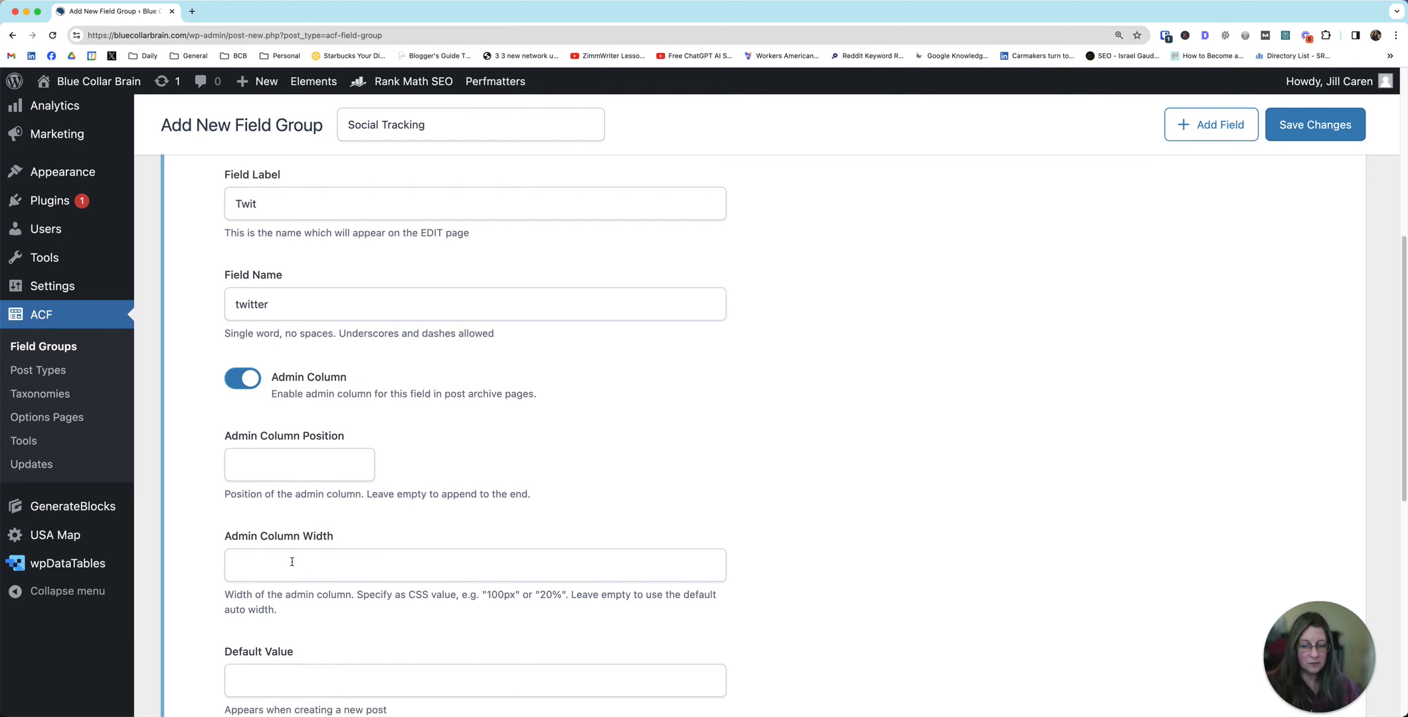
scroll("down", 3)
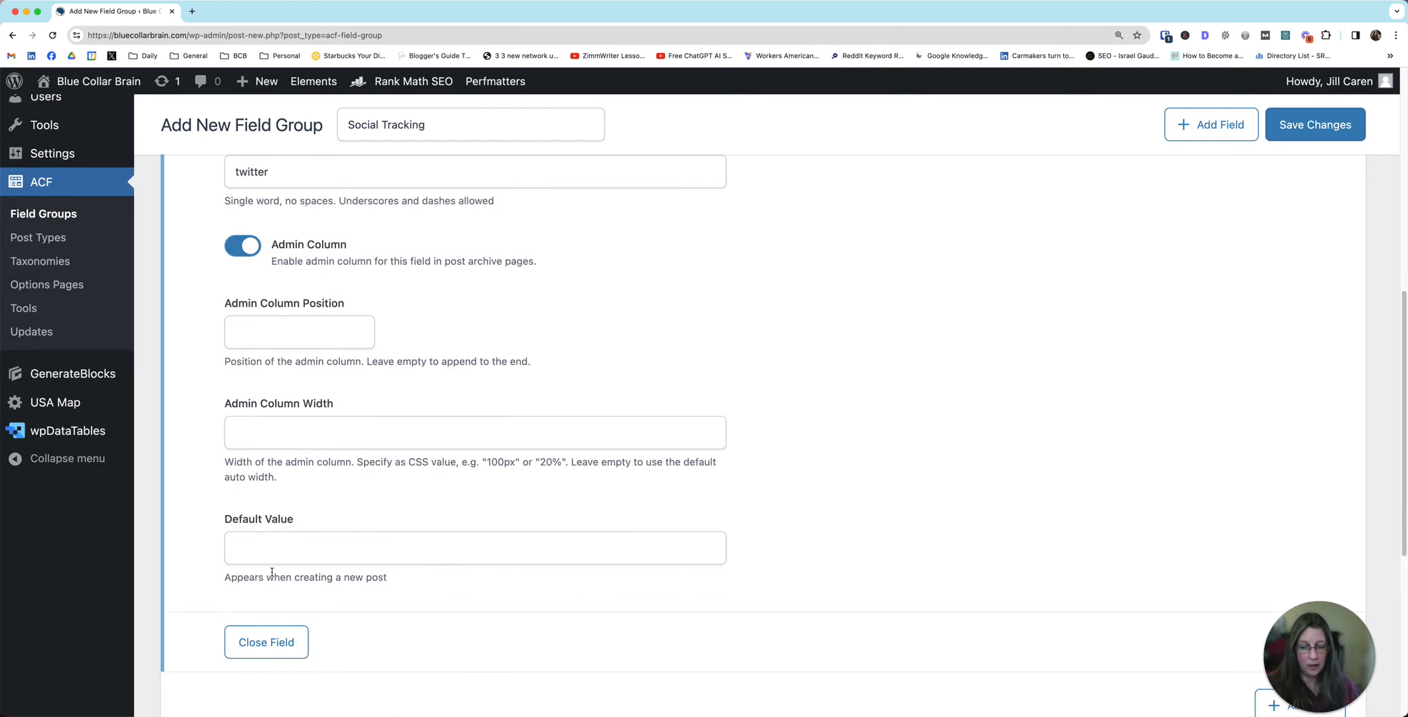
scroll("down", 3)
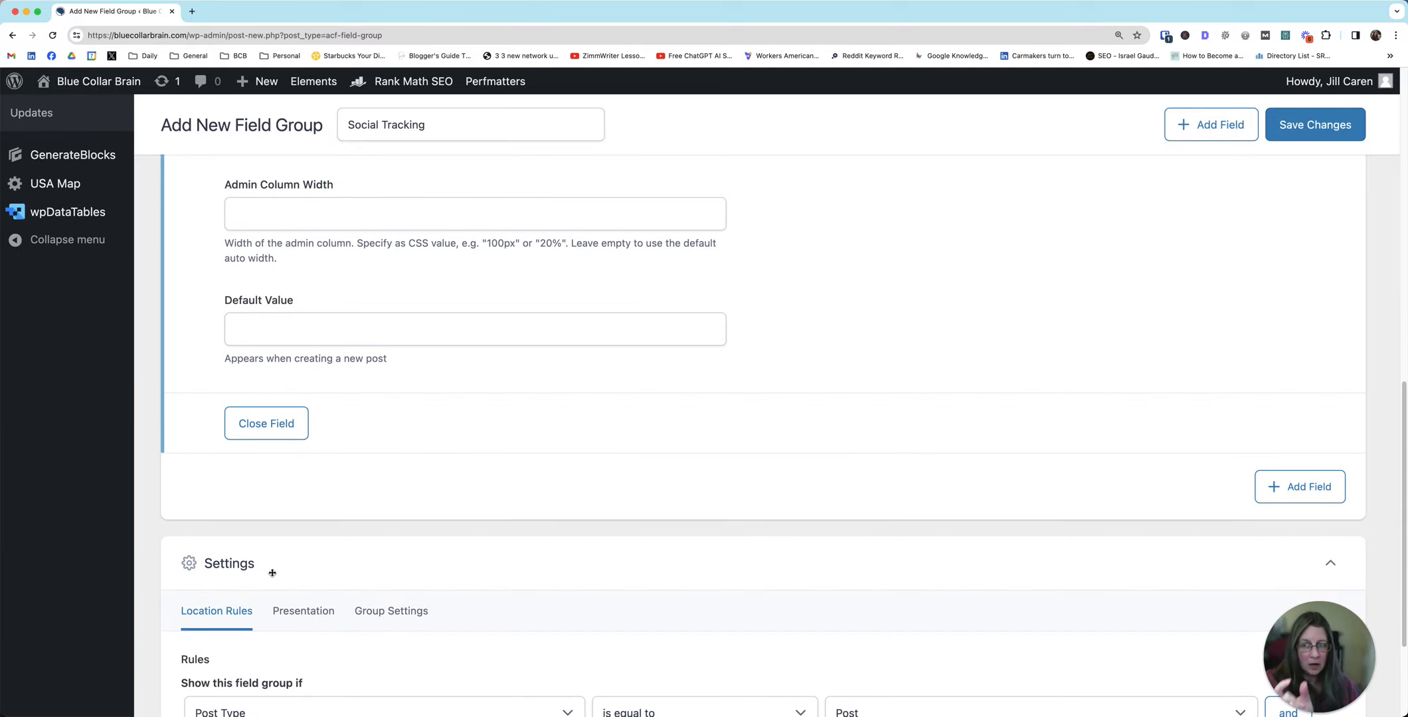
scroll("up", 3)
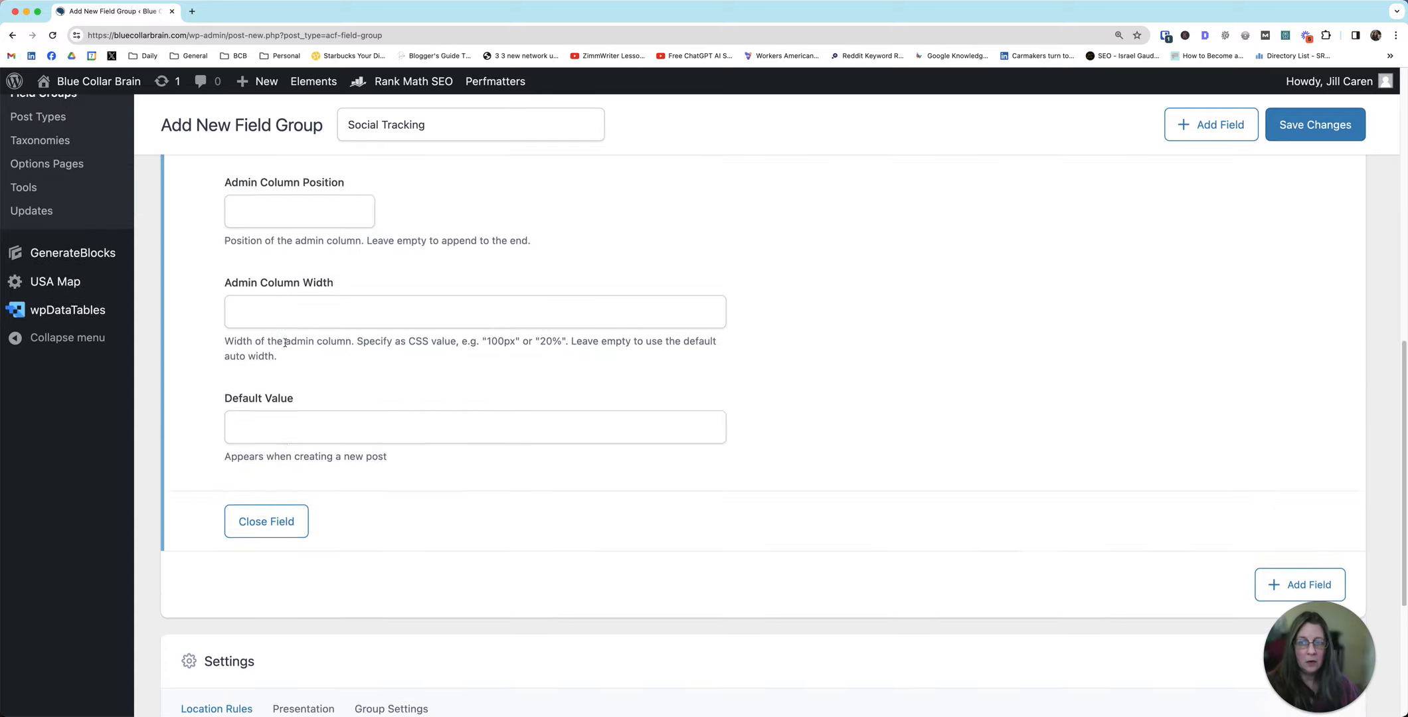
scroll("up", 3)
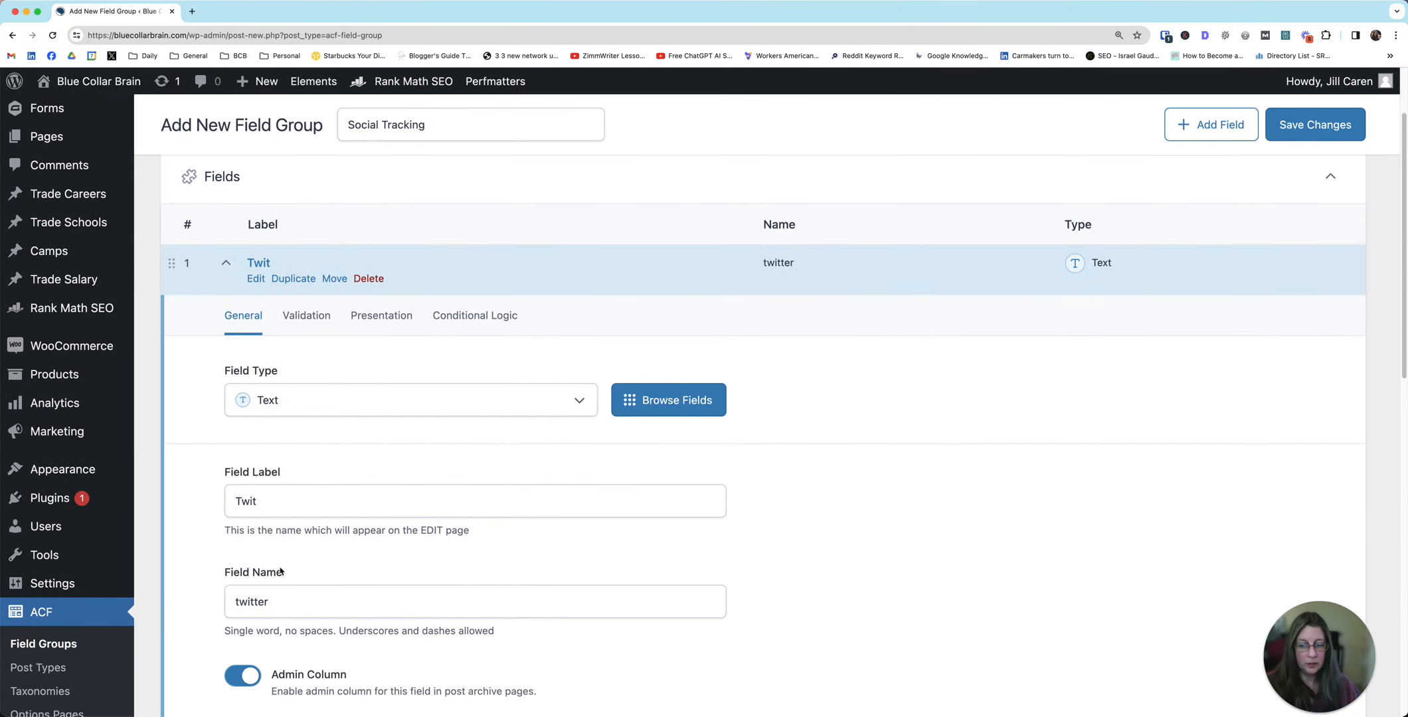
scroll("down", 3)
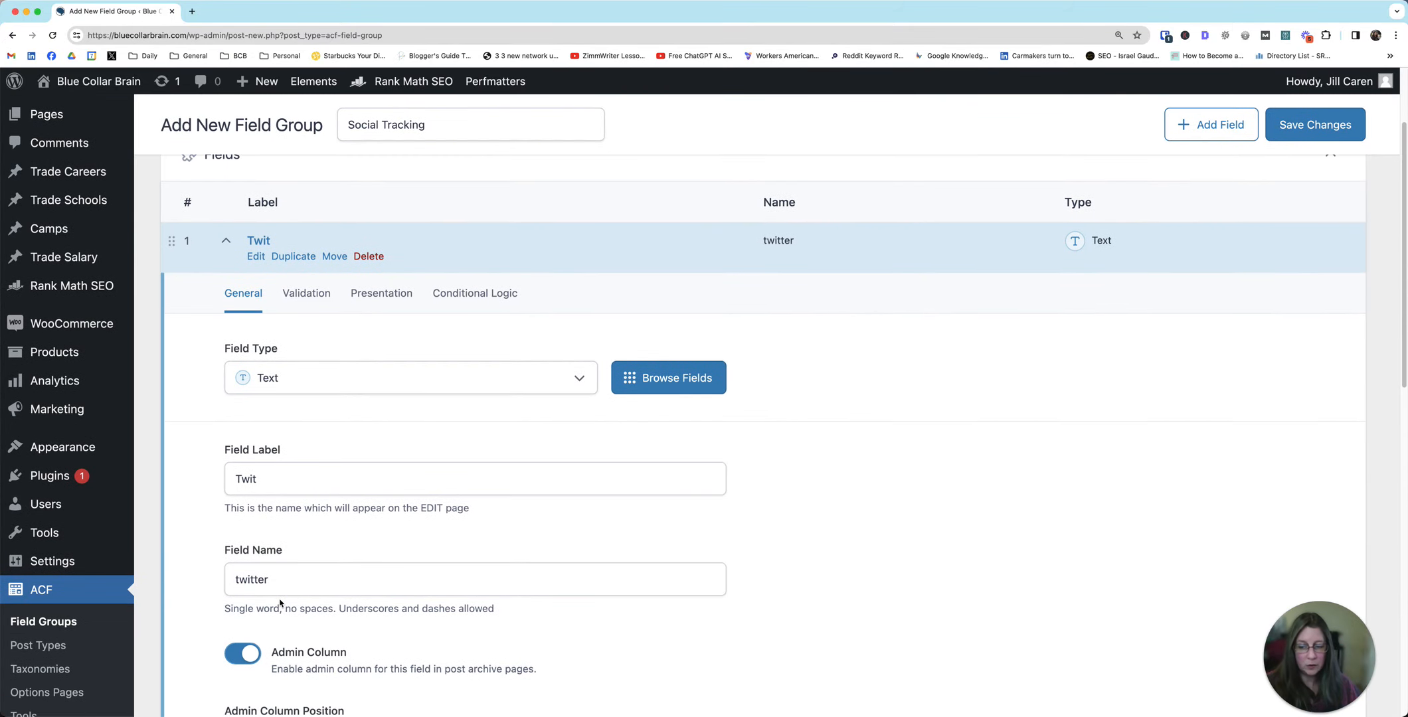
scroll("down", 3)
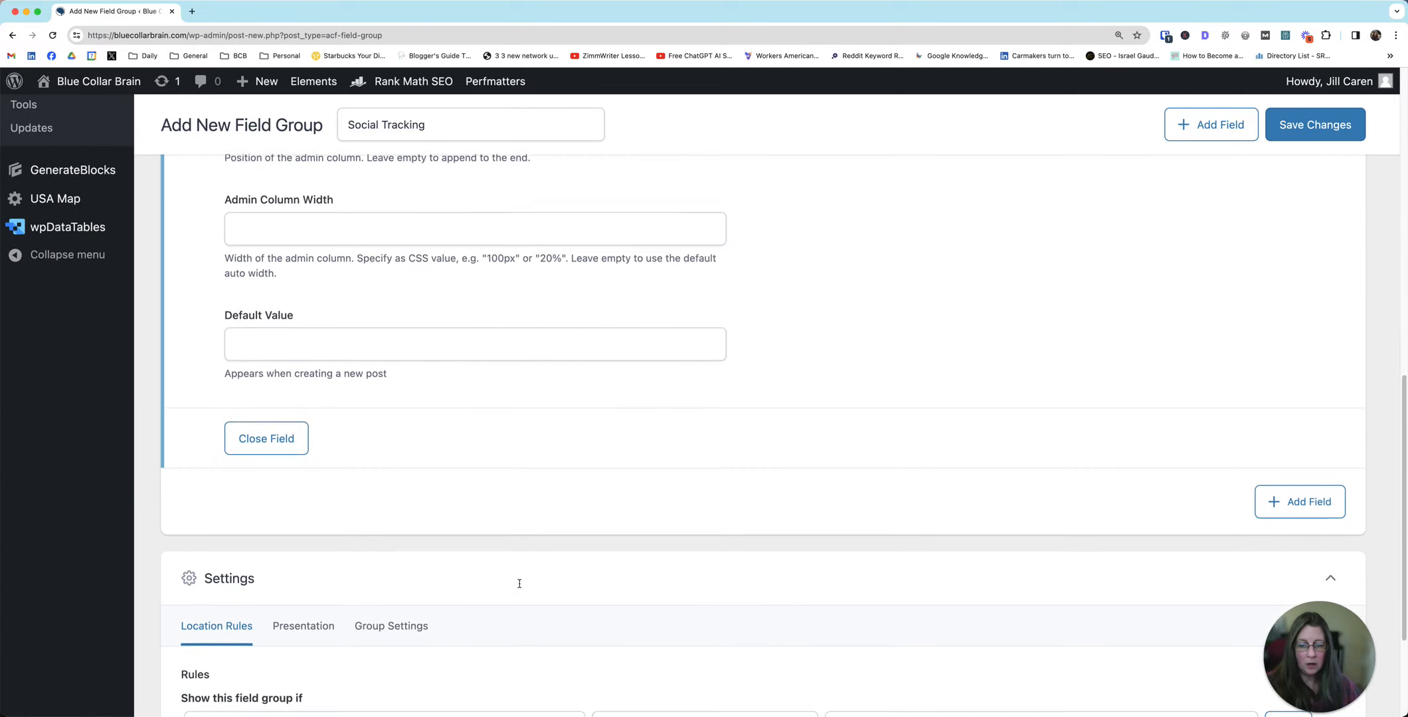
- Add a second location rule group with Post Type equal to Page
scroll("down", 3)
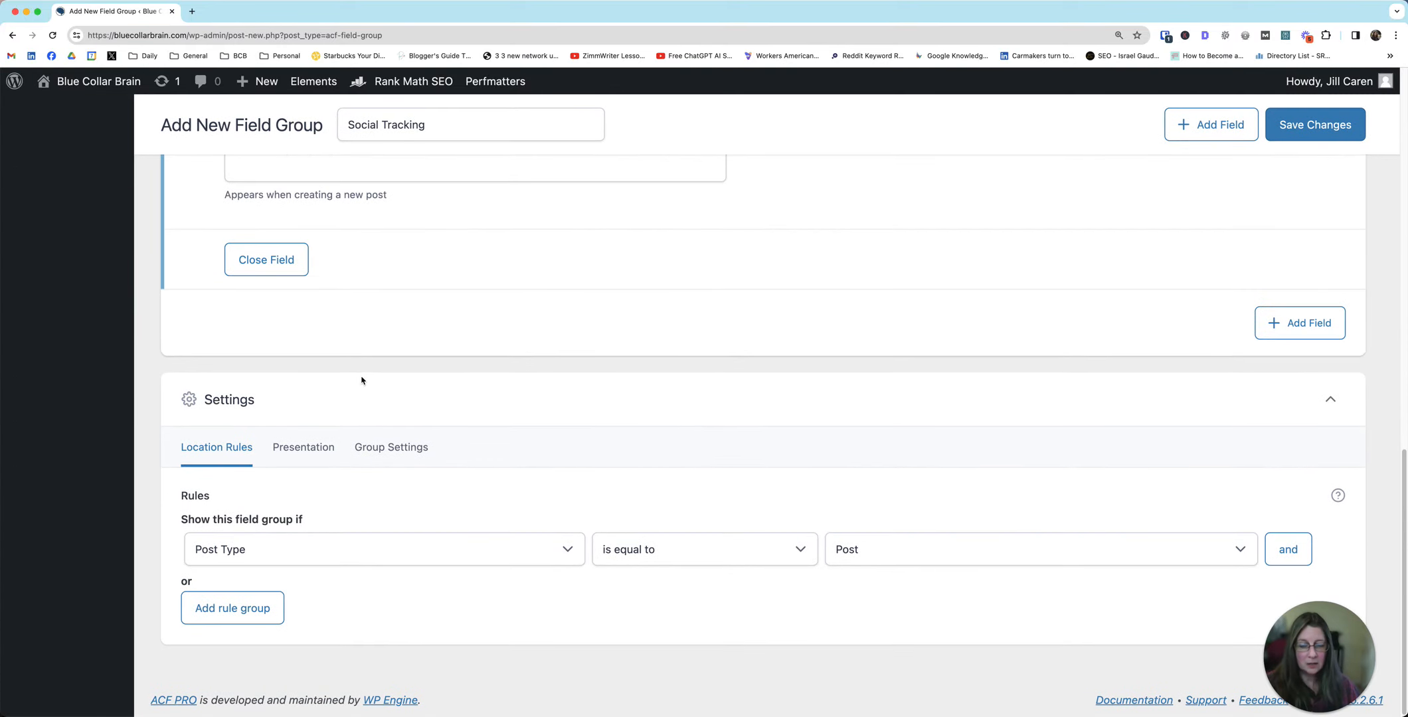
mouse_move(735, 604)
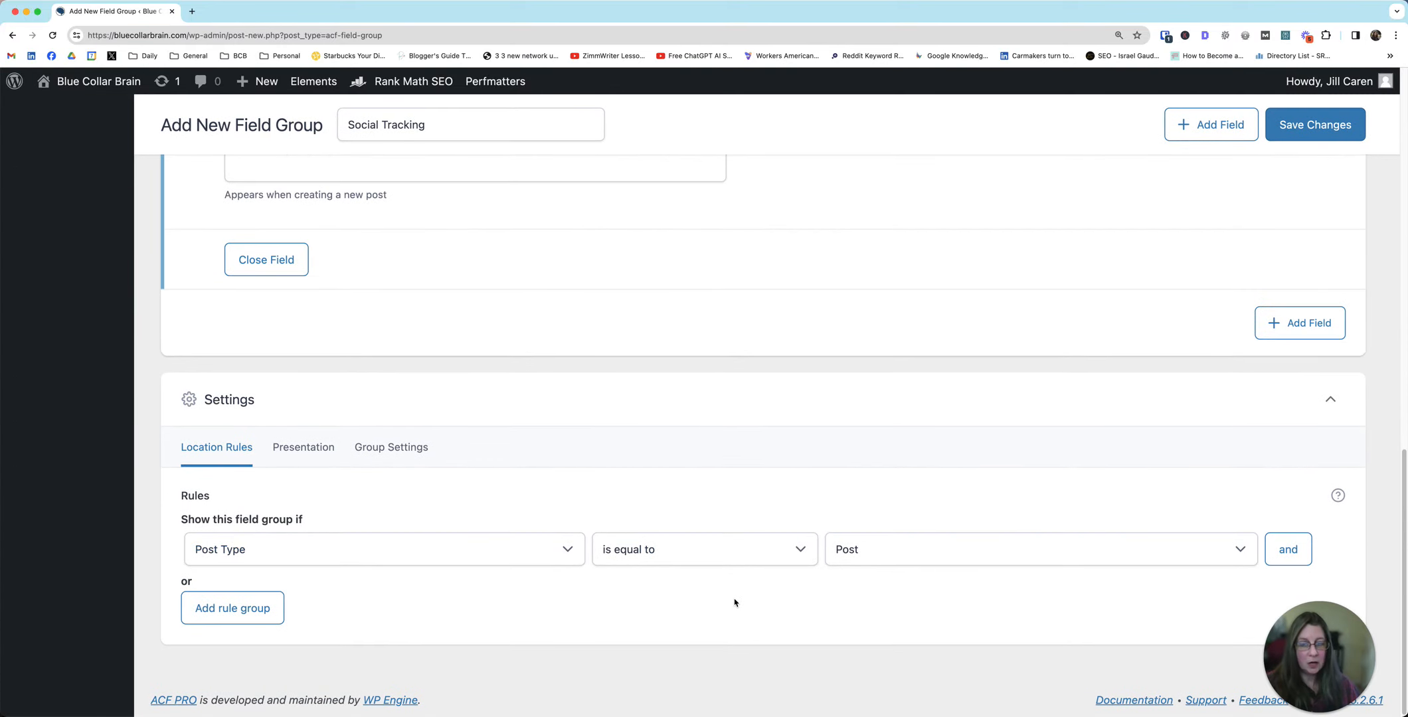
mouse_move(705, 599)
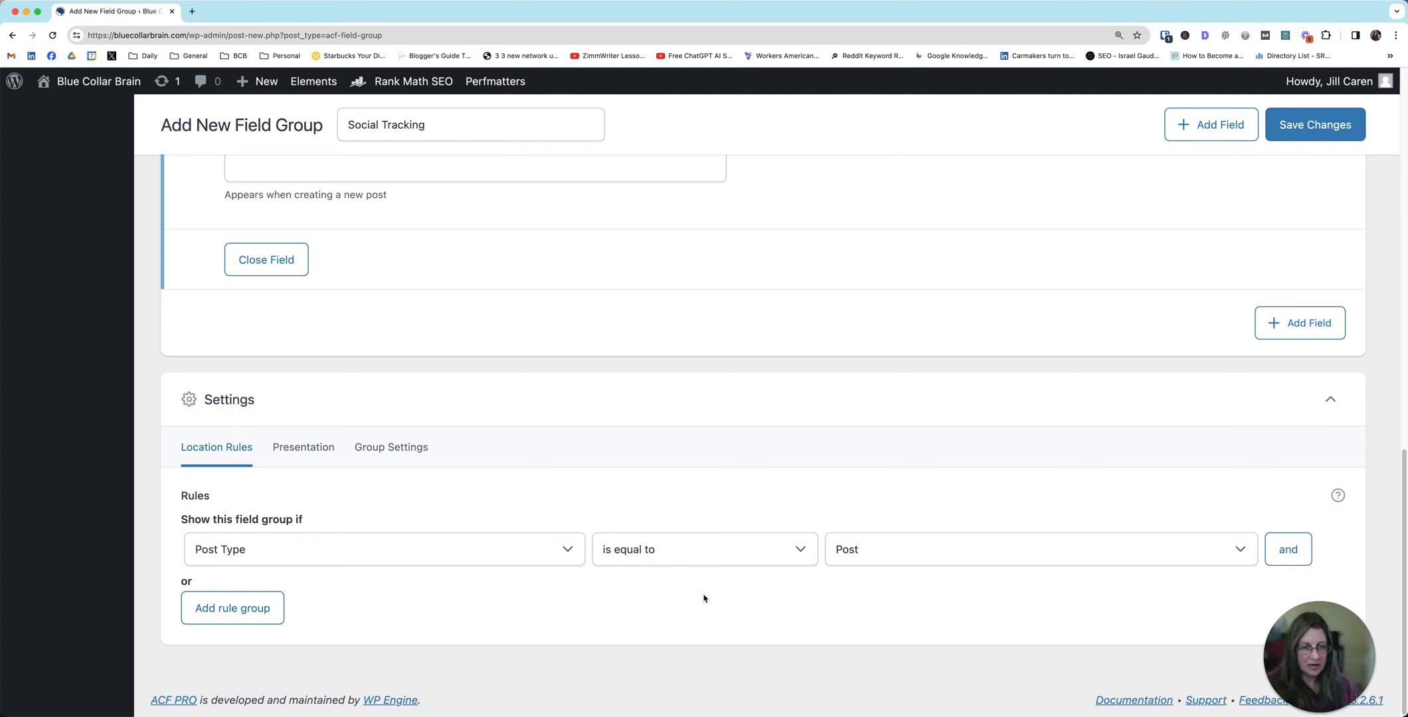
mouse_move(262, 491)
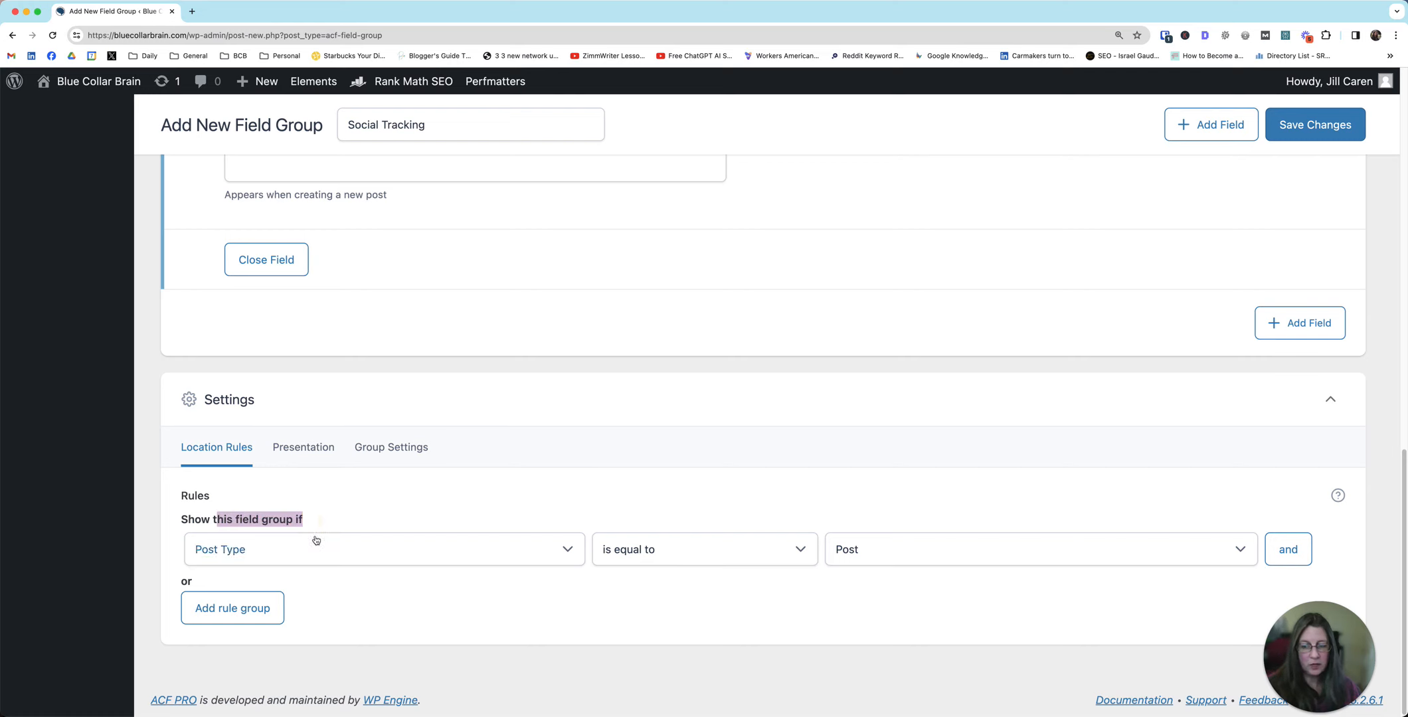
mouse_move(909, 557)
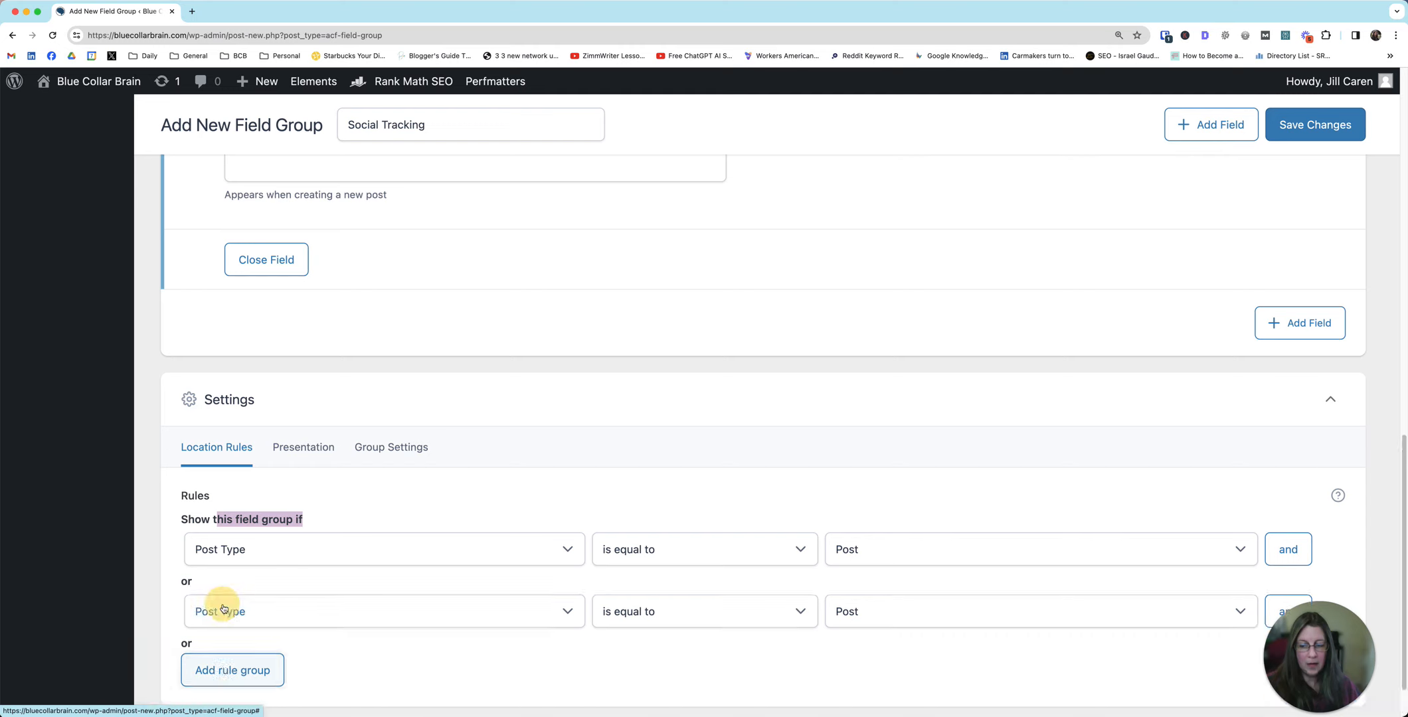
mouse_move(845, 616)
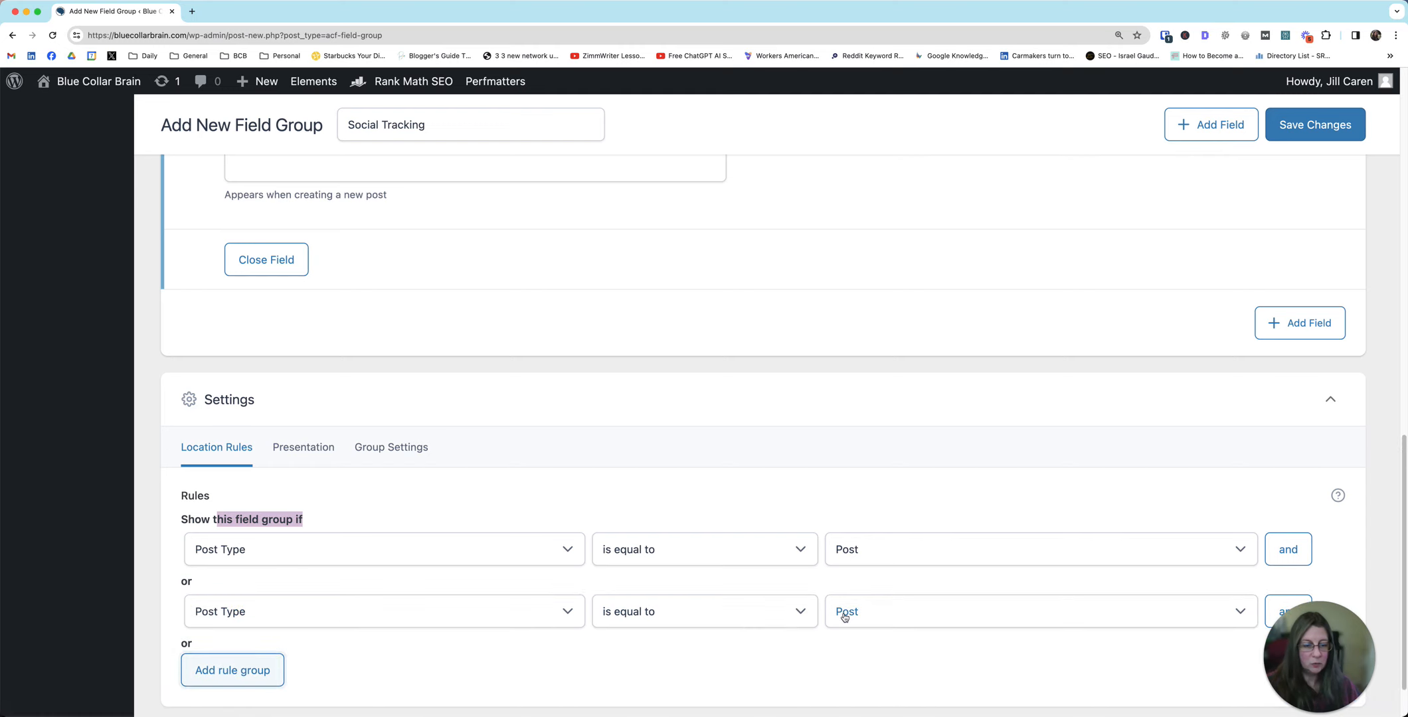
left_click(1041, 612)
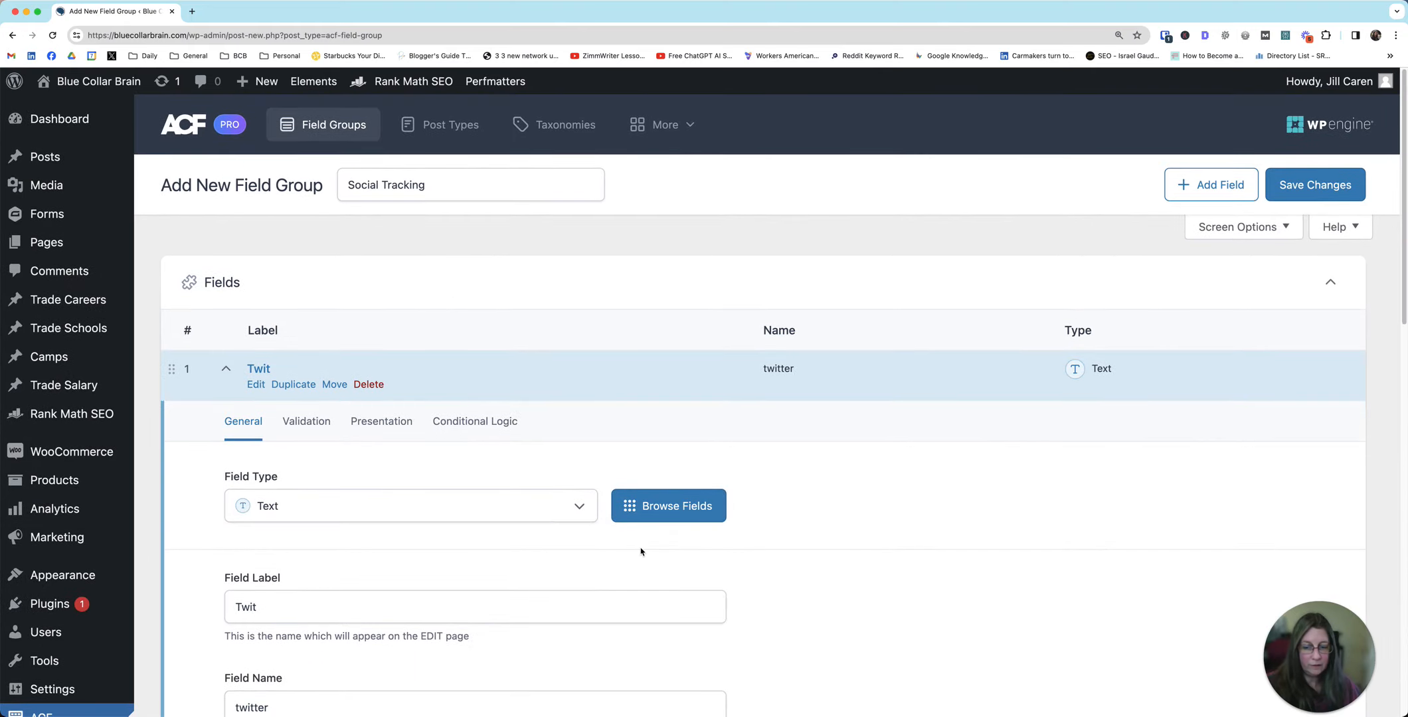
scroll("down", 3)
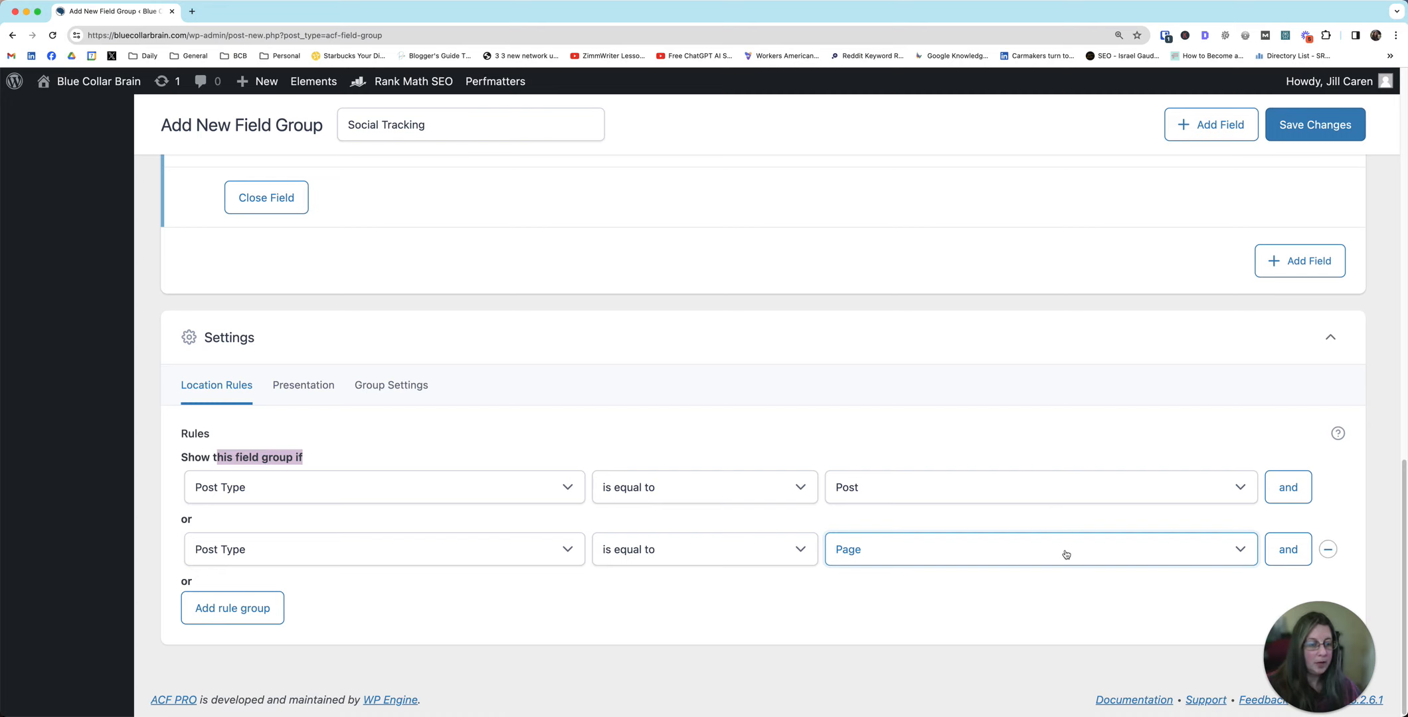
mouse_move(1056, 560)
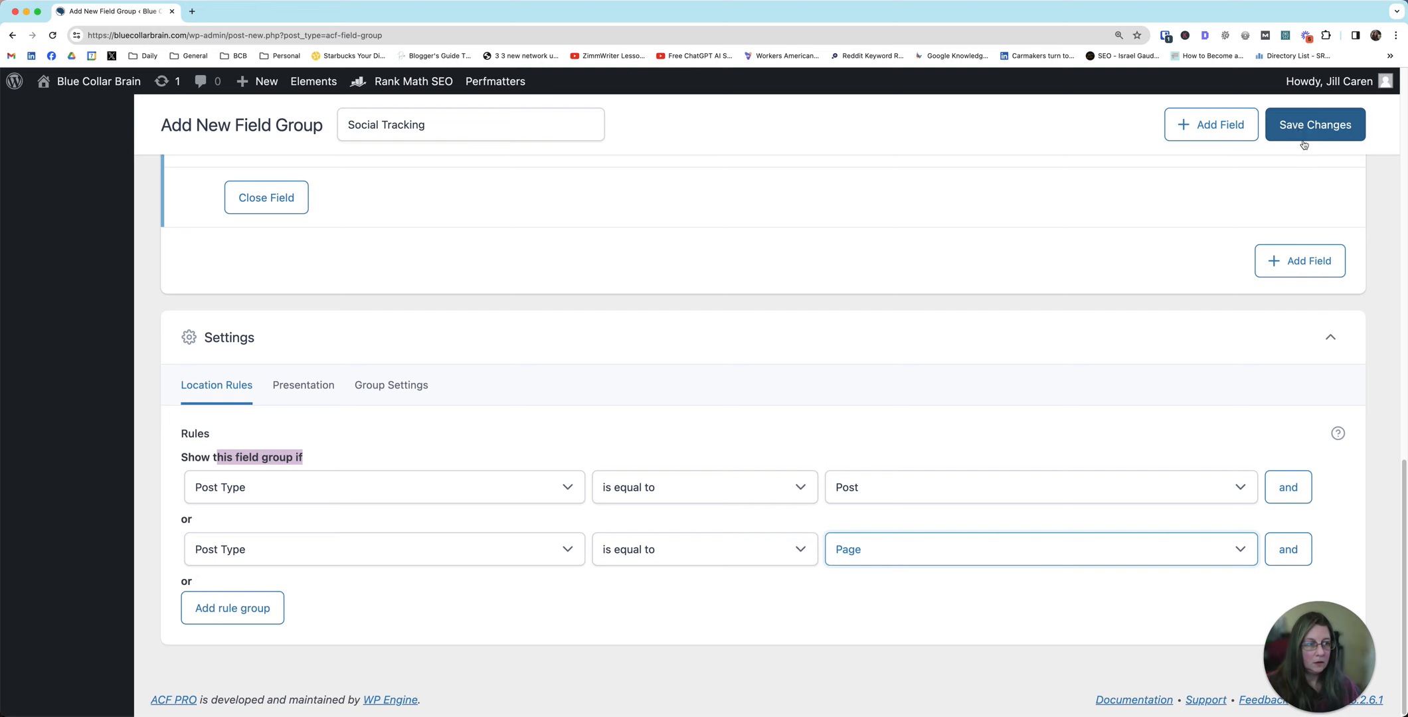
mouse_move(1299, 261)
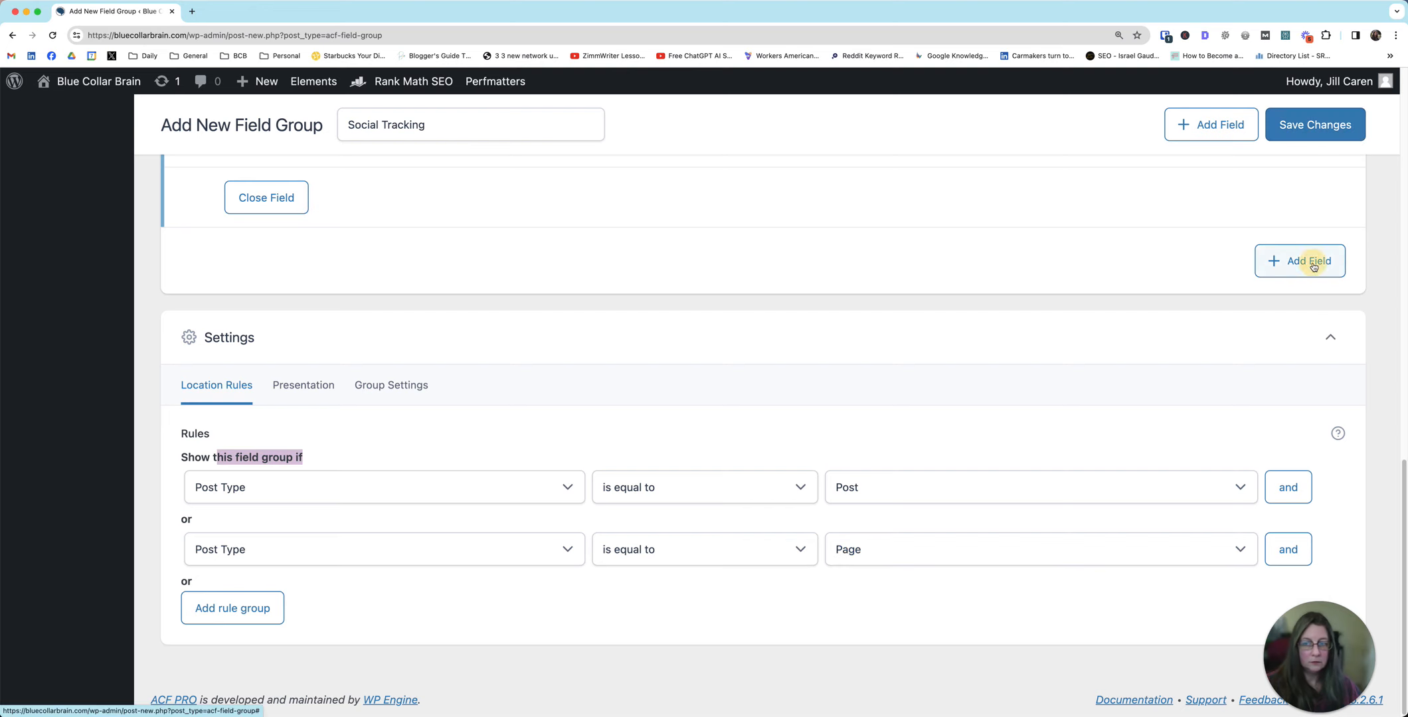
- Add a text field labeled 'MSN2' (name msn2) with Admin Column enabled
left_click(1299, 261)
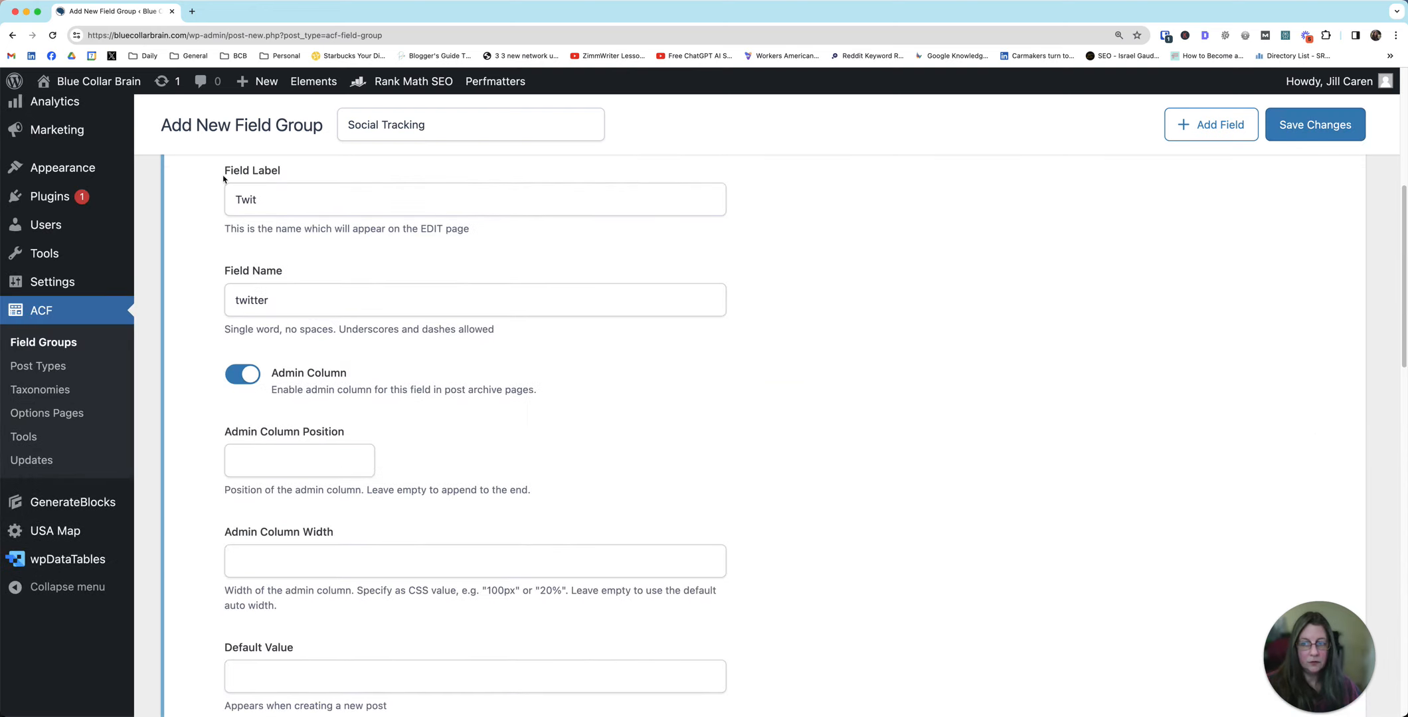
scroll("up", 3)
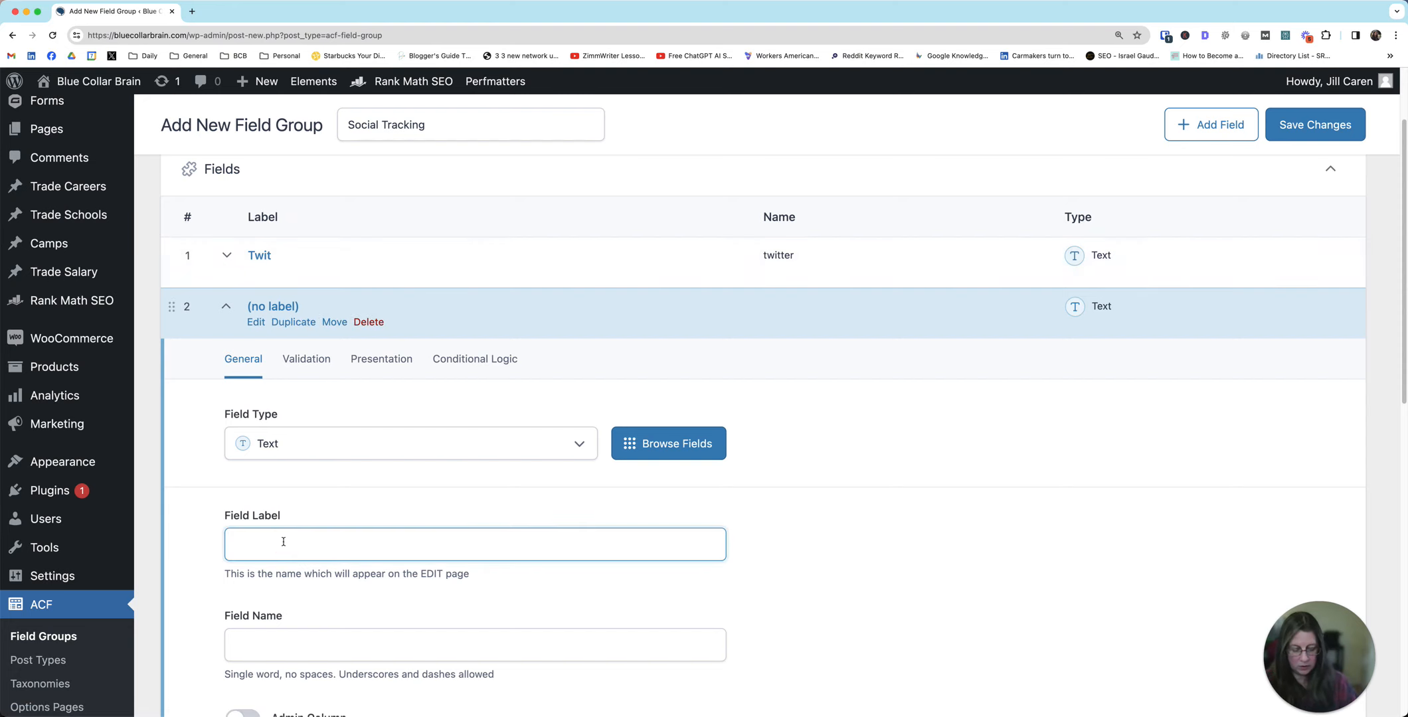
type("MSN2")
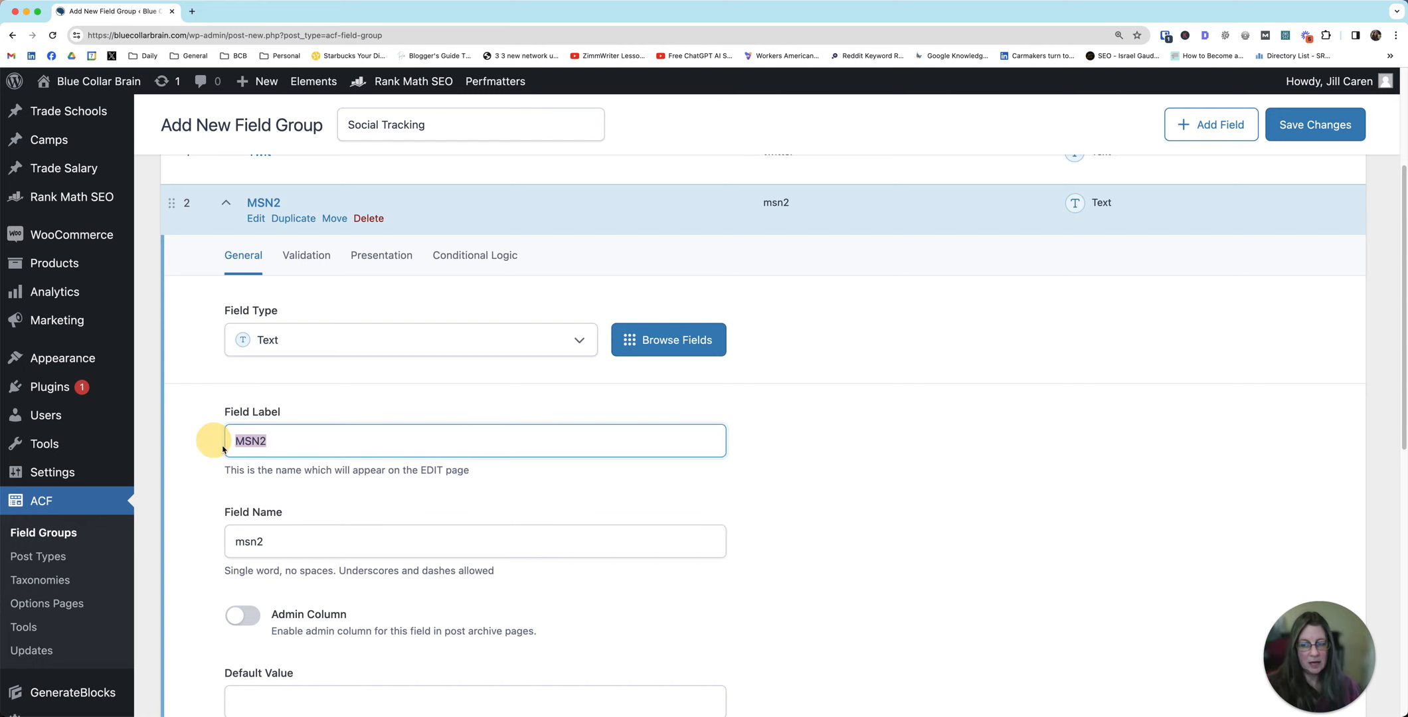
left_click(240, 461)
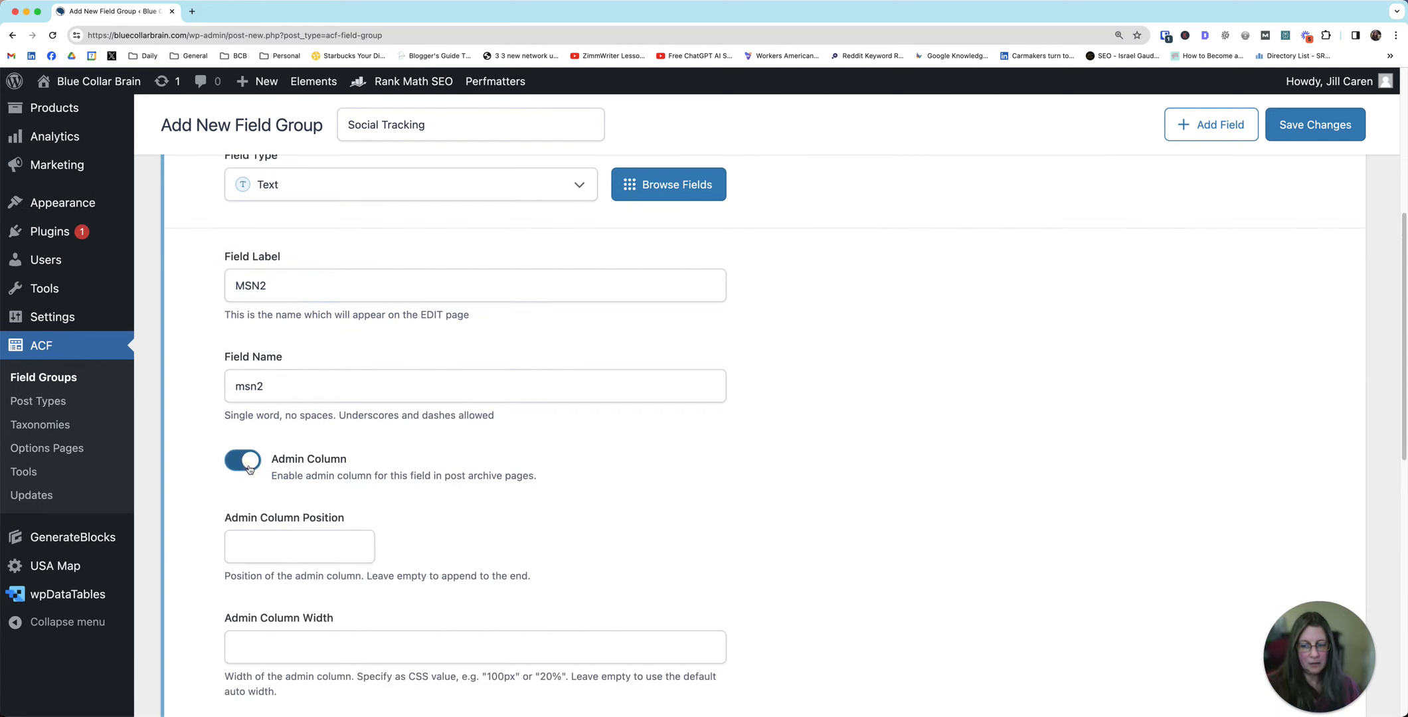
mouse_move(1202, 330)
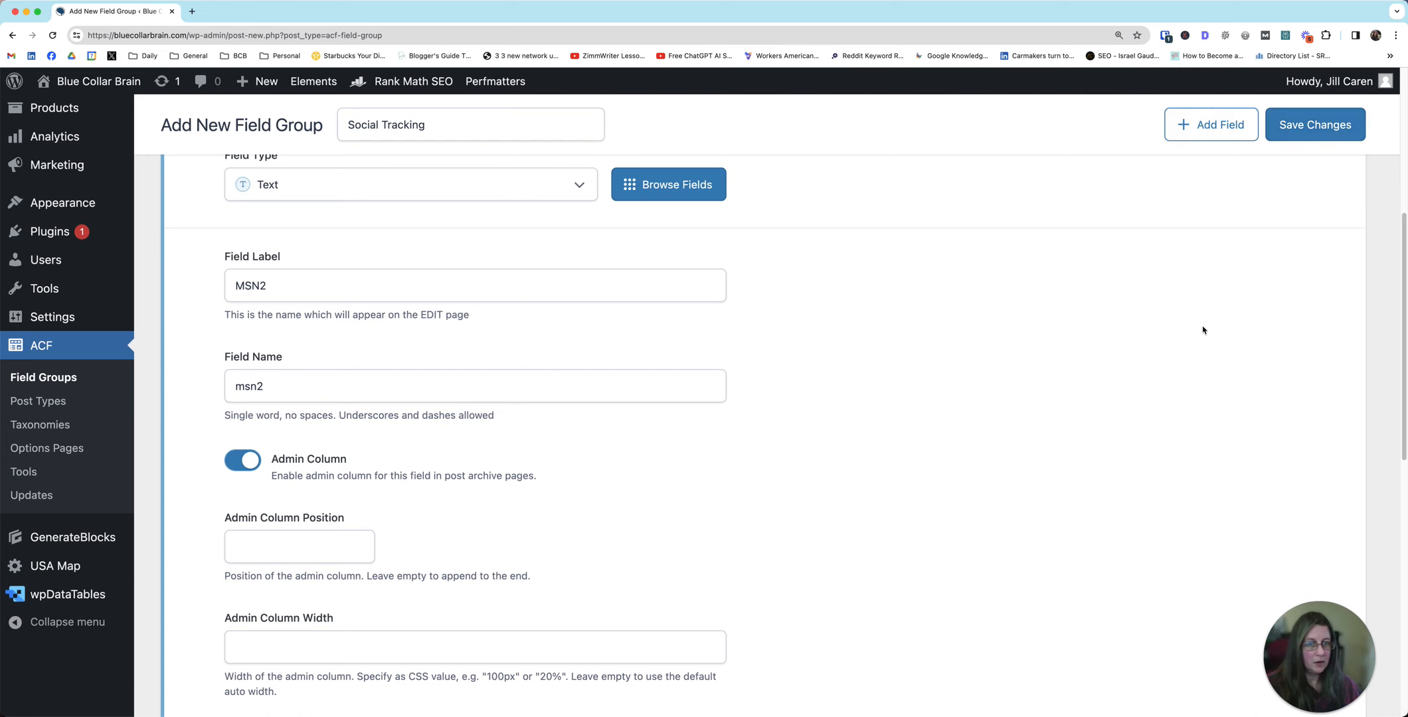
scroll("down", 3)
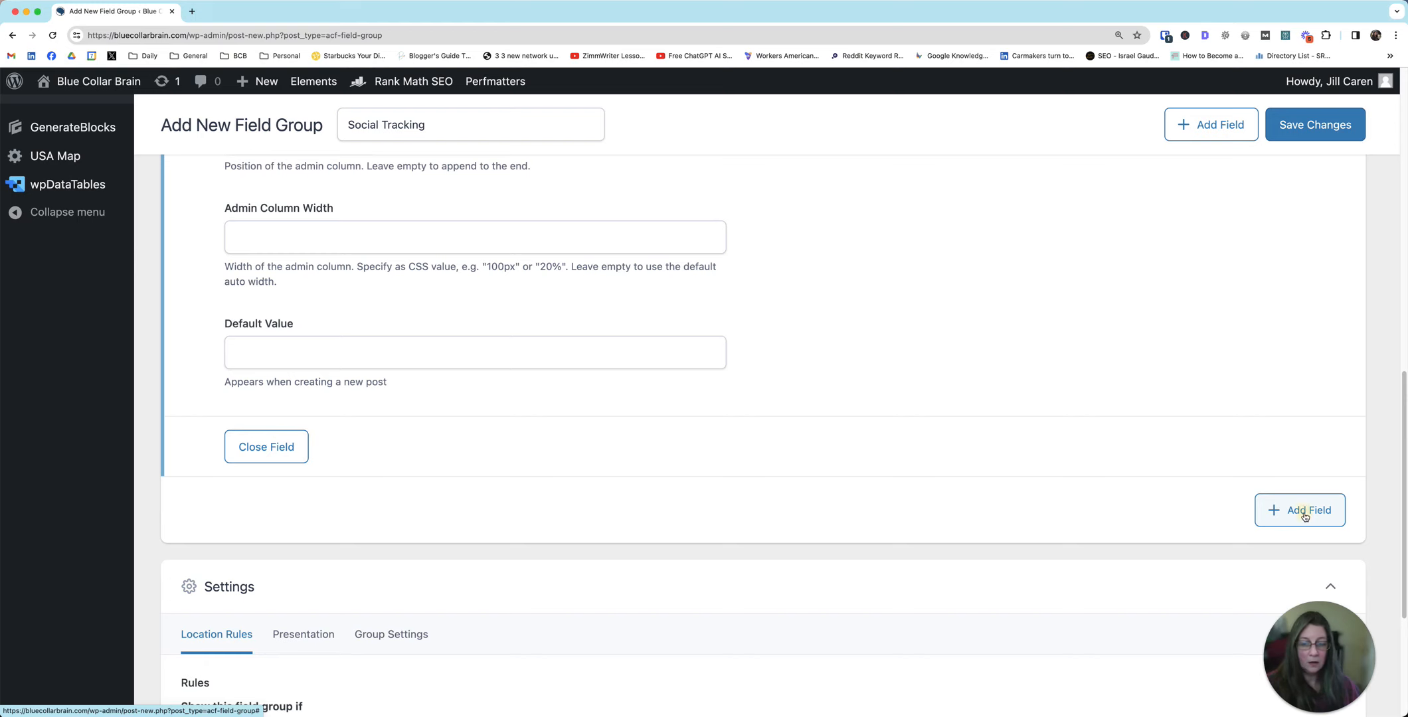
- Add a Text Area field labeled 'Post Notes' (name post_notes) and collapse its settings
left_click(1300, 510)
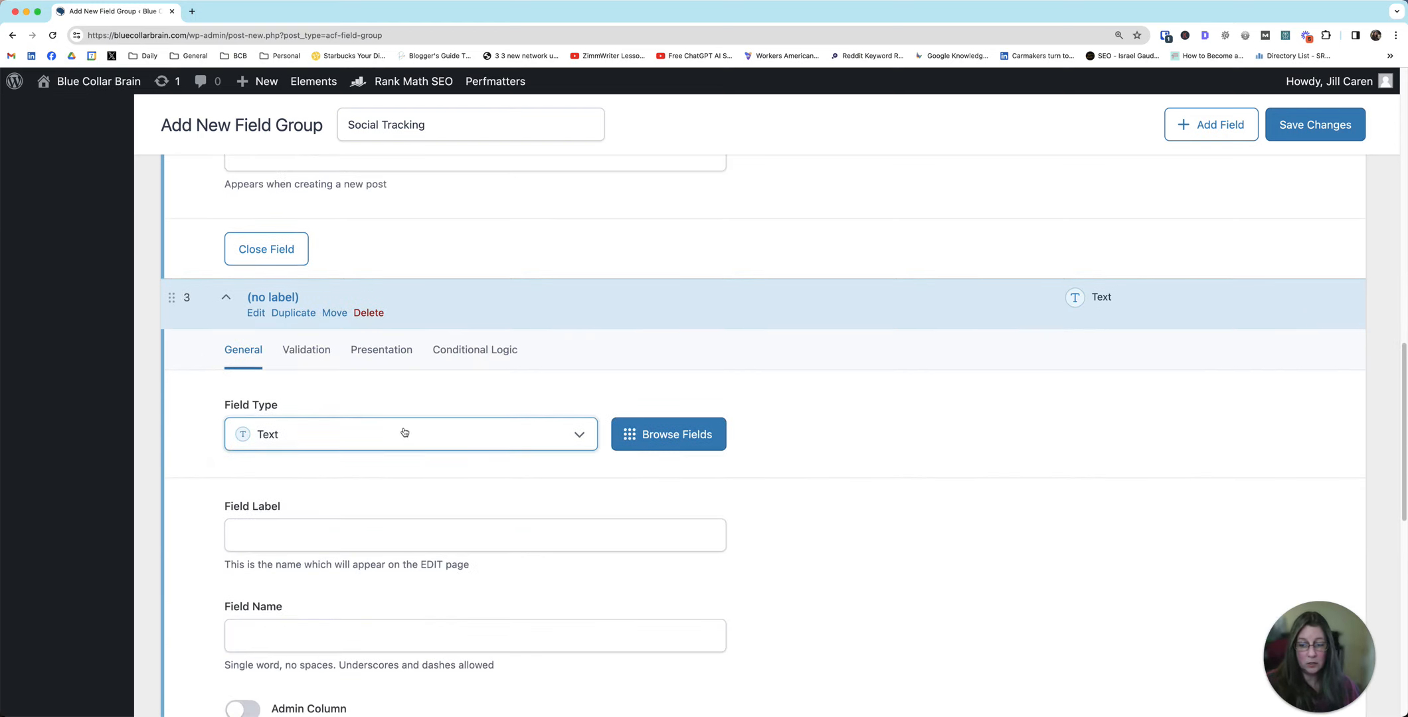
left_click(404, 433)
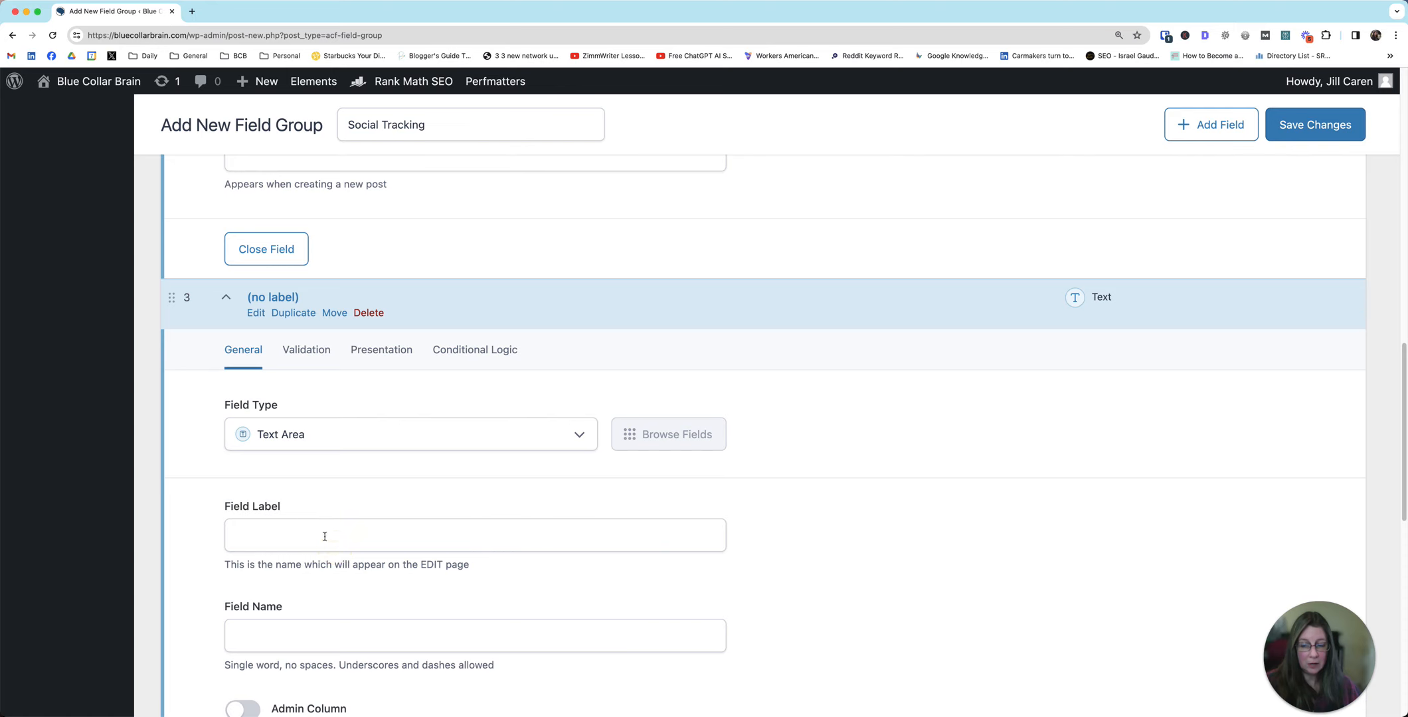
type("Post N")
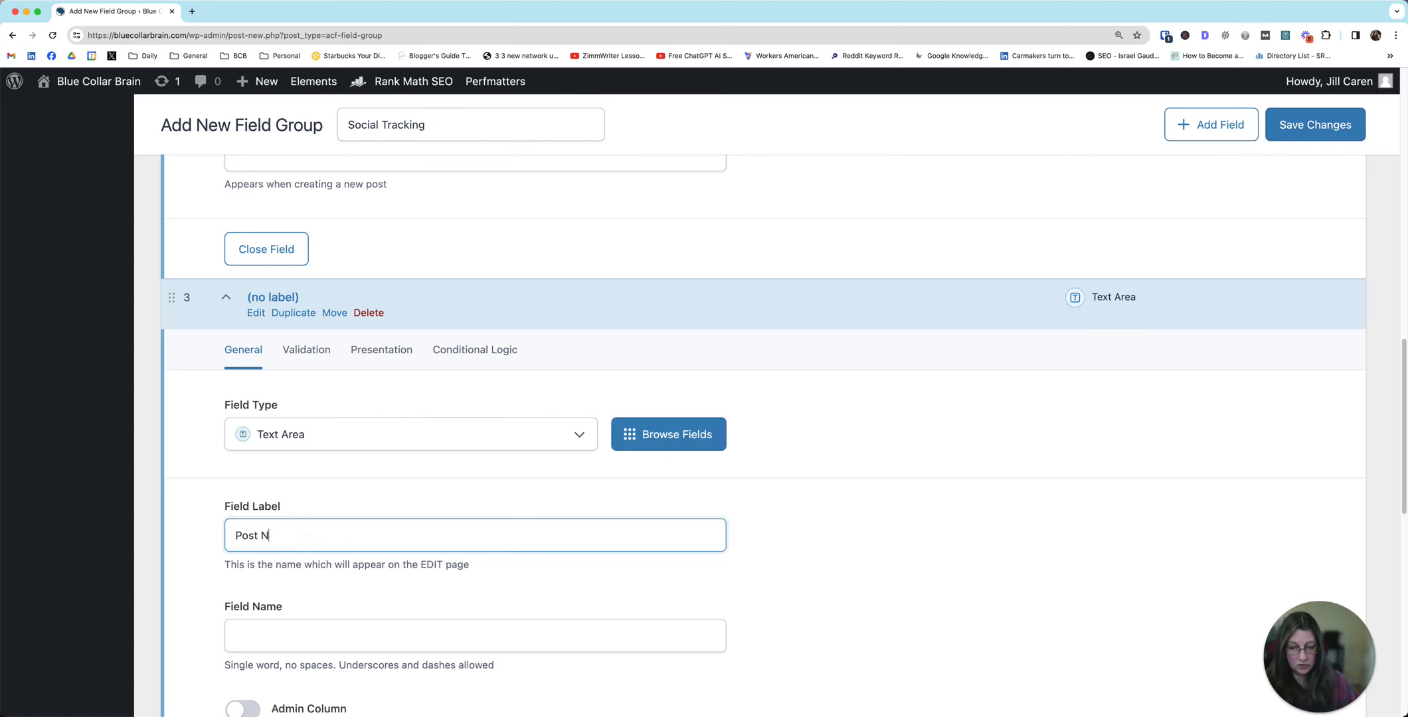
type("otes")
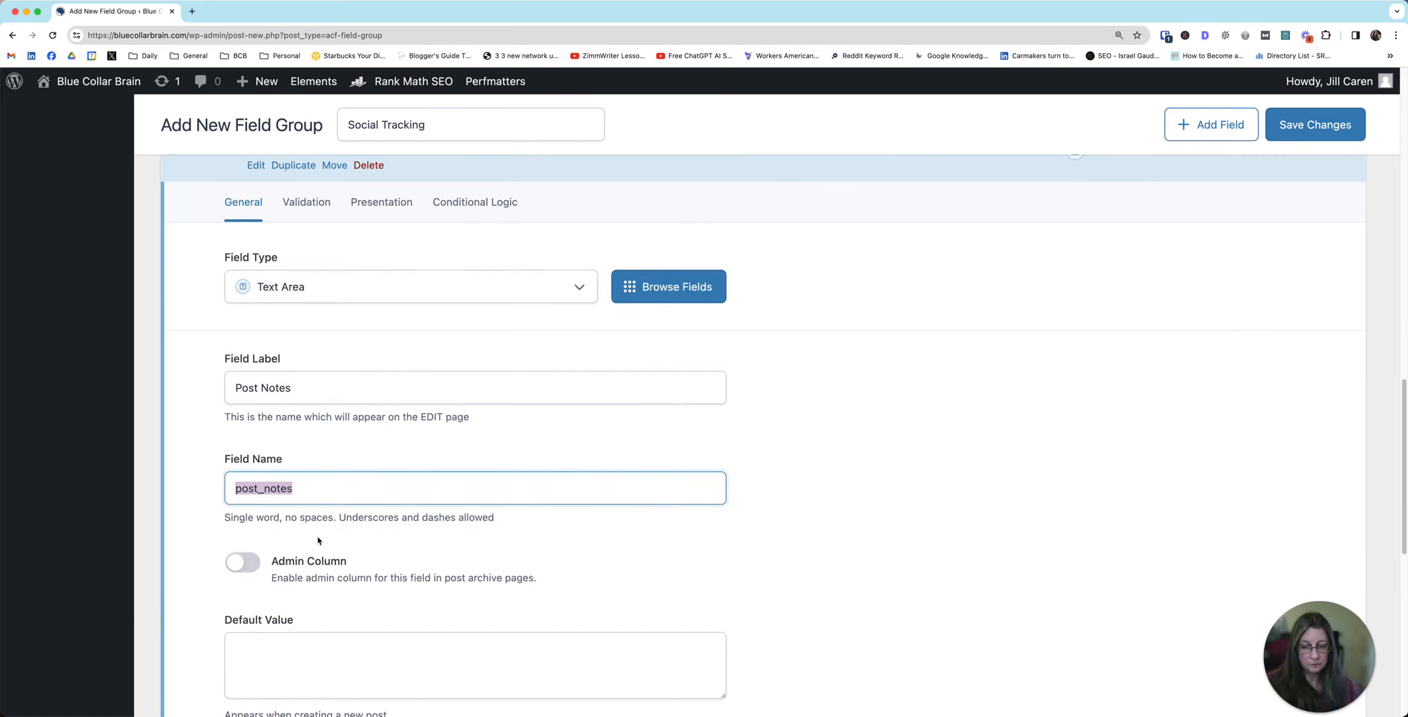
scroll("down", 3)
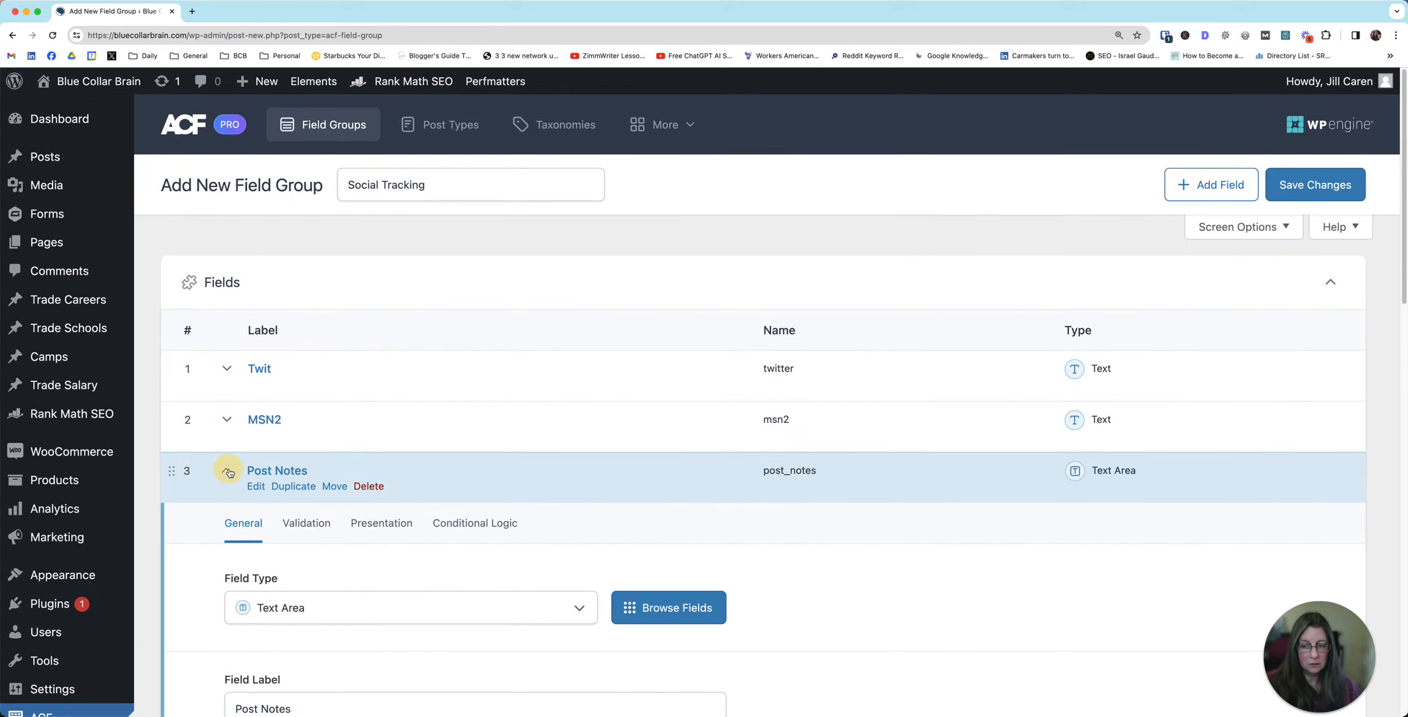
left_click(227, 470)
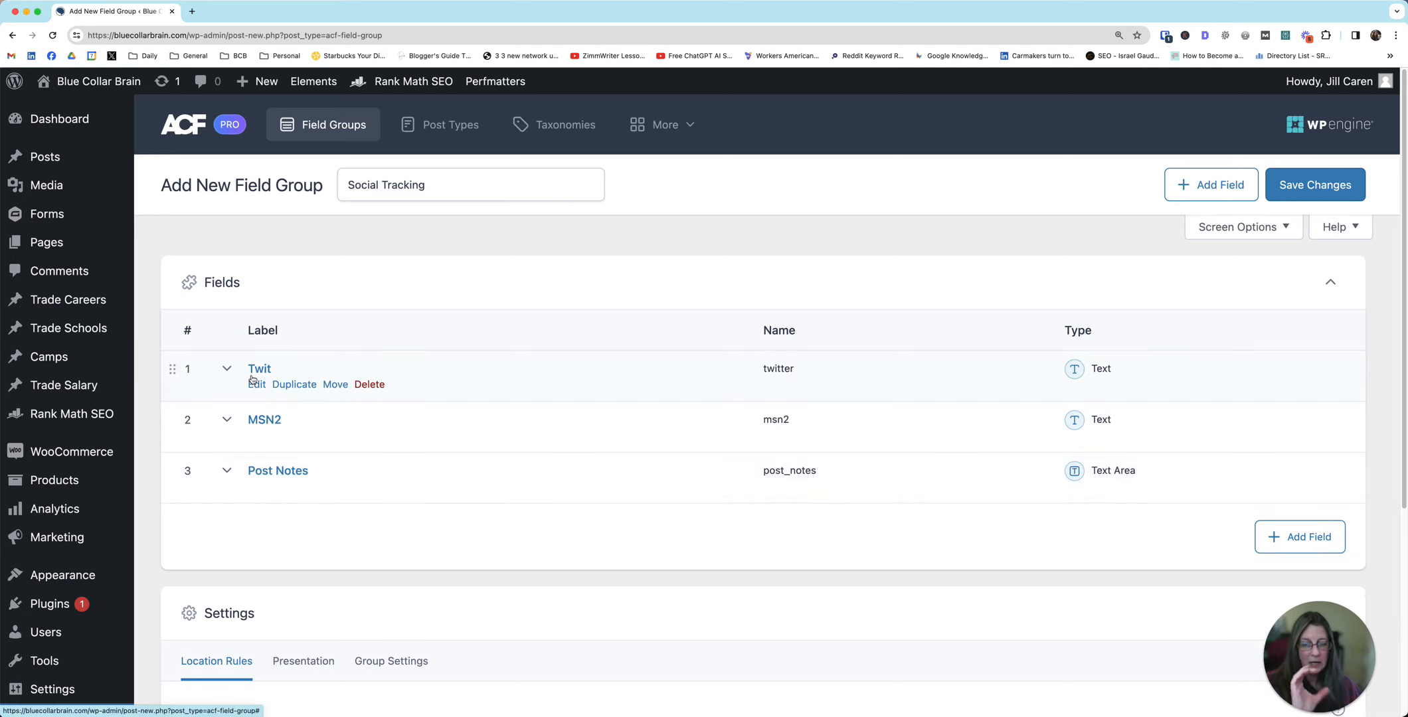
mouse_move(1054, 357)
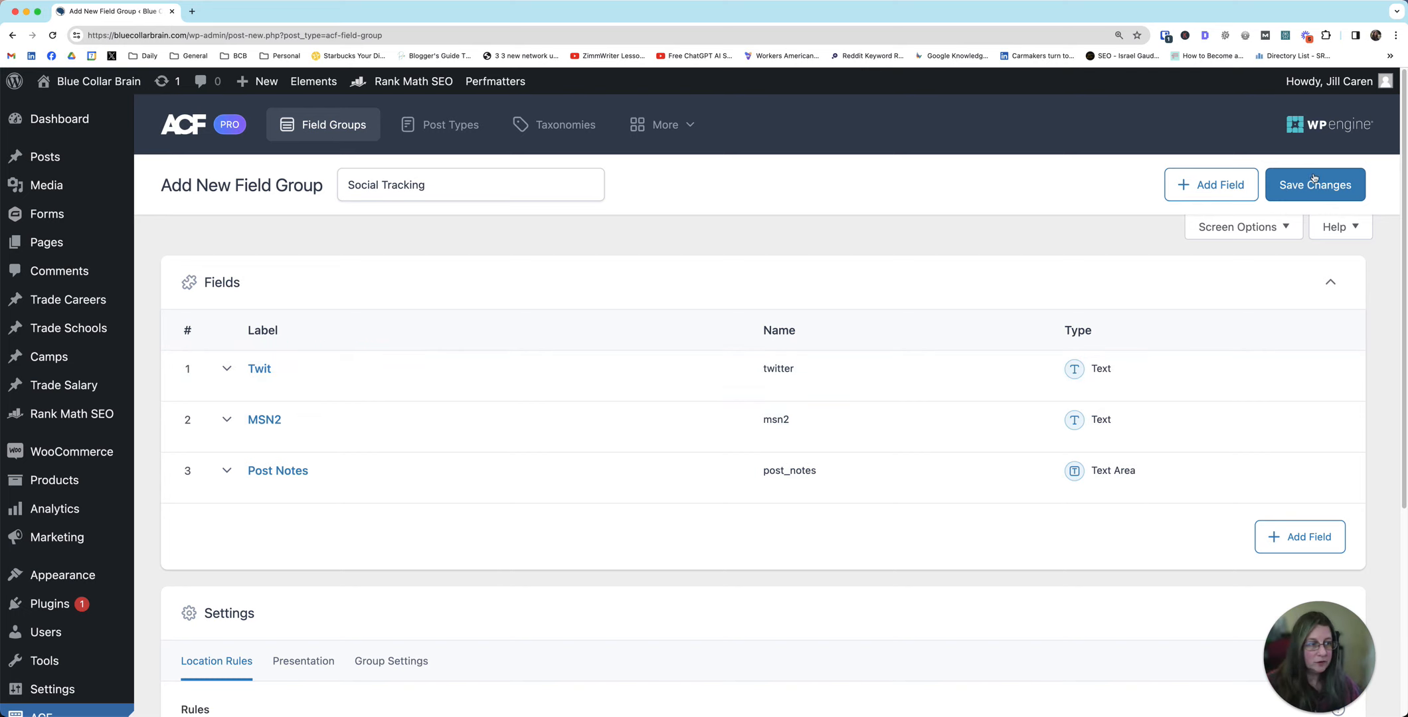
- Save the field group, check the new columns on Pages, then return to All Posts
left_click(1314, 185)
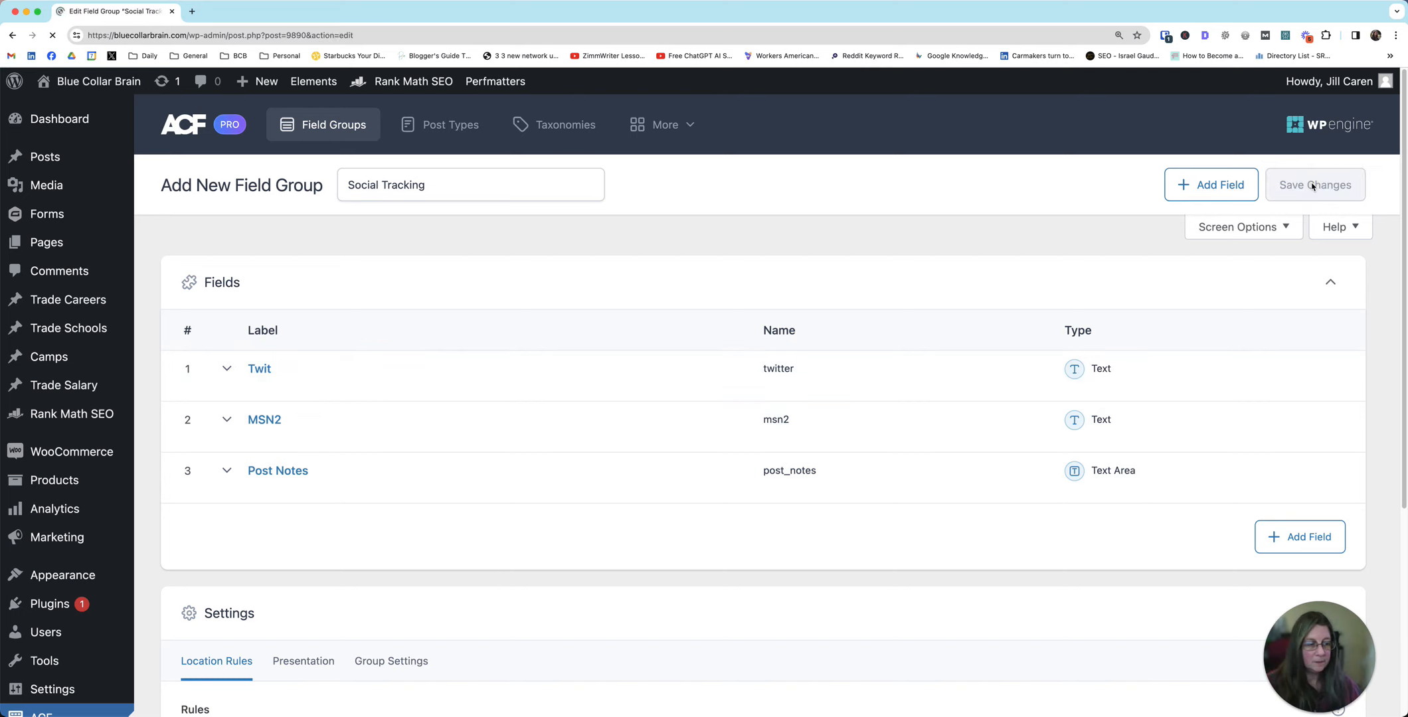
left_click(1314, 184)
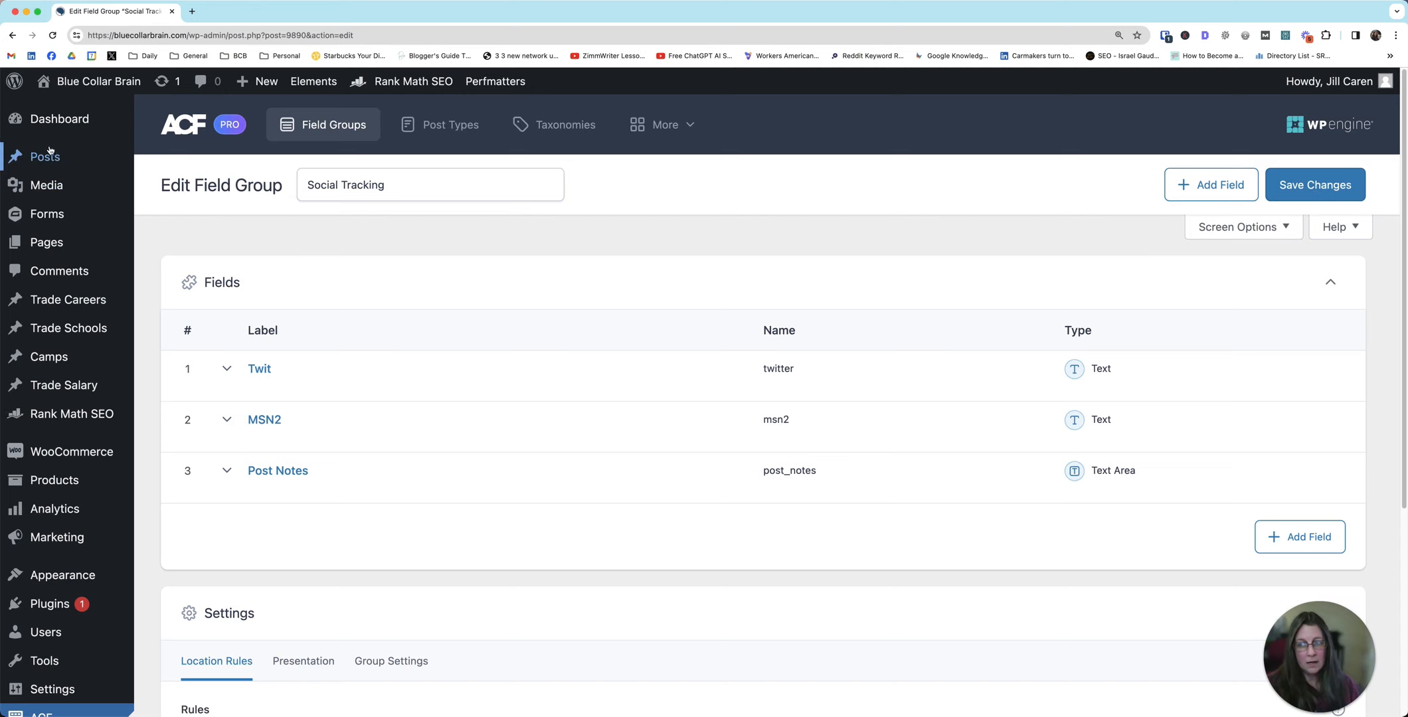
left_click(44, 156)
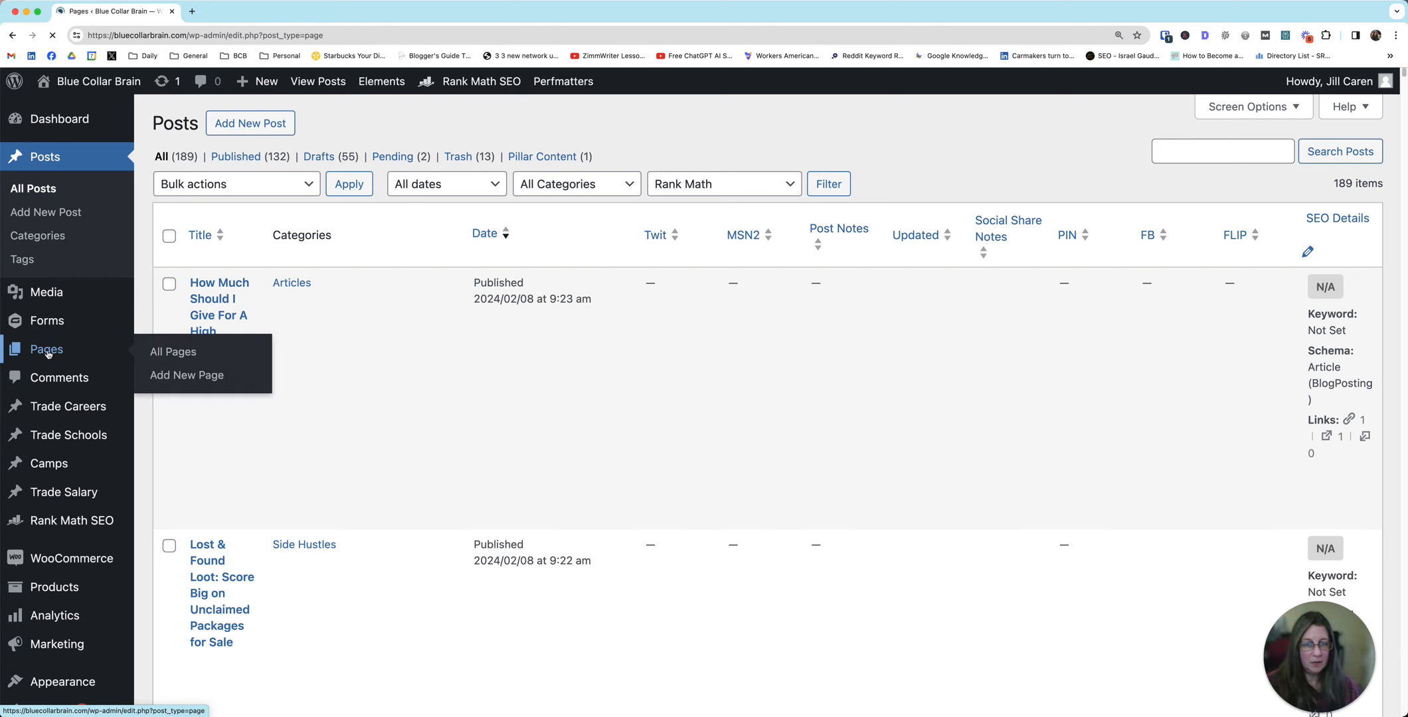
left_click(173, 351)
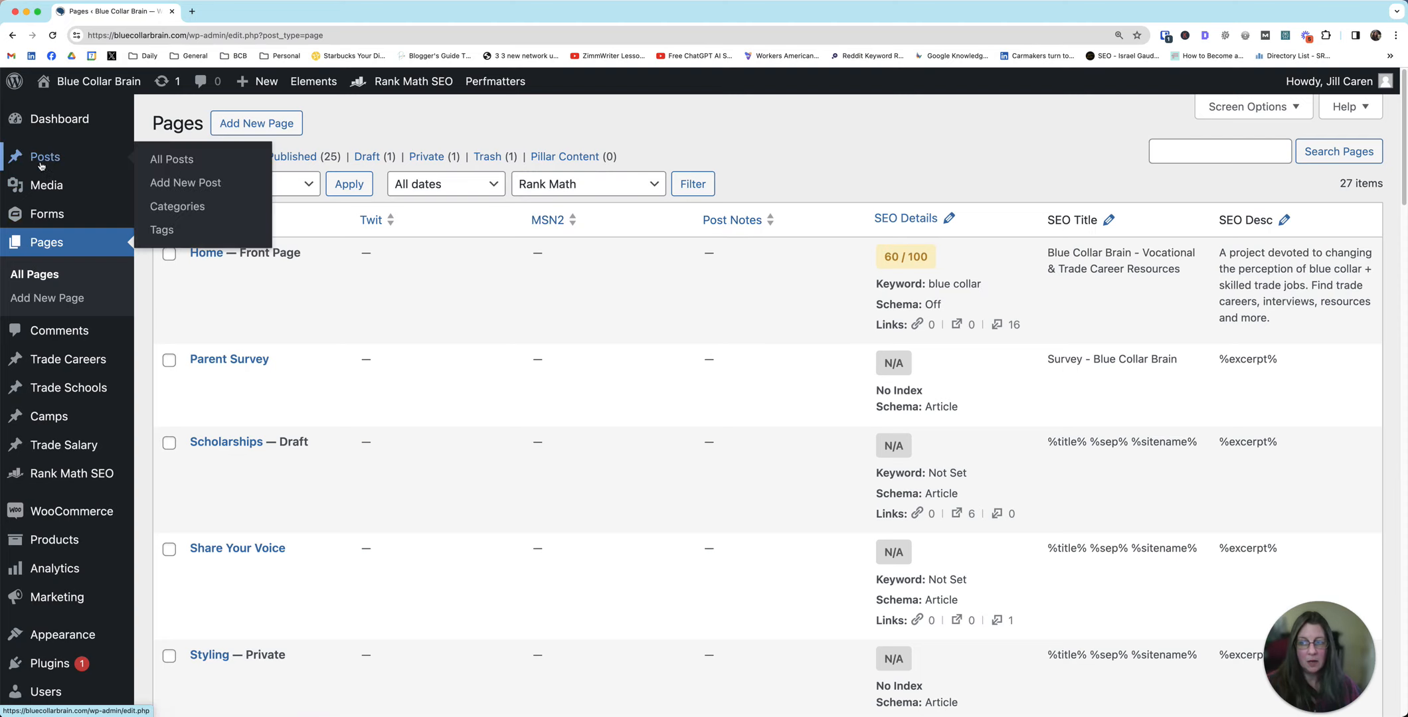
left_click(170, 158)
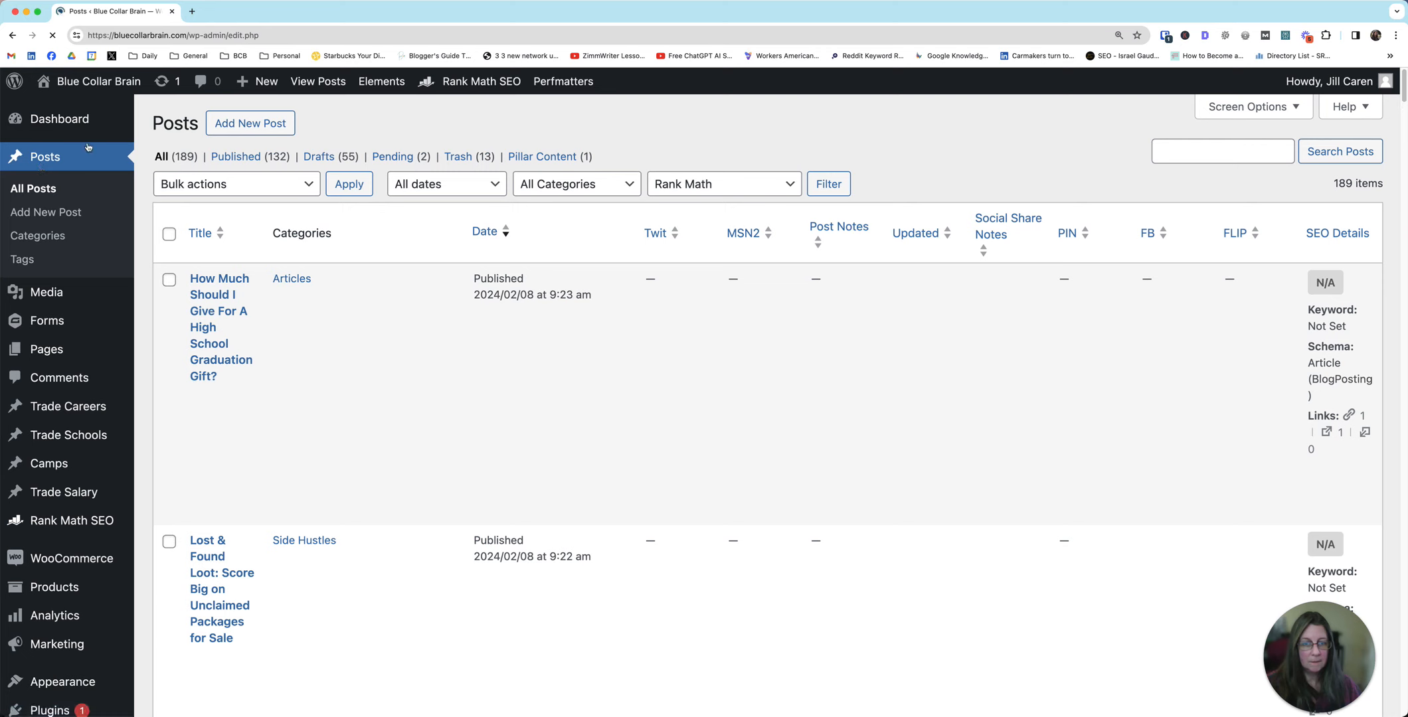
mouse_move(219, 327)
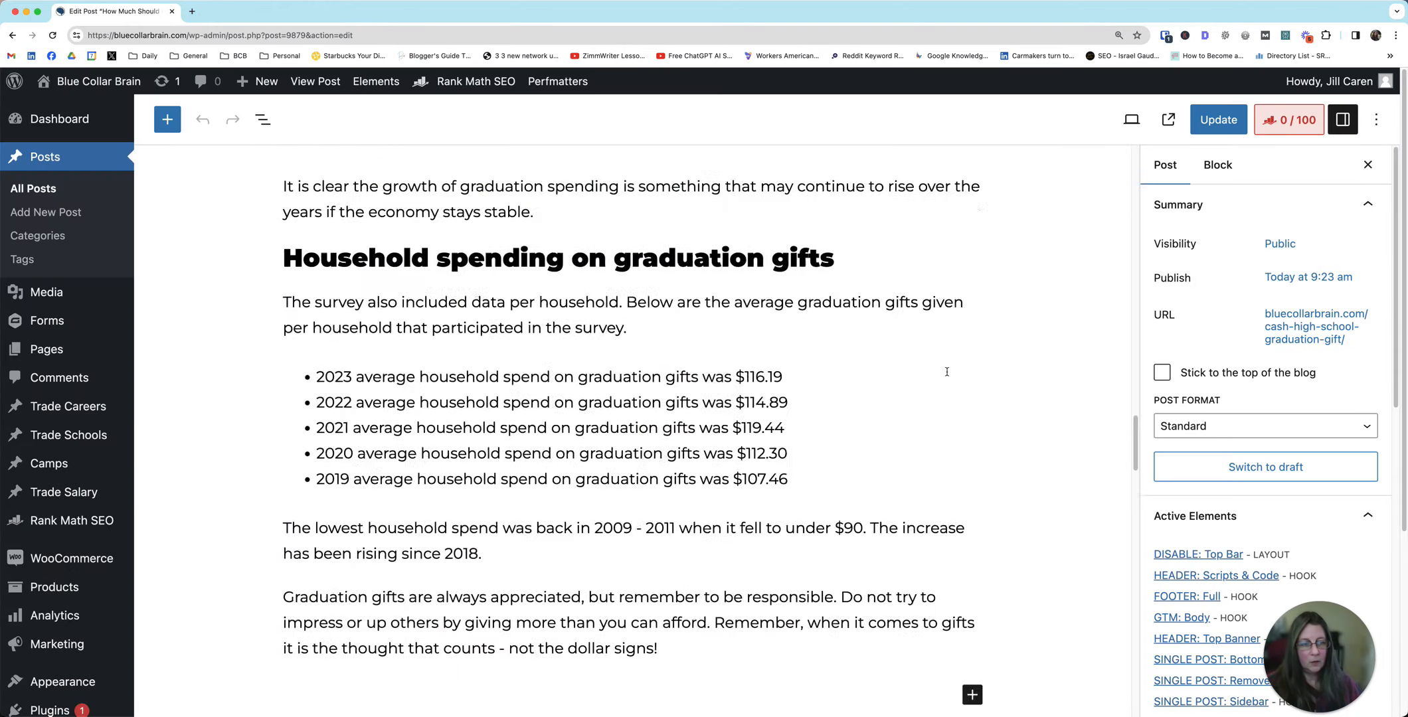
- Enter Twit date 1/23/24 and MSN2 date 2/8/24 in the post's ACF fields
scroll("down", 3)
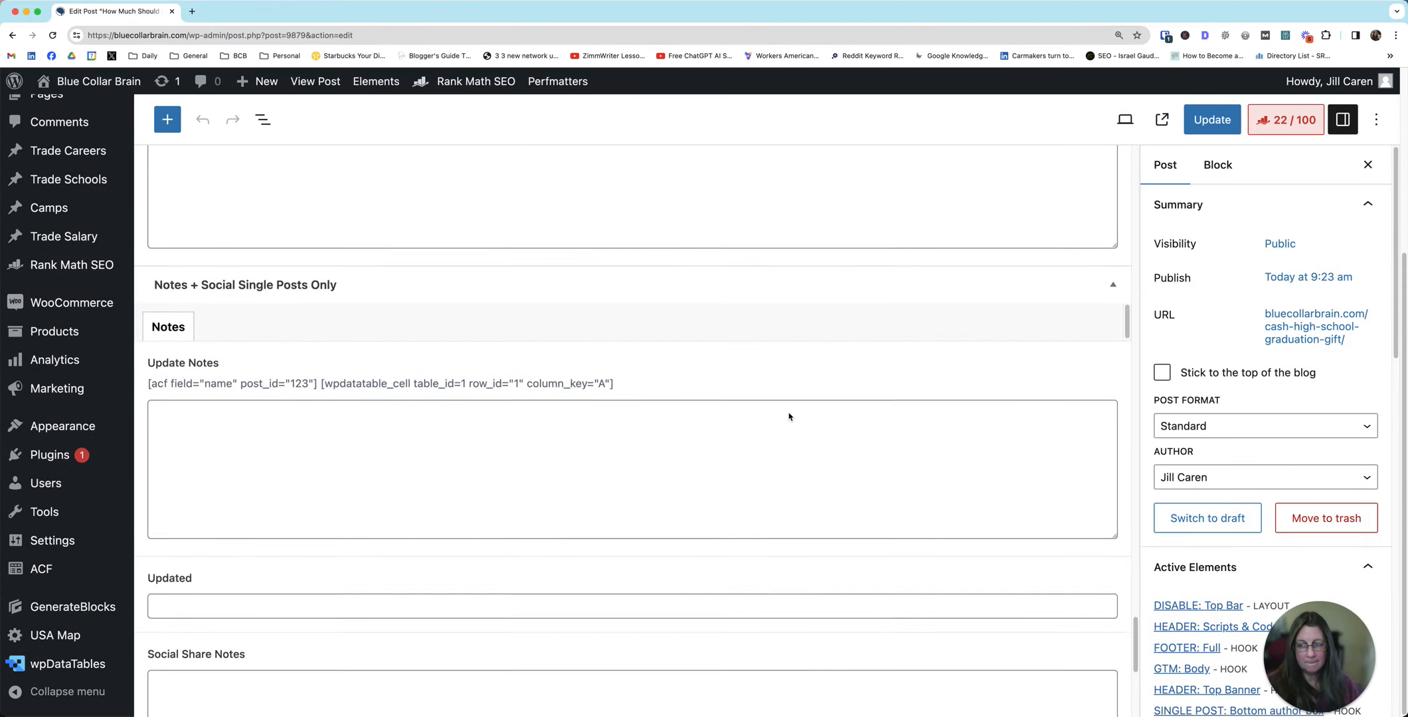
scroll("up", 3)
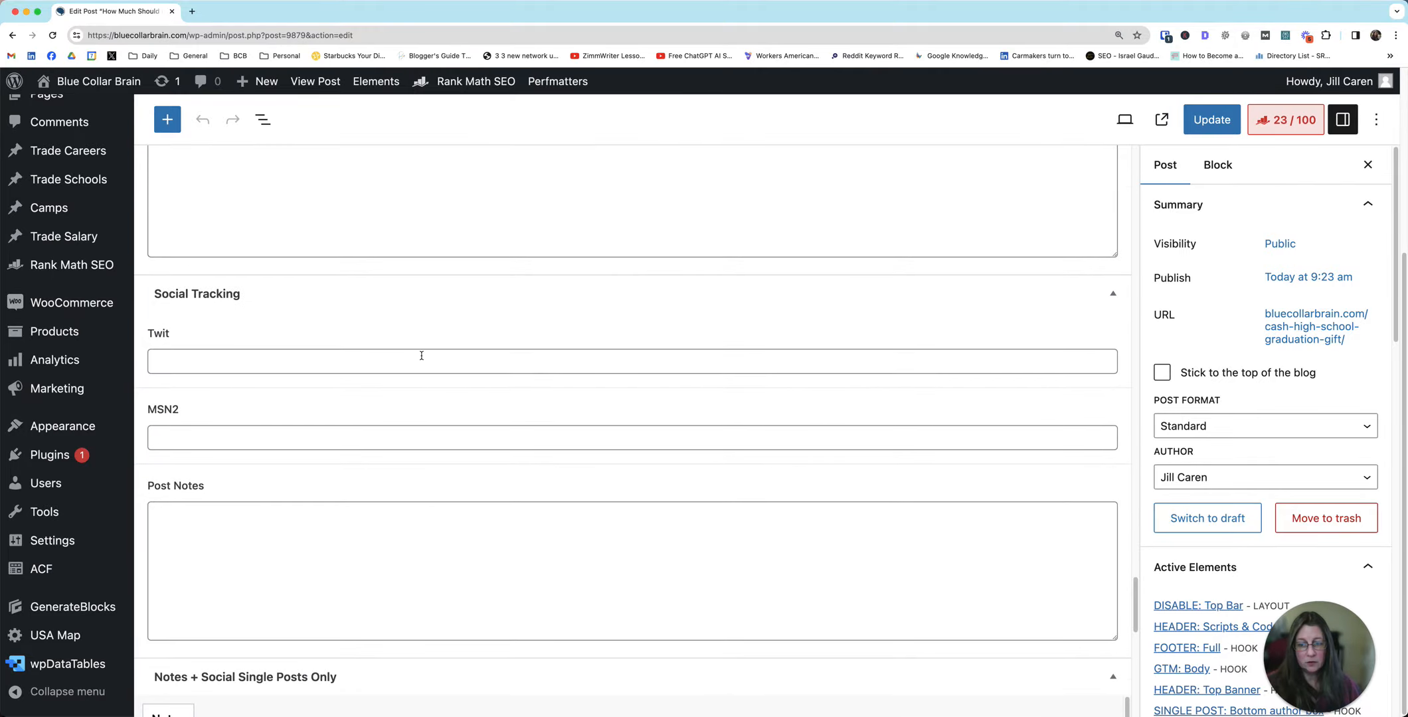
type("1")
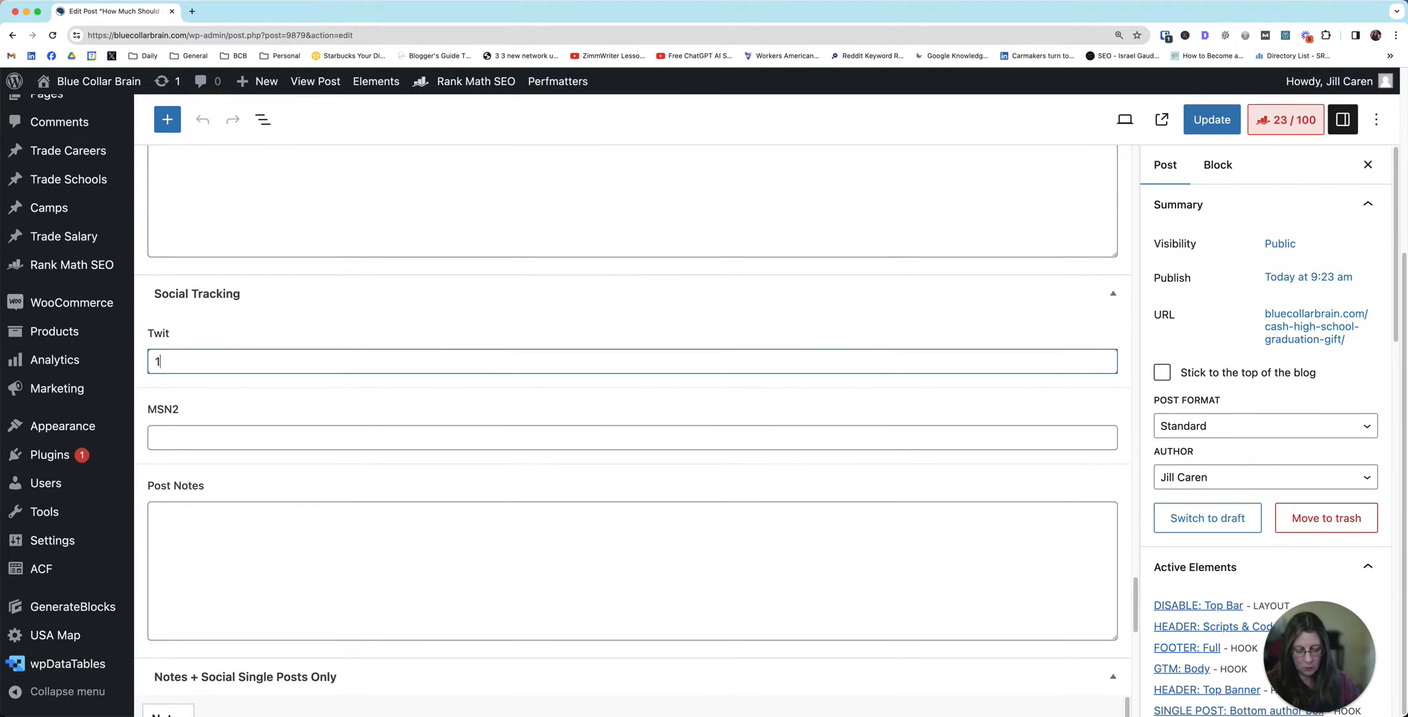
type("/23/23")
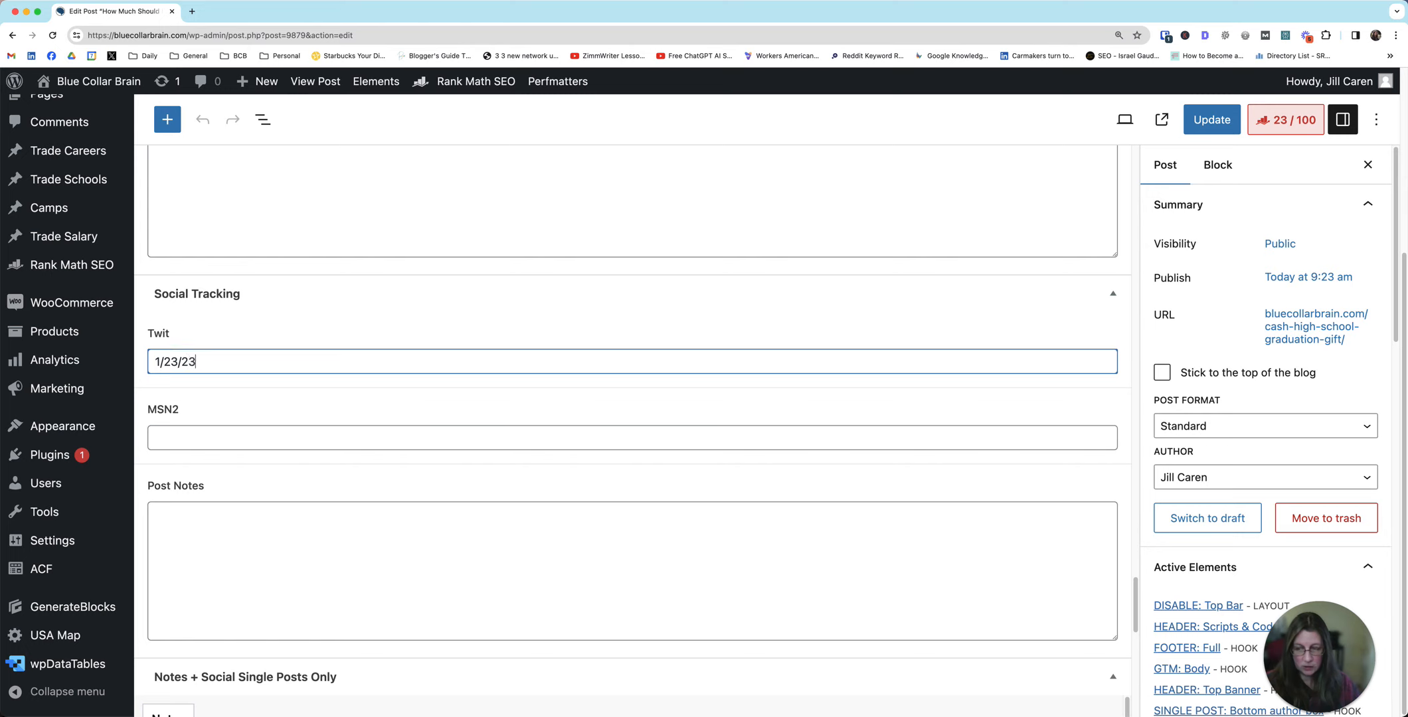
left_click(628, 437)
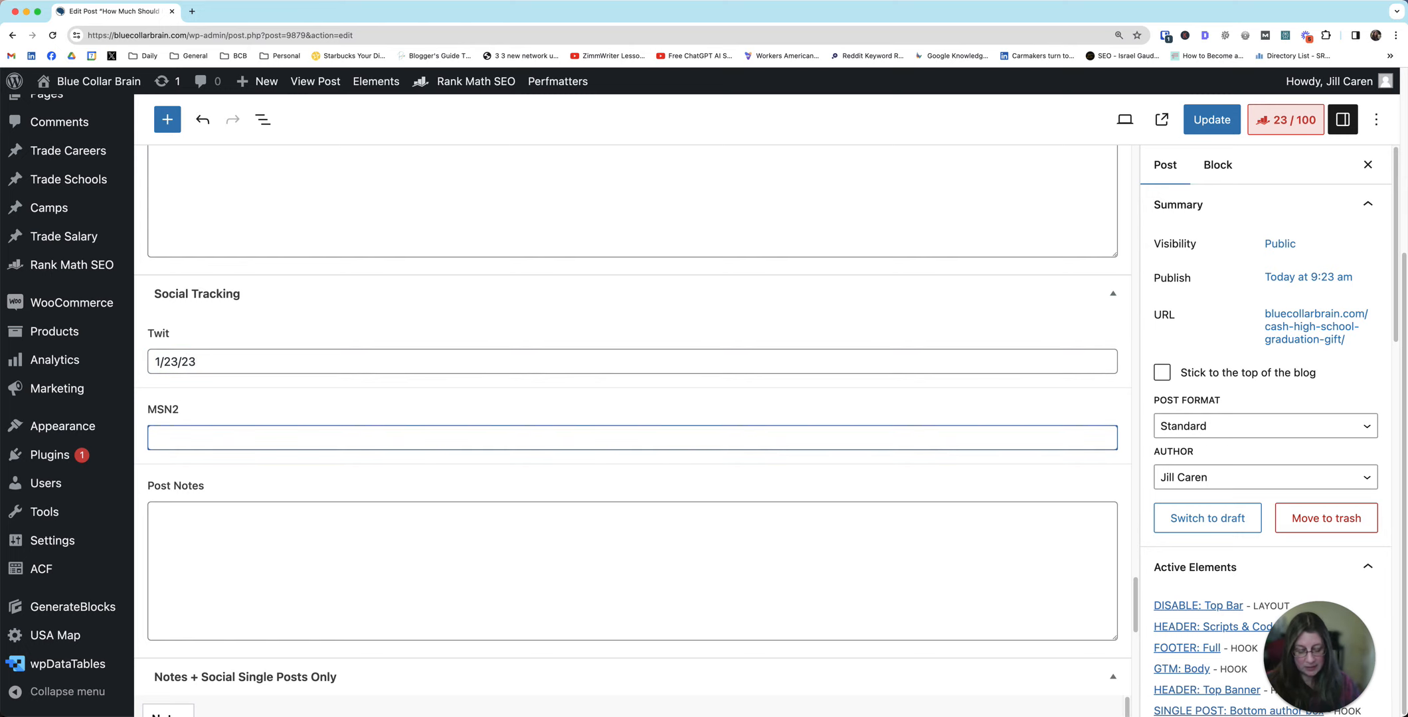
type("2/")
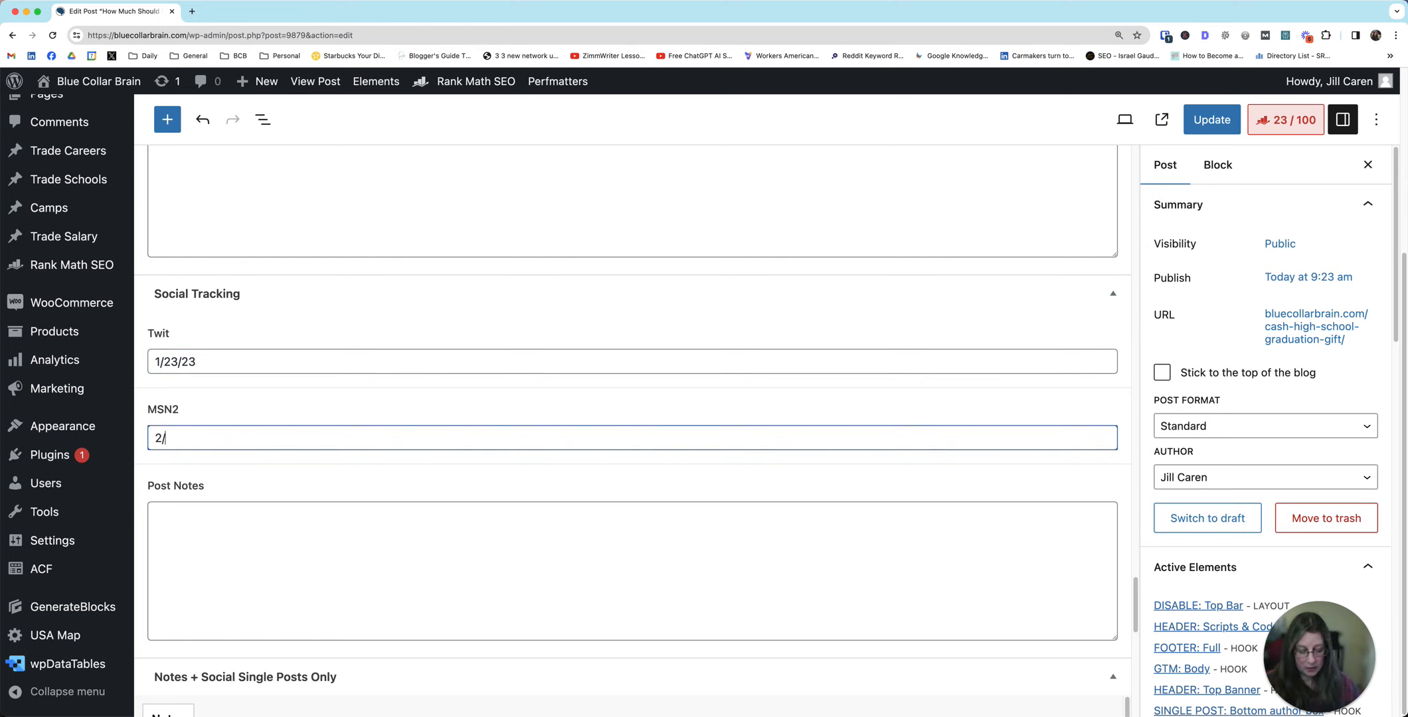
type("8/")
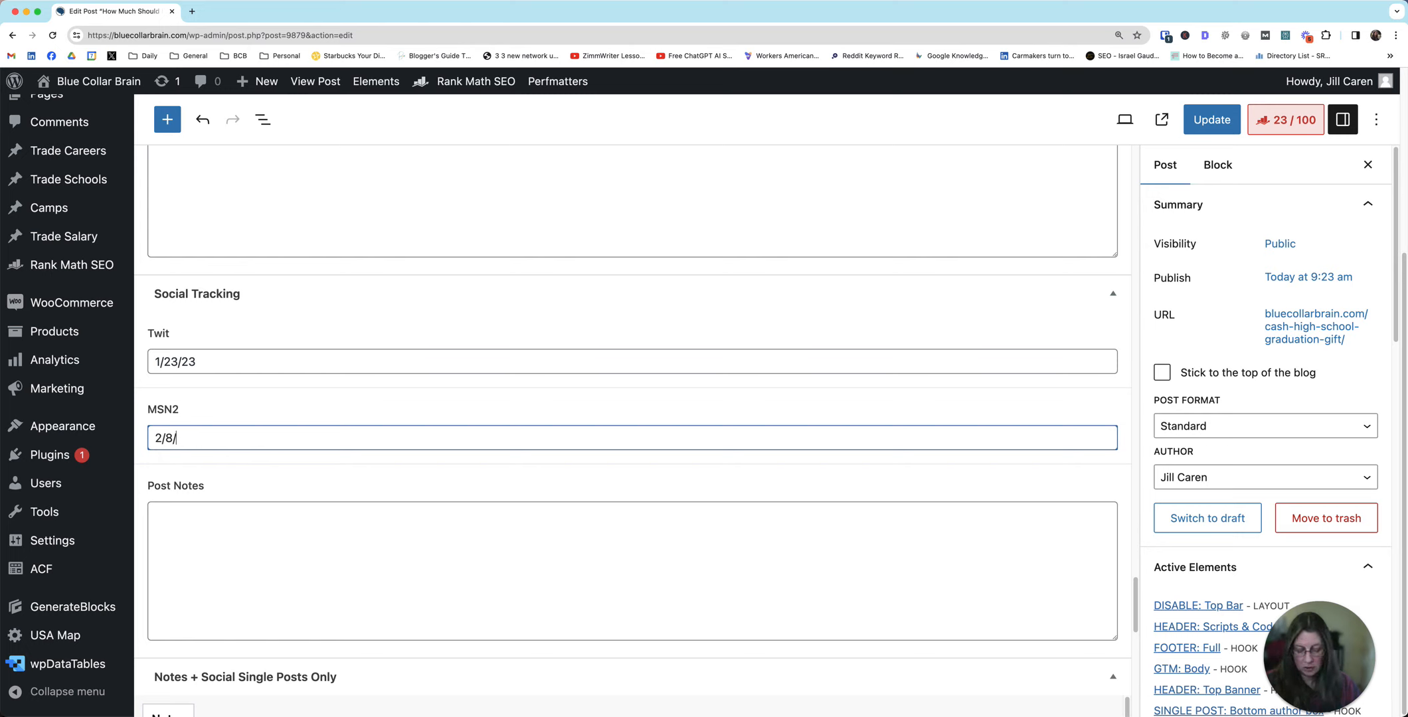
type("24")
left_click(633, 361)
type("4")
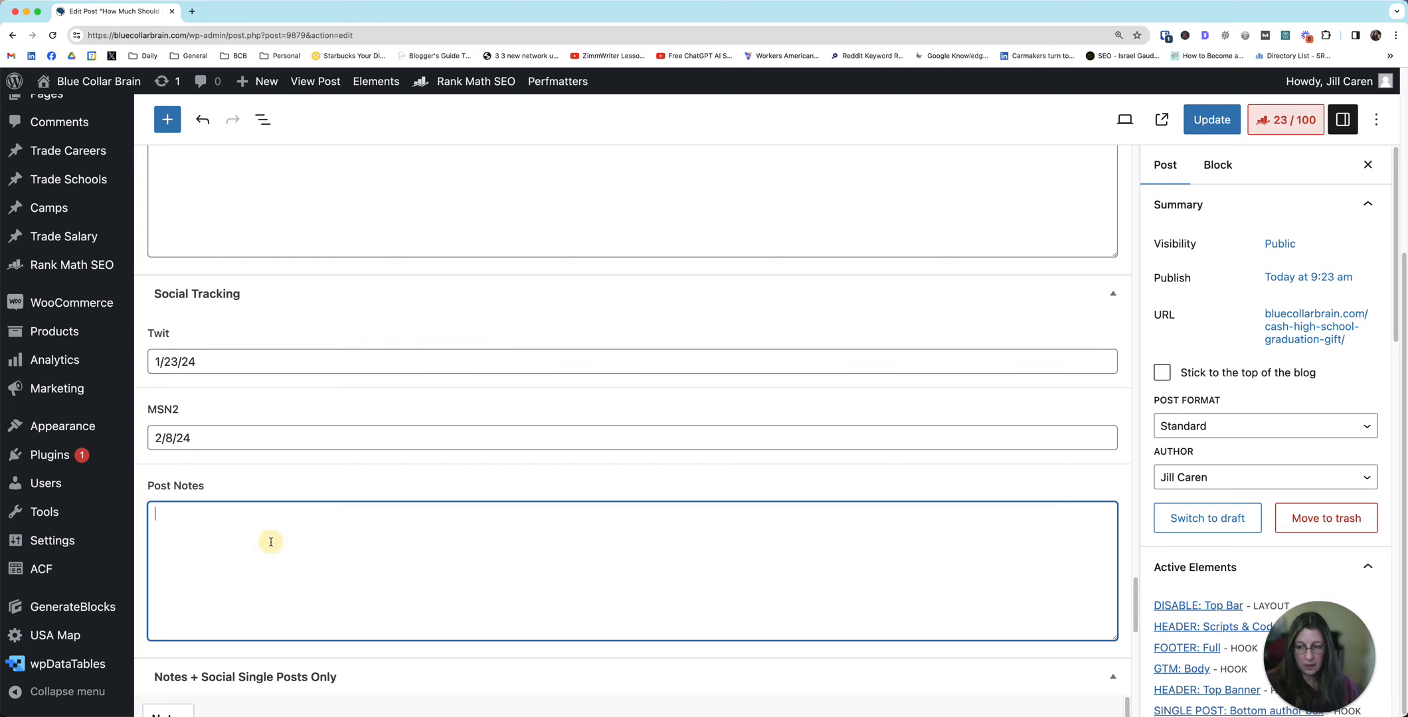
- Write a Post Notes entry about reoptimizing after a month, update the post, and return to All Posts
type("these are some n")
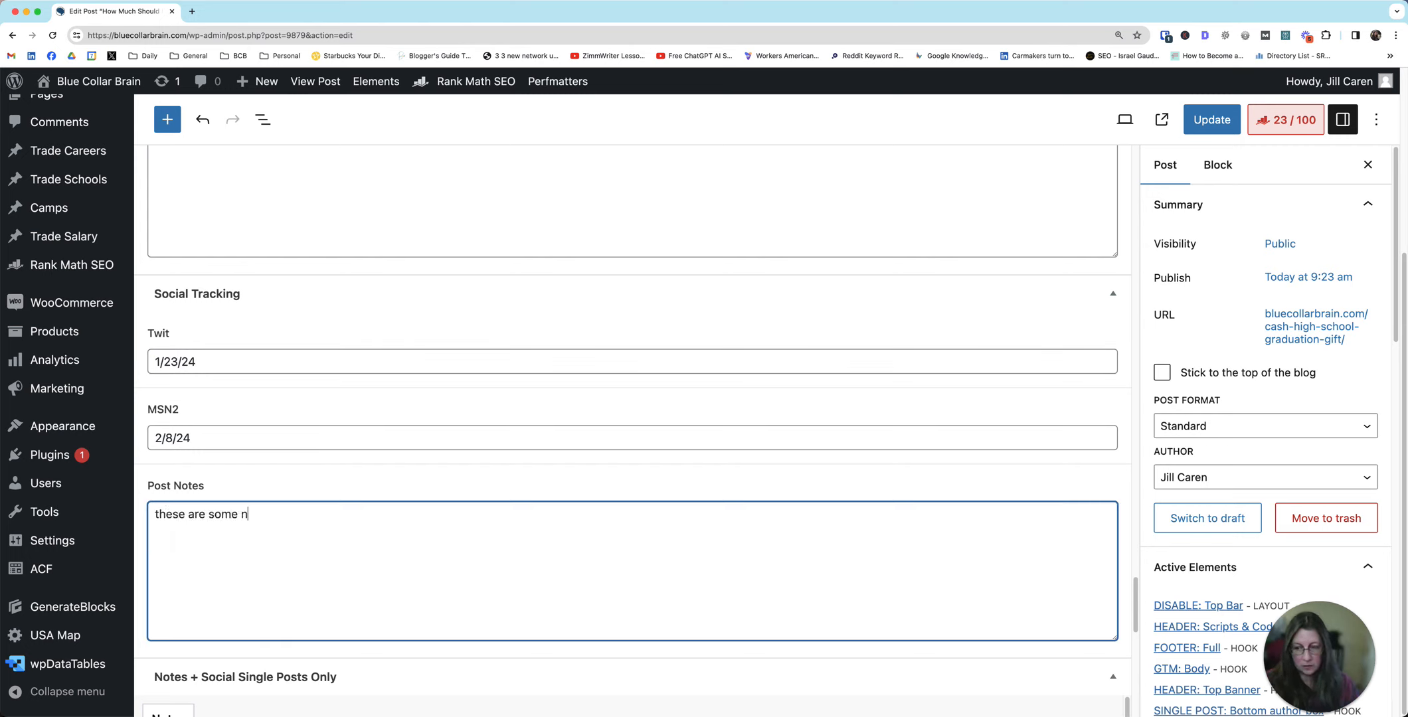
type("otes about this post.")
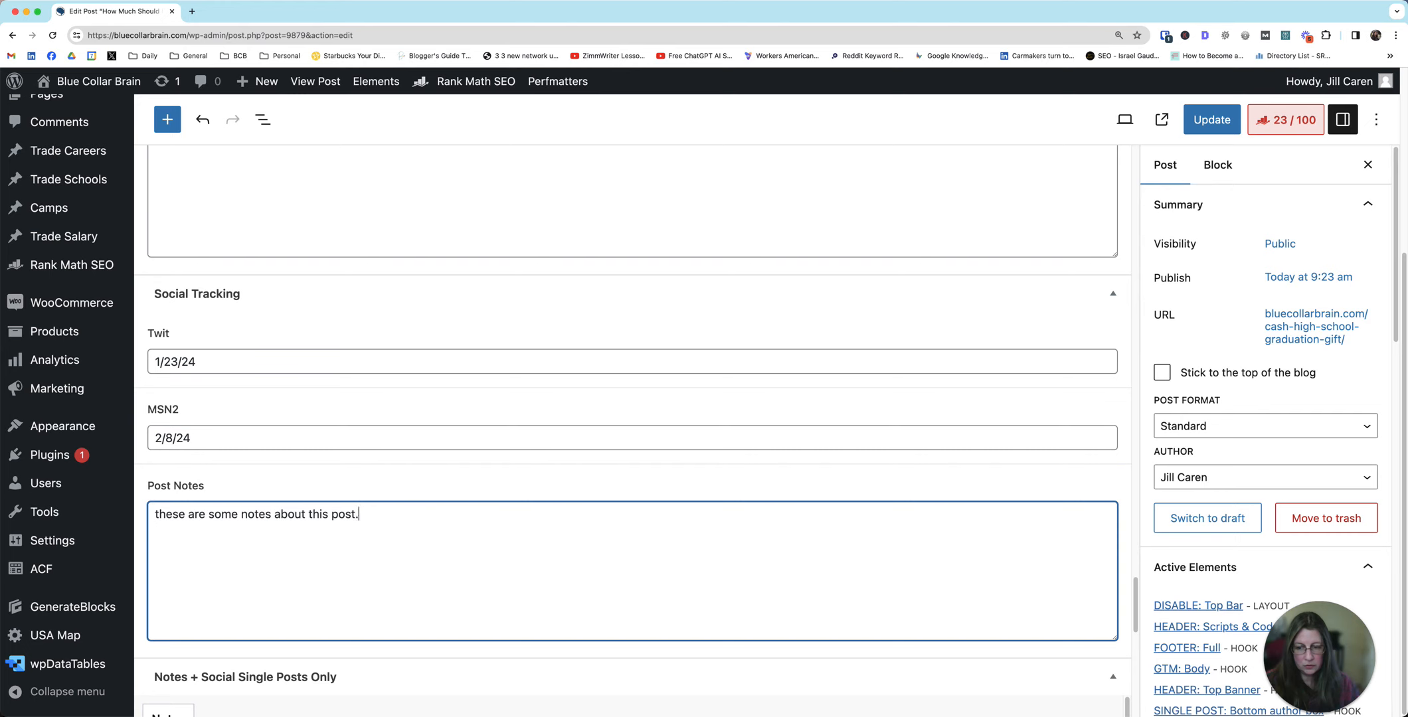
type("Maybe I w")
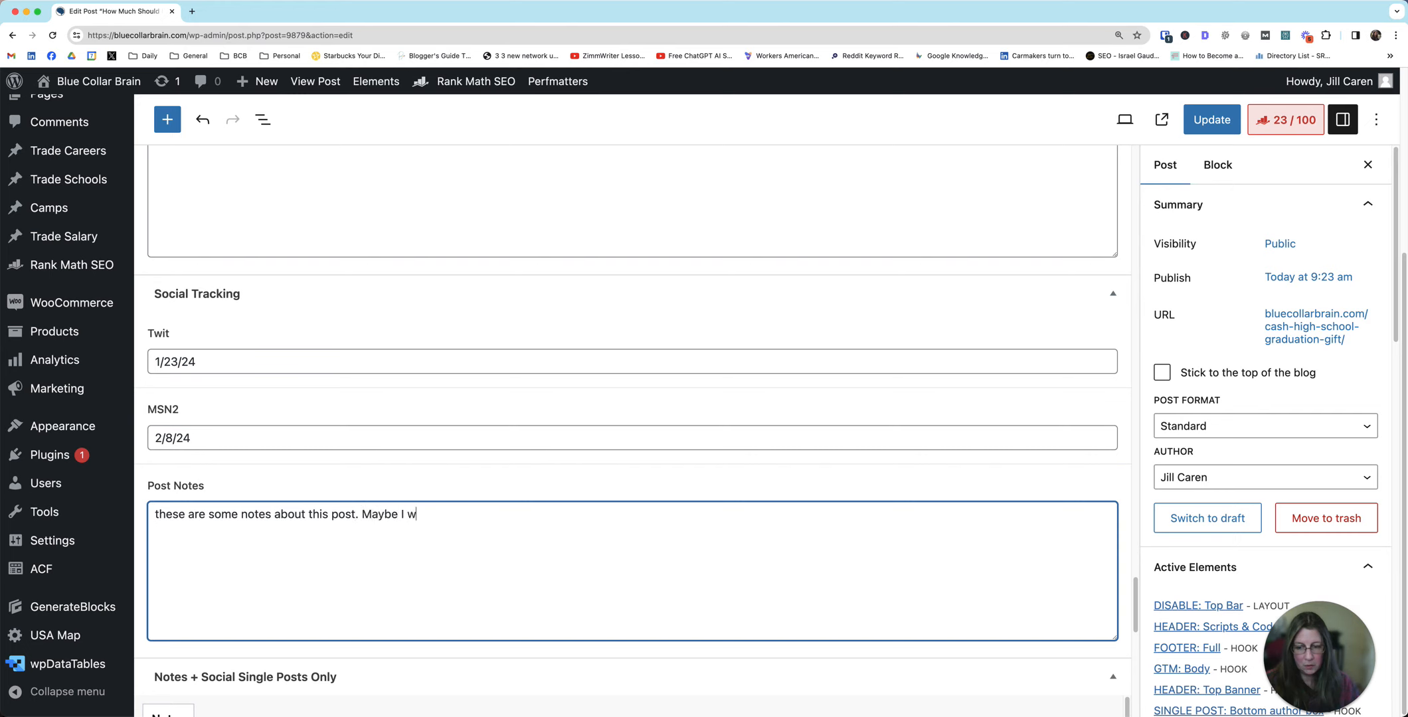
type("ant to look in")
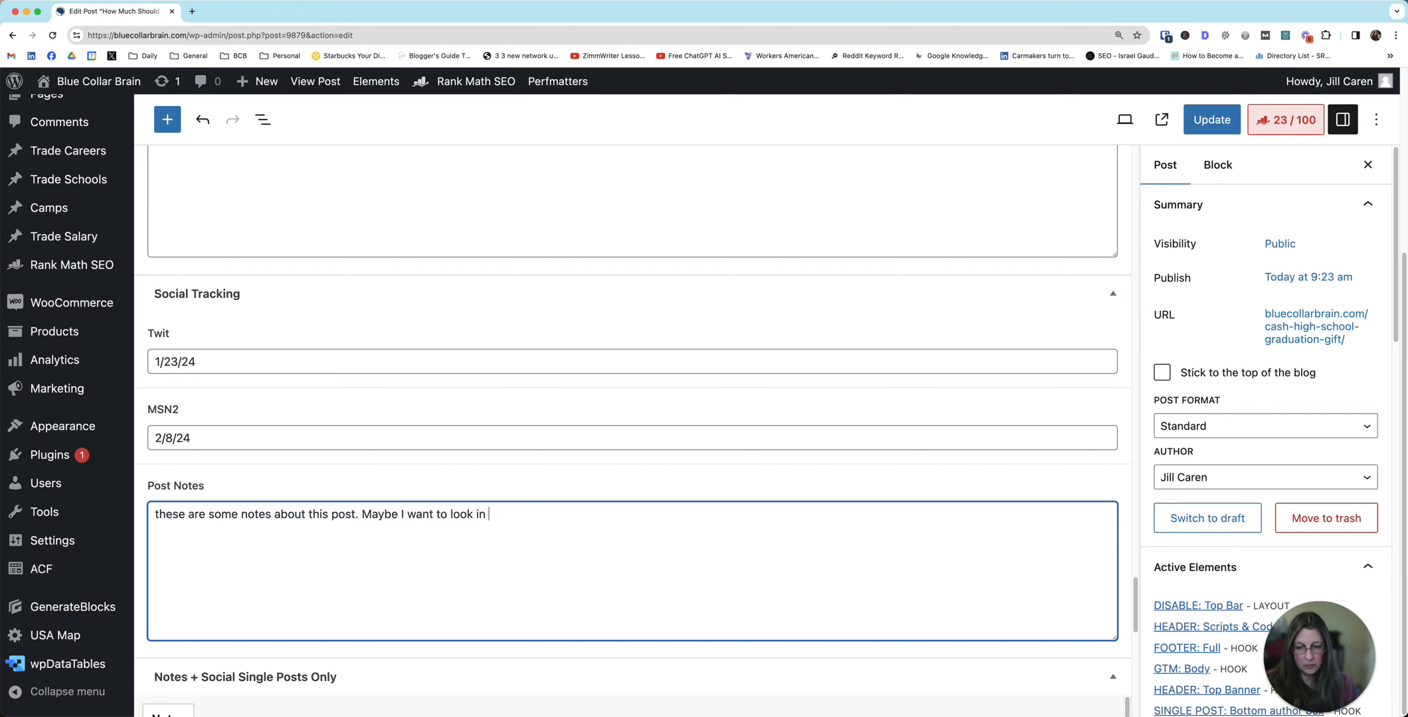
type("a month and")
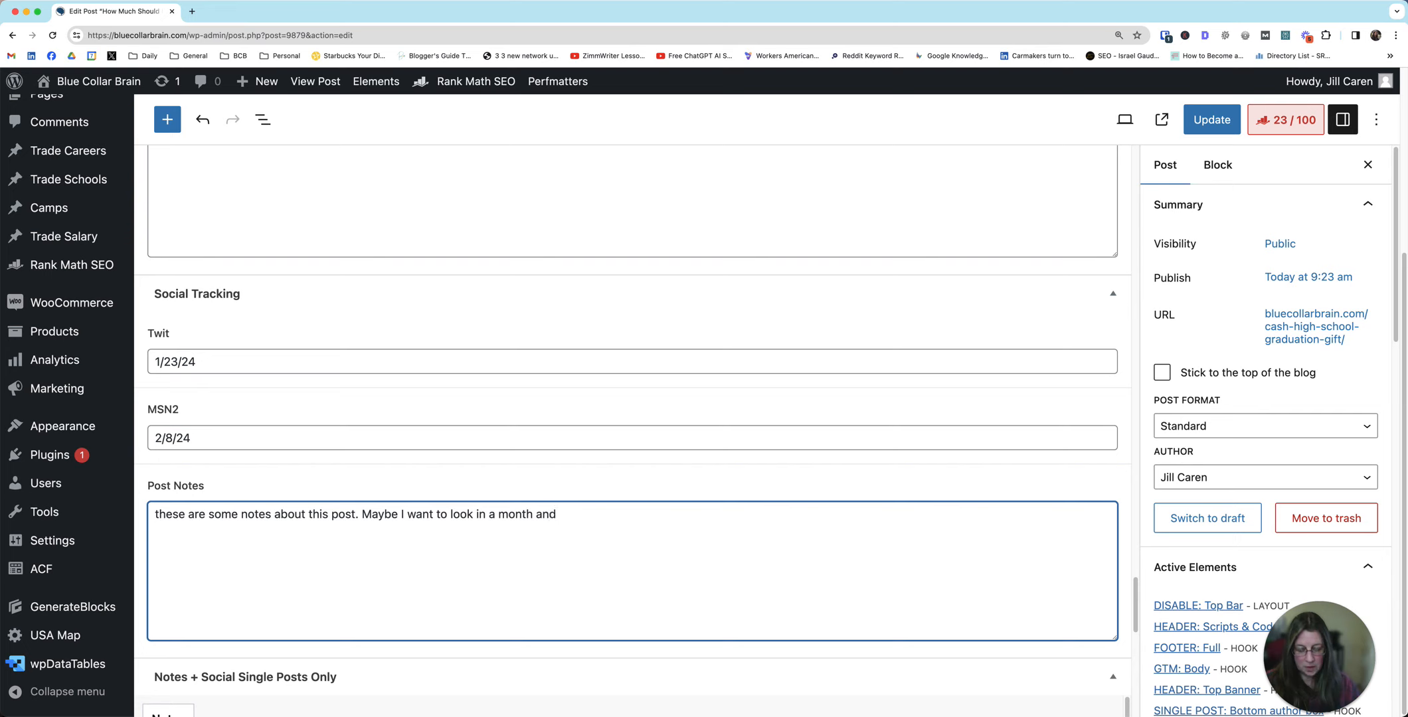
type("reoptimize af")
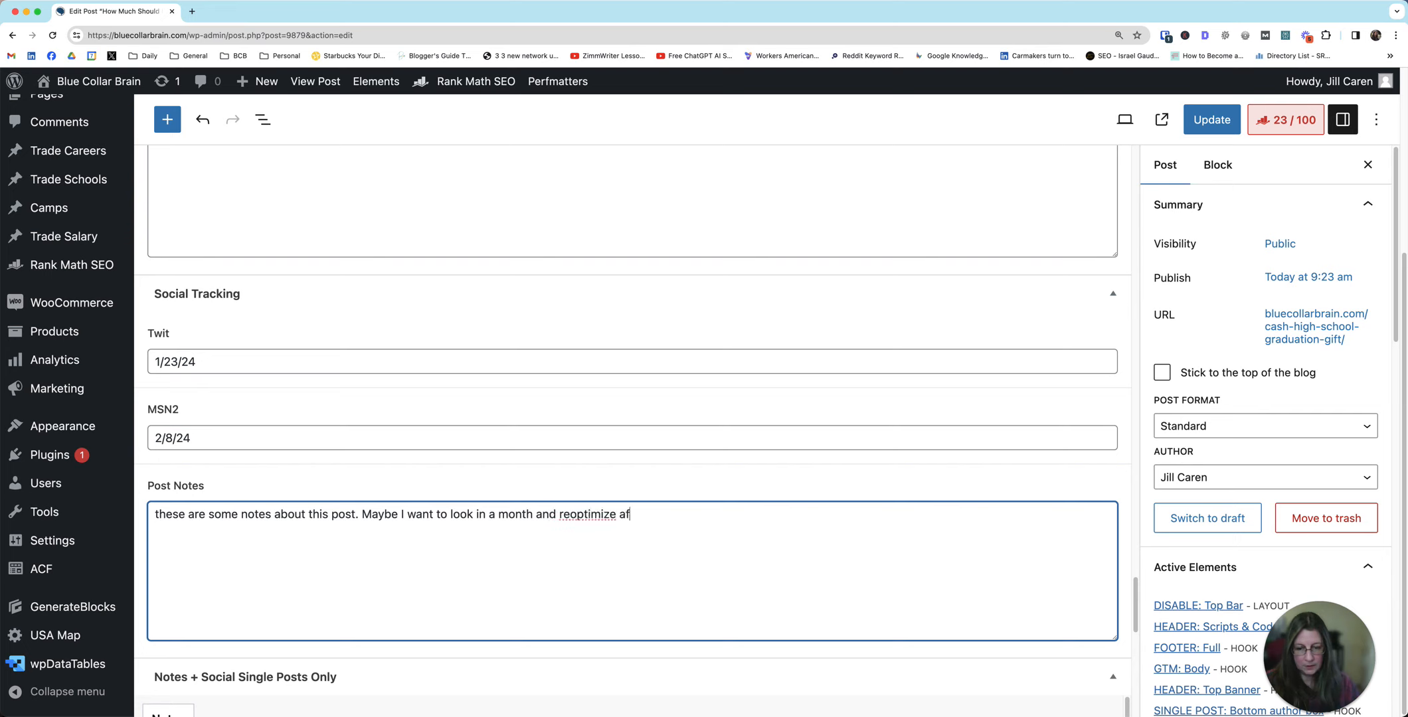
type("ter i see")
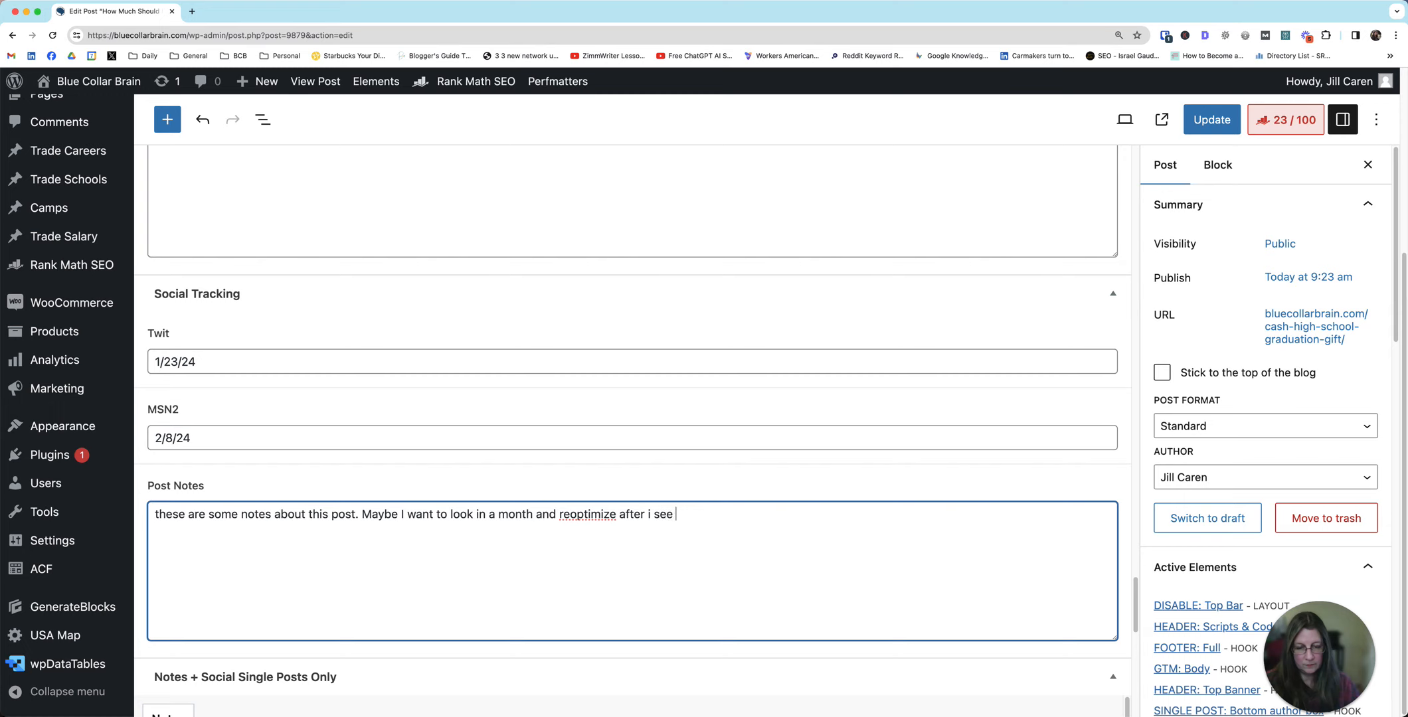
type("how it does.")
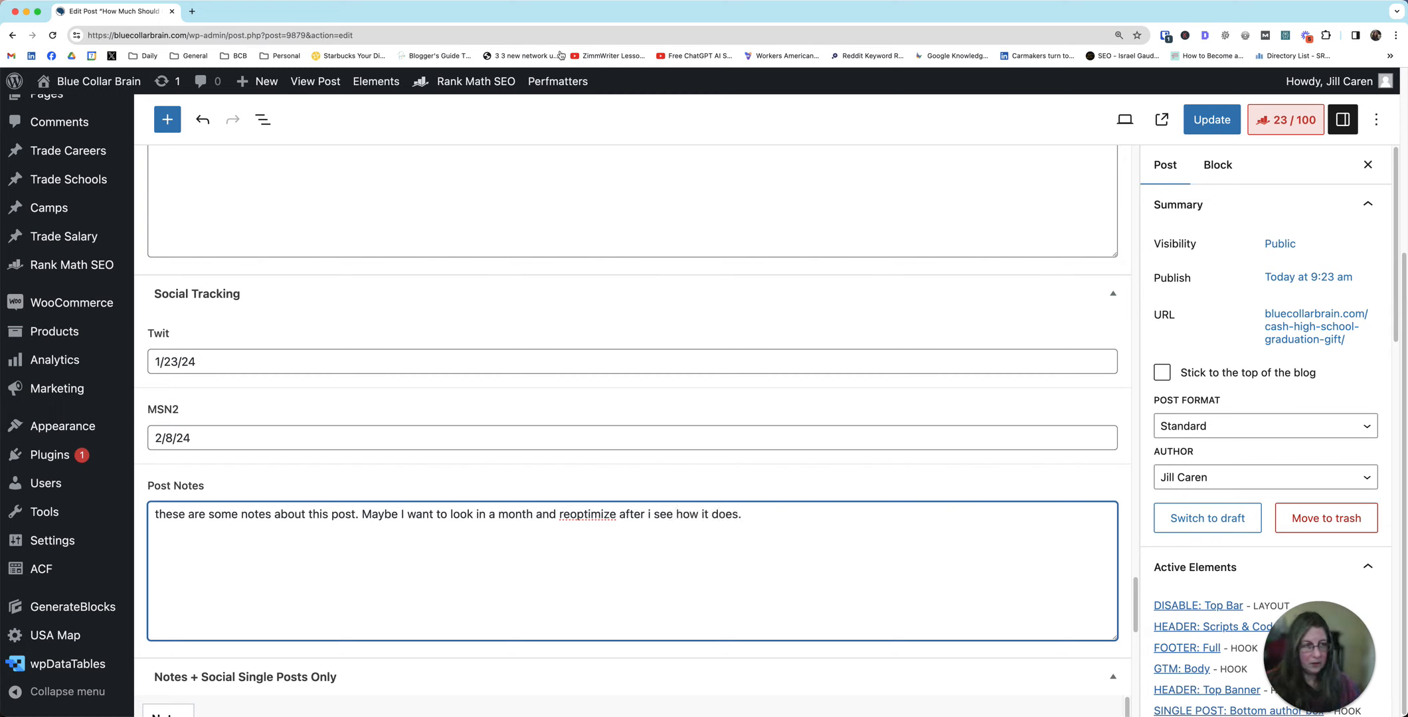
left_click(1211, 120)
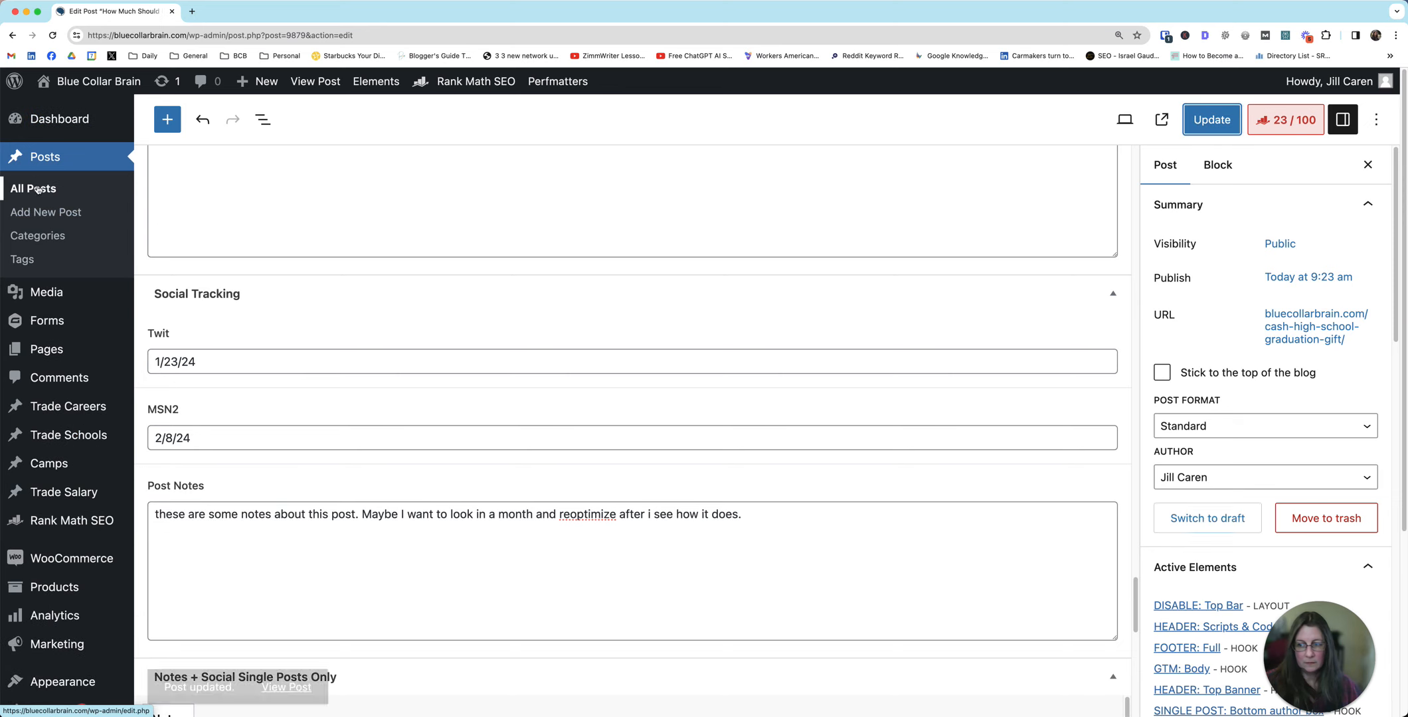
left_click(1212, 119)
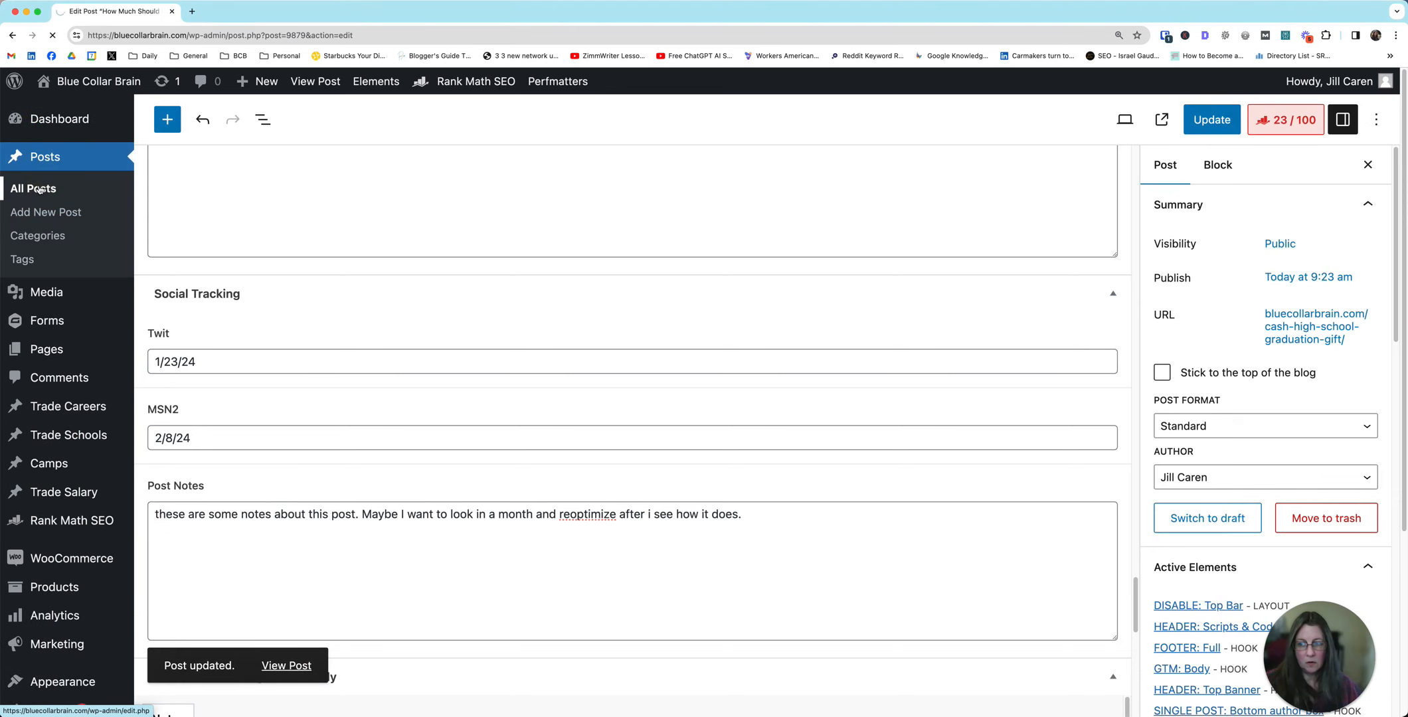
- View the graduation gift post's Twit 1/23/24 and MSN2 2/8/24 columns, then open Screen Options
left_click(34, 189)
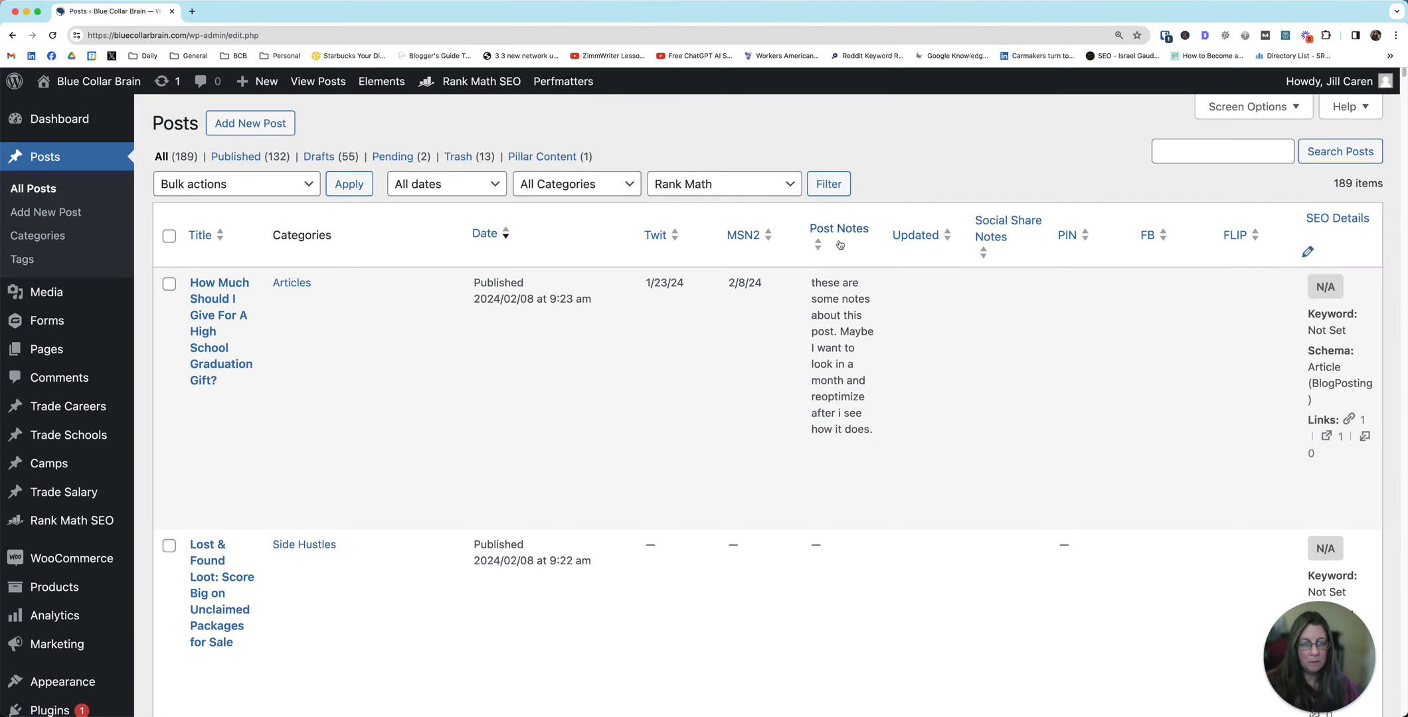
mouse_move(705, 286)
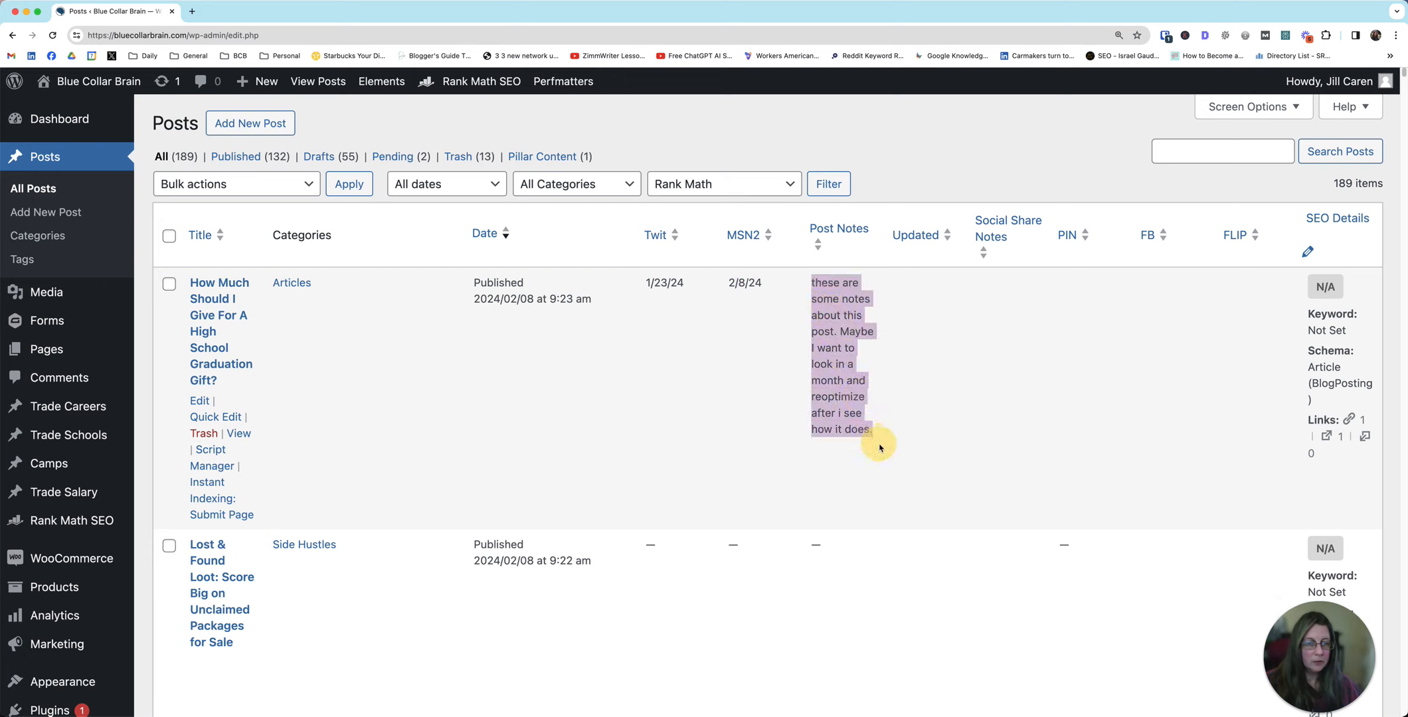
mouse_move(905, 222)
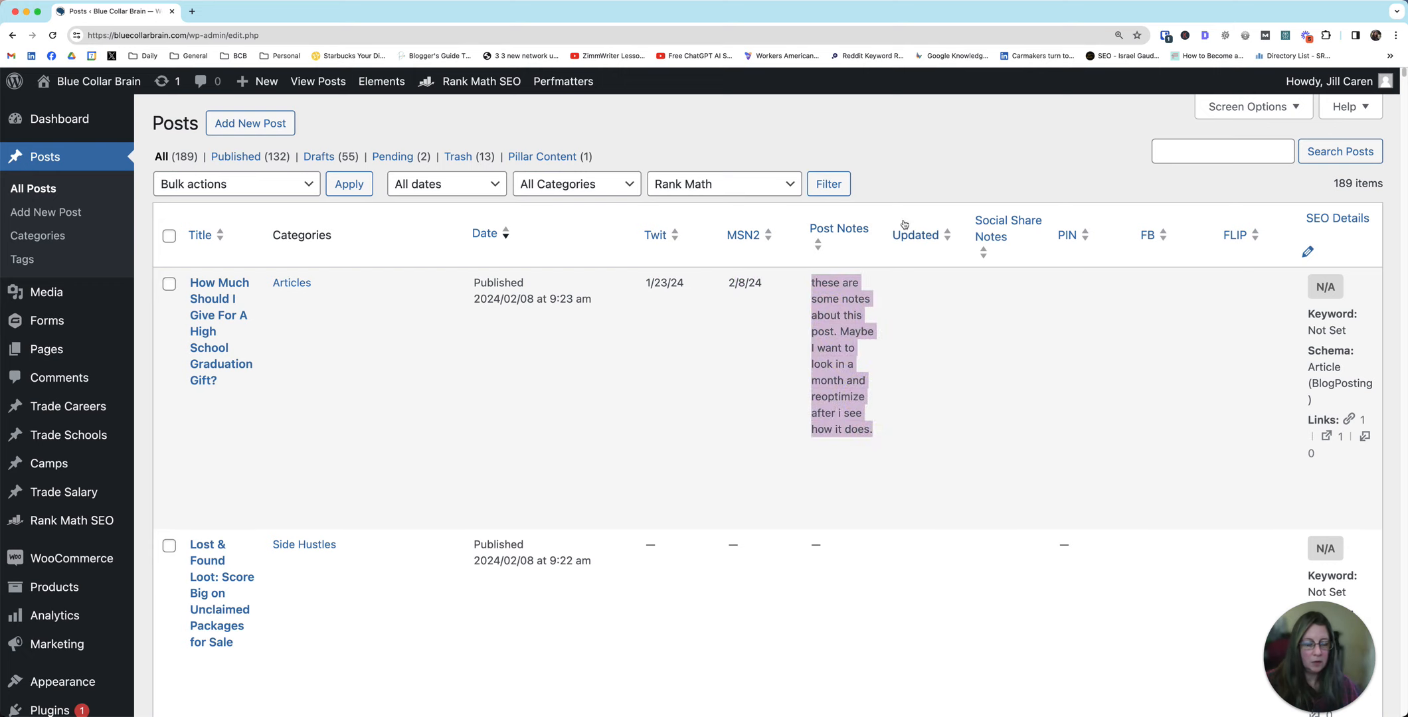
mouse_move(880, 200)
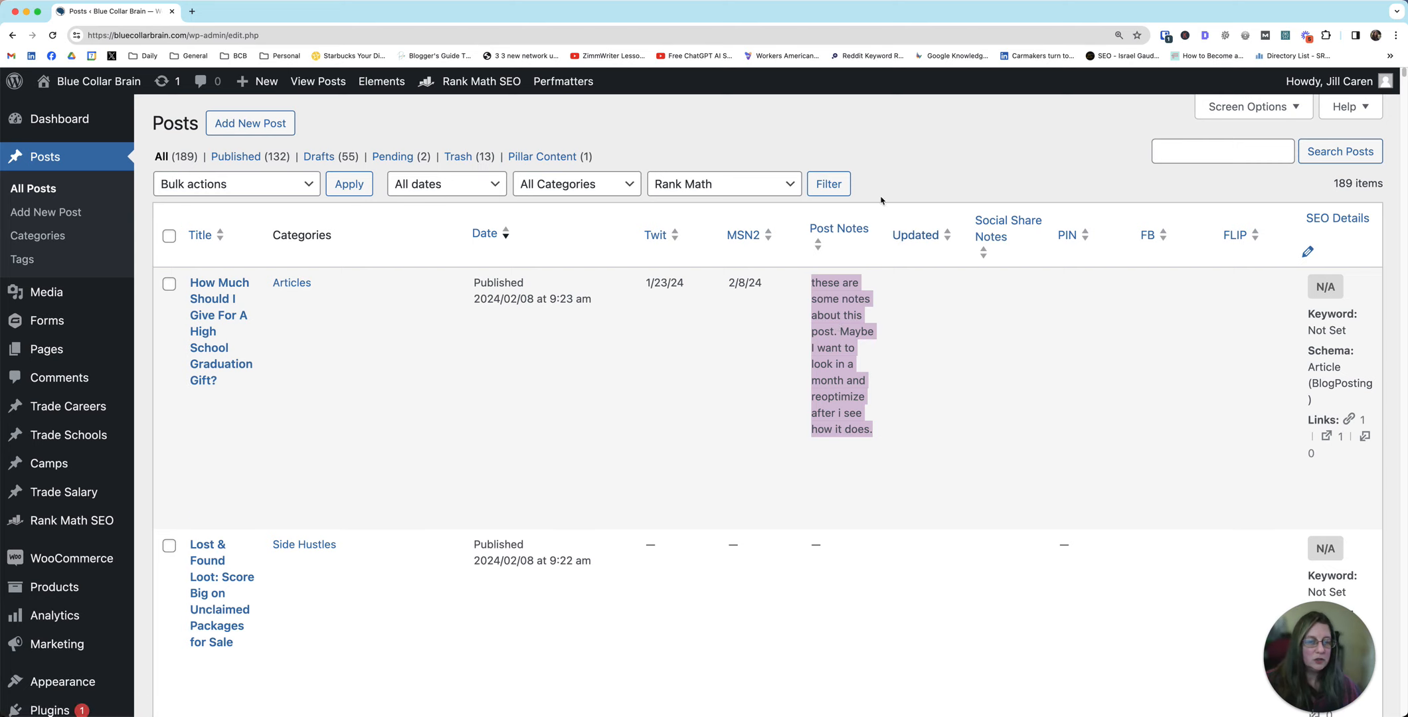
mouse_move(219, 332)
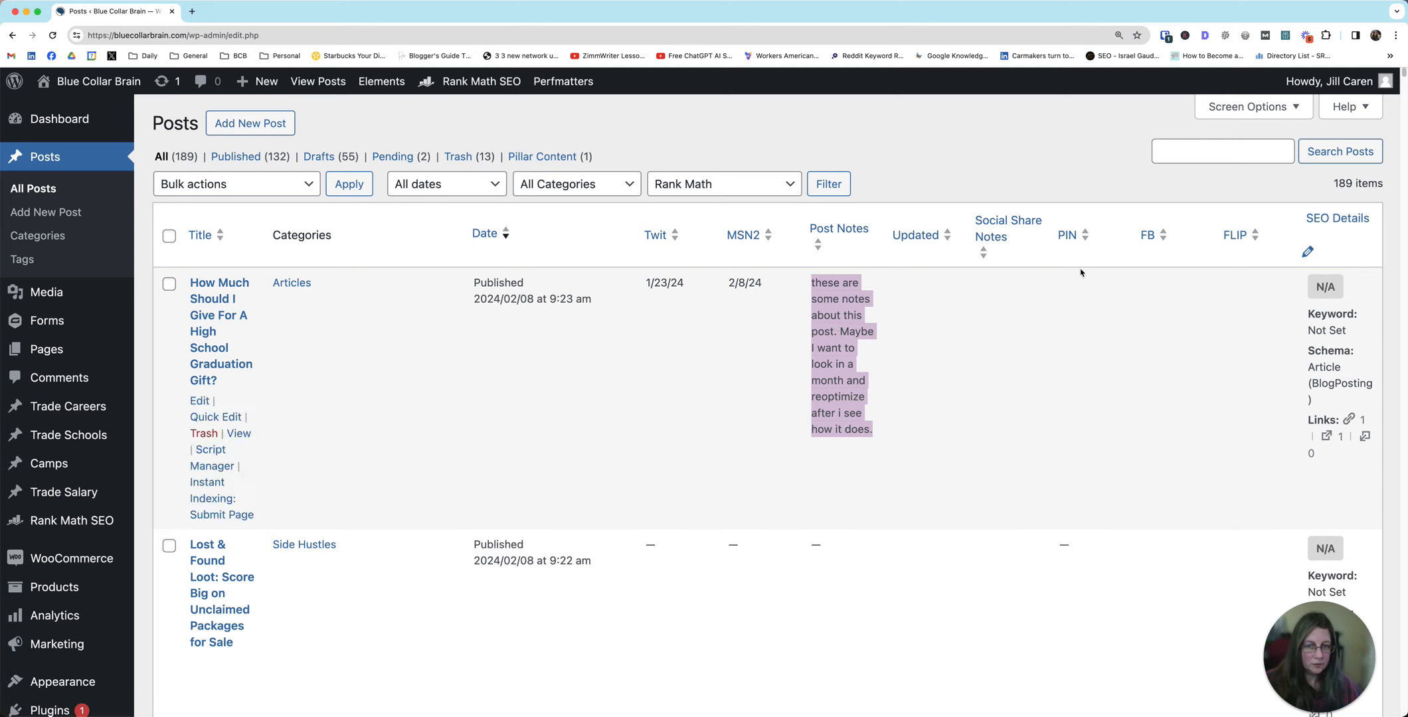
left_click(1248, 105)
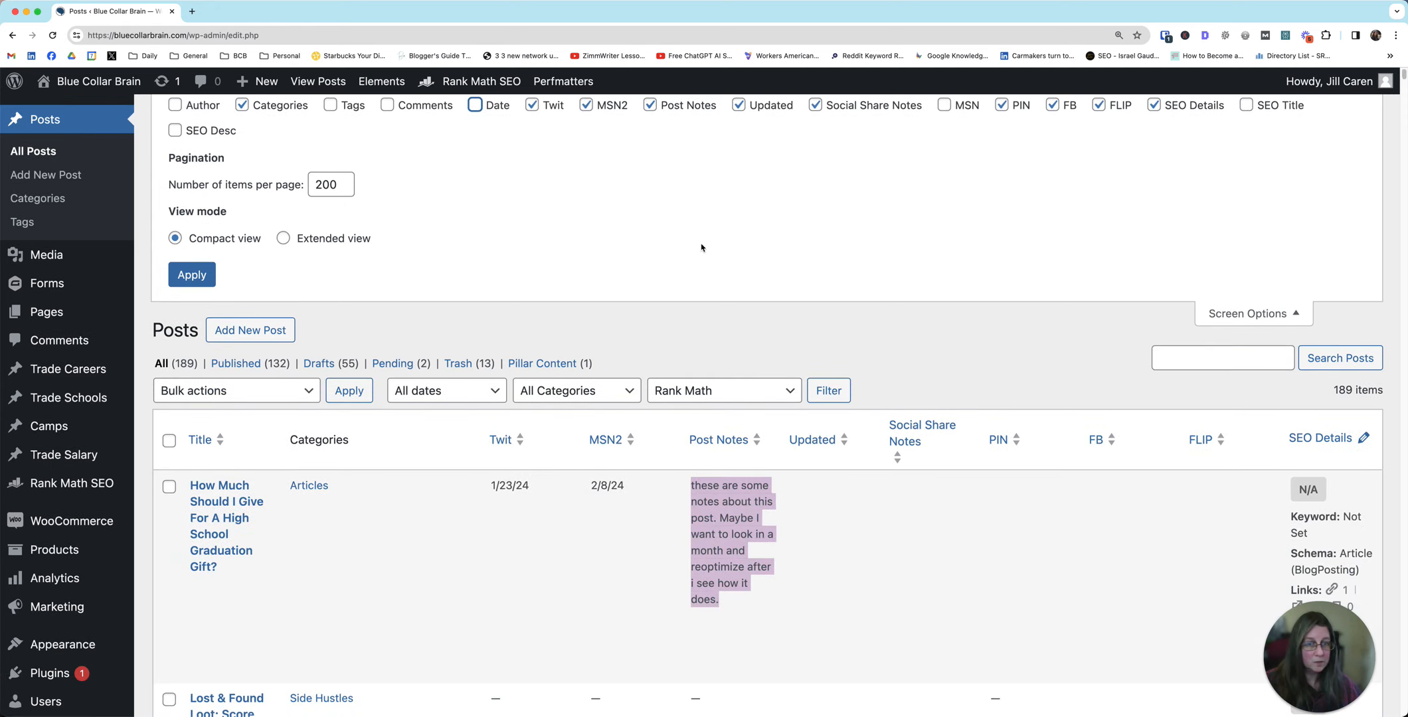
- Turn off the Post Notes column so the list shows only Twit and MSN2 dates
scroll("up", 3)
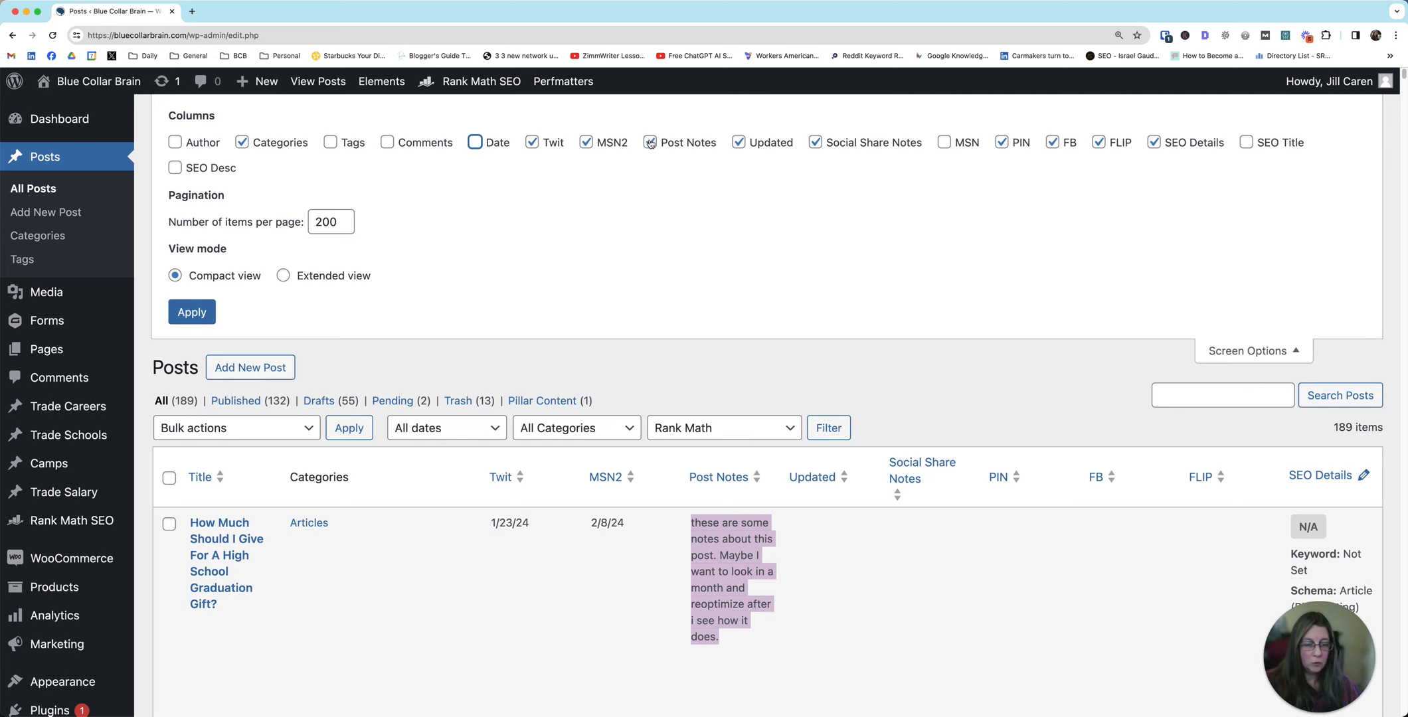
scroll("down", 3)
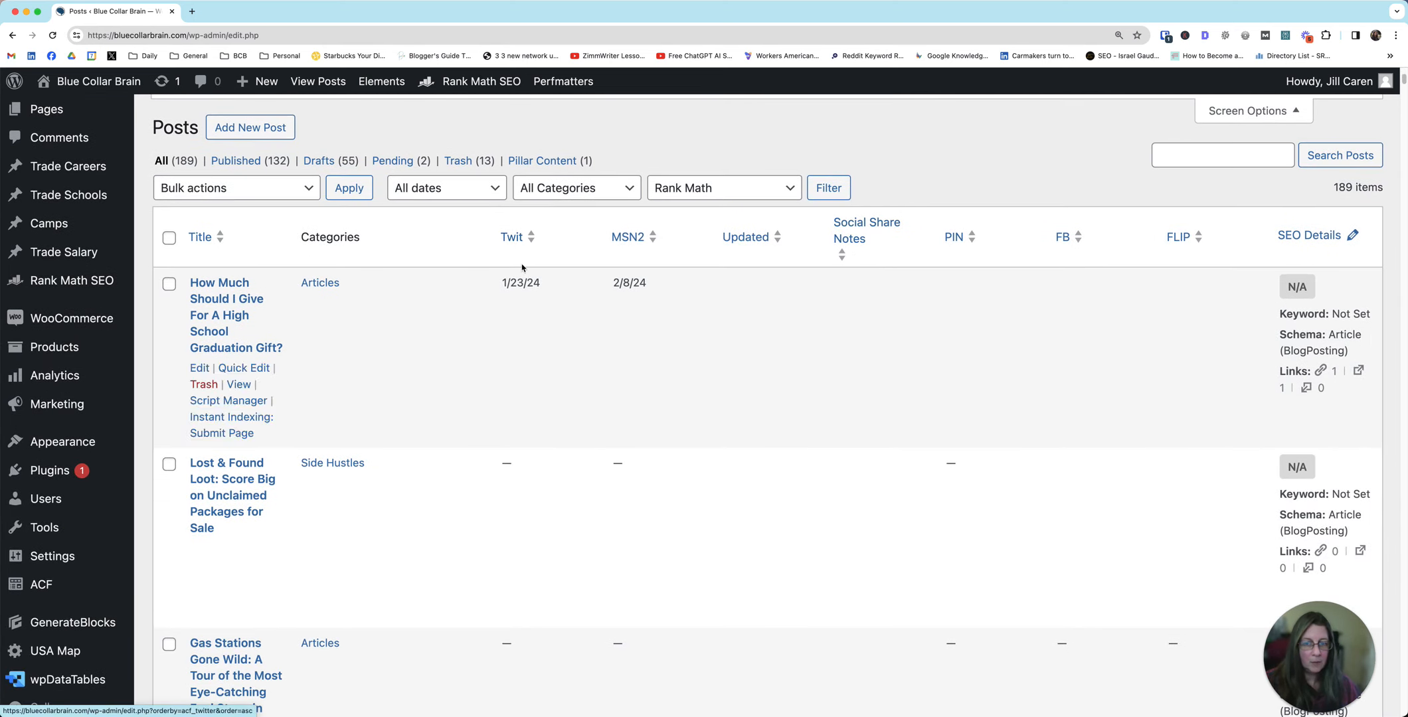
left_click(1248, 110)
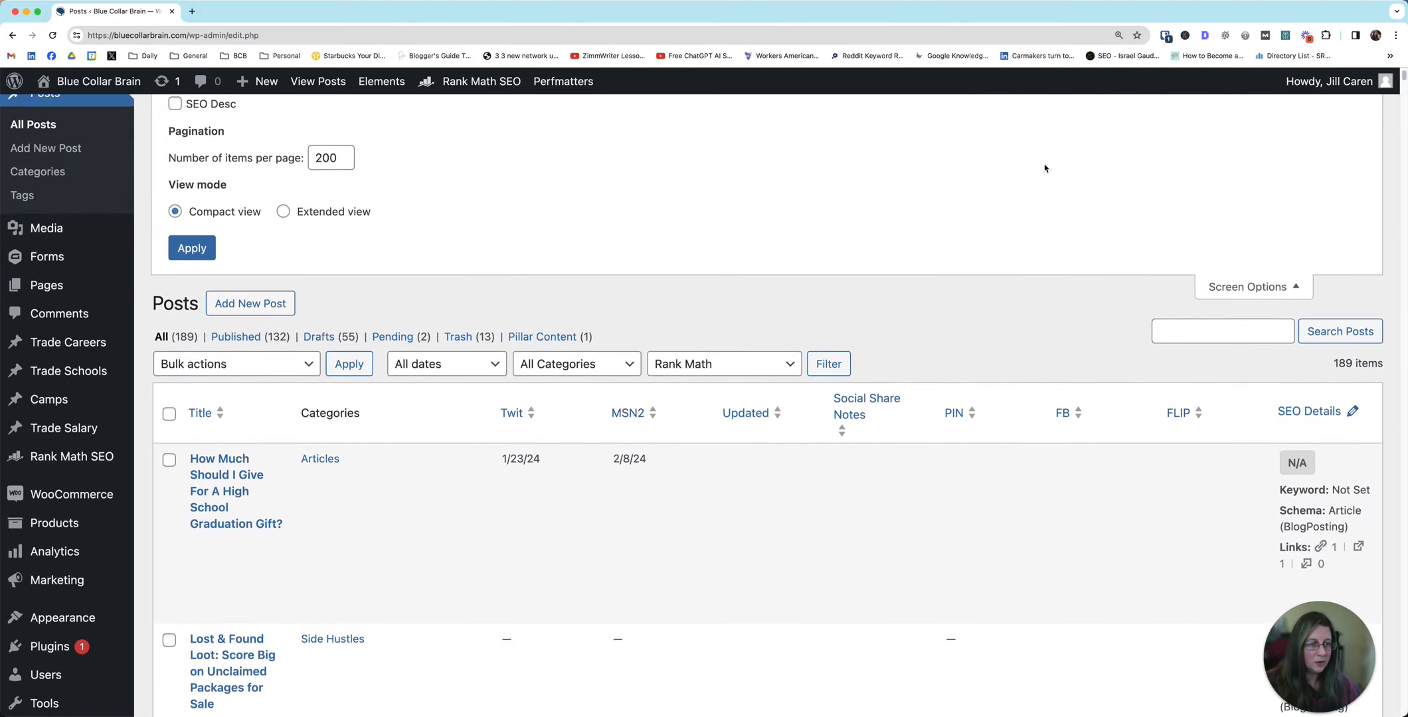
scroll("down", 3)
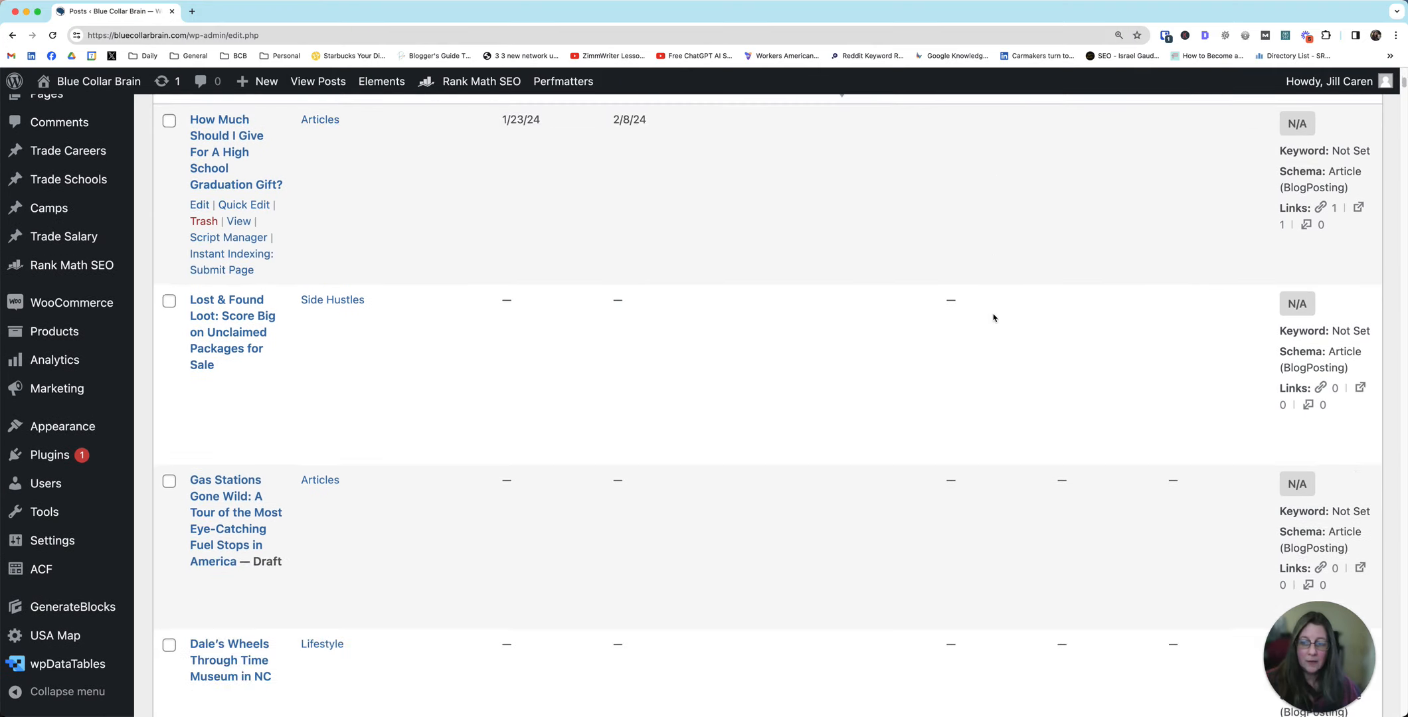
left_click(1247, 351)
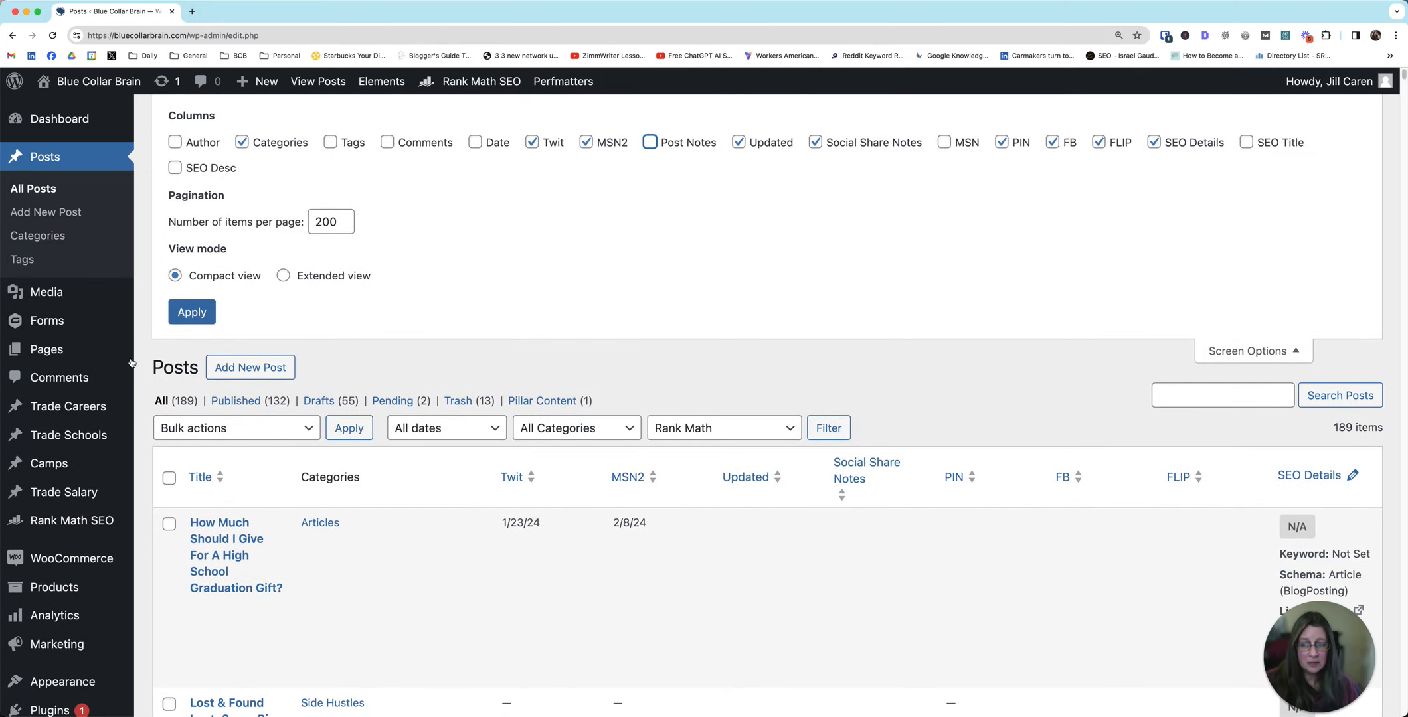